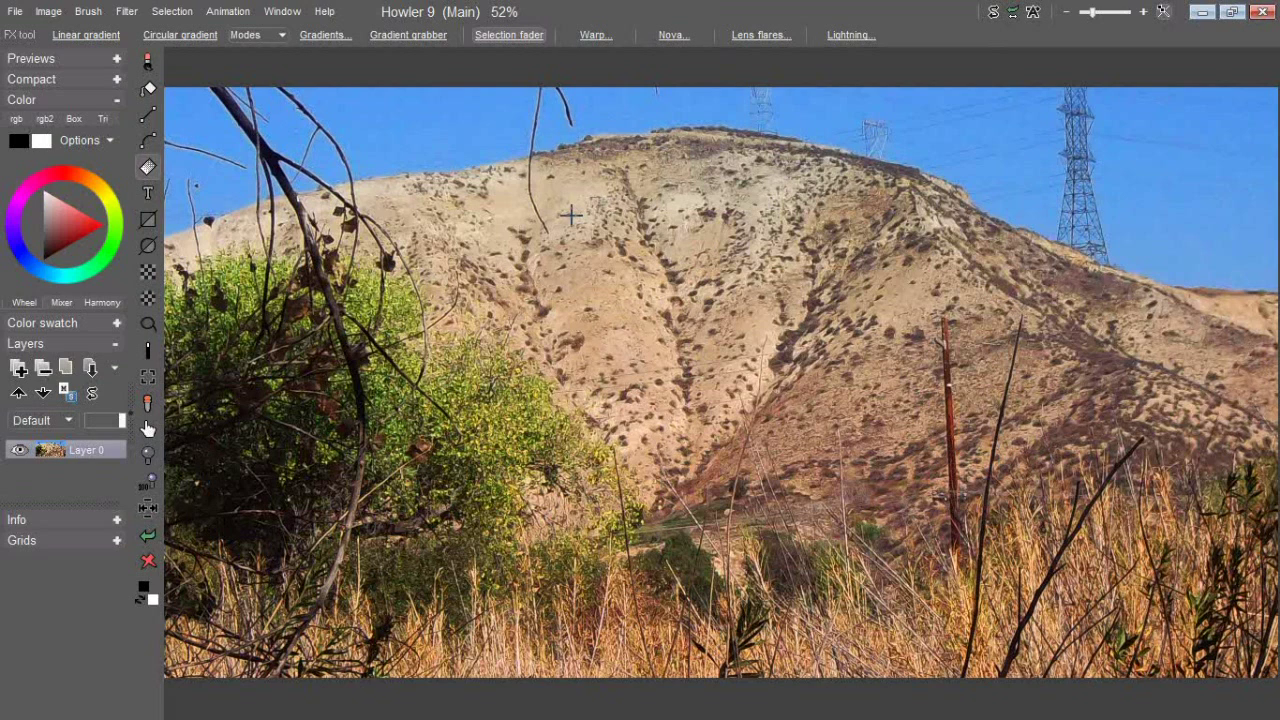
{"action": "mouse_move", "coordinate": [532, 302]}
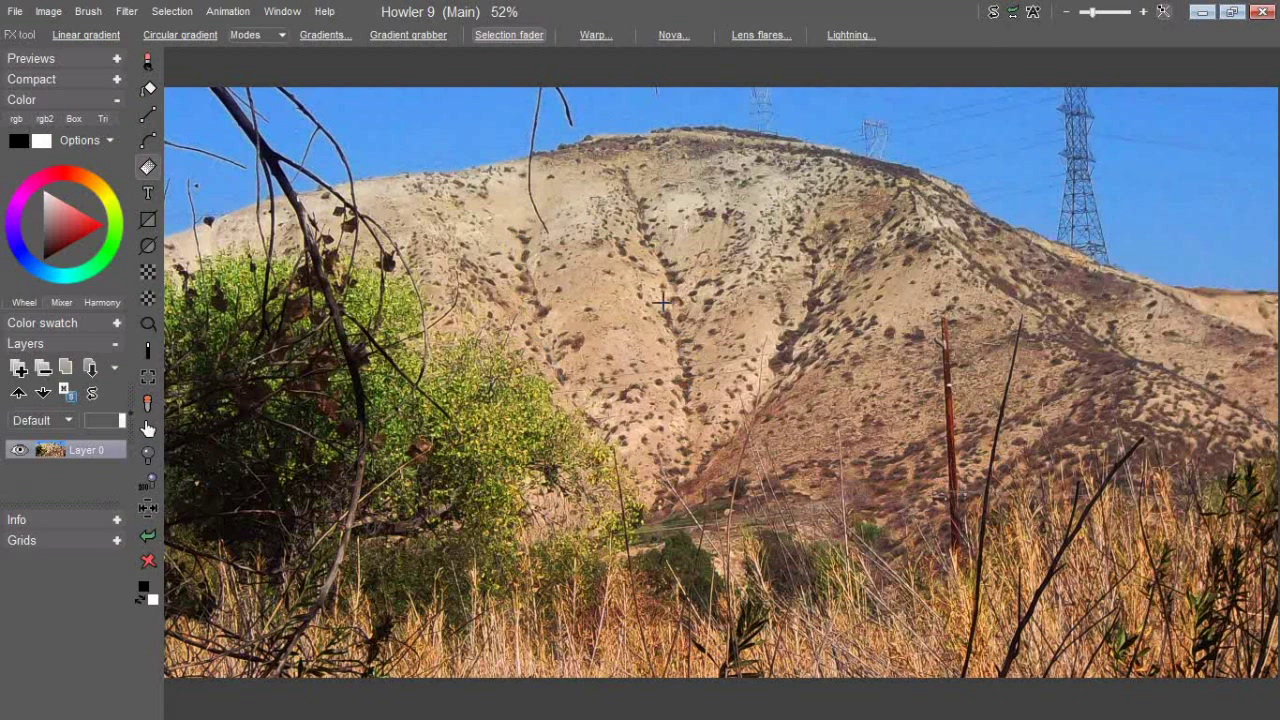
{"action": "mouse_move", "coordinate": [784, 356]}
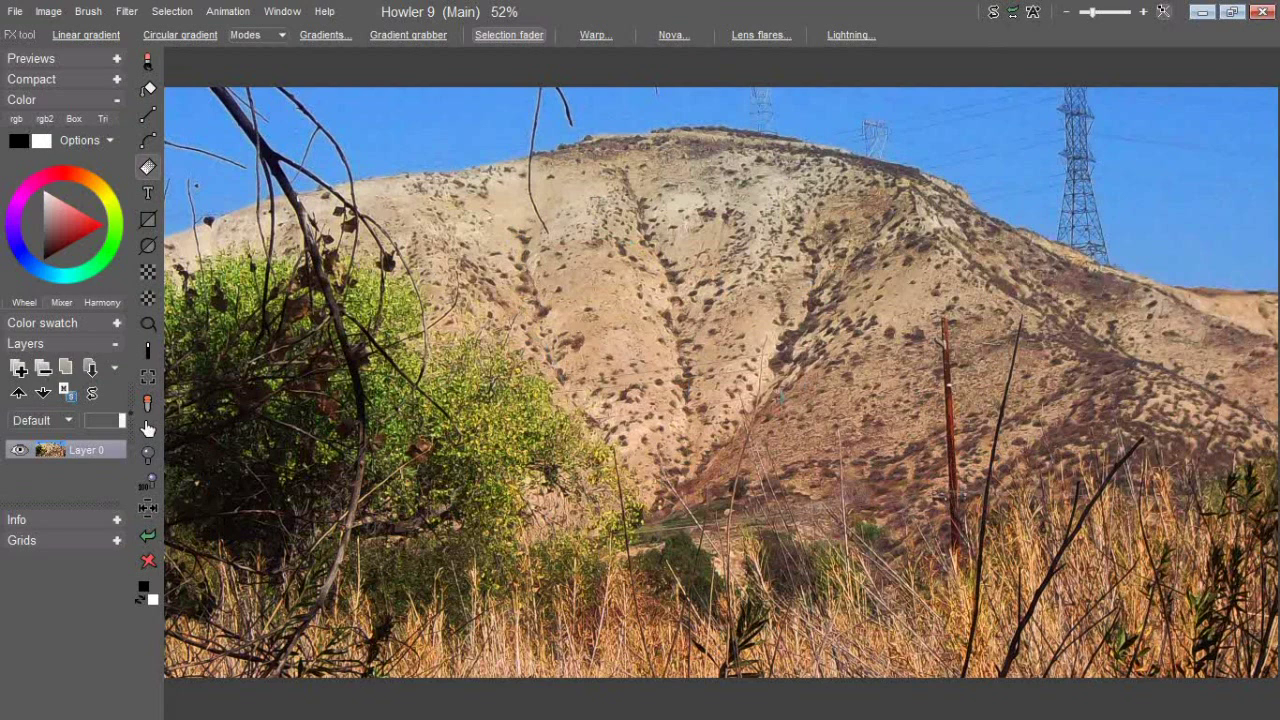
{"action": "mouse_move", "coordinate": [804, 350]}
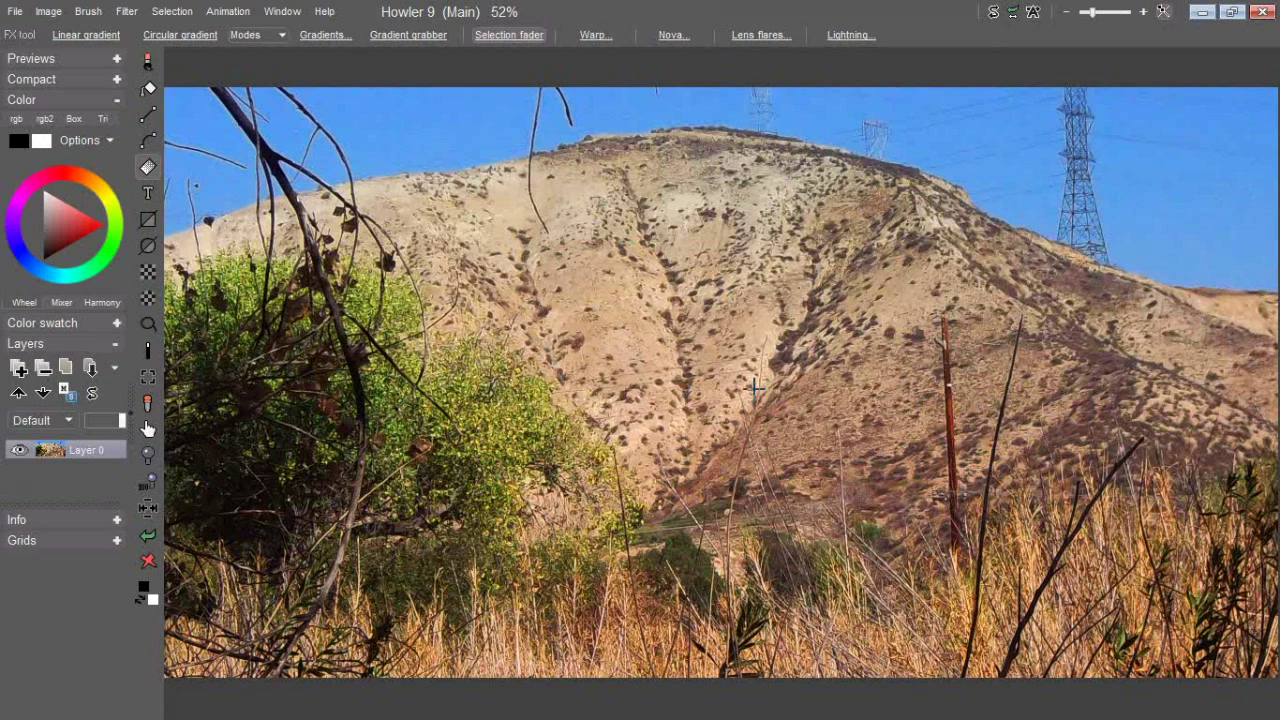
{"action": "mouse_move", "coordinate": [676, 464]}
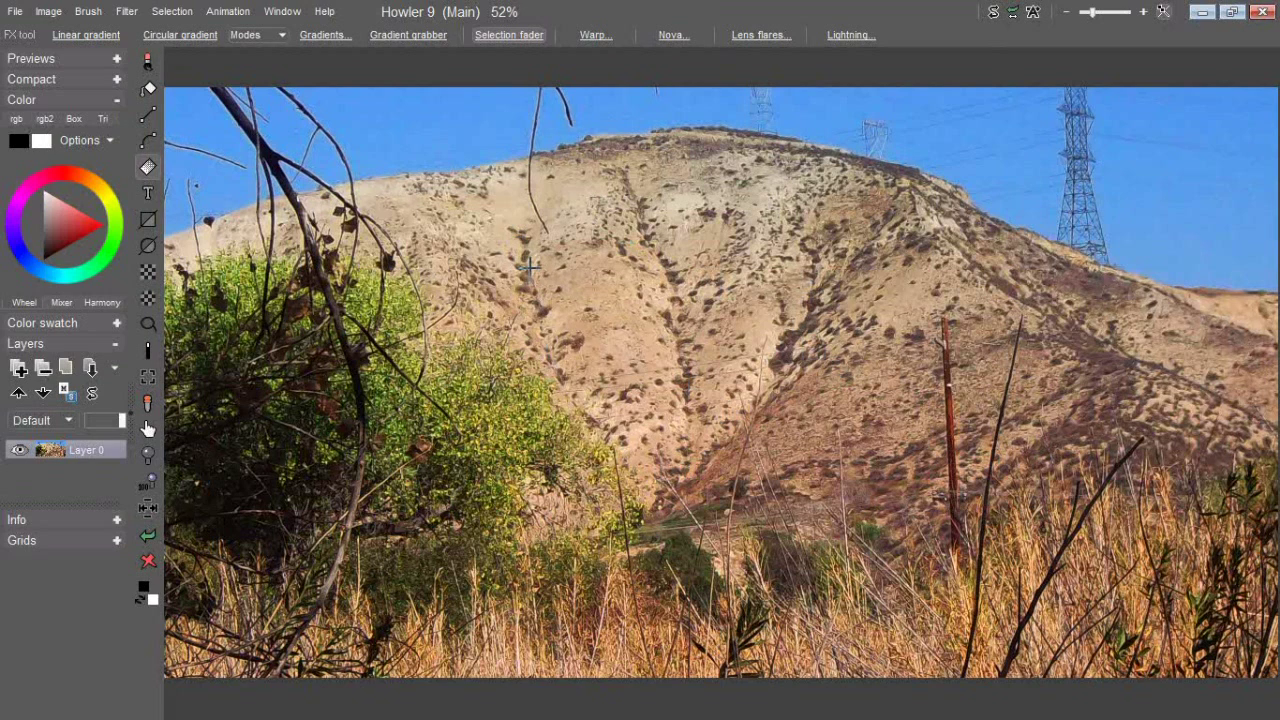
{"action": "mouse_move", "coordinate": [180, 452]}
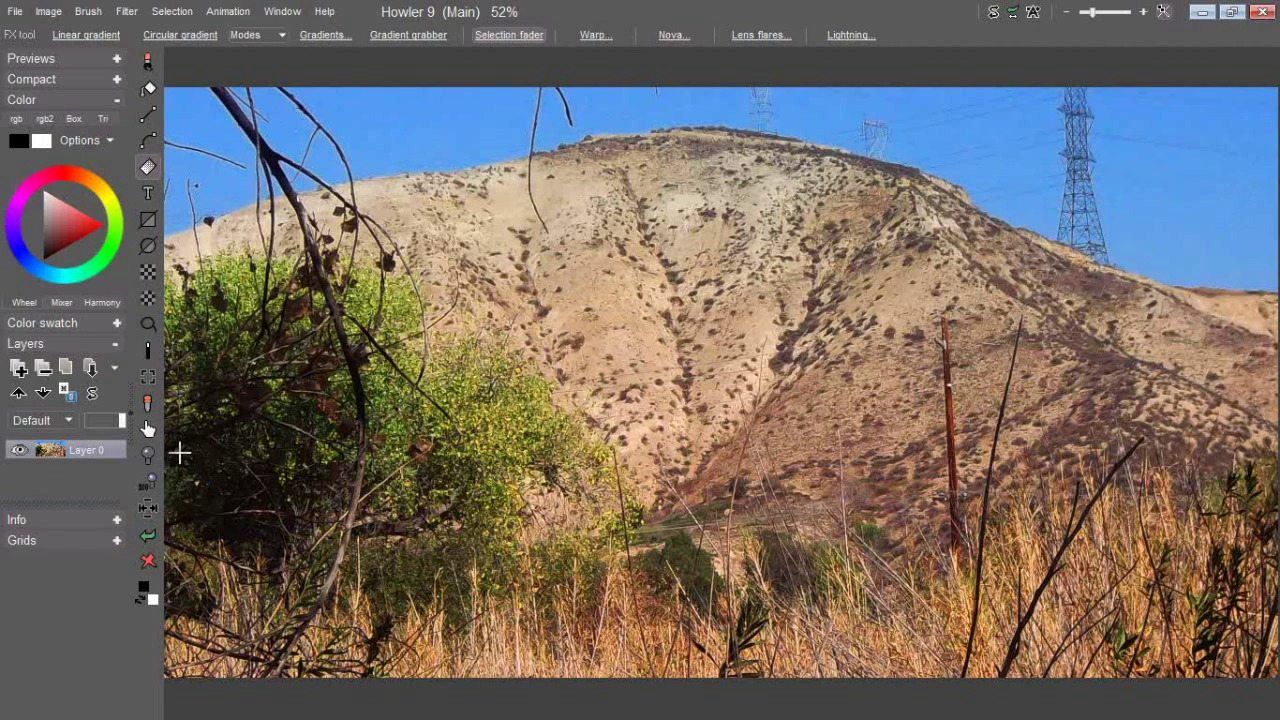
{"action": "mouse_move", "coordinate": [148, 560]}
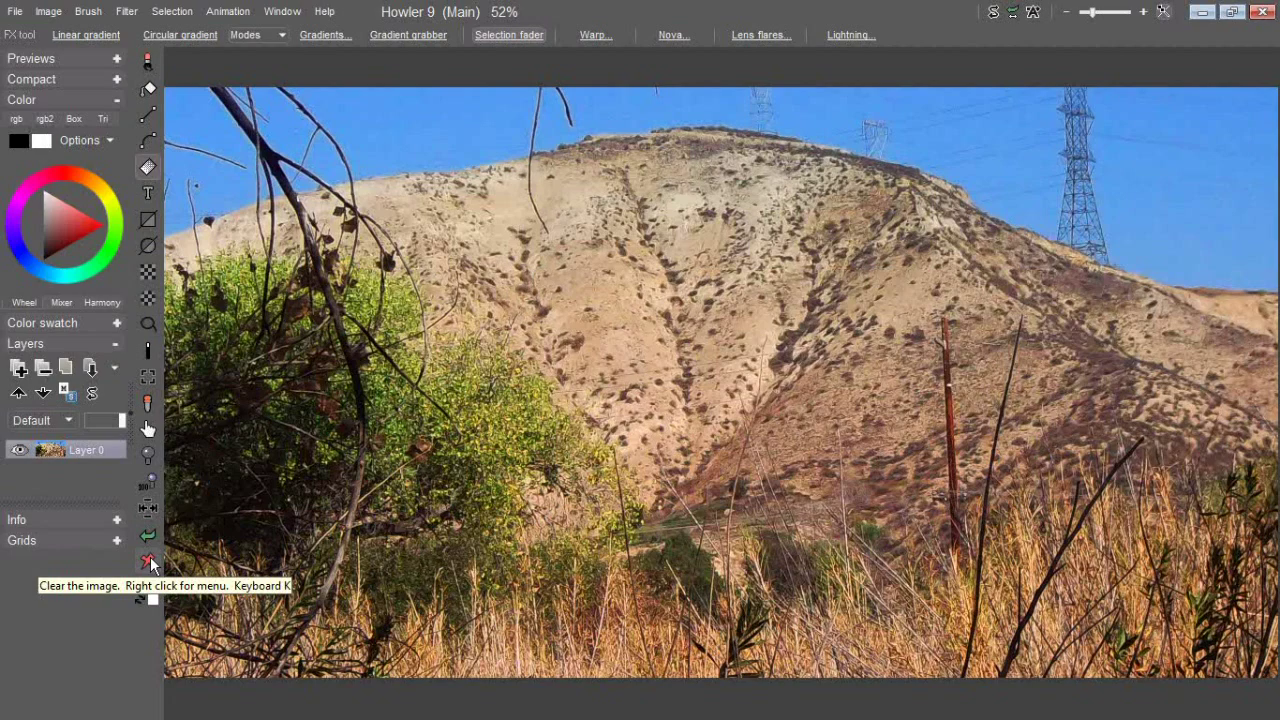
{"action": "mouse_move", "coordinate": [164, 600]}
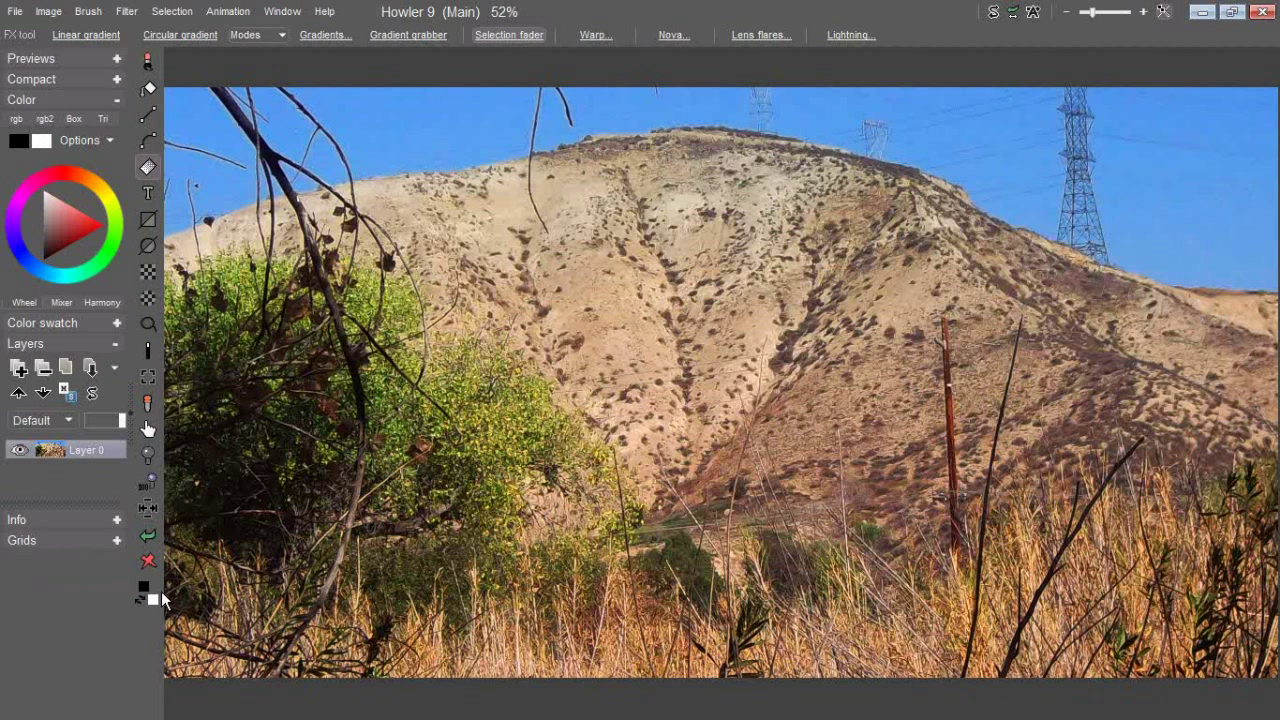
{"action": "mouse_move", "coordinate": [158, 584]}
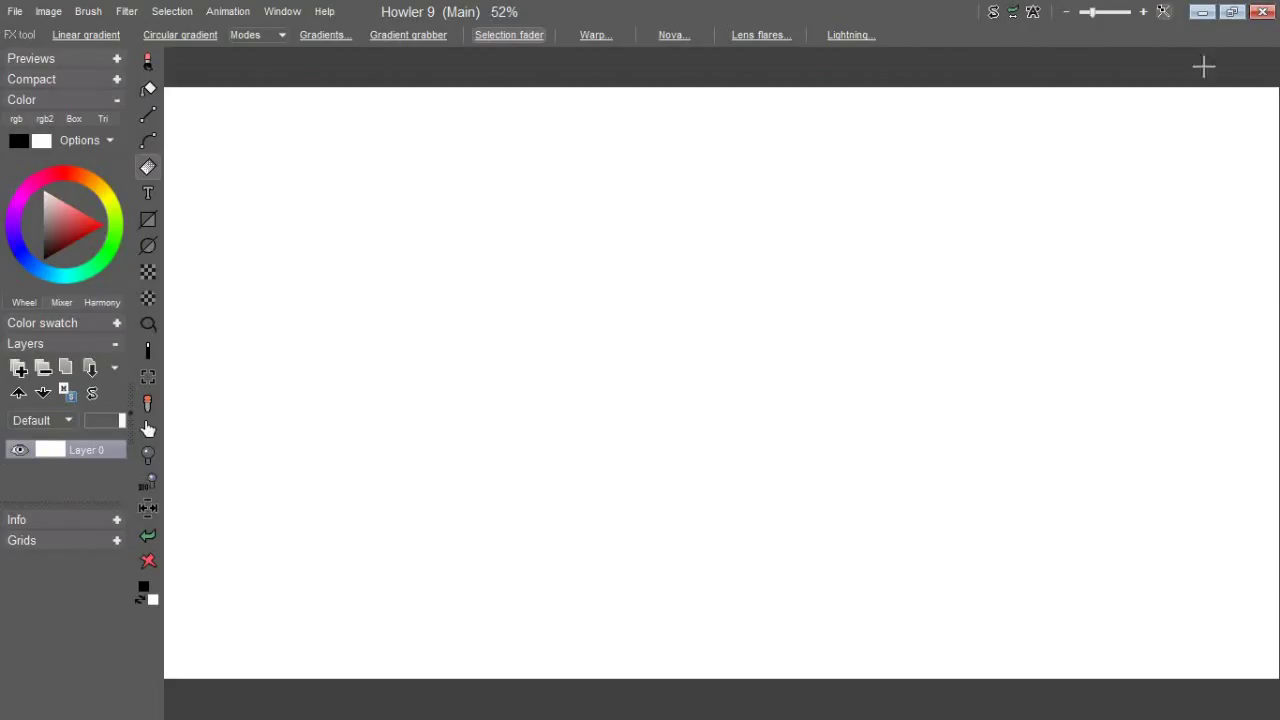
{"action": "mouse_move", "coordinate": [774, 148]}
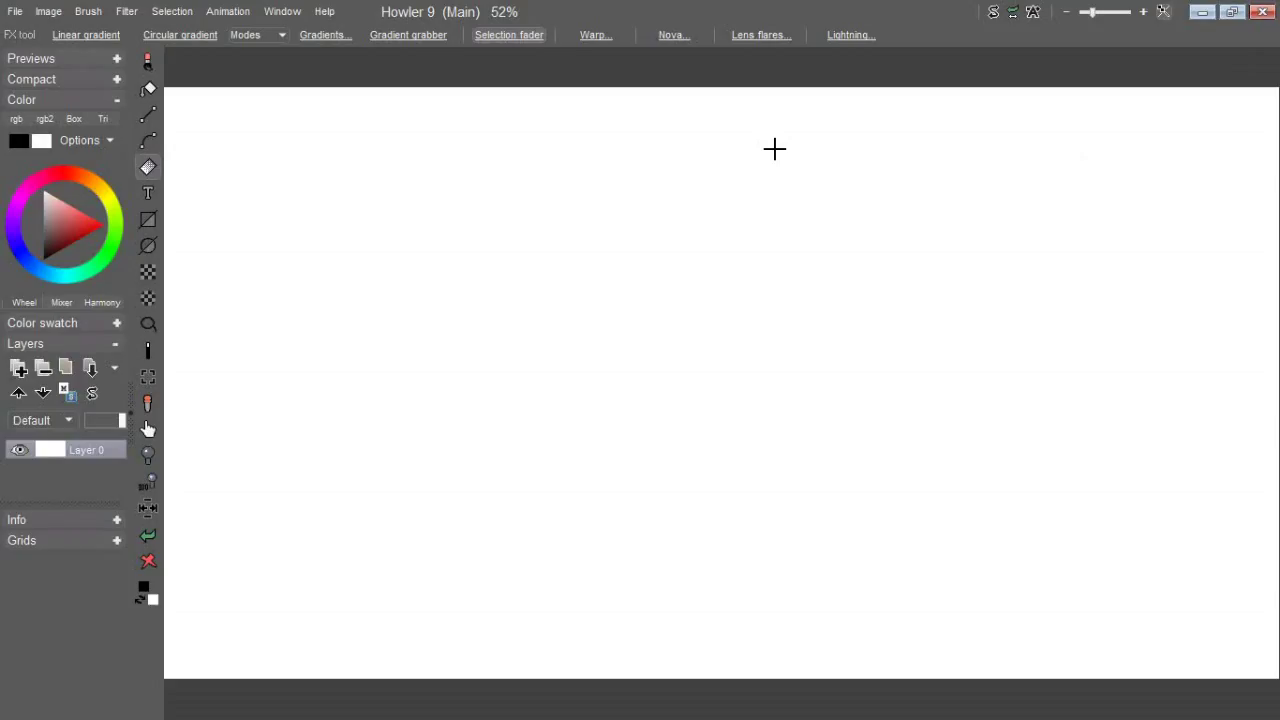
{"action": "mouse_move", "coordinate": [1162, 78]}
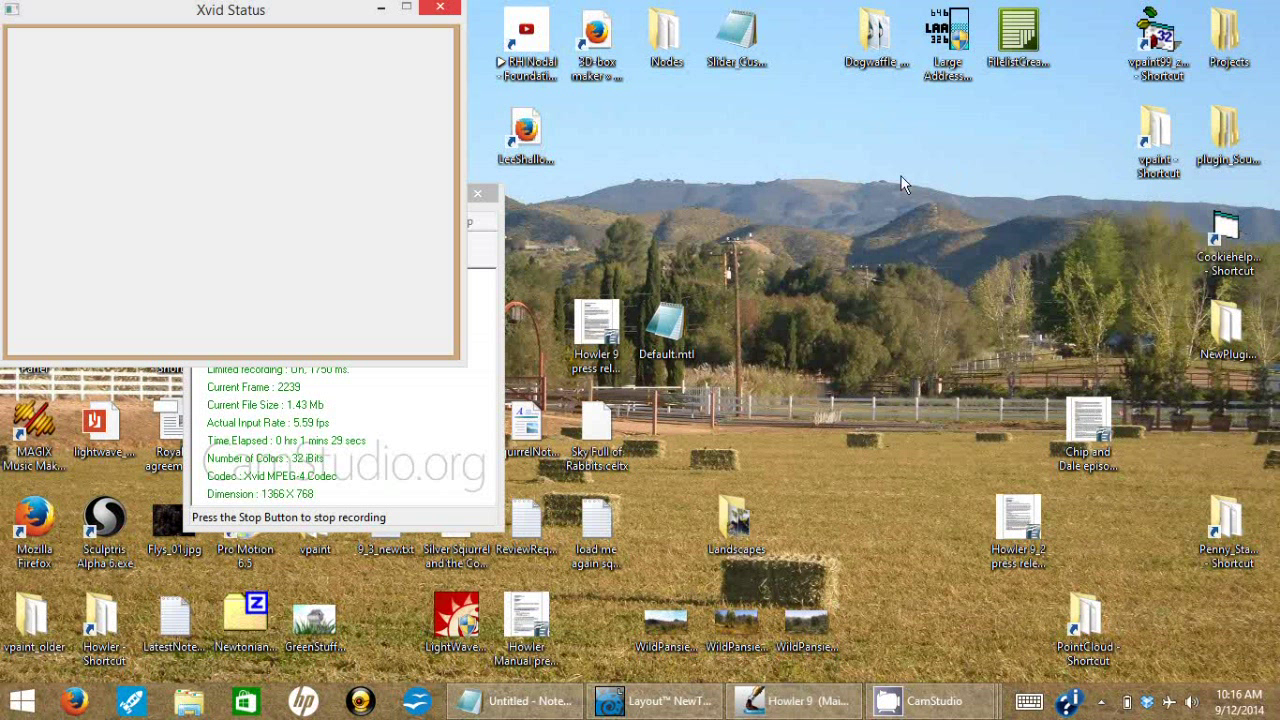
{"action": "mouse_move", "coordinate": [304, 492]}
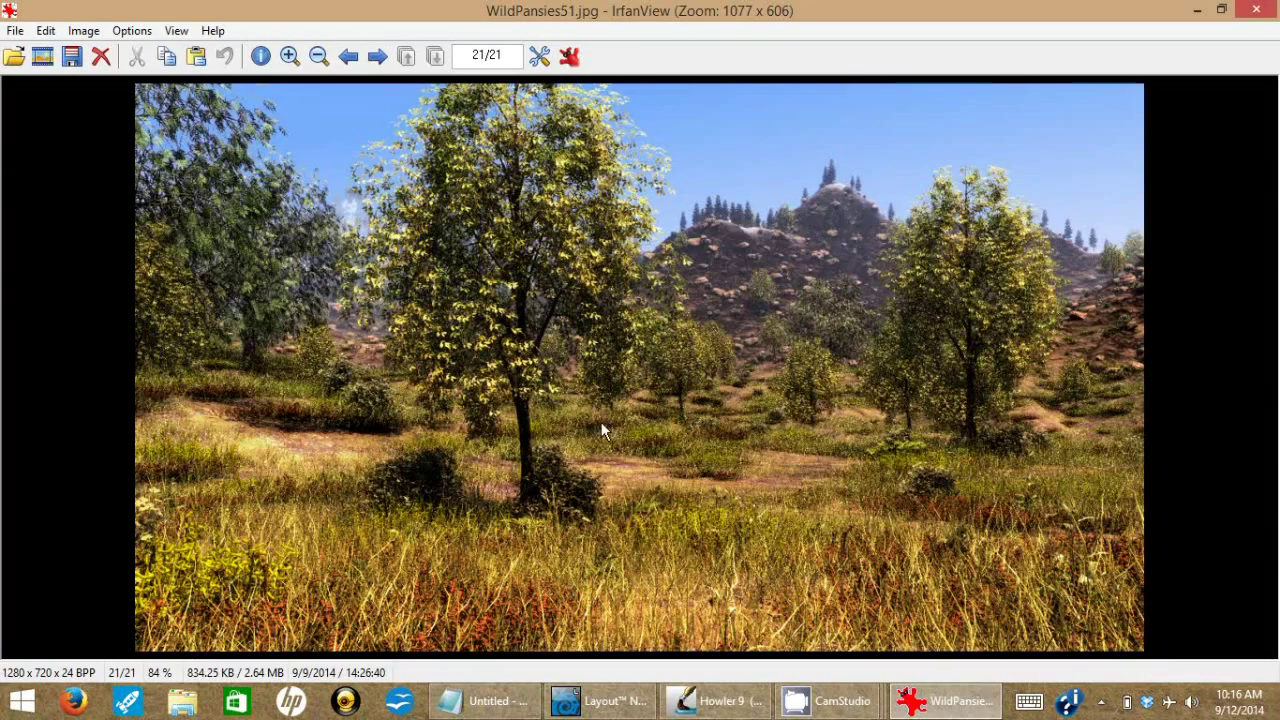
{"action": "mouse_move", "coordinate": [224, 144]}
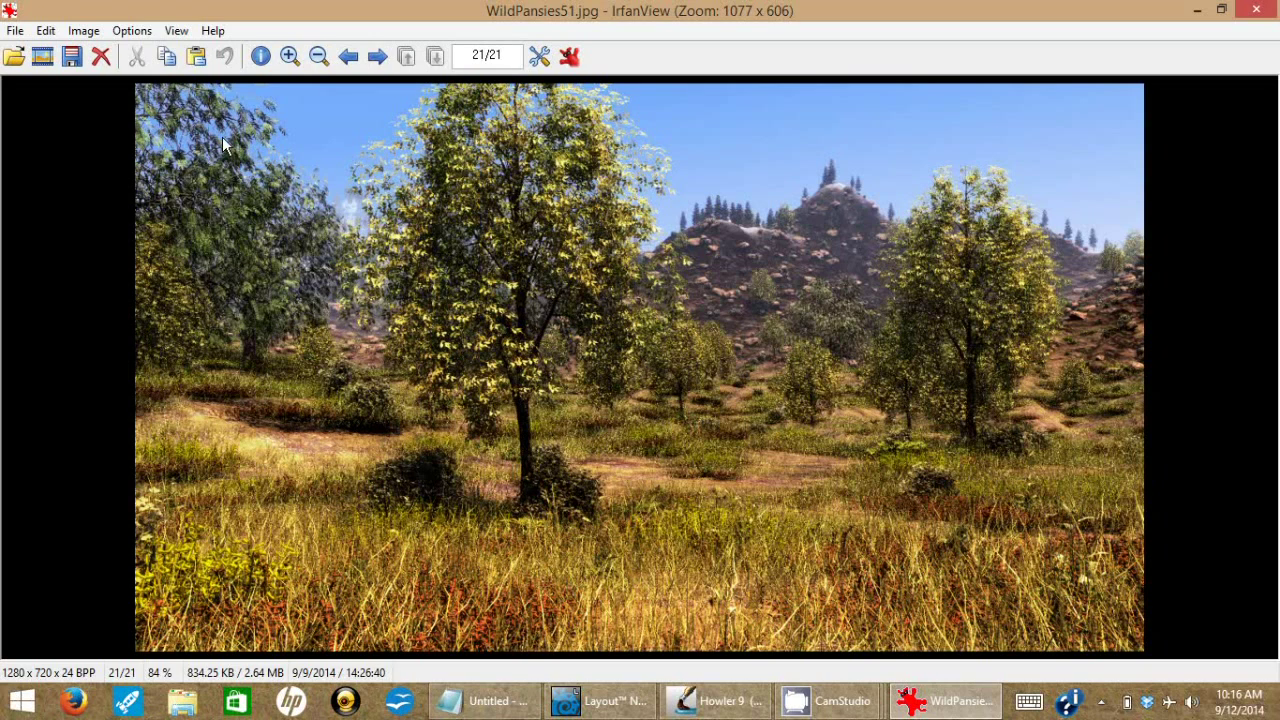
{"action": "mouse_move", "coordinate": [504, 140]}
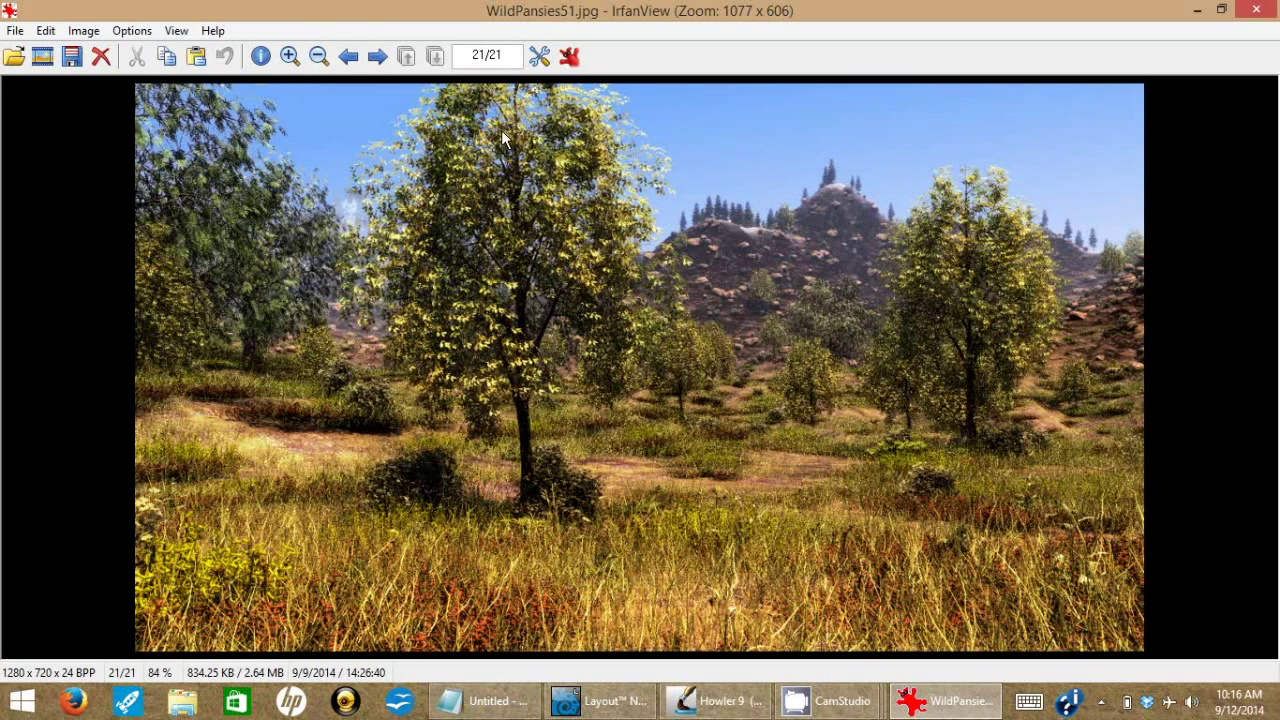
{"action": "mouse_move", "coordinate": [400, 120]}
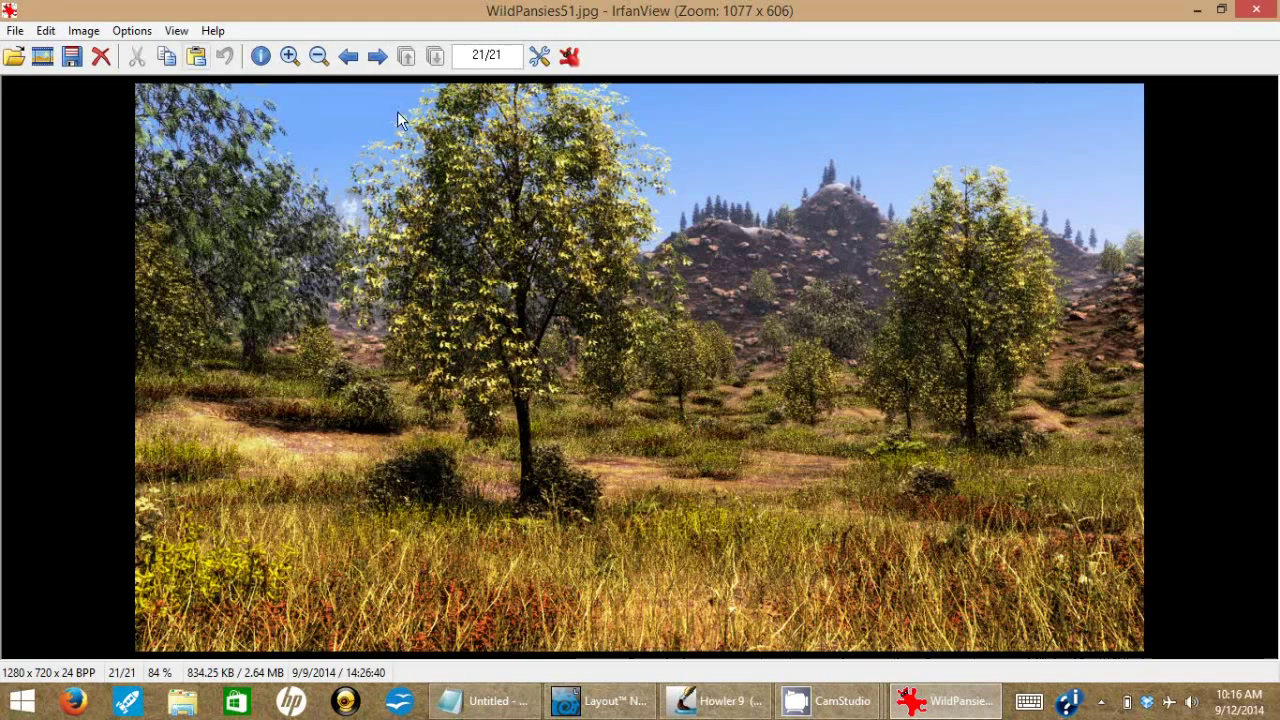
{"action": "mouse_move", "coordinate": [222, 524]}
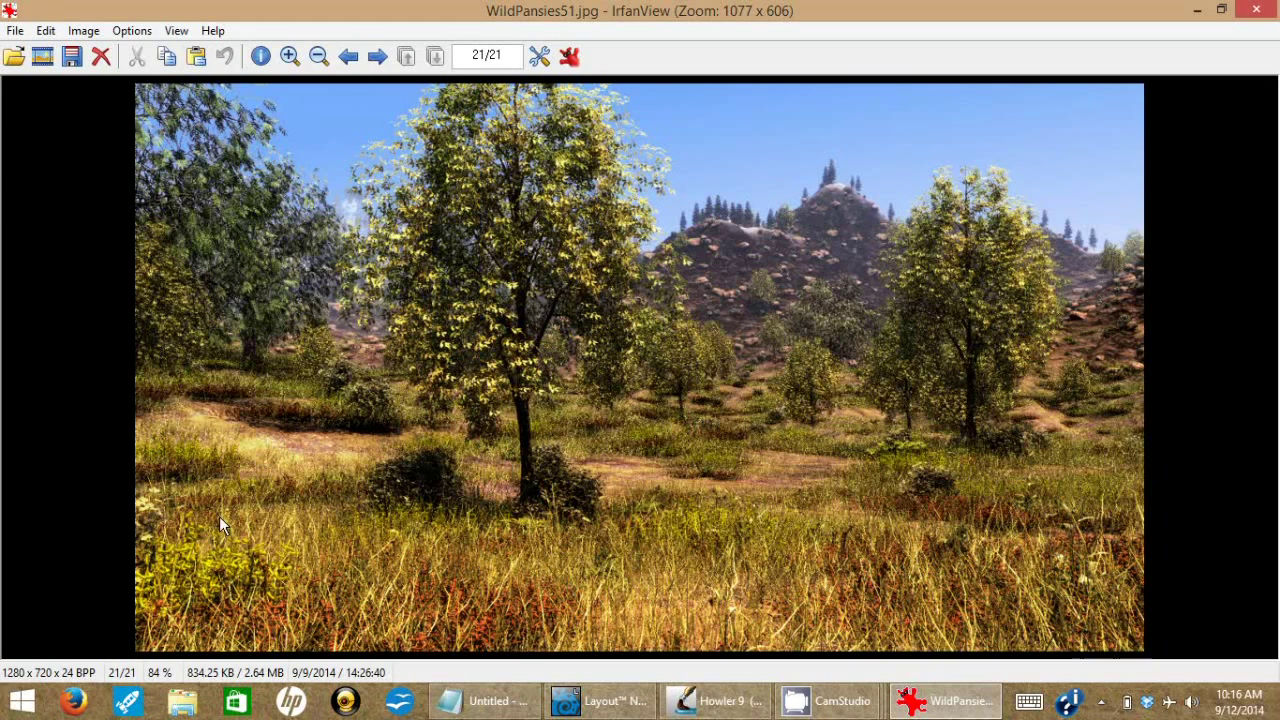
{"action": "mouse_move", "coordinate": [212, 520]}
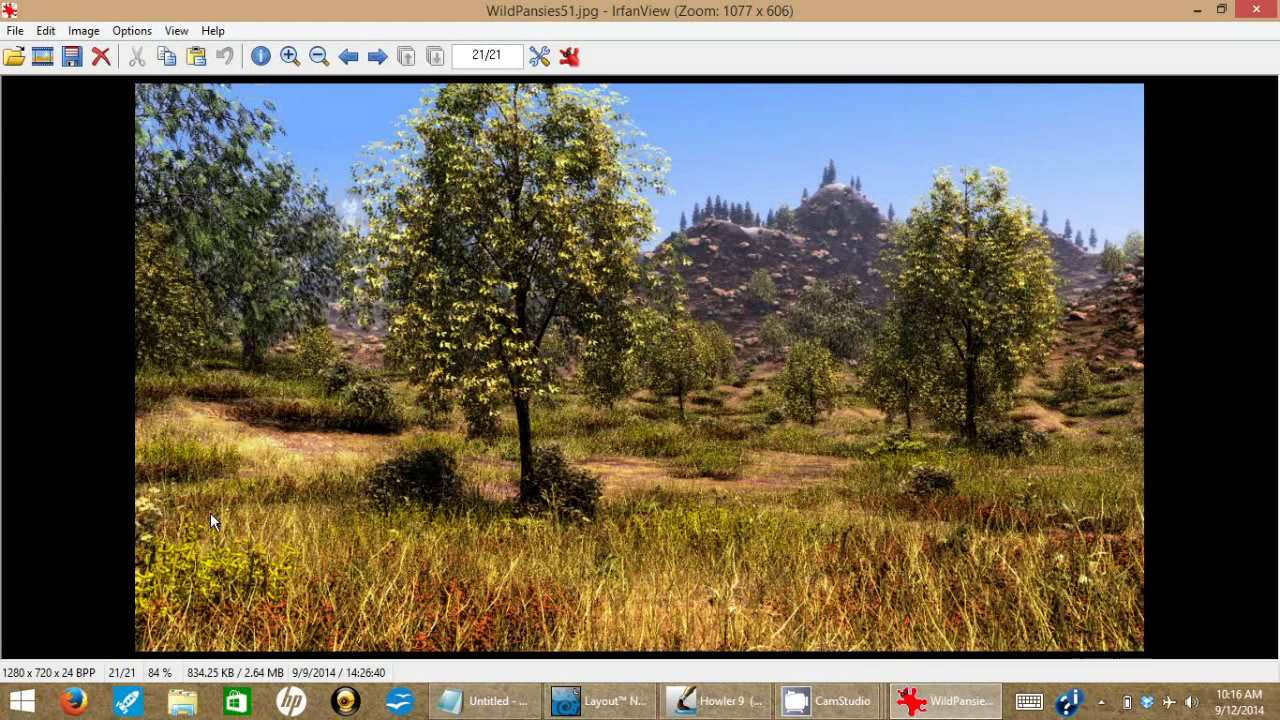
{"action": "mouse_move", "coordinate": [840, 330]}
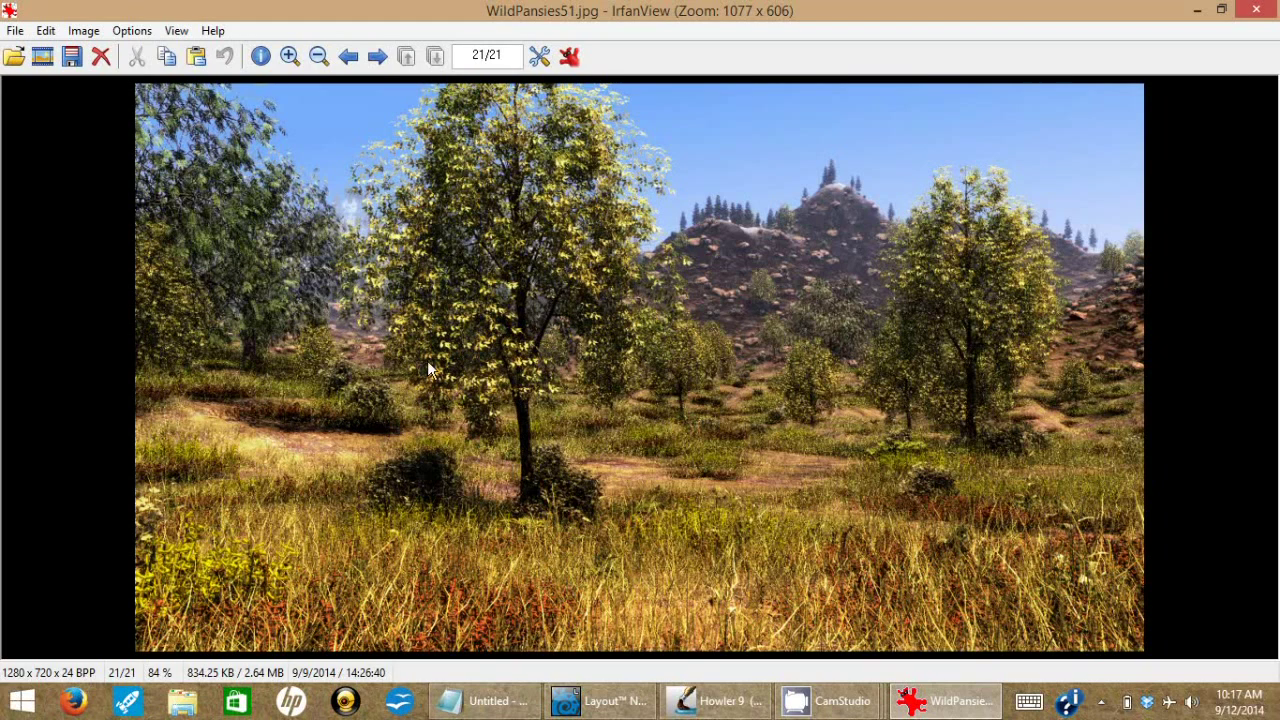
{"action": "mouse_move", "coordinate": [904, 236]}
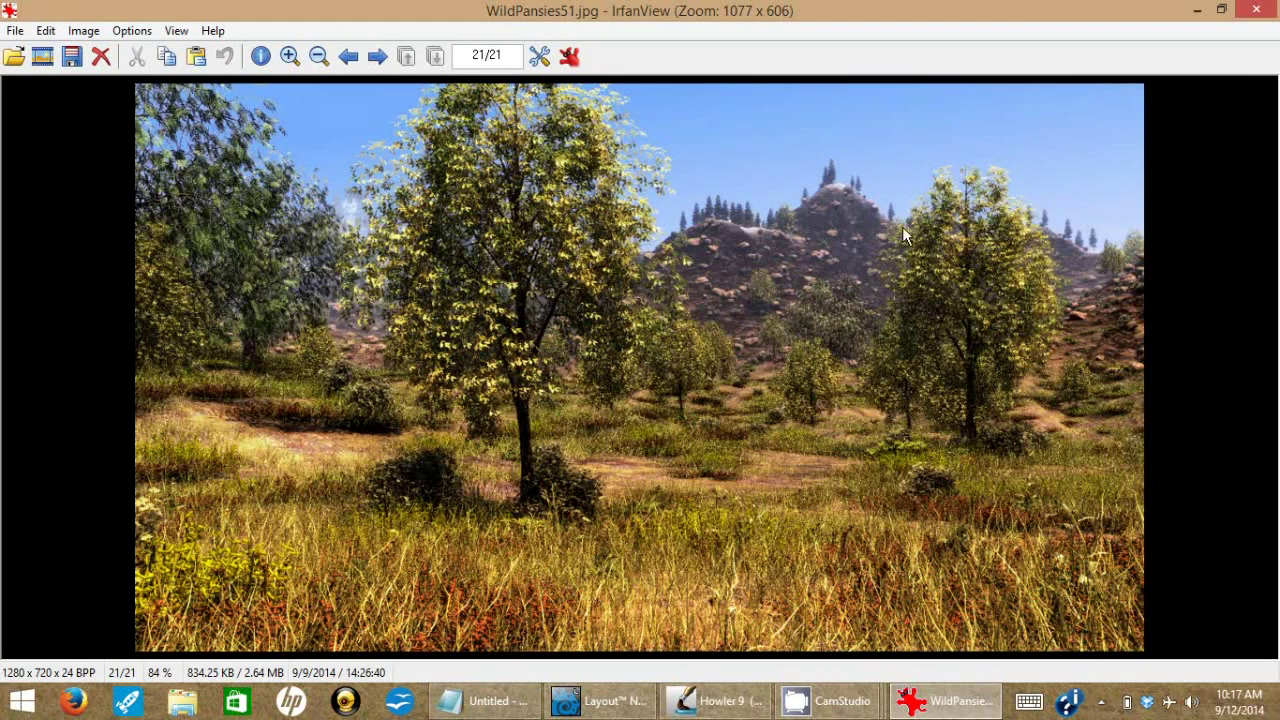
{"action": "mouse_move", "coordinate": [1244, 18]}
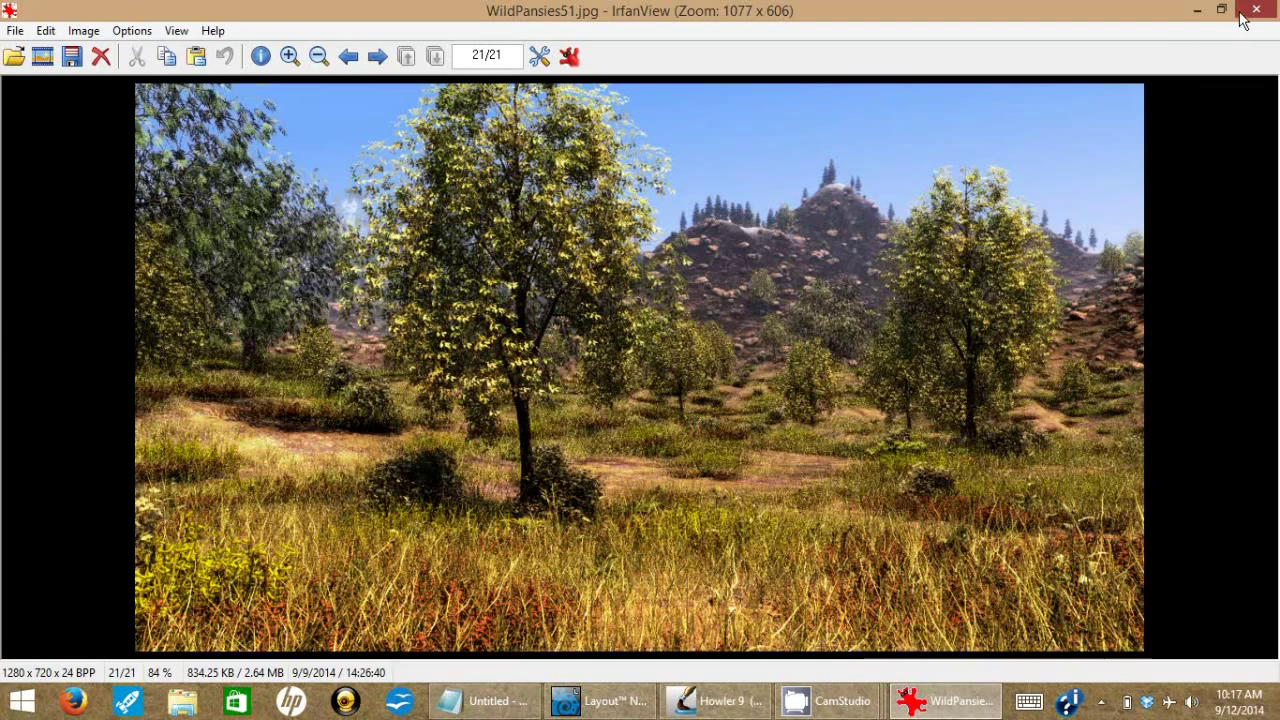
{"action": "left_click", "coordinate": [1256, 10]}
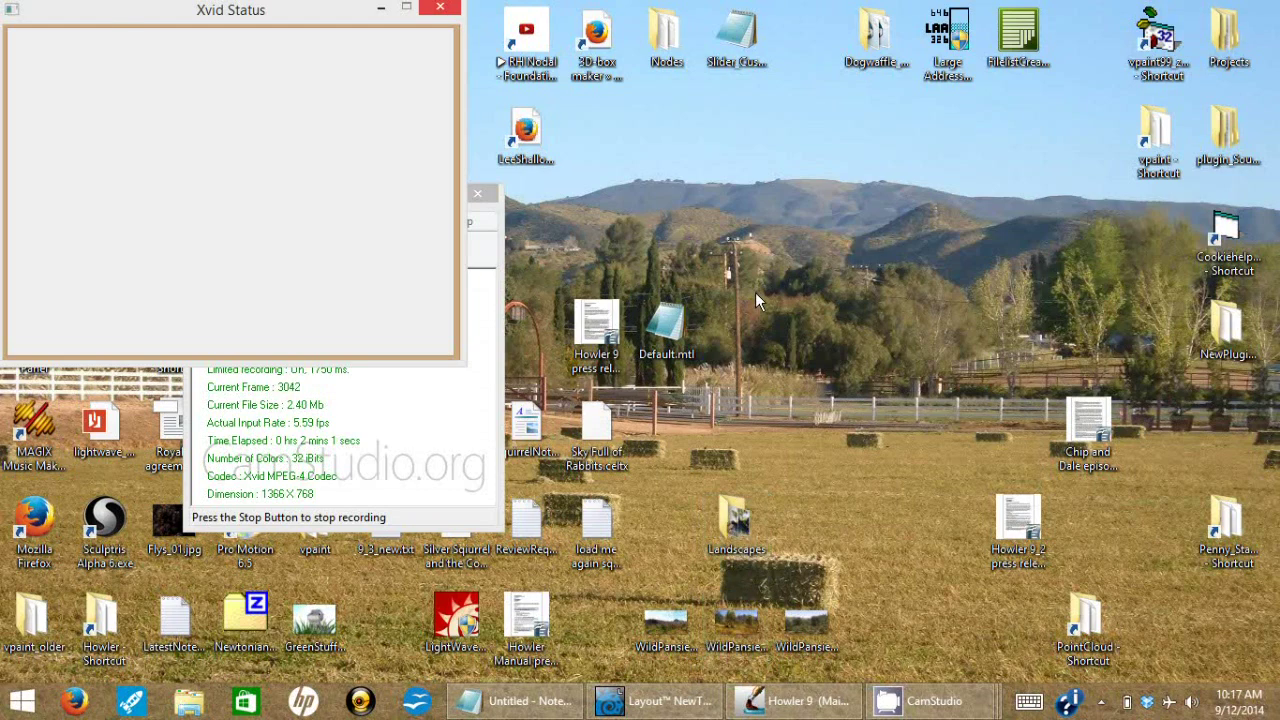
Step: Browse into the Landscapes renders folder and view the WildPansies44 image
{"action": "double_click", "coordinate": [734, 518]}
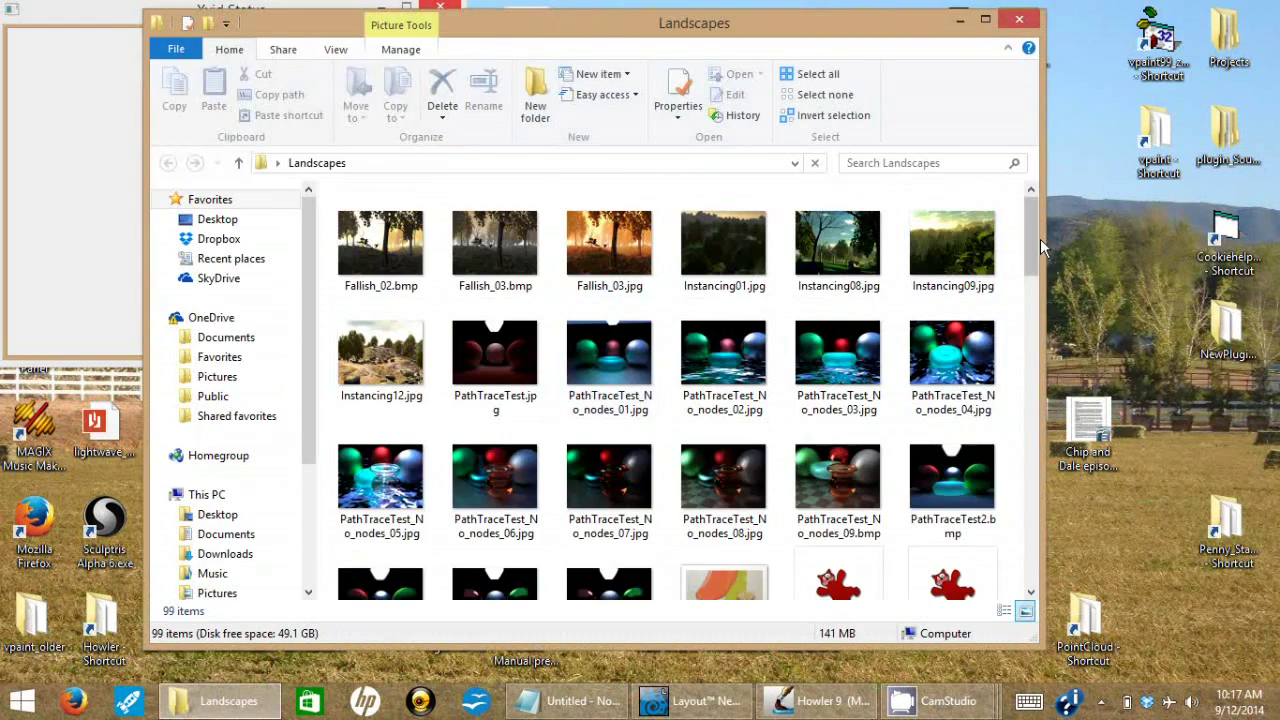
{"action": "scroll", "scroll_direction": "down", "scroll_amount": 3}
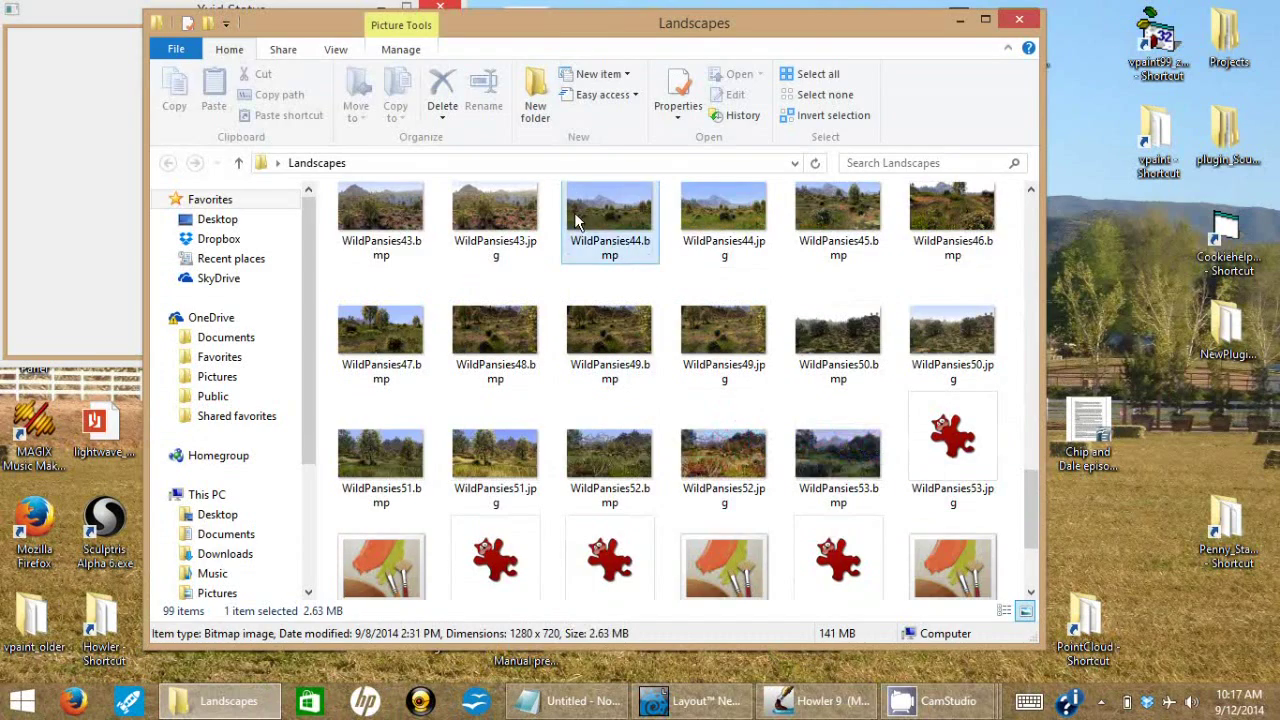
{"action": "double_click", "coordinate": [608, 210]}
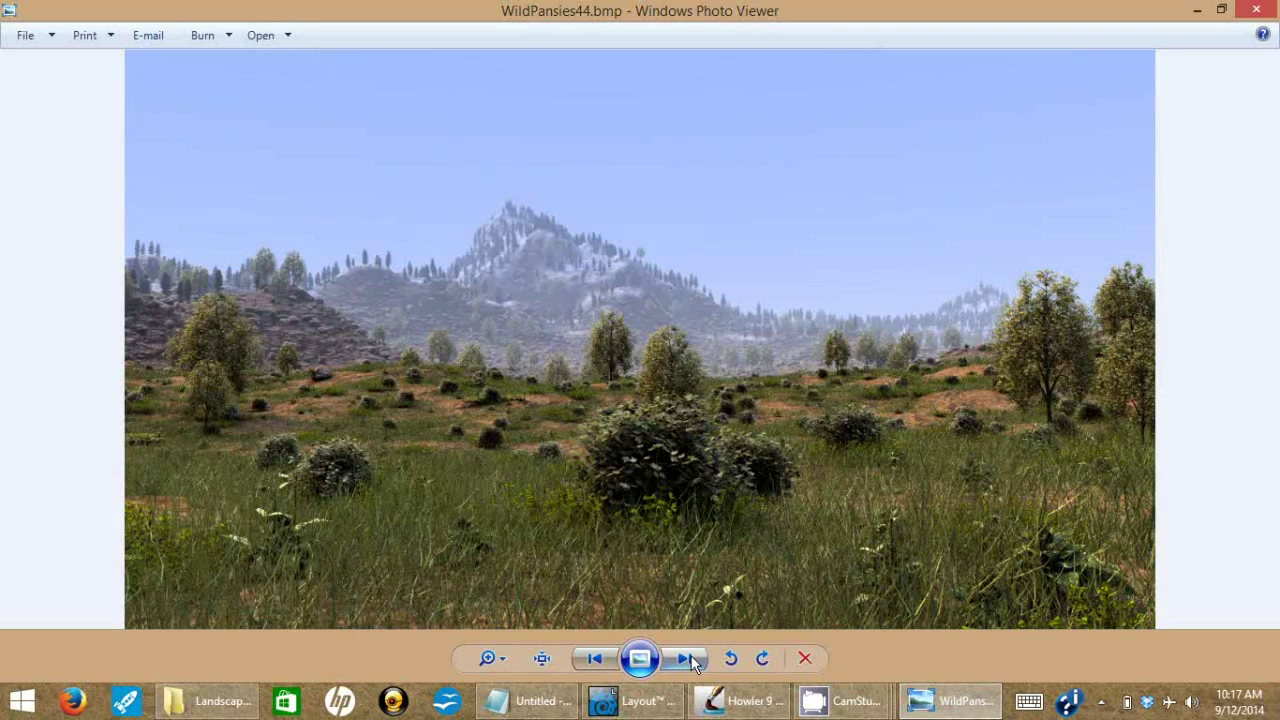
Step: Flip through the next several WildPansies renders up to the sunlit rocky meadow scene
{"action": "left_click", "coordinate": [688, 658]}
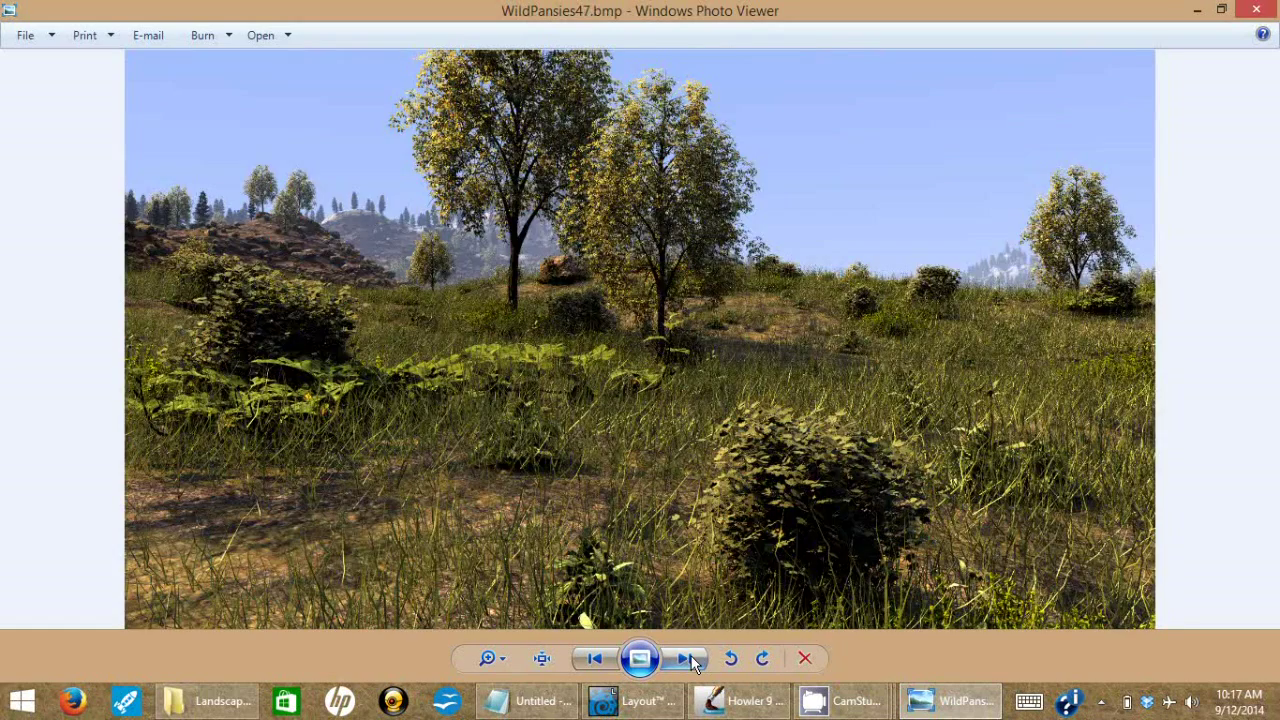
{"action": "left_click", "coordinate": [688, 658]}
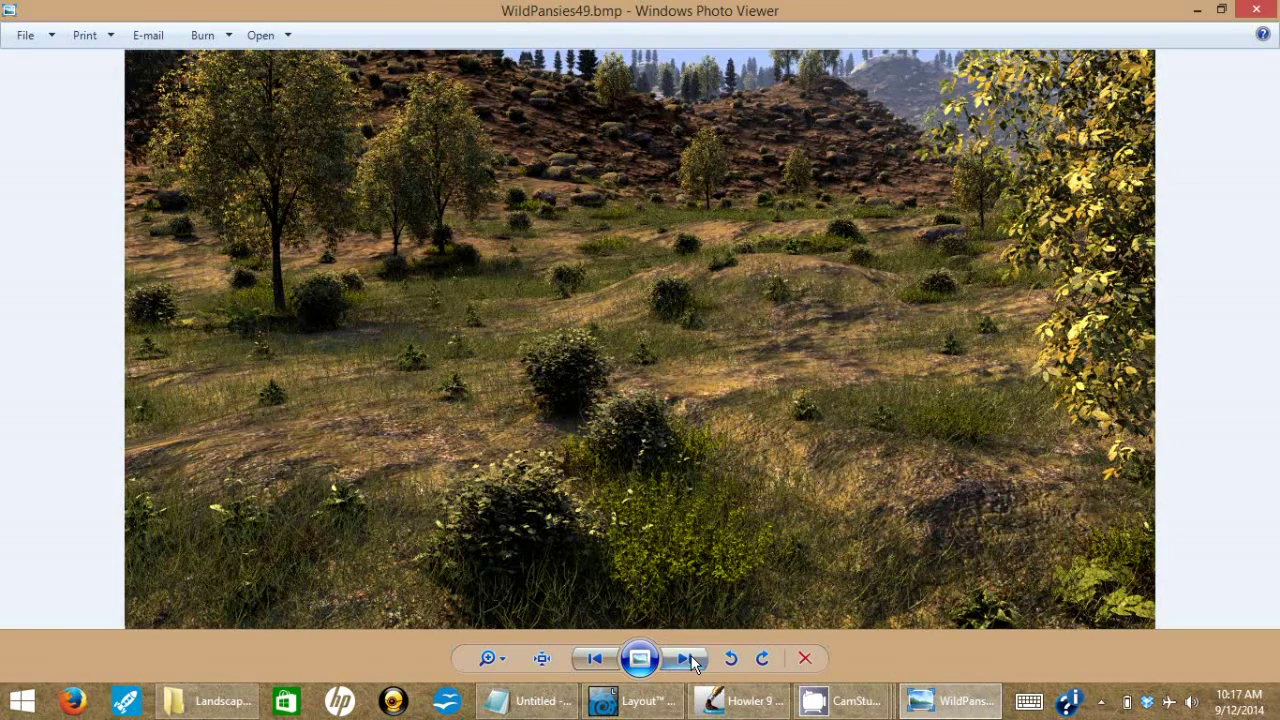
{"action": "left_click", "coordinate": [688, 658]}
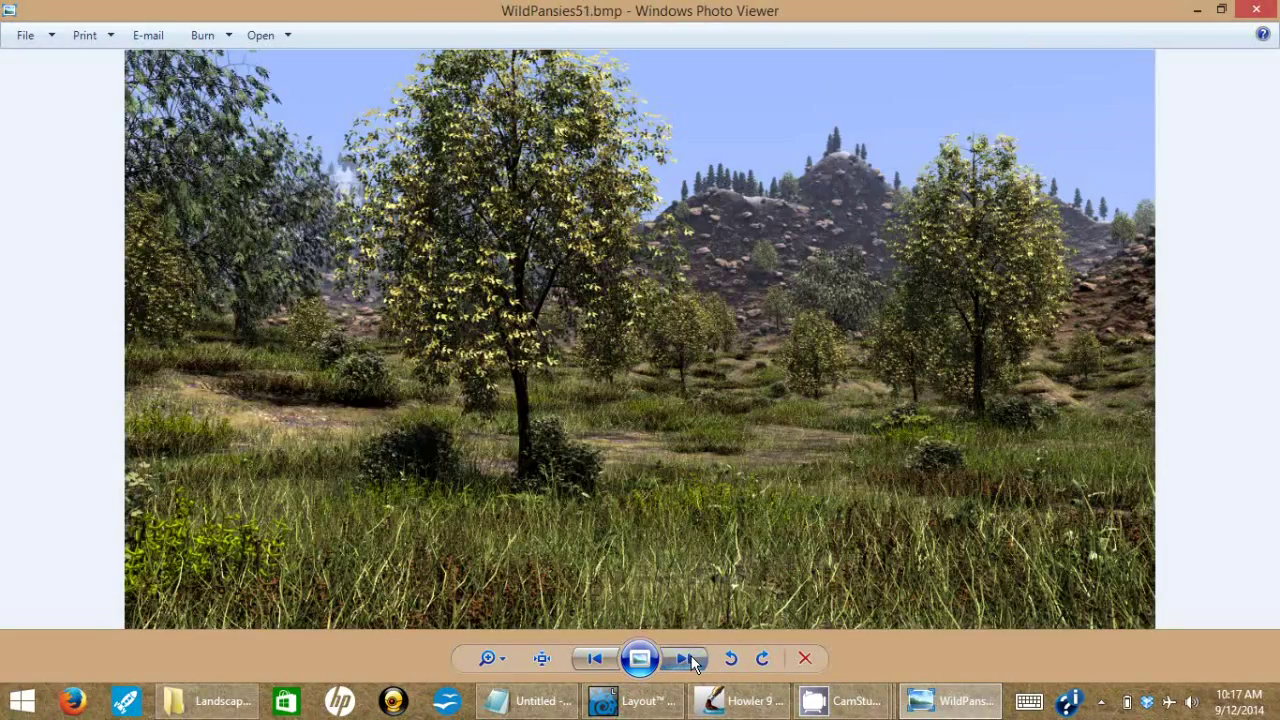
{"action": "left_click", "coordinate": [686, 658]}
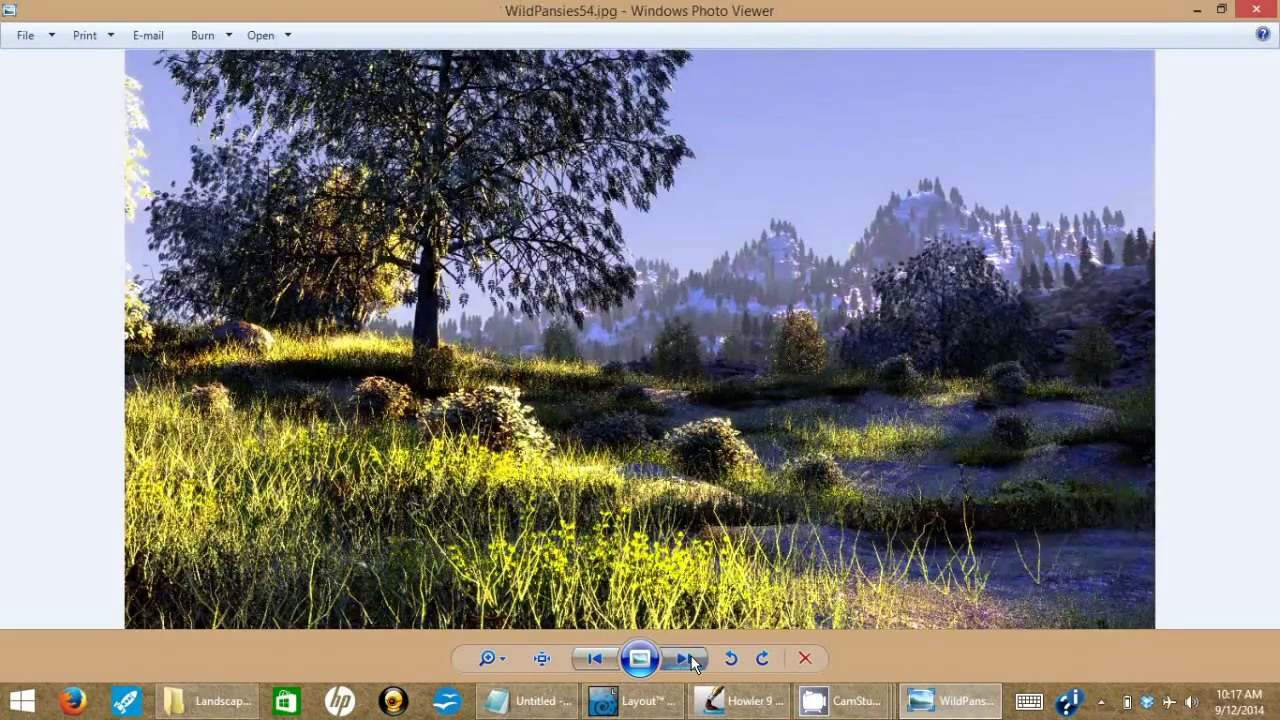
{"action": "left_click", "coordinate": [684, 656]}
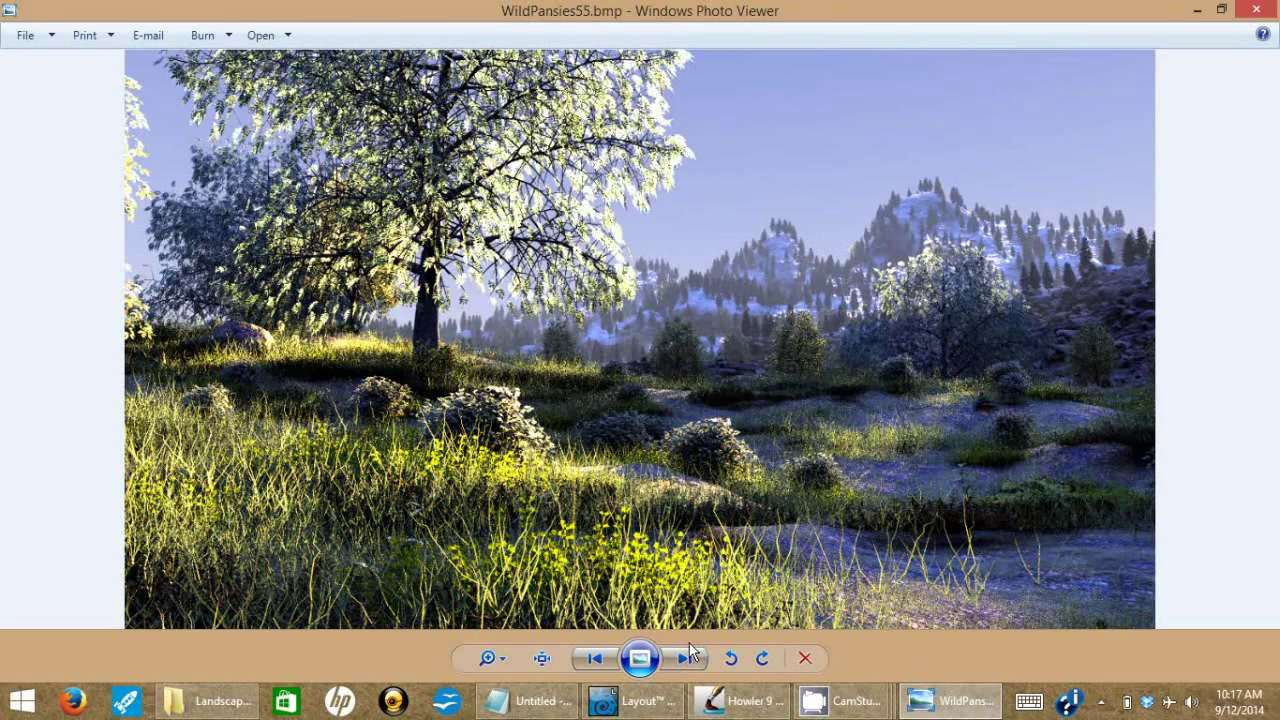
{"action": "left_click", "coordinate": [688, 658]}
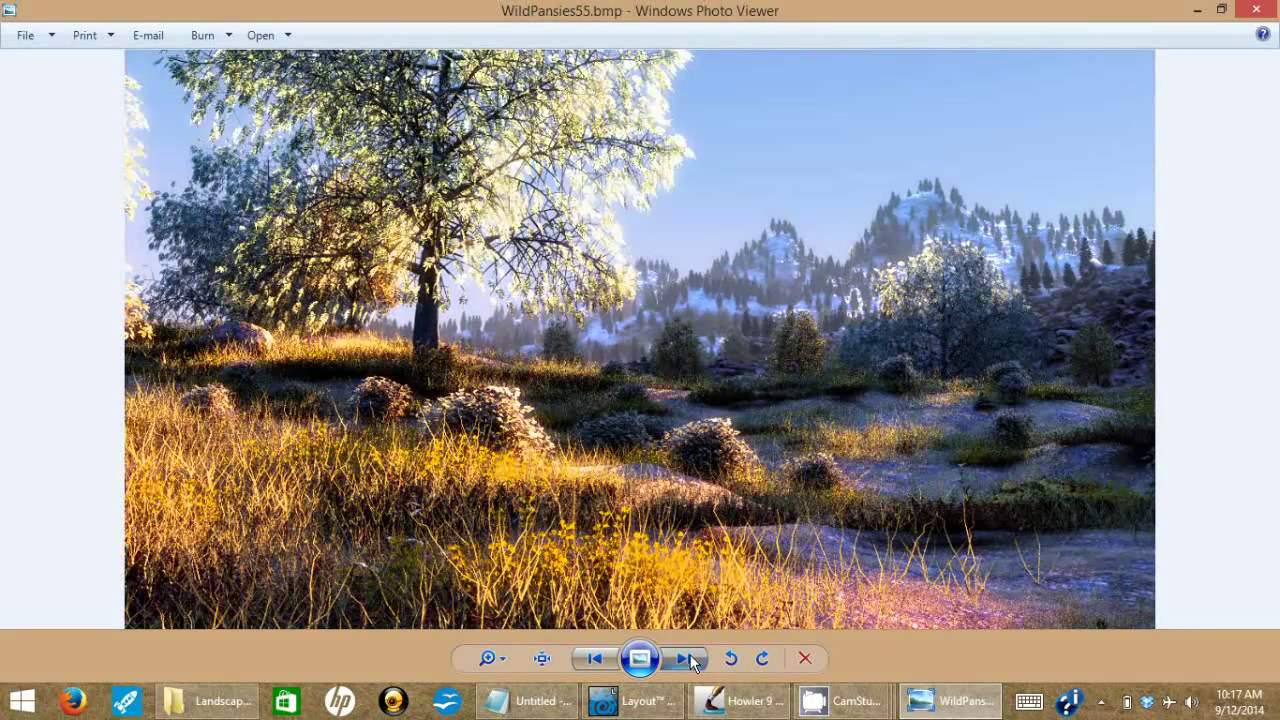
{"action": "left_click", "coordinate": [686, 658]}
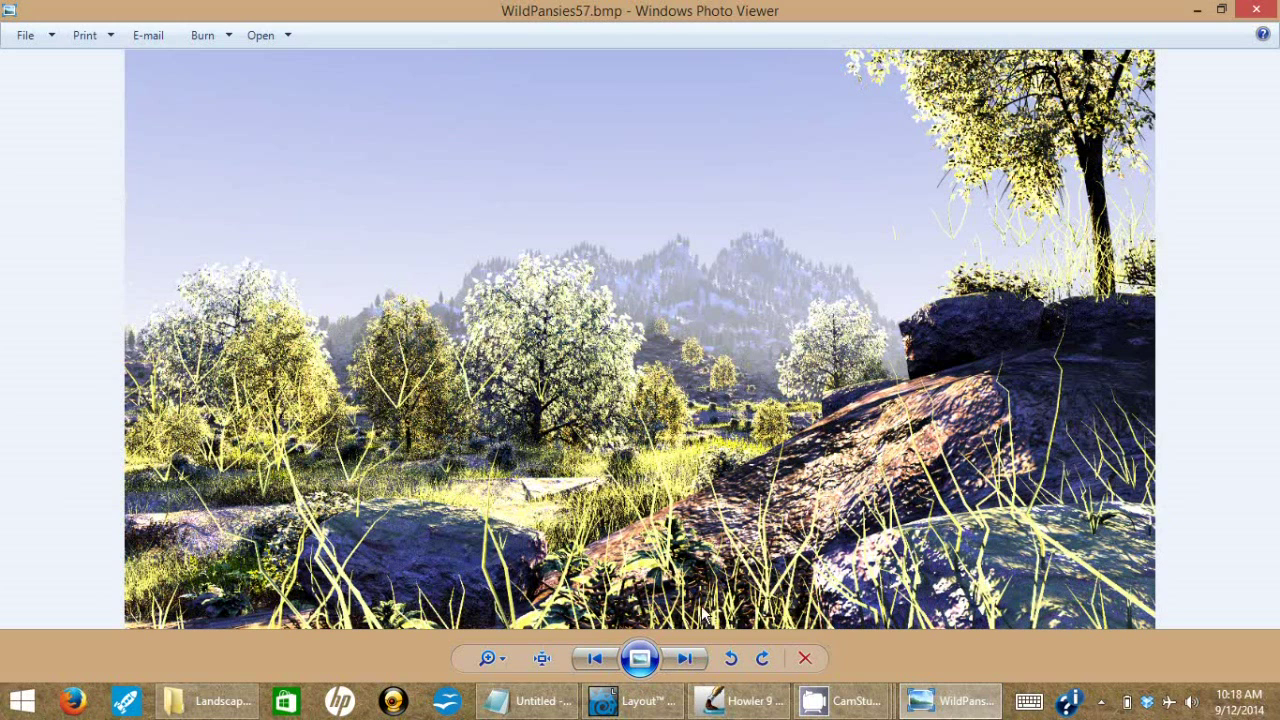
{"action": "mouse_move", "coordinate": [736, 642]}
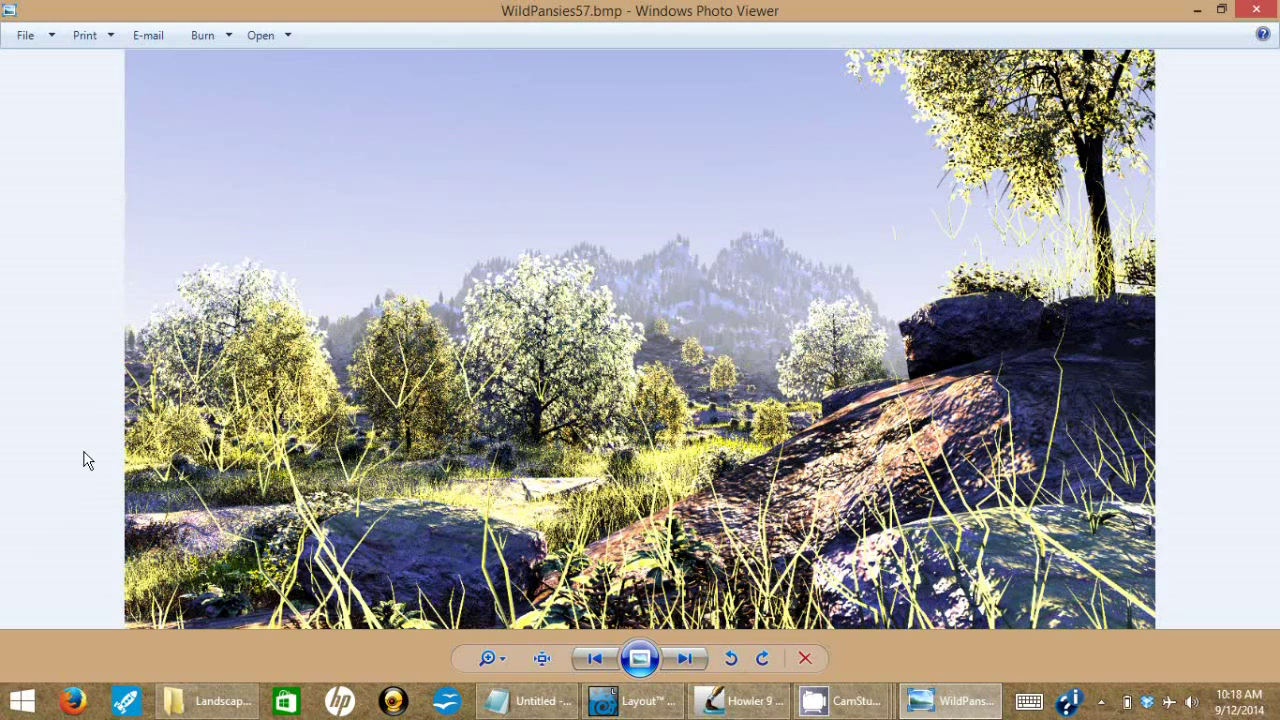
{"action": "mouse_move", "coordinate": [1176, 284]}
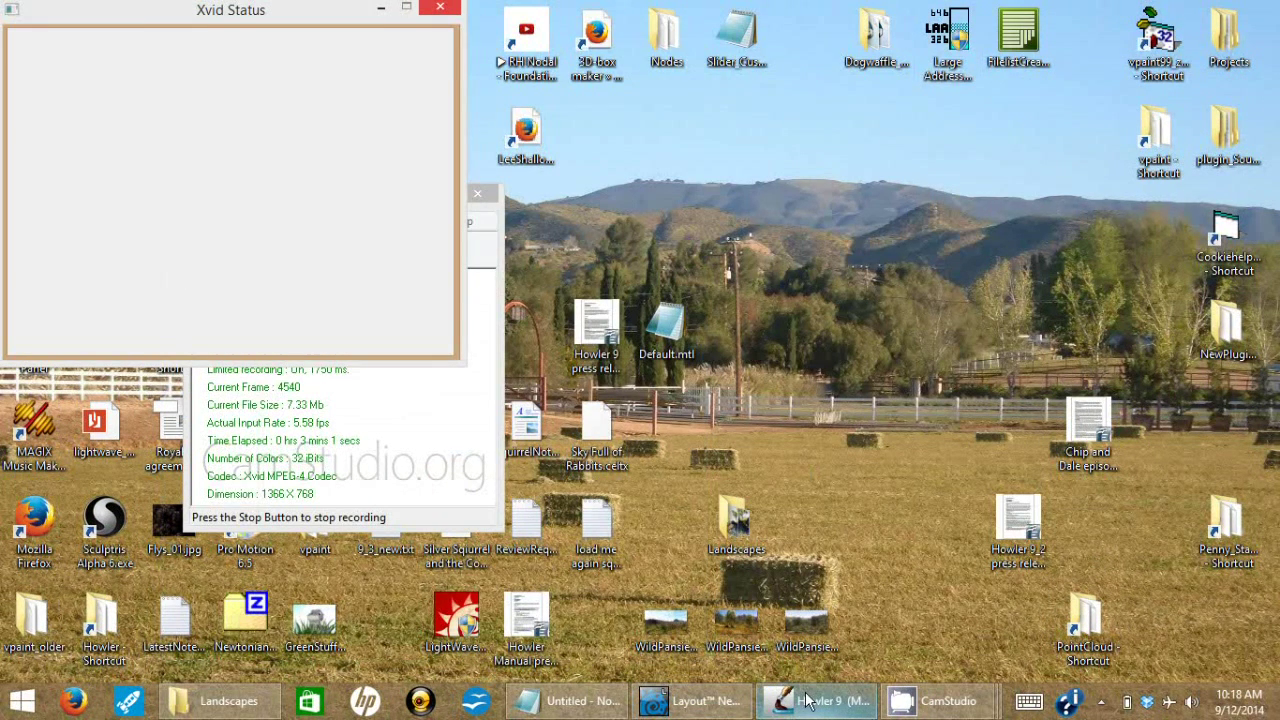
Step: Return to Howler and resize the blank canvas to a small square preset via Image size
{"action": "left_click", "coordinate": [812, 696]}
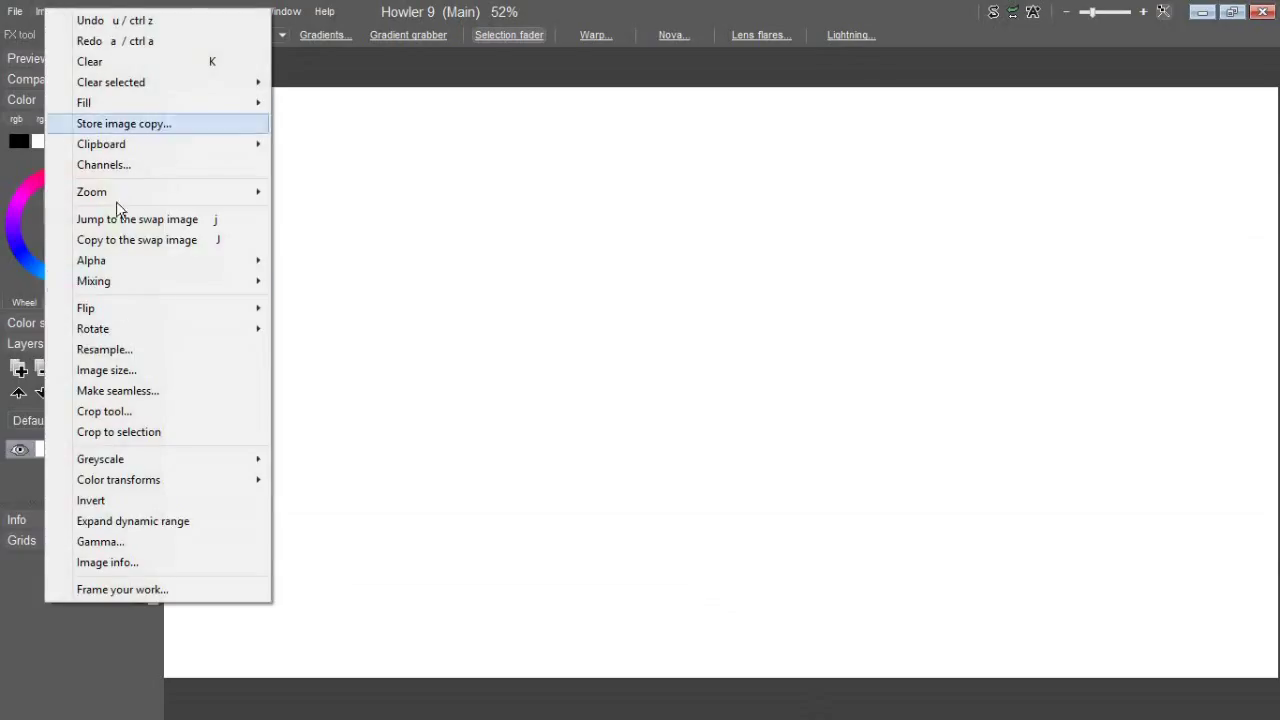
{"action": "left_click", "coordinate": [106, 370]}
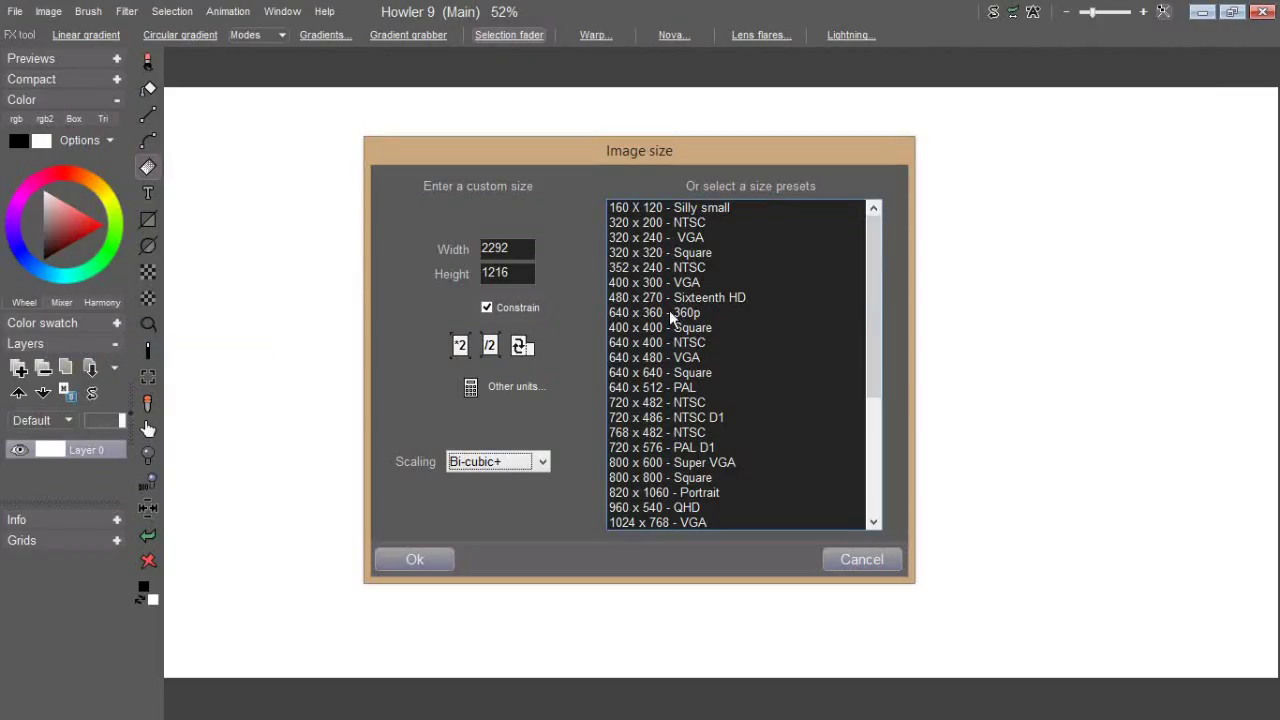
{"action": "left_click", "coordinate": [668, 312]}
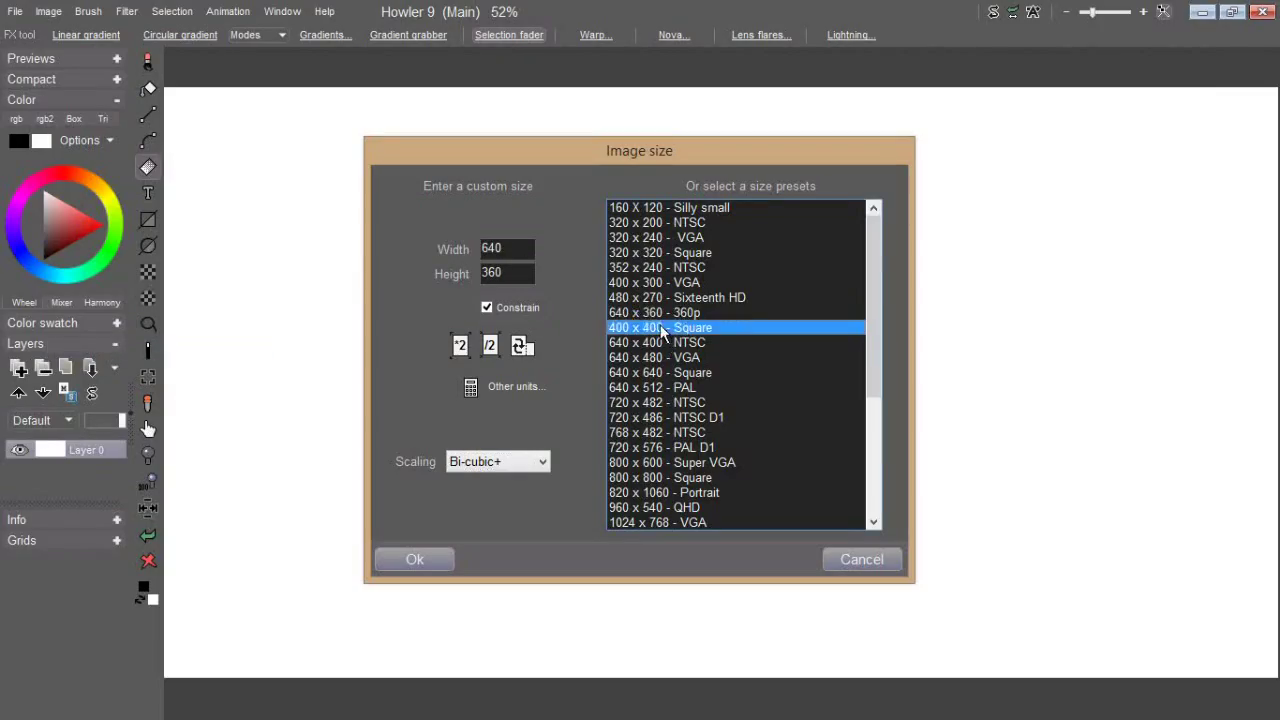
{"action": "left_click", "coordinate": [412, 560]}
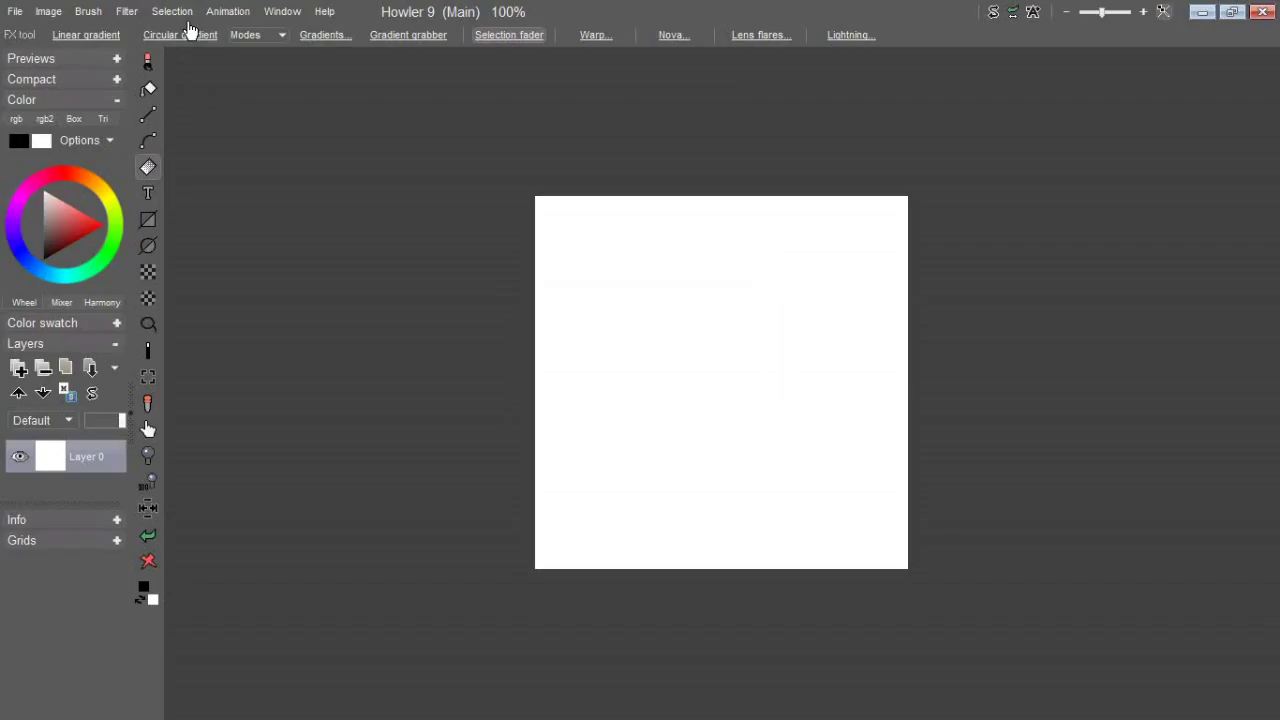
Step: Render plasma noise onto the canvas and lay a preset linear gradient over it
{"action": "left_click", "coordinate": [126, 12]}
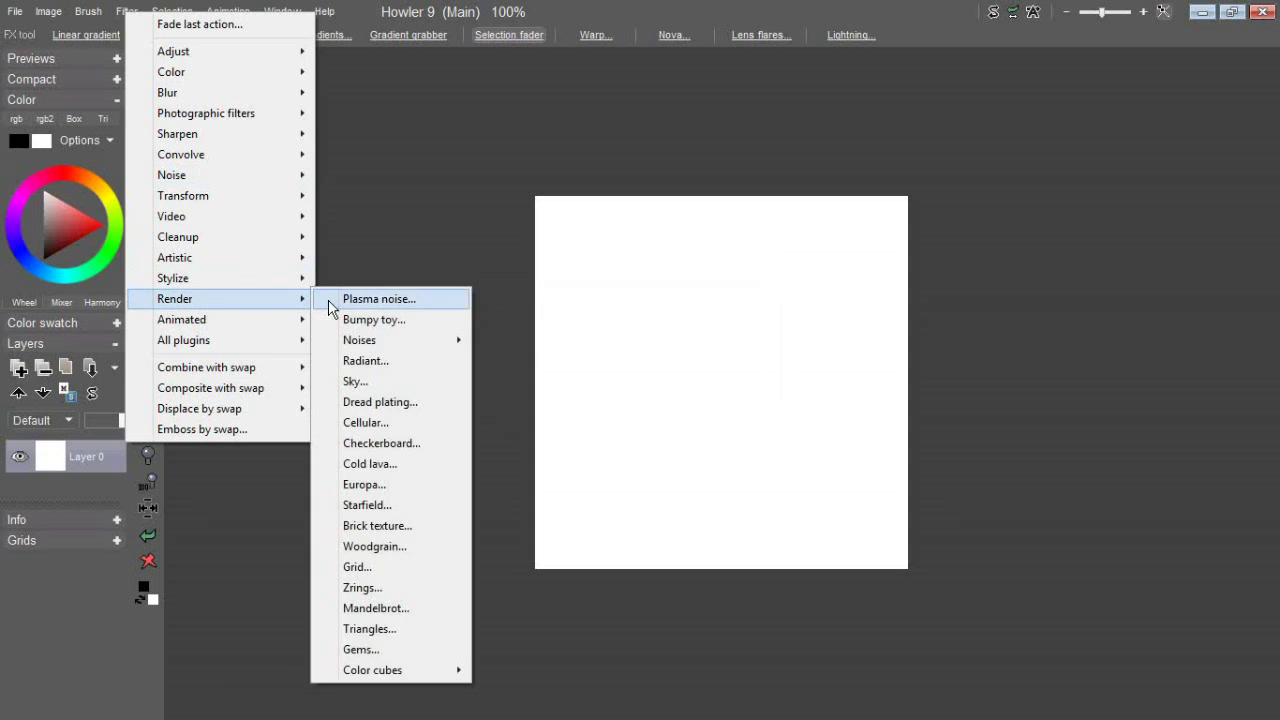
{"action": "left_click", "coordinate": [378, 298]}
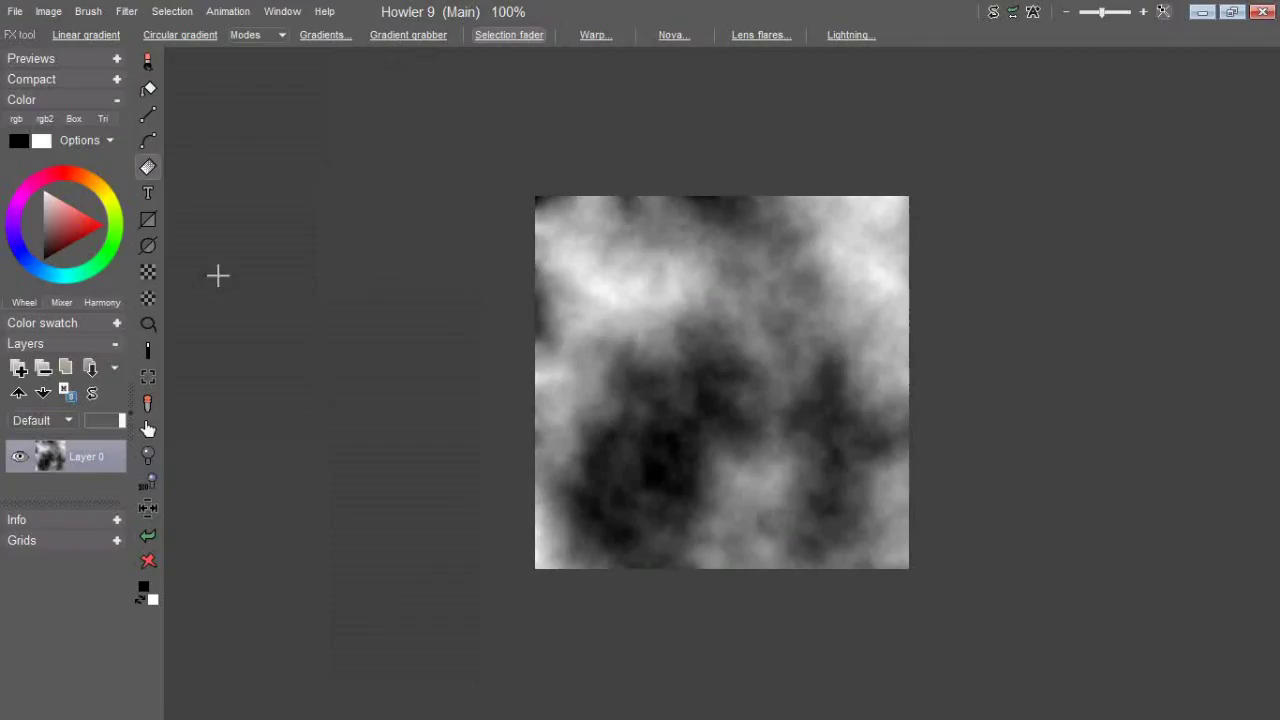
{"action": "left_click", "coordinate": [148, 168]}
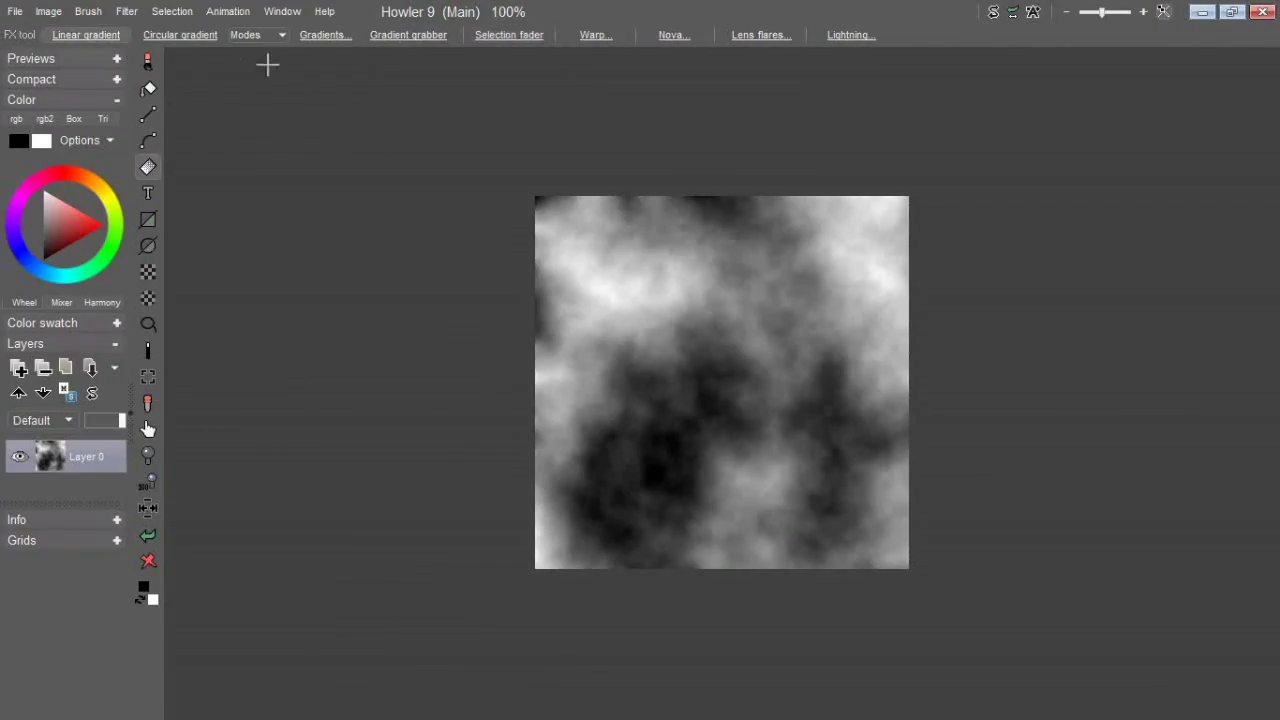
{"action": "left_click", "coordinate": [324, 36]}
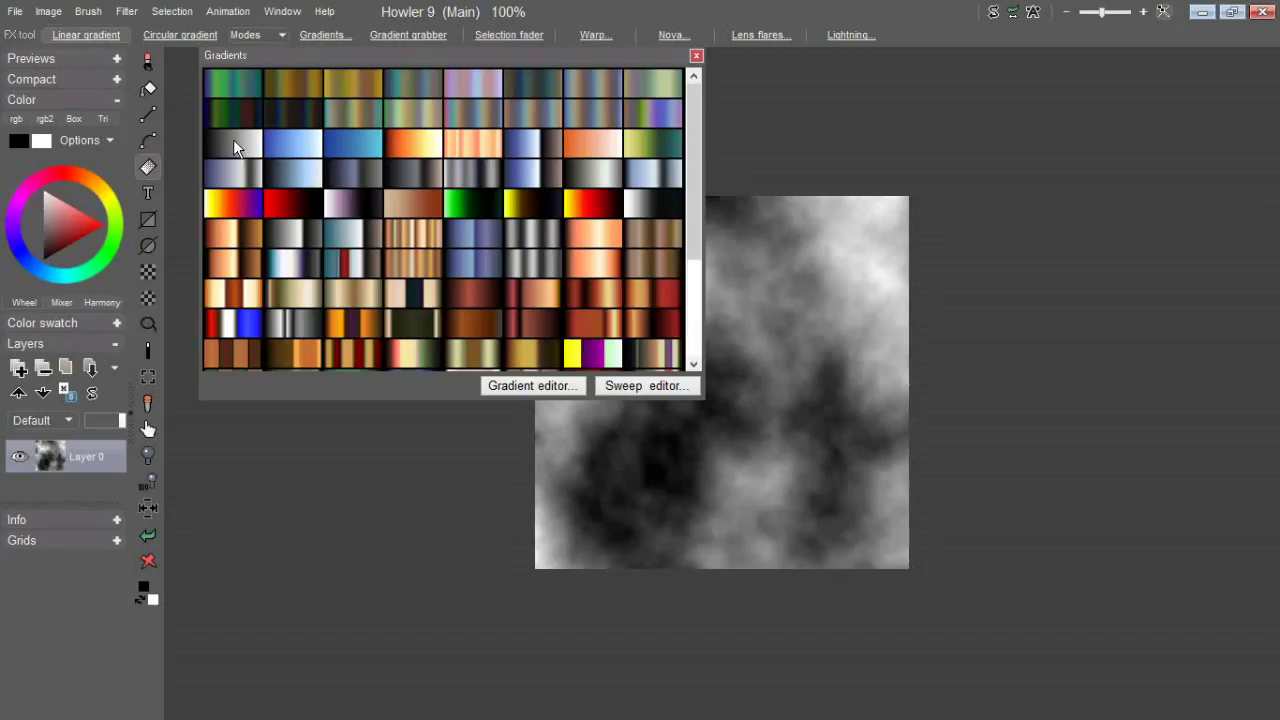
{"action": "left_click", "coordinate": [696, 56]}
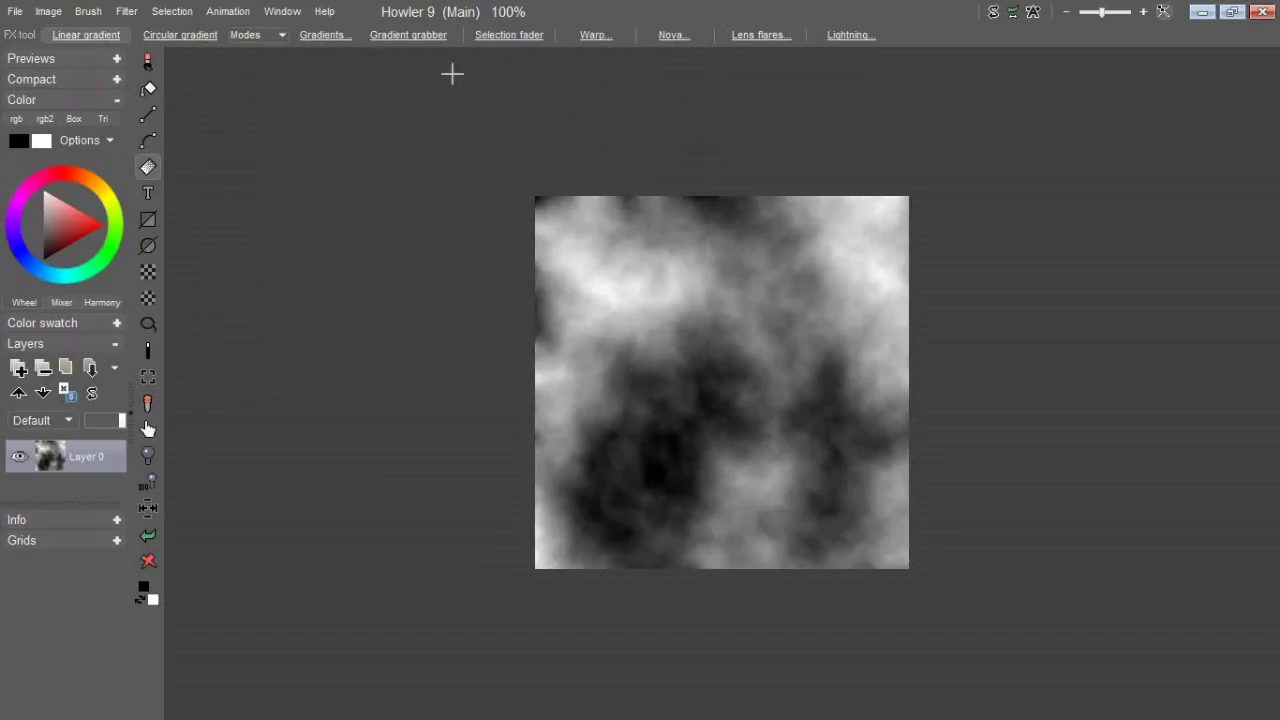
{"action": "mouse_move", "coordinate": [524, 418]}
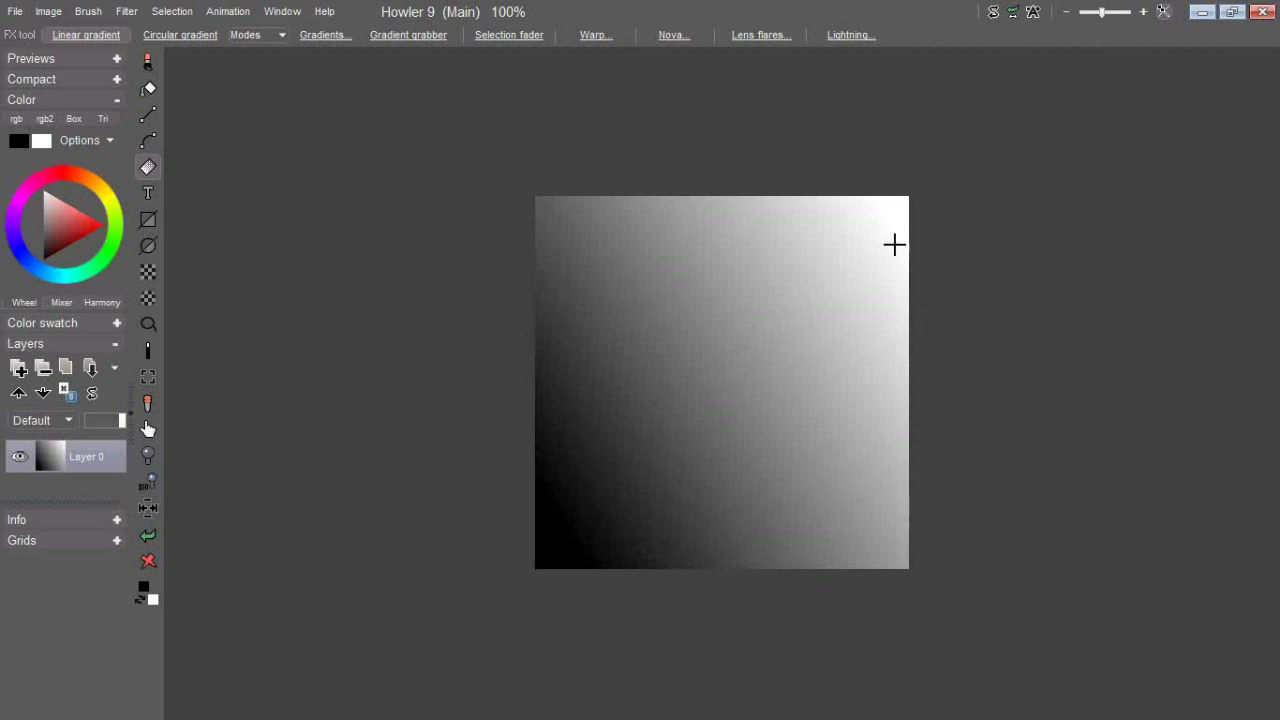
Step: Render plasma noise again in Difference mode so dark crack-like veins appear
{"action": "left_click", "coordinate": [126, 12]}
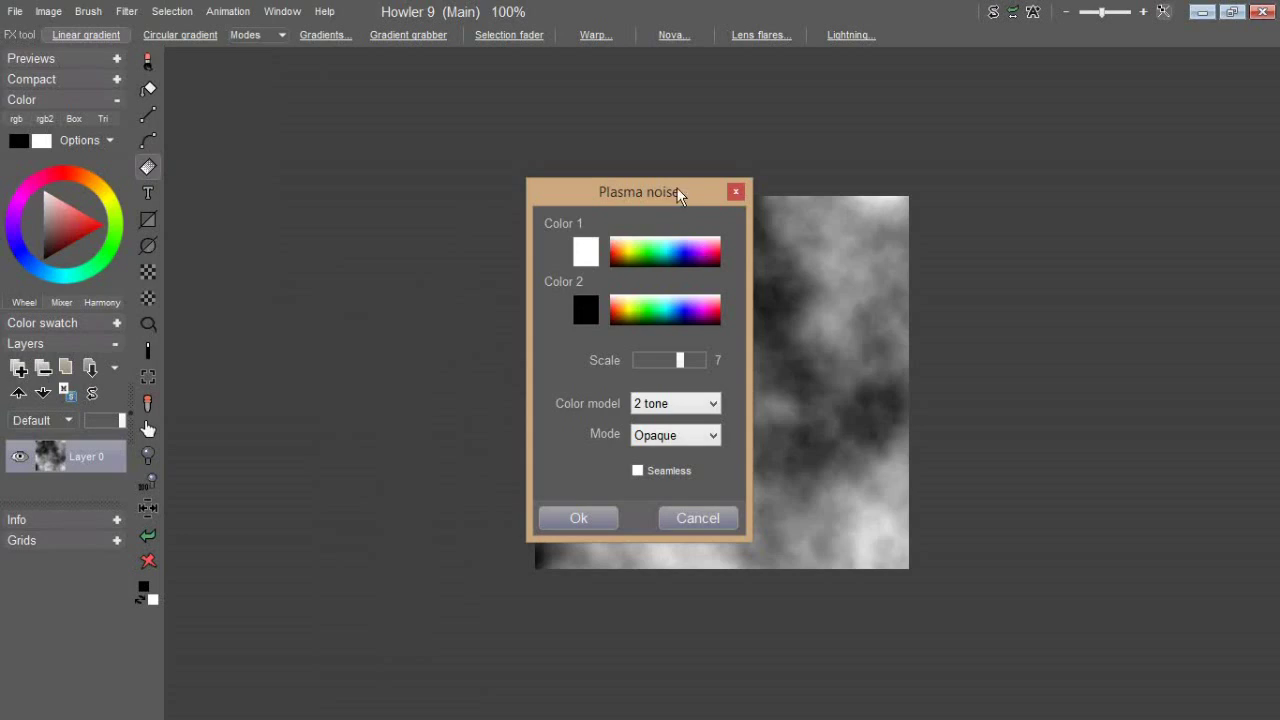
{"action": "left_click_drag", "start_coordinate": [640, 192], "coordinate": [282, 112]}
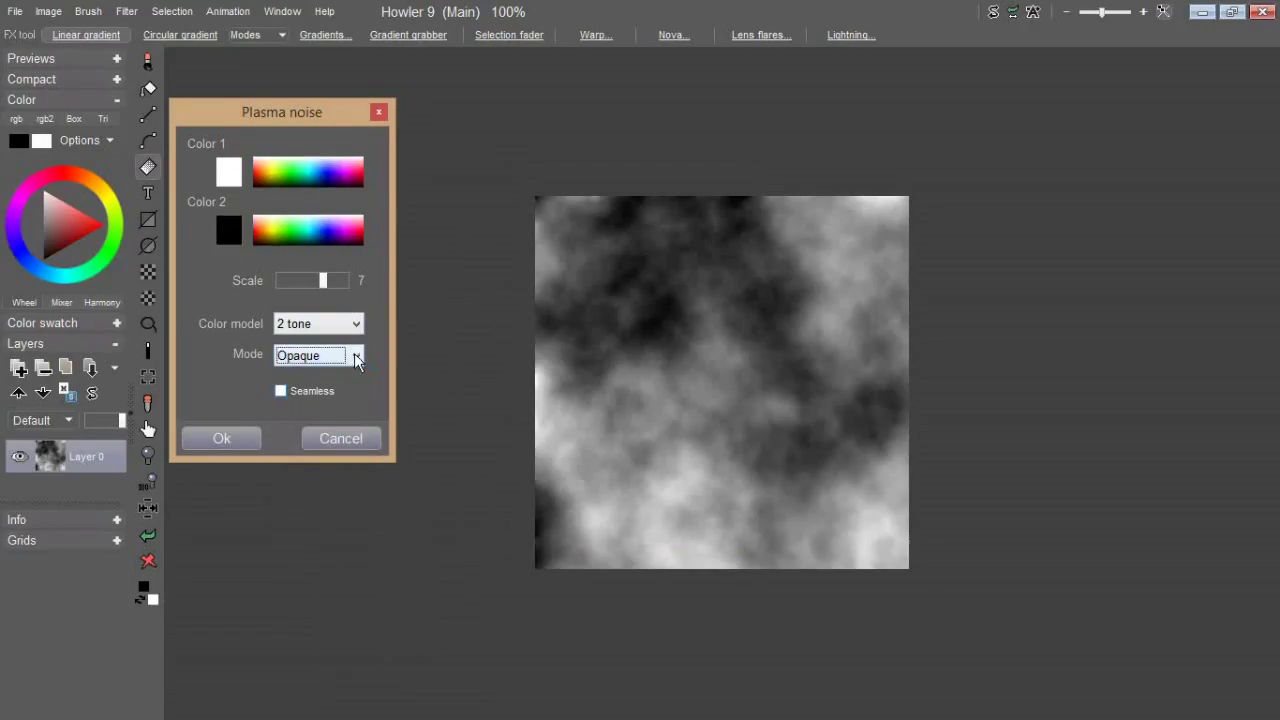
{"action": "left_click", "coordinate": [356, 356]}
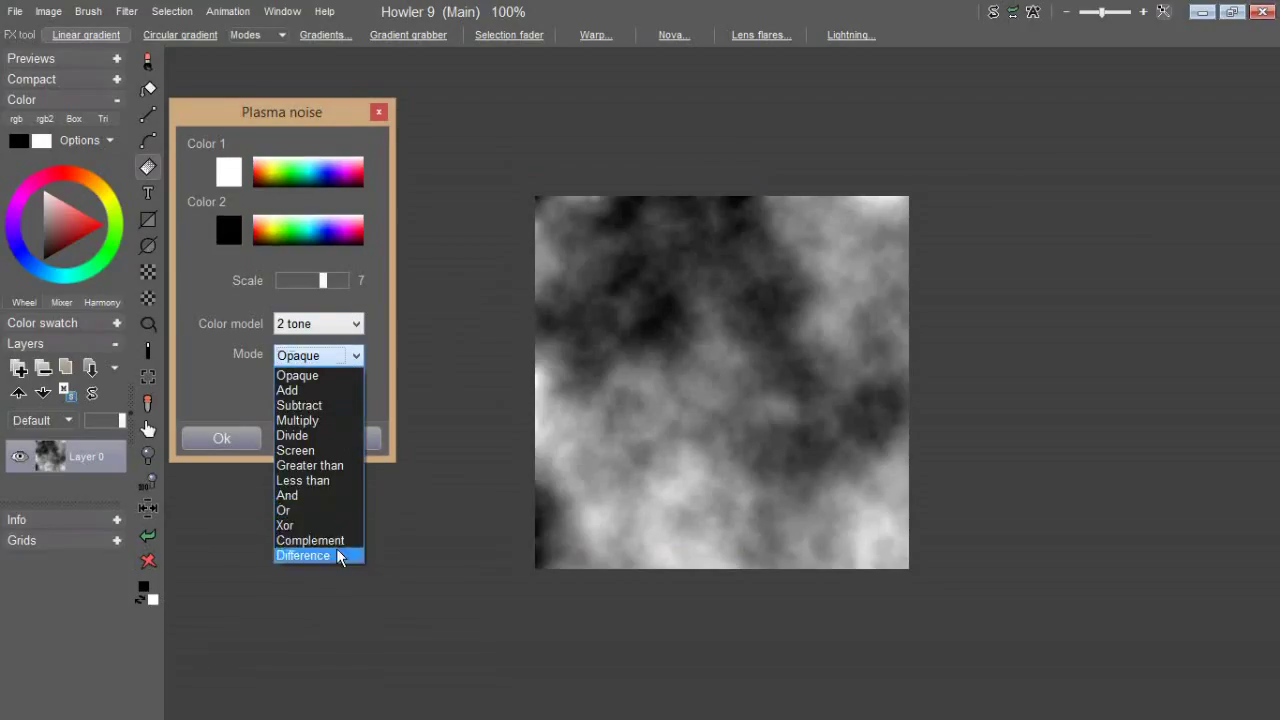
{"action": "left_click", "coordinate": [304, 556]}
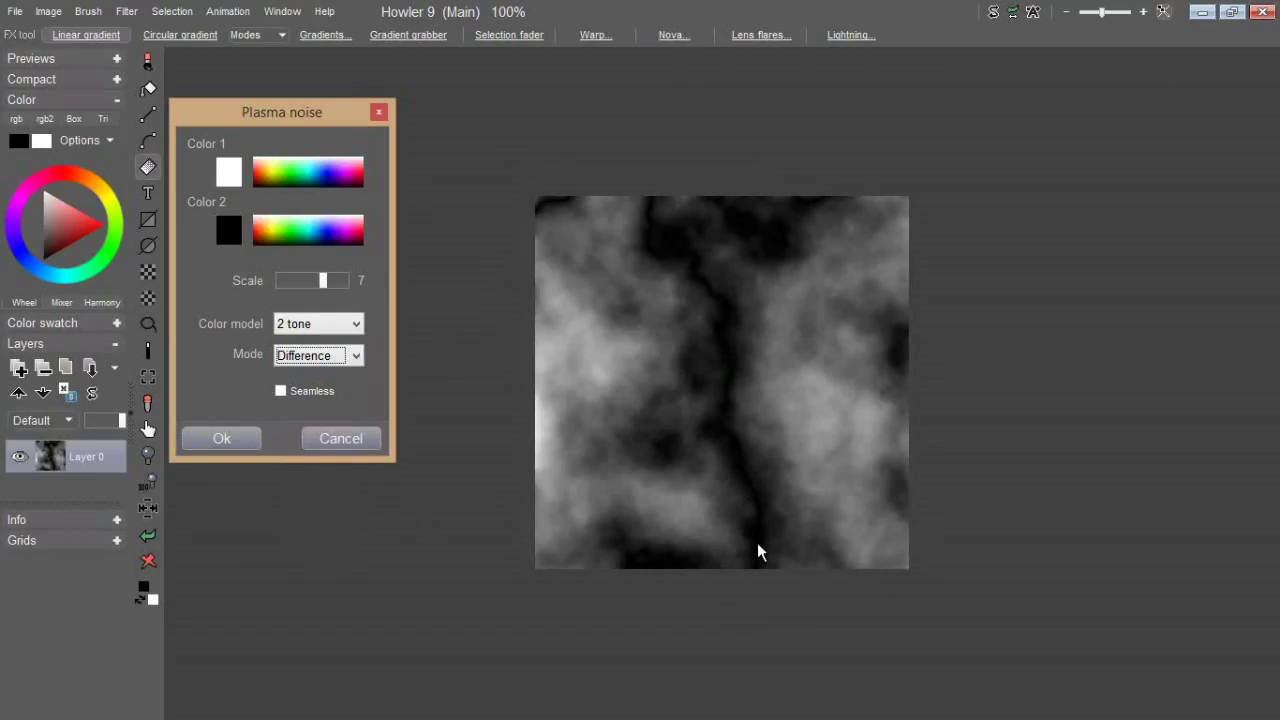
{"action": "mouse_move", "coordinate": [712, 384]}
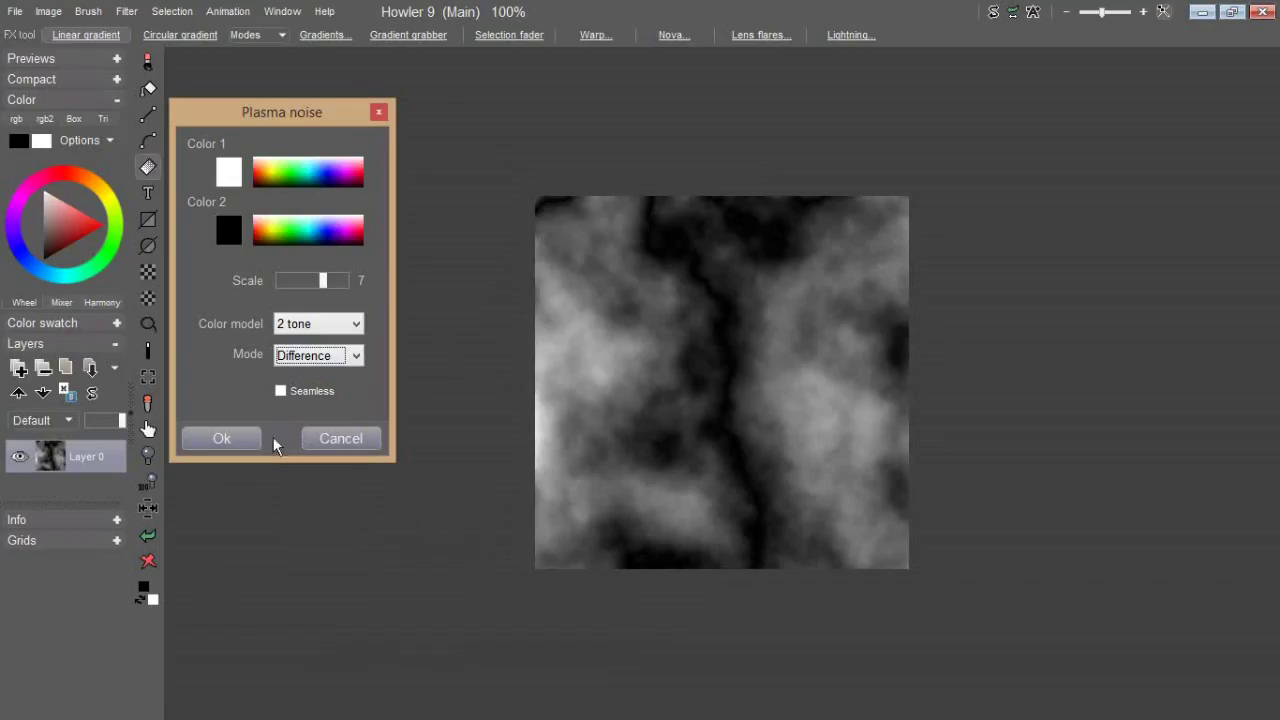
{"action": "mouse_move", "coordinate": [252, 364]}
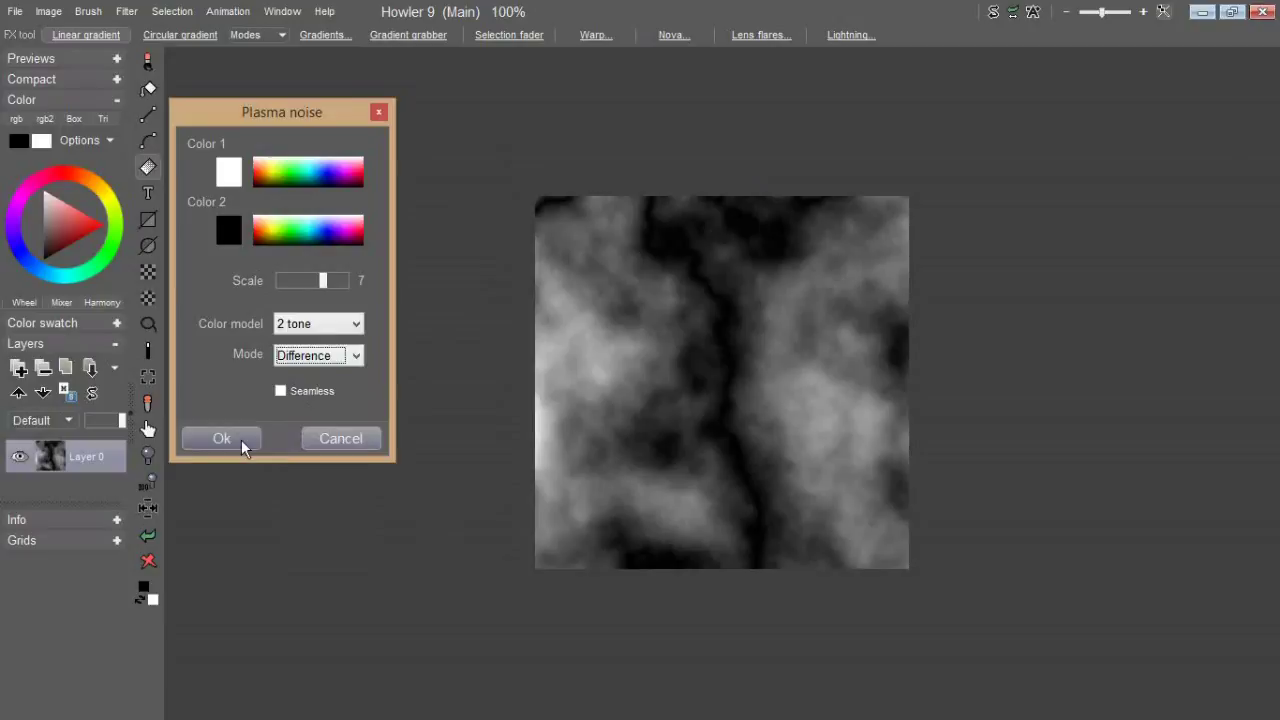
{"action": "left_click", "coordinate": [220, 438]}
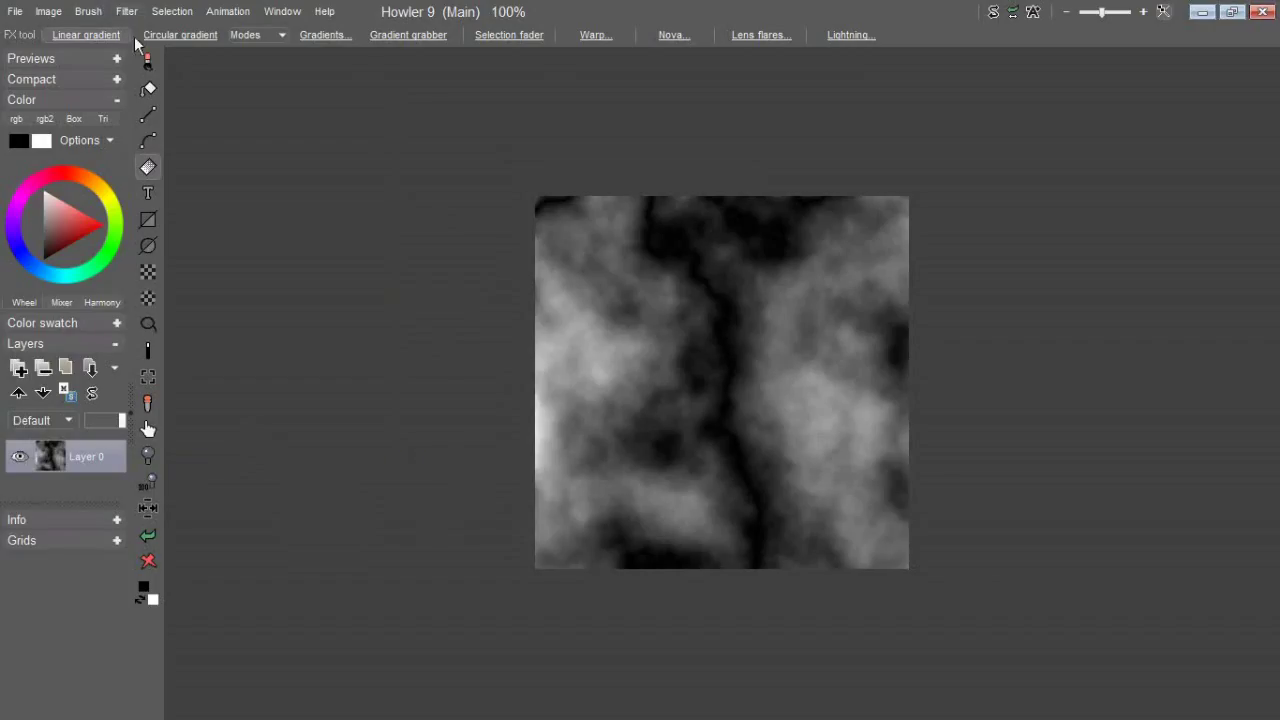
Step: Bring up the Filter list to reach the 3D designer for the noise image
{"action": "left_click", "coordinate": [172, 12]}
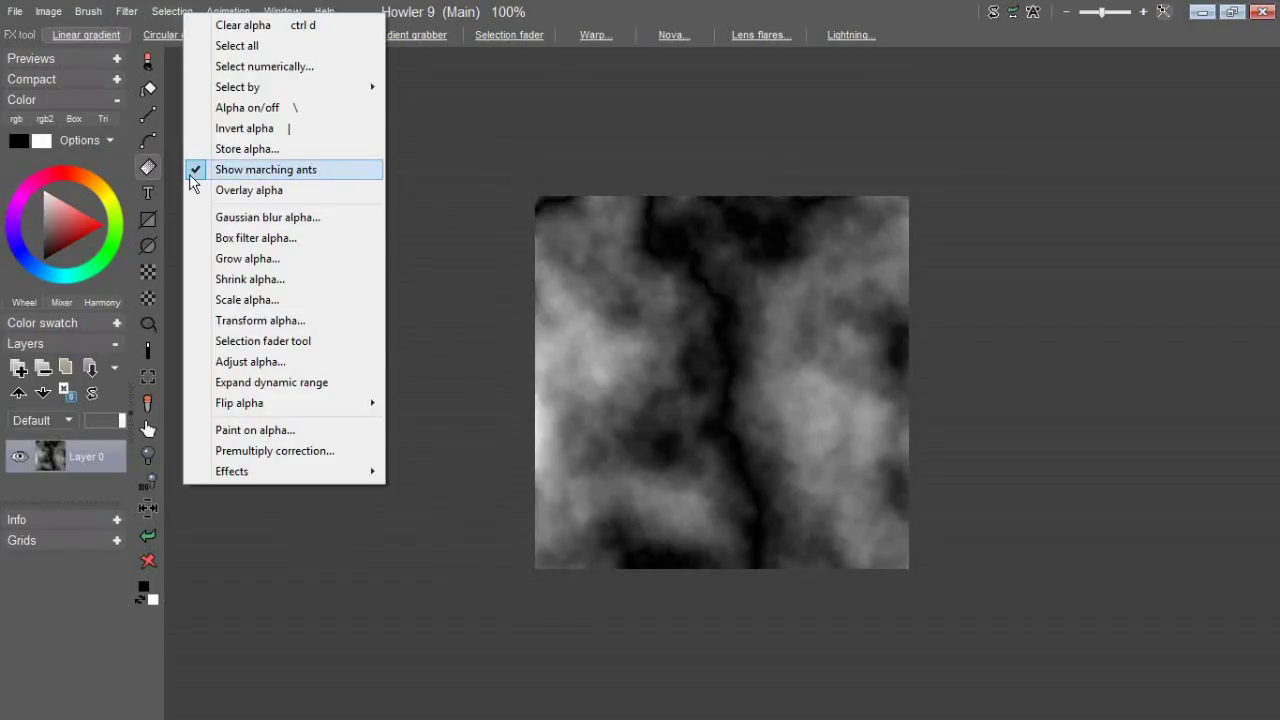
{"action": "left_click", "coordinate": [126, 12]}
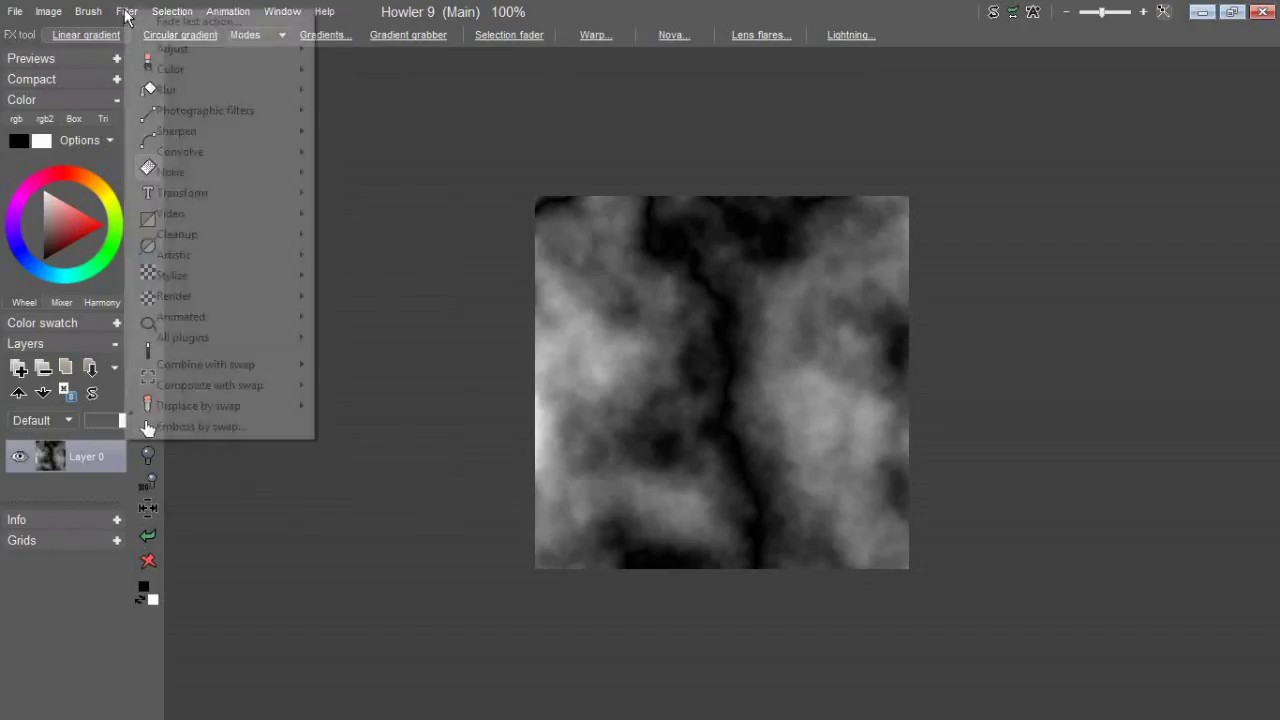
{"action": "mouse_move", "coordinate": [172, 276]}
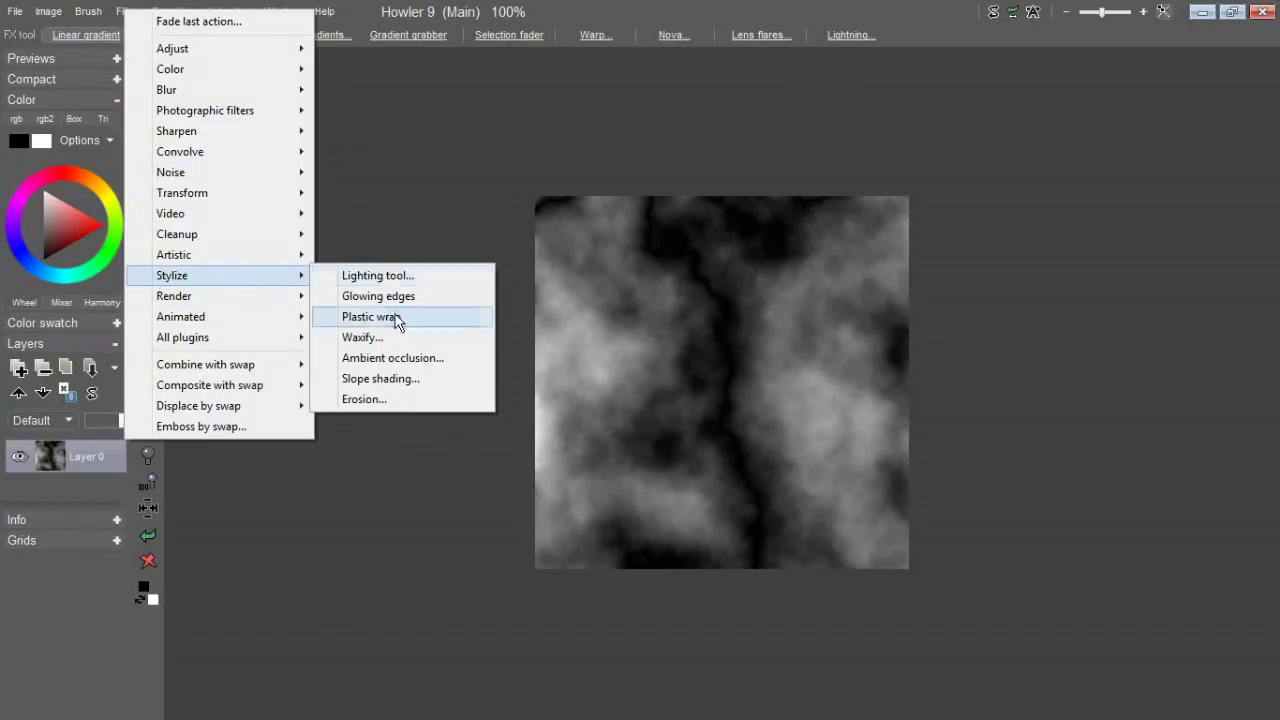
{"action": "mouse_move", "coordinate": [416, 336]}
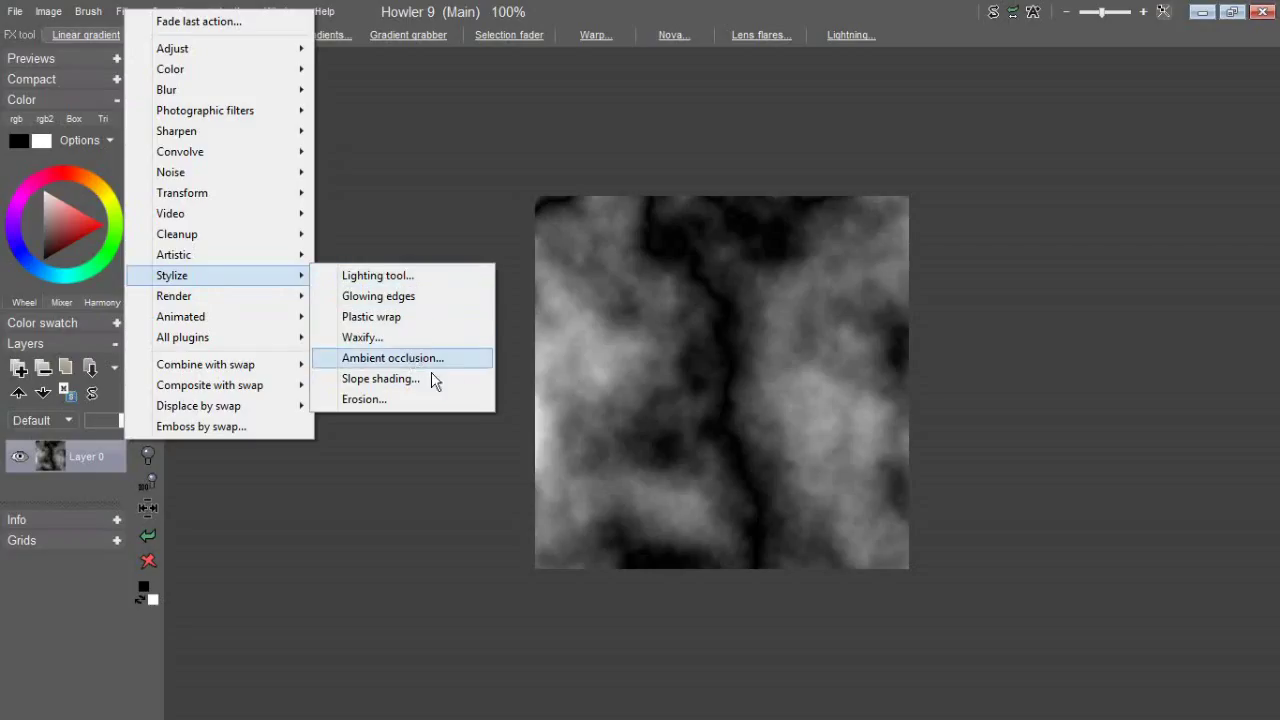
{"action": "mouse_move", "coordinate": [400, 364]}
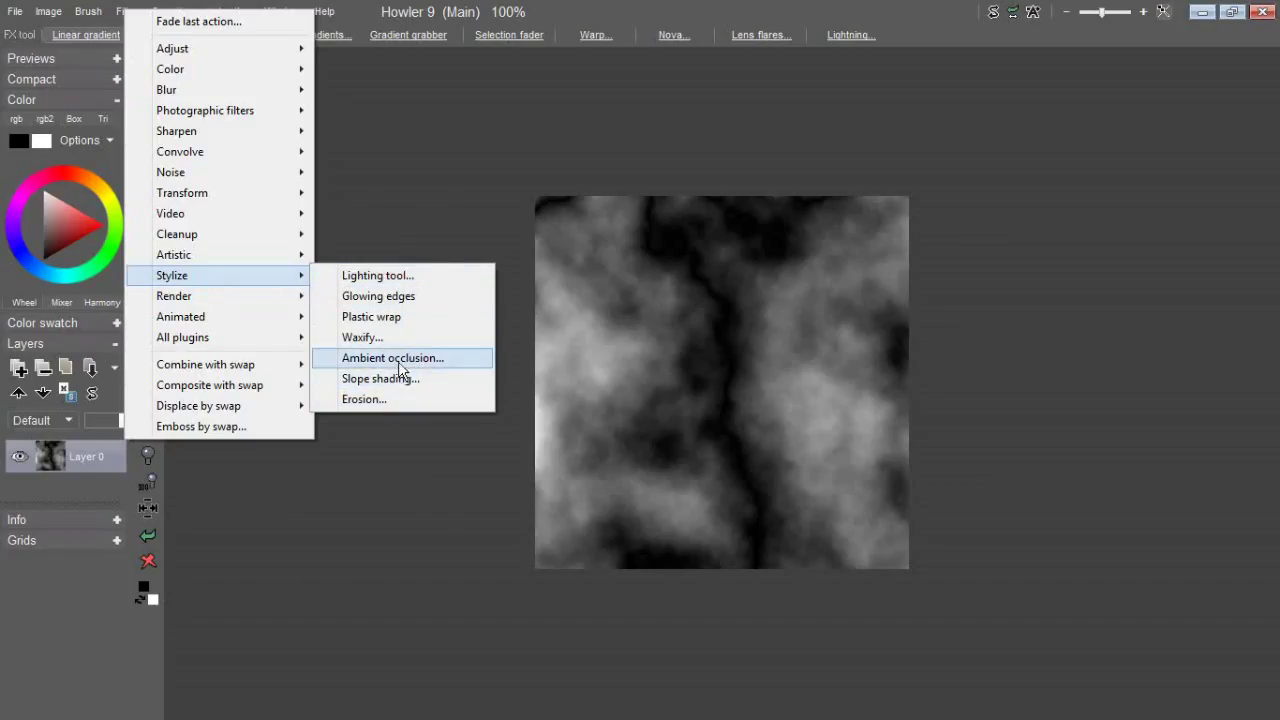
{"action": "mouse_move", "coordinate": [368, 408]}
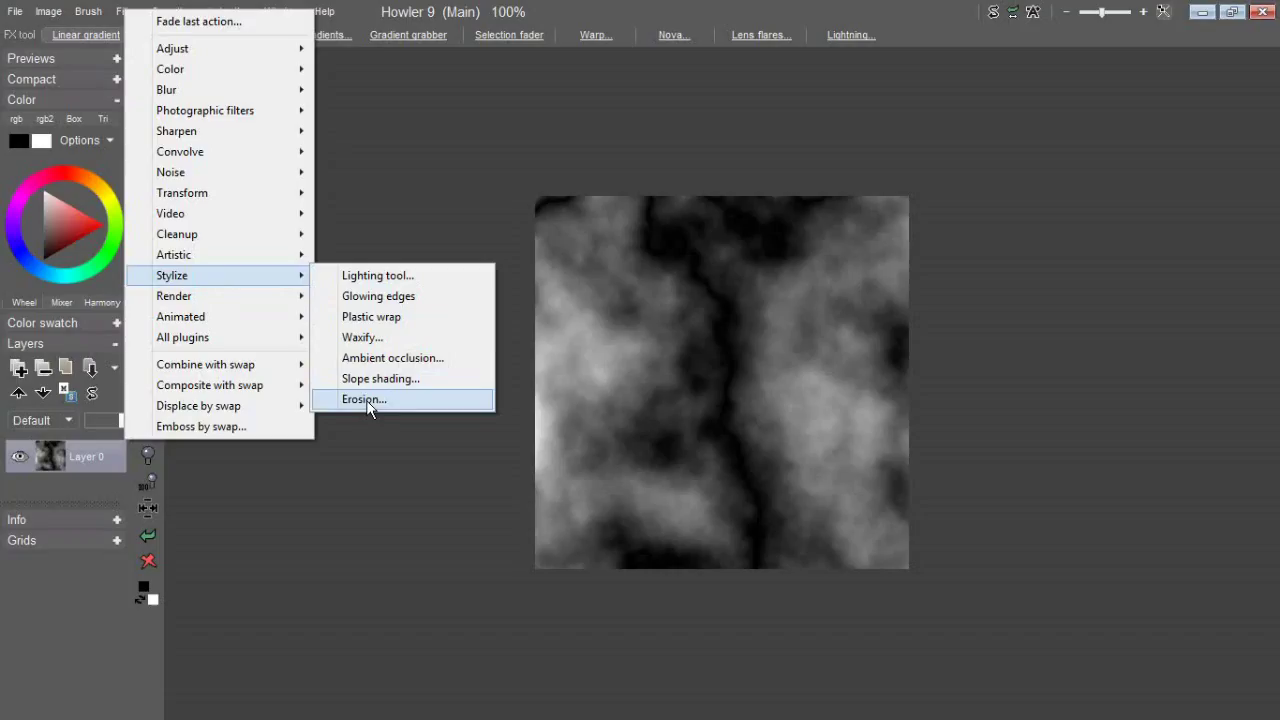
{"action": "mouse_move", "coordinate": [602, 288]}
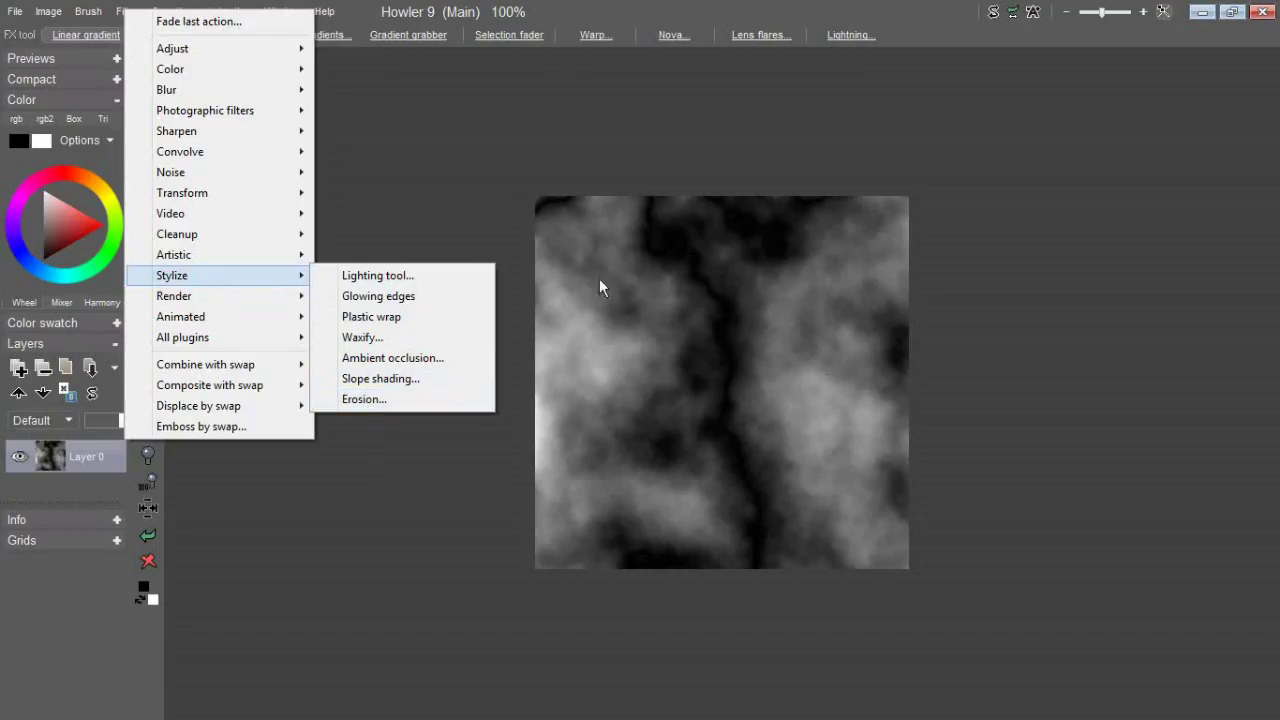
{"action": "mouse_move", "coordinate": [724, 412]}
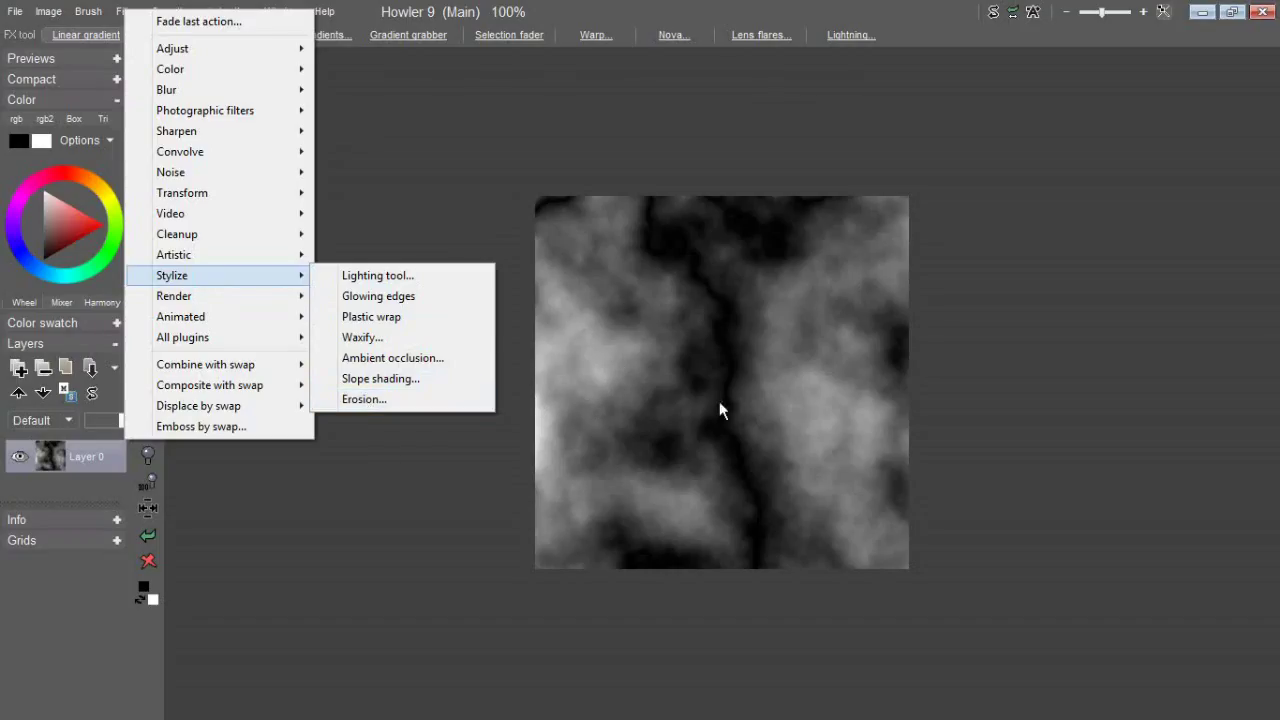
{"action": "mouse_move", "coordinate": [130, 24]}
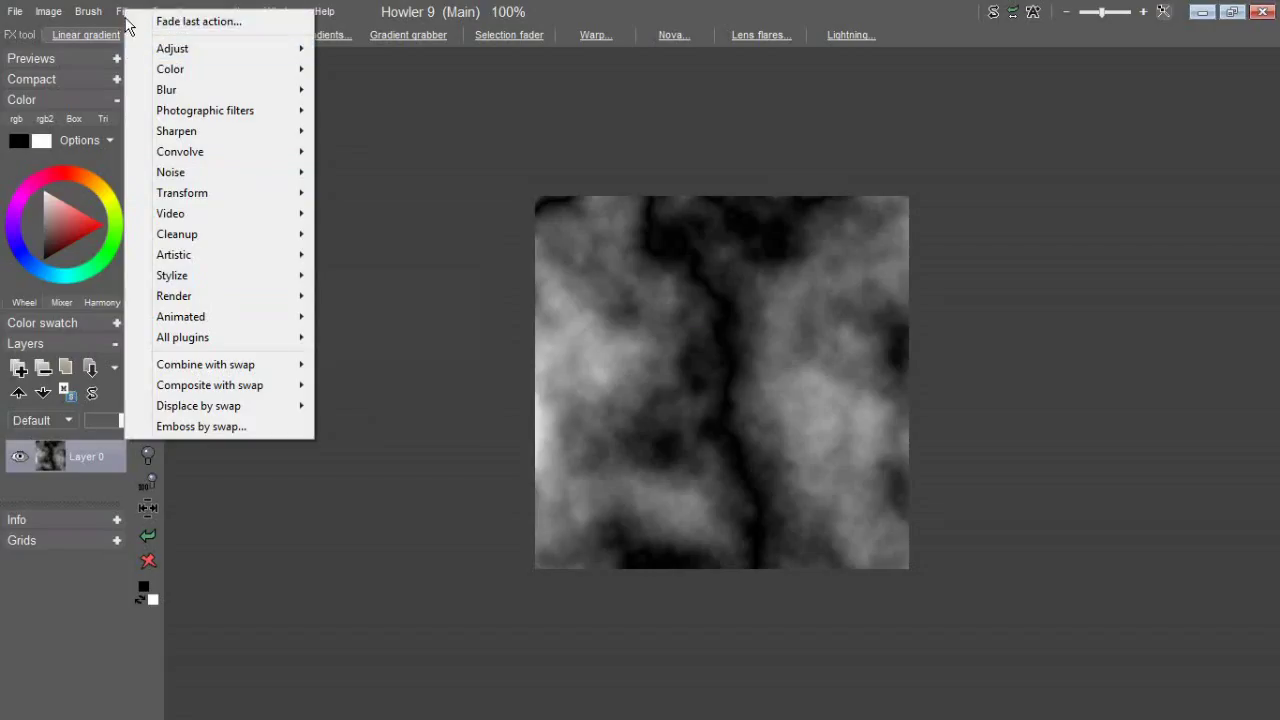
{"action": "mouse_move", "coordinate": [176, 174]}
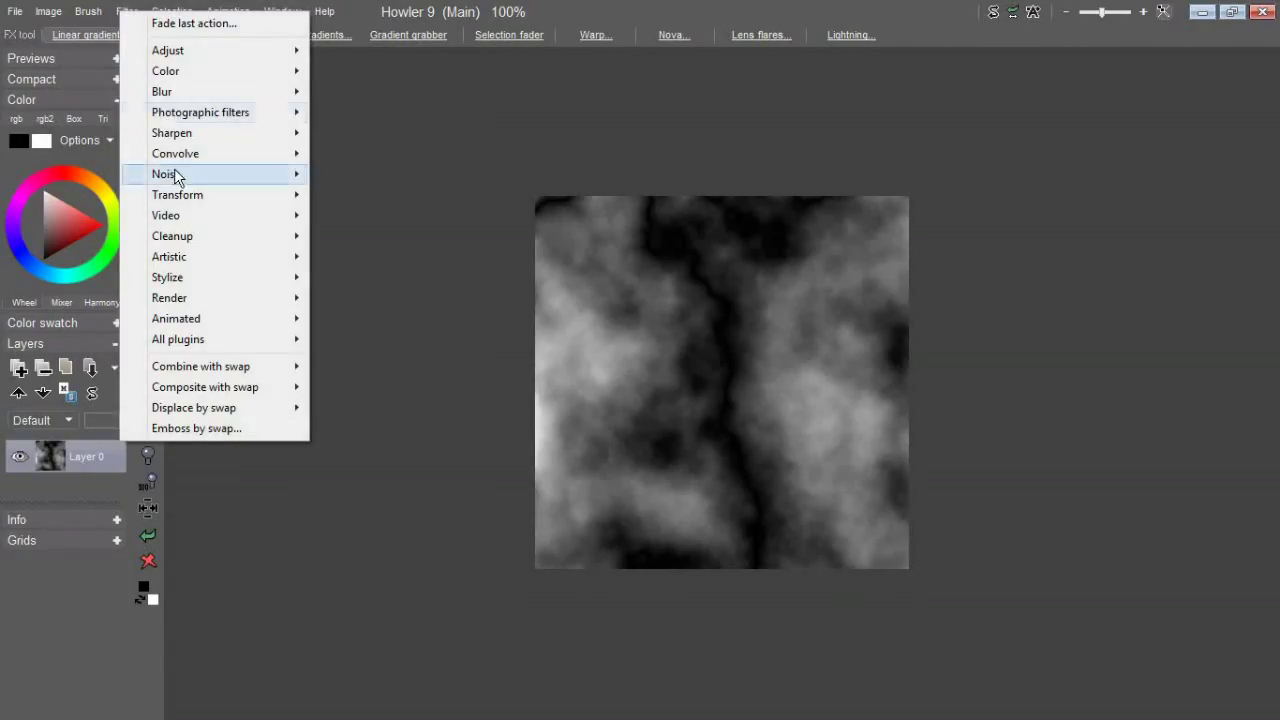
{"action": "mouse_move", "coordinate": [176, 194]}
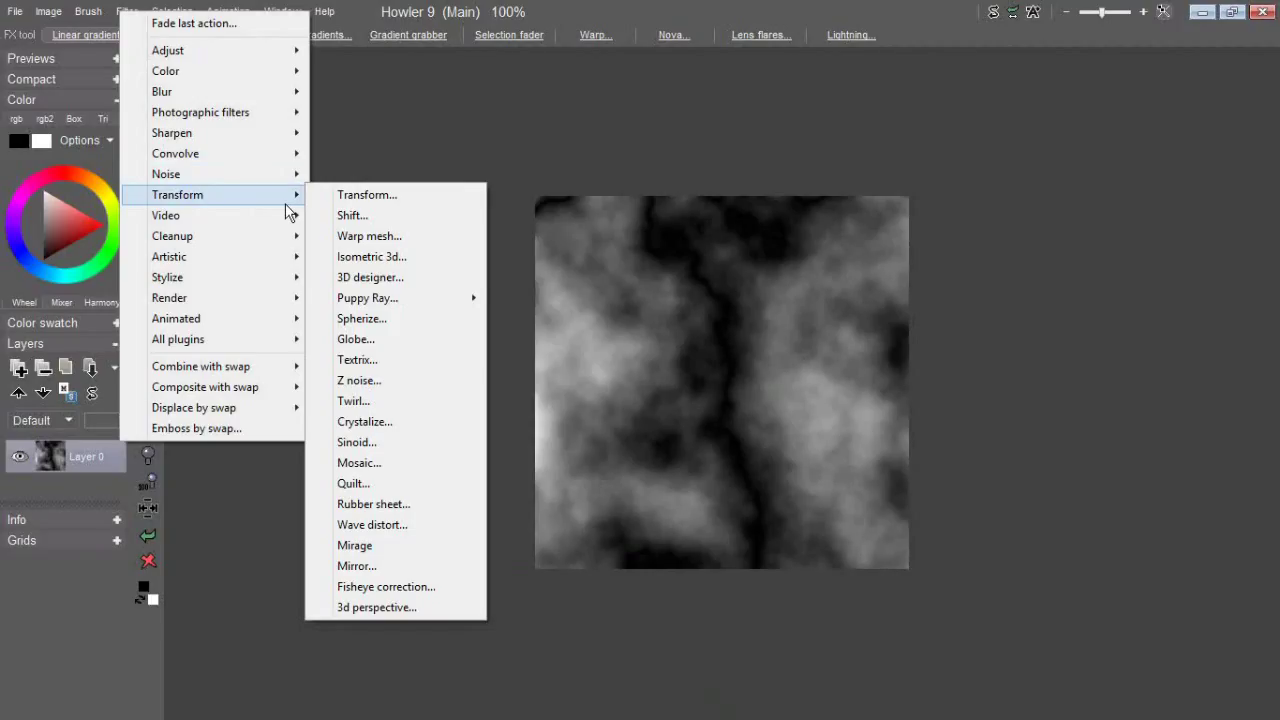
{"action": "mouse_move", "coordinate": [396, 276]}
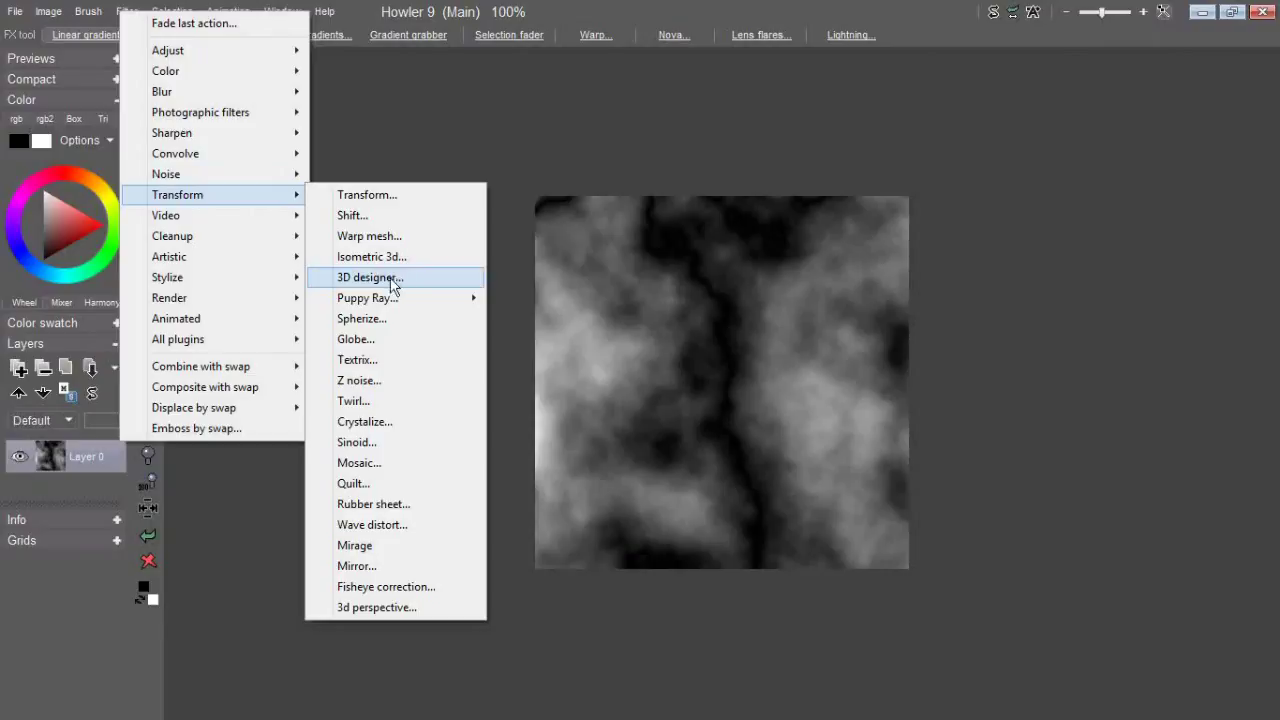
{"action": "mouse_move", "coordinate": [376, 288]}
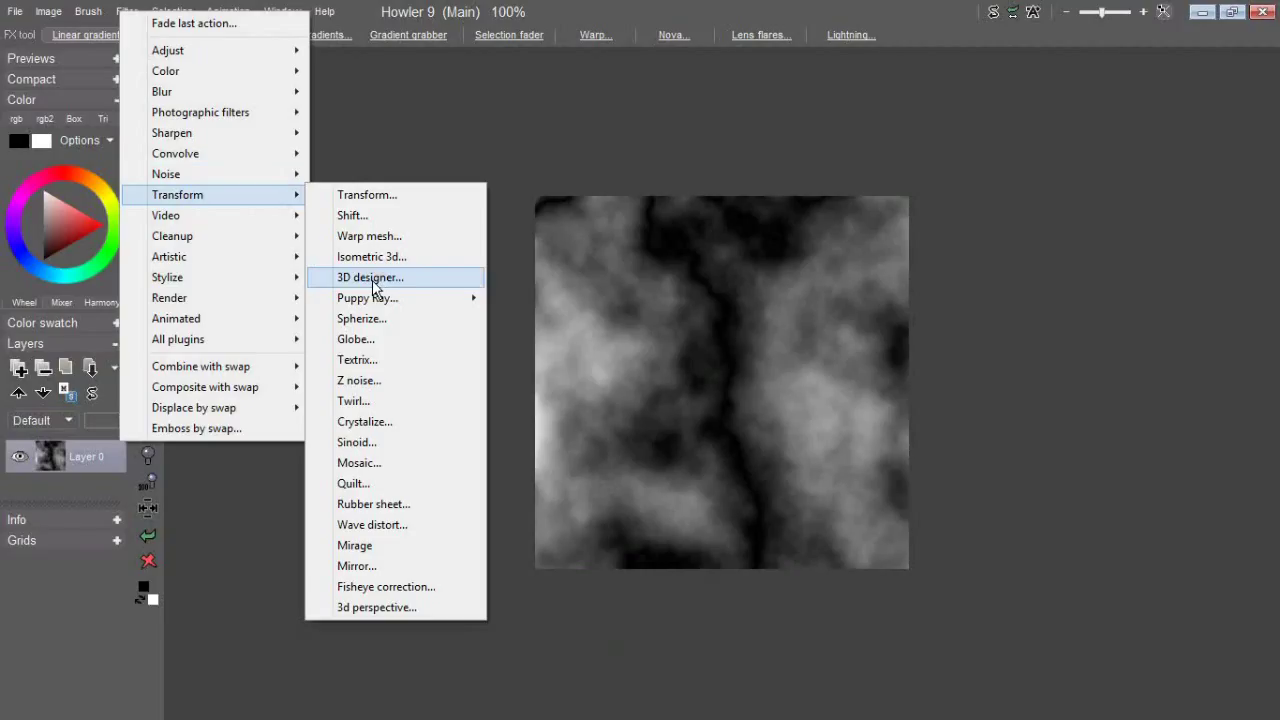
{"action": "mouse_move", "coordinate": [366, 288]}
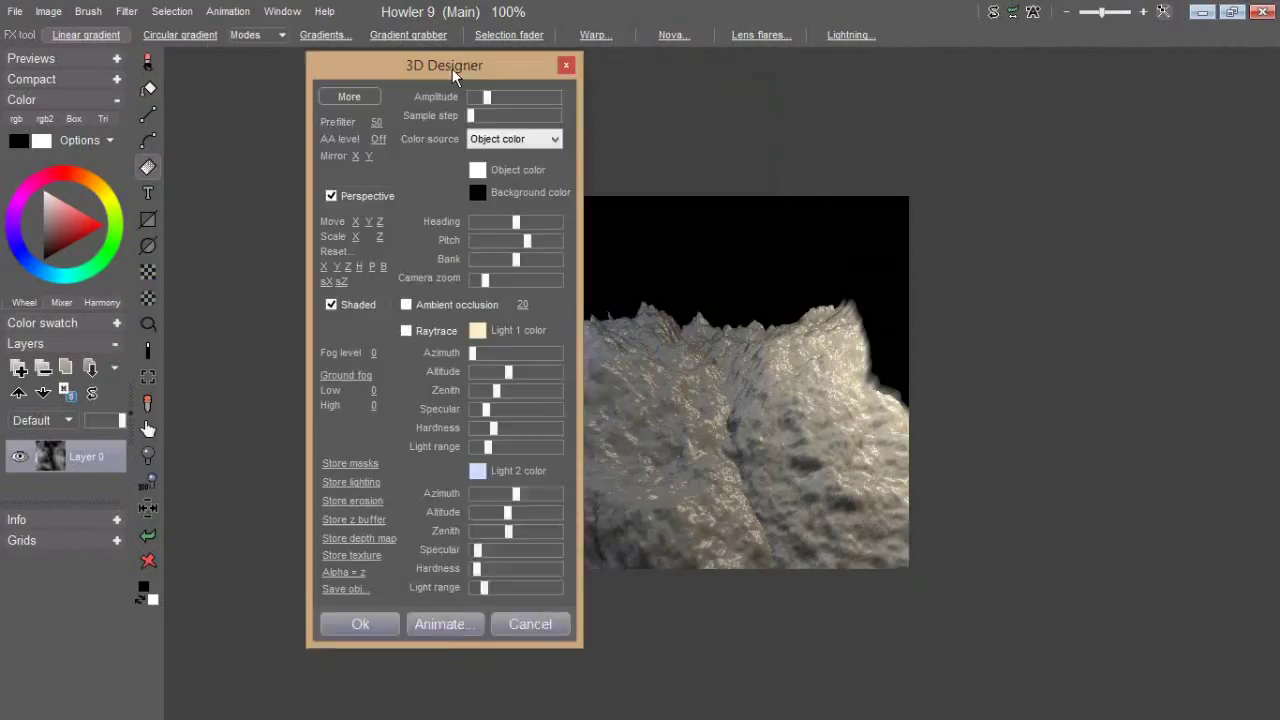
Step: Expand the 3D Designer with More and park its window in the top-left corner
{"action": "left_click_drag", "start_coordinate": [444, 64], "coordinate": [294, 80]}
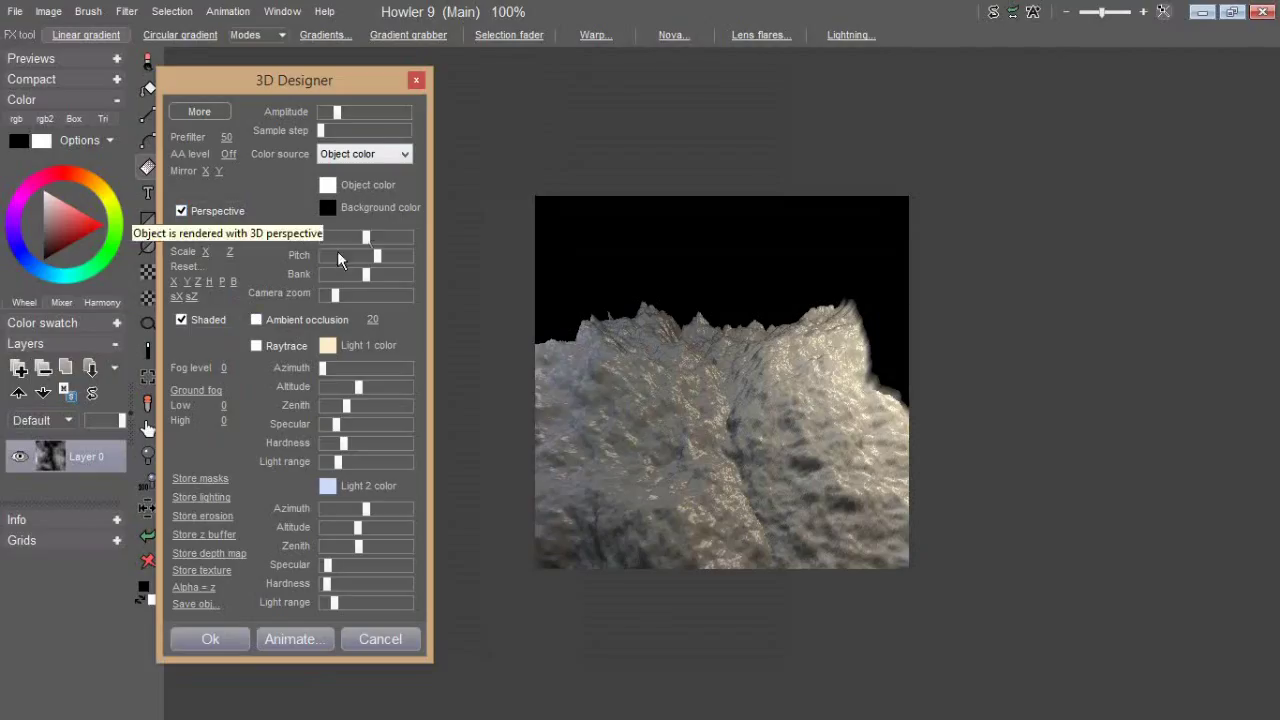
{"action": "mouse_move", "coordinate": [270, 180]}
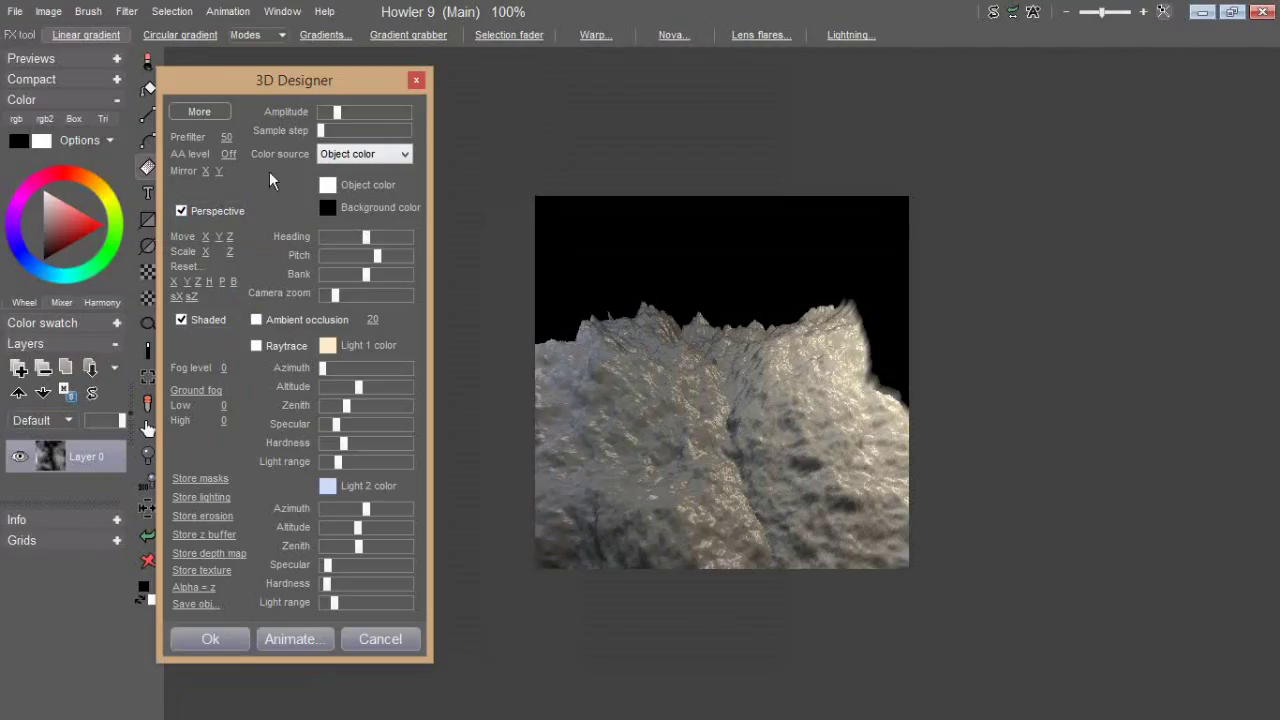
{"action": "left_click", "coordinate": [200, 112]}
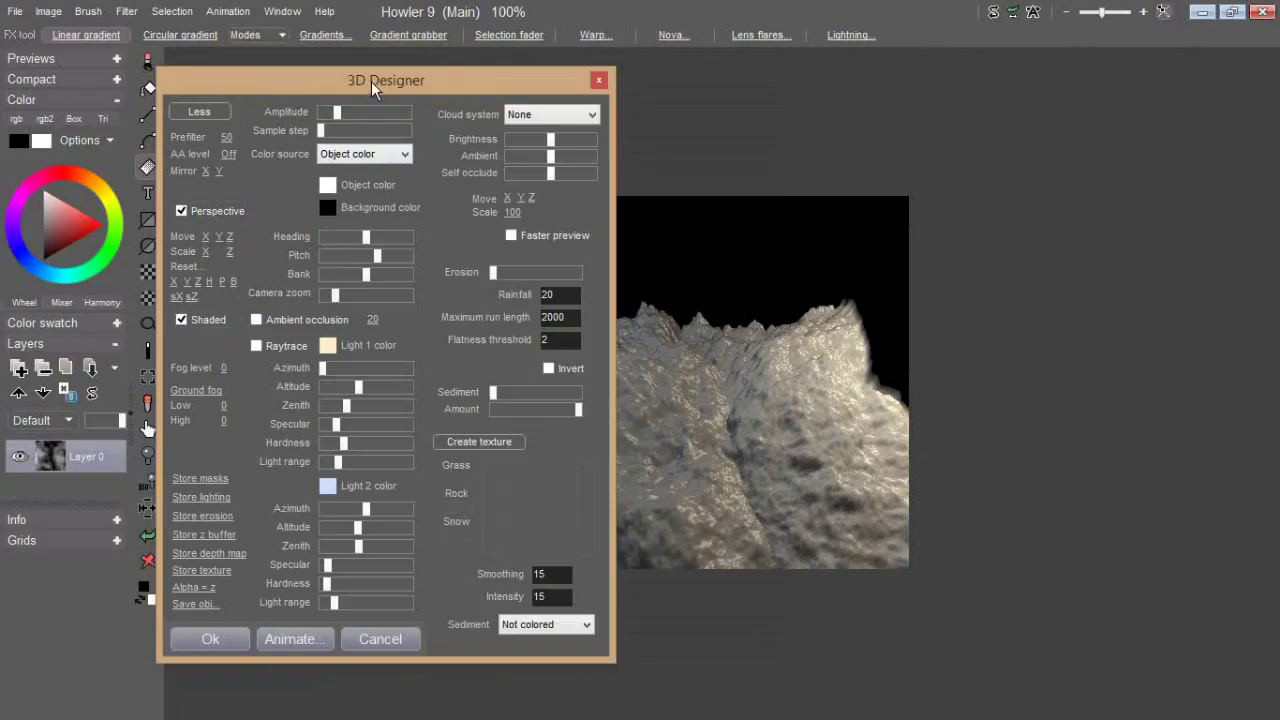
{"action": "left_click_drag", "start_coordinate": [384, 80], "coordinate": [264, 34]}
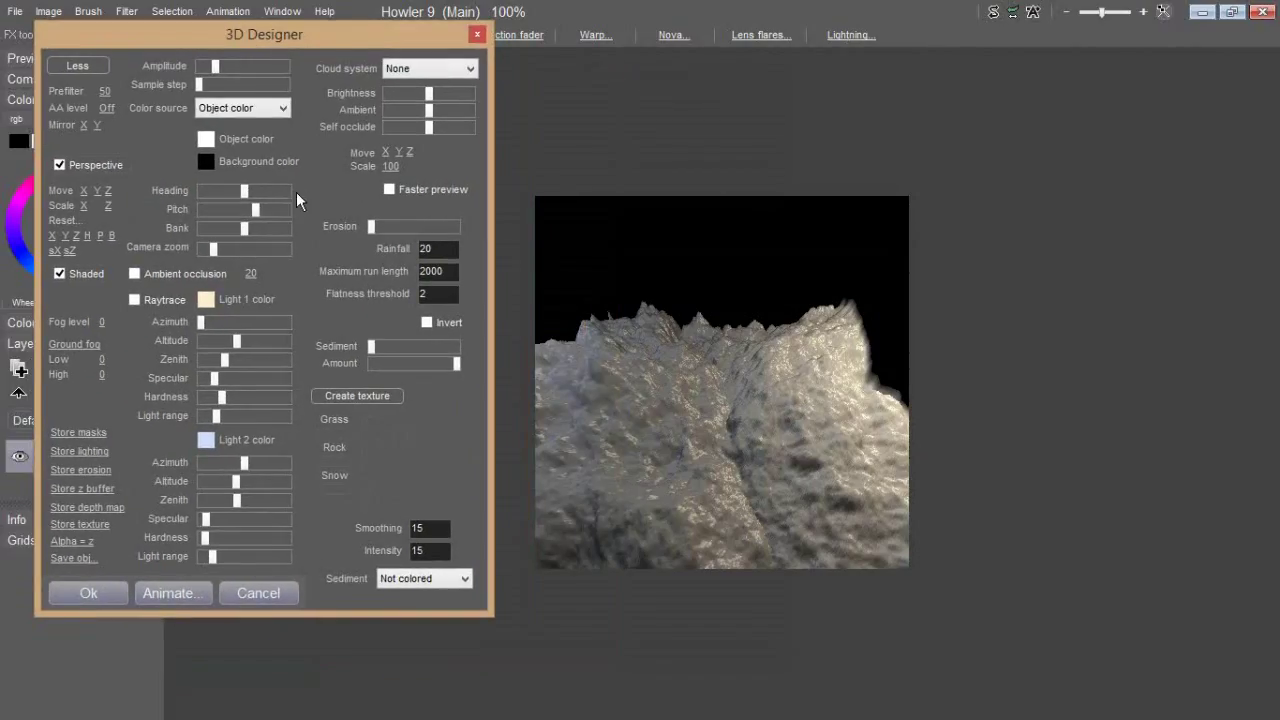
{"action": "mouse_move", "coordinate": [210, 402]}
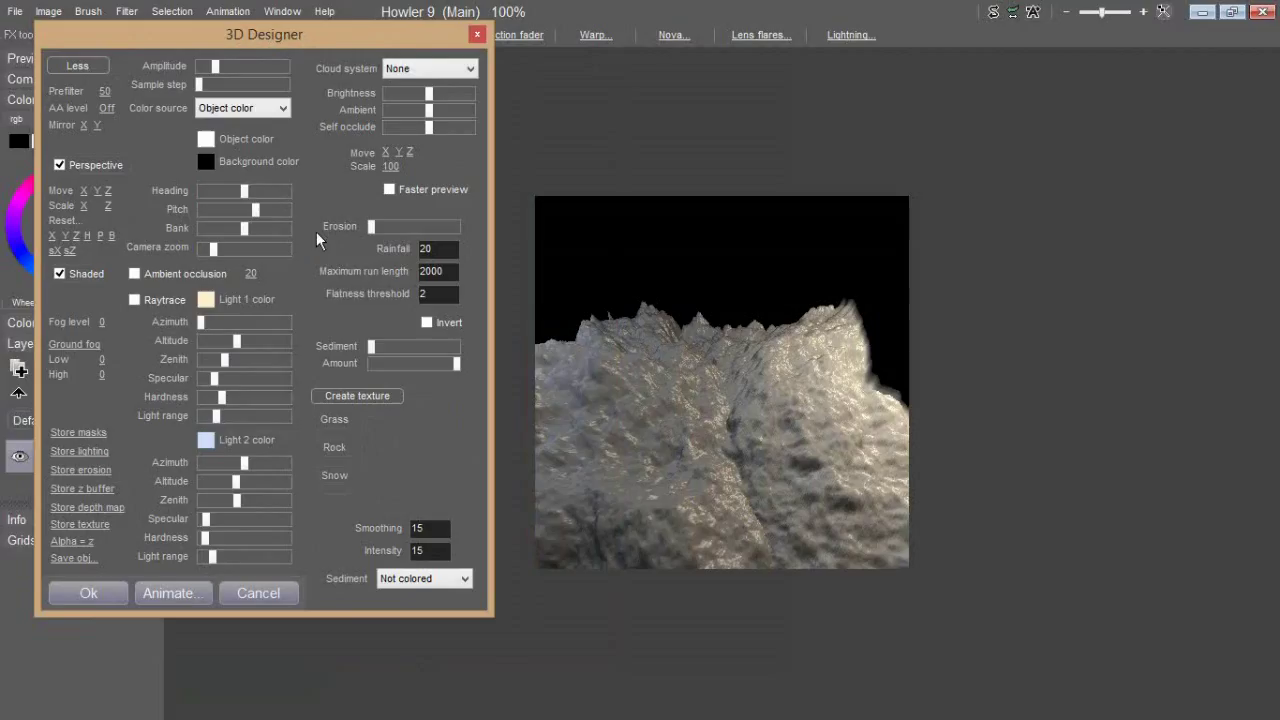
{"action": "mouse_move", "coordinate": [378, 238]}
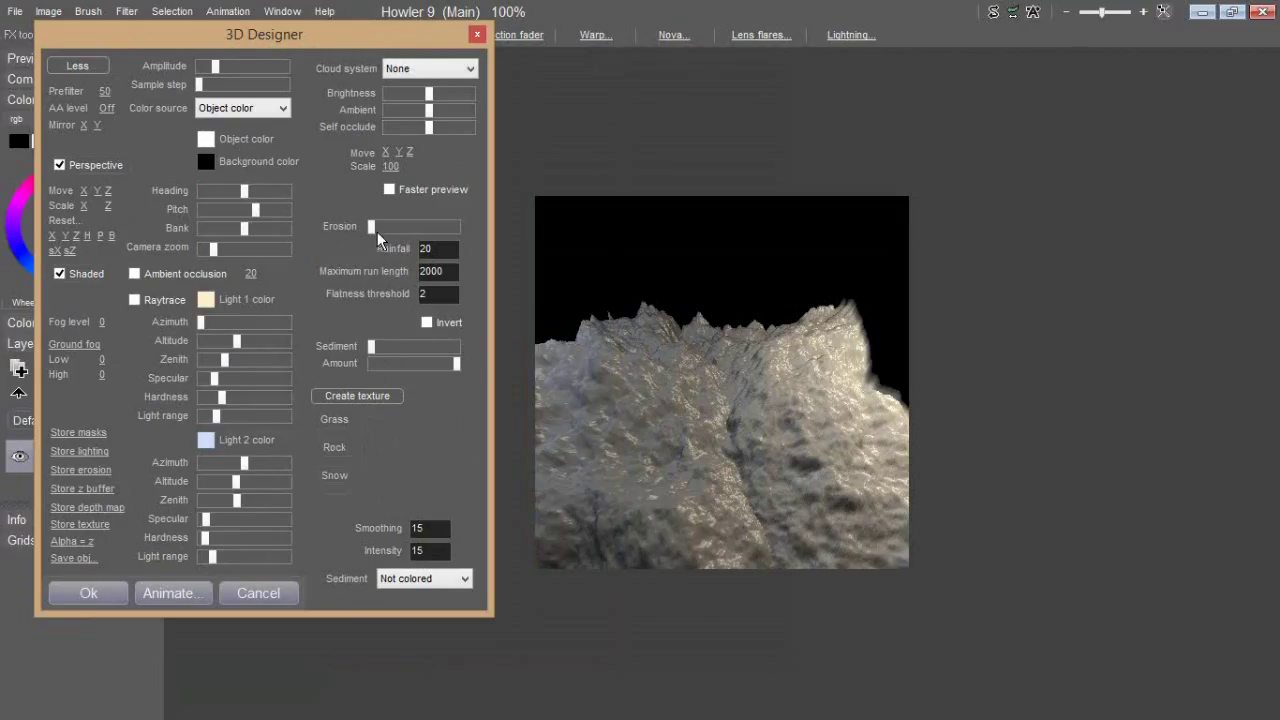
Step: Raise the Erosion slider and add sediment deposit and spread to carve gullies into the terrain
{"action": "left_click_drag", "start_coordinate": [372, 226], "coordinate": [408, 226]}
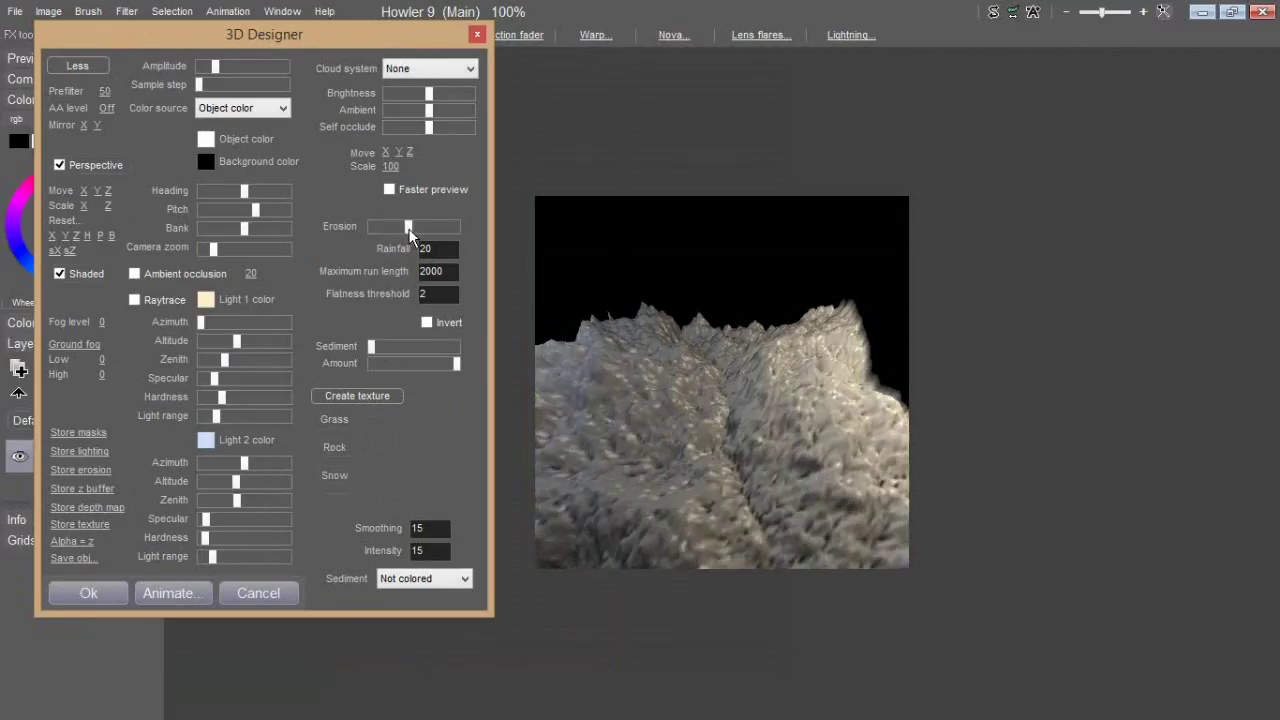
{"action": "left_click_drag", "start_coordinate": [408, 226], "coordinate": [424, 226]}
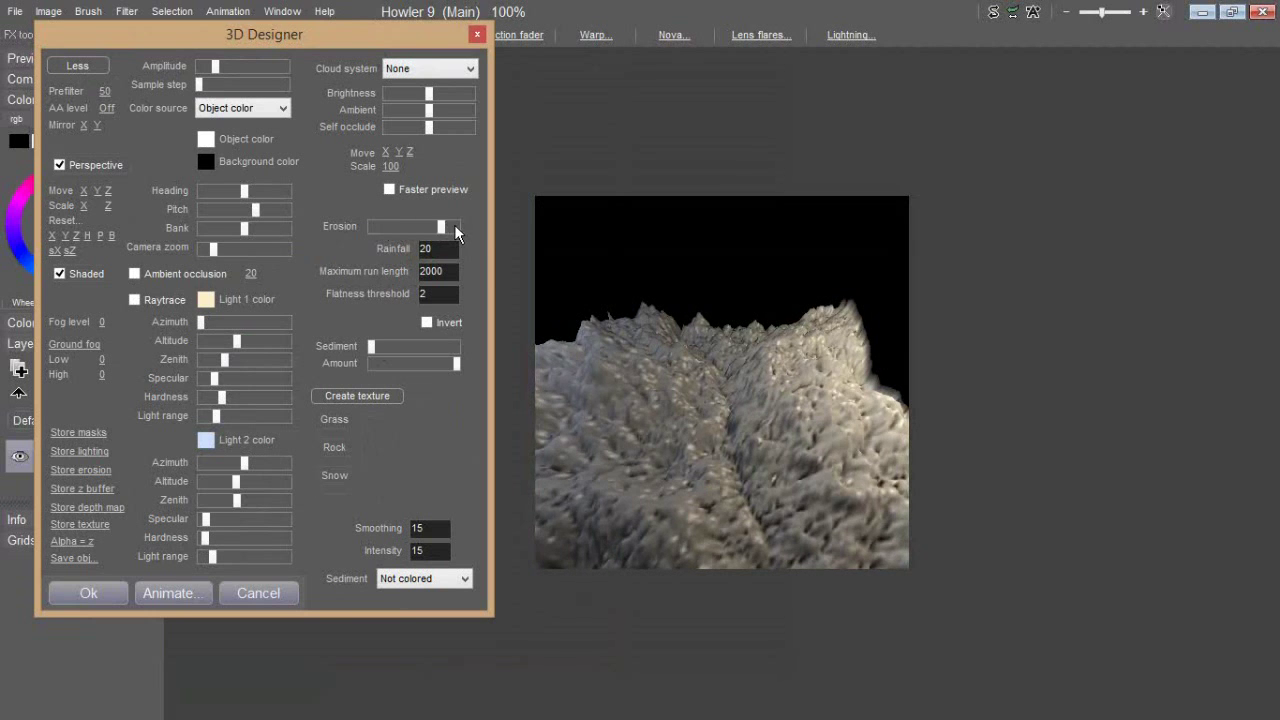
{"action": "left_click_drag", "start_coordinate": [456, 226], "coordinate": [420, 226]}
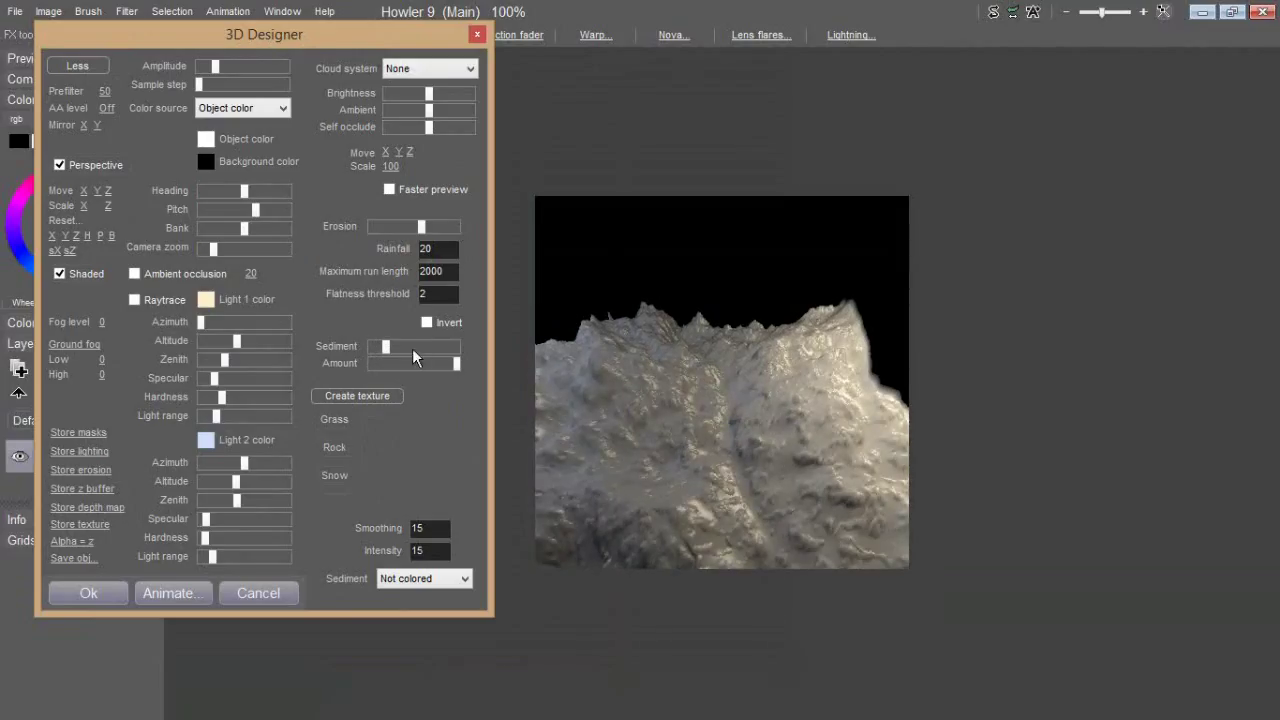
{"action": "left_click_drag", "start_coordinate": [216, 66], "coordinate": [224, 66]}
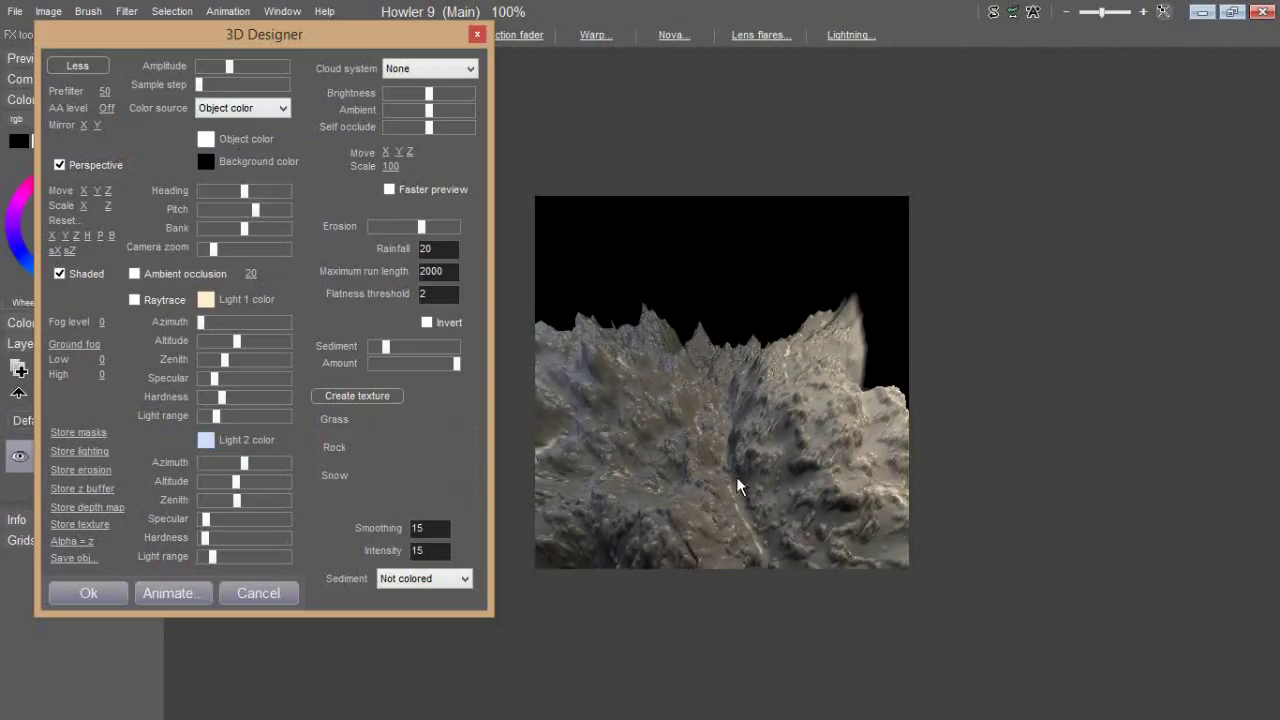
{"action": "mouse_move", "coordinate": [396, 356]}
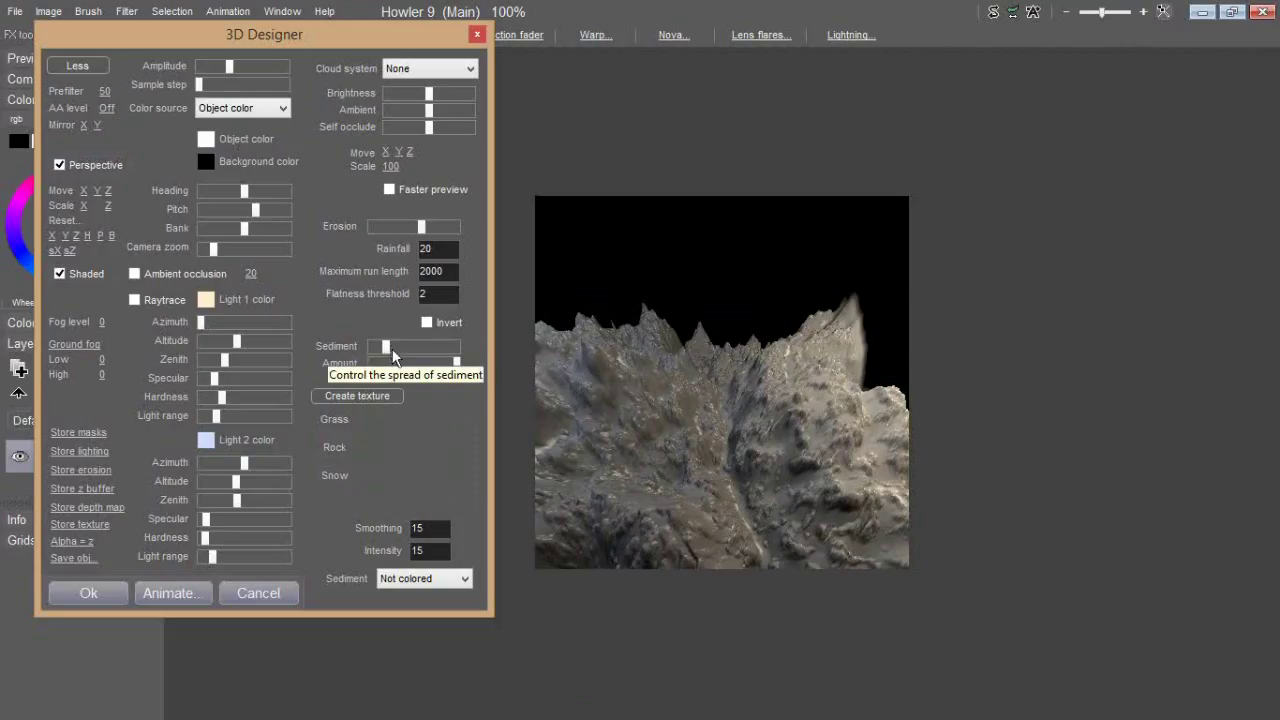
{"action": "left_click_drag", "start_coordinate": [396, 364], "coordinate": [450, 364]}
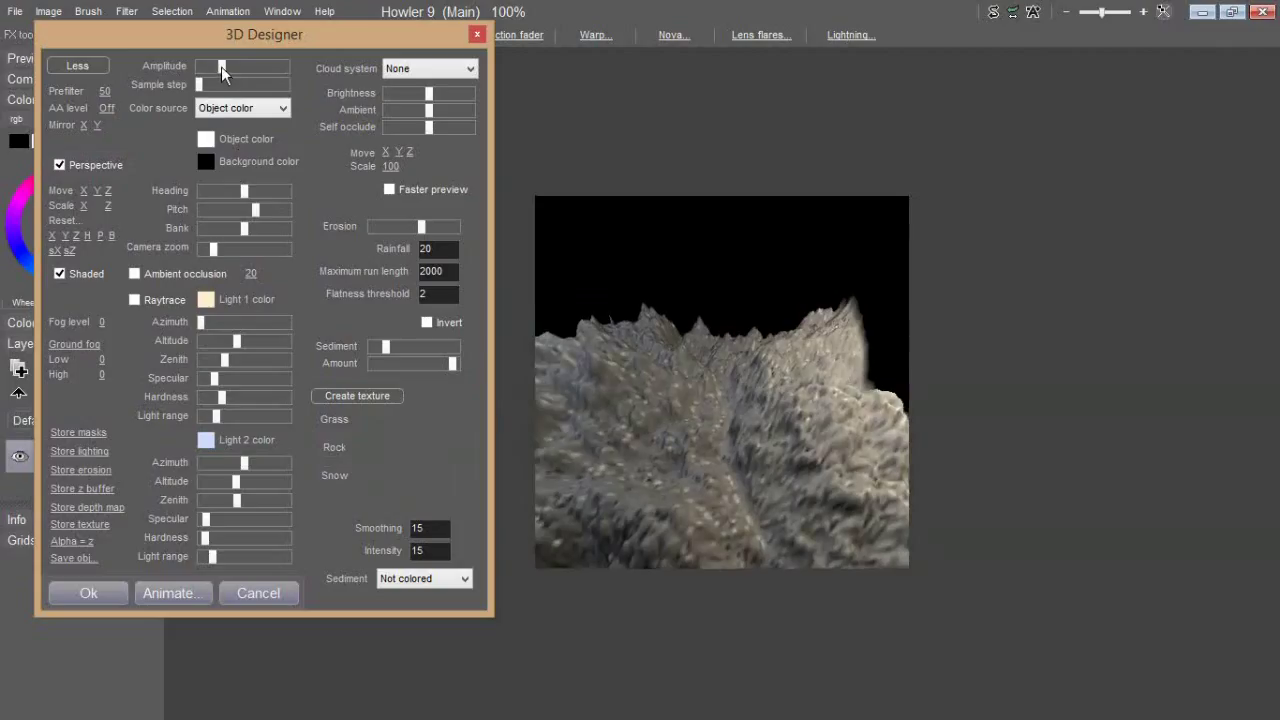
Step: Enable ambient occlusion, tune light hardness and altitude, and push erosion to maximum
{"action": "left_click", "coordinate": [136, 272]}
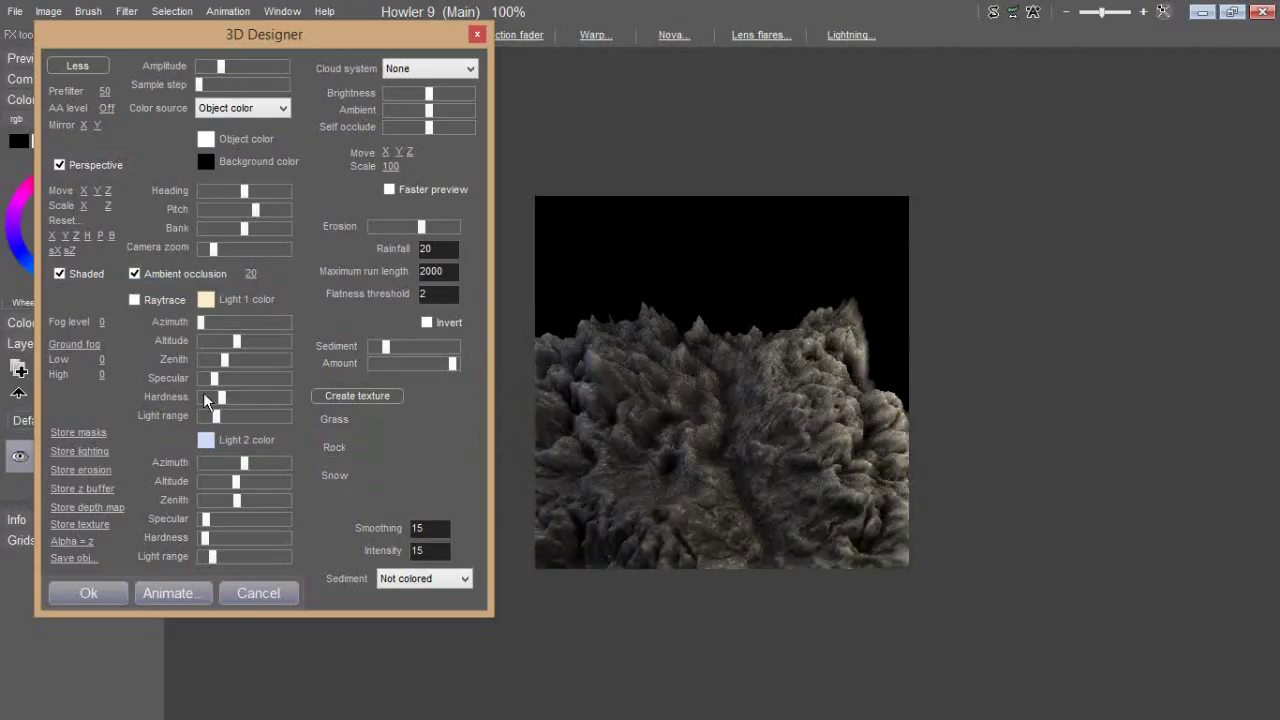
{"action": "left_click_drag", "start_coordinate": [210, 416], "coordinate": [244, 416]}
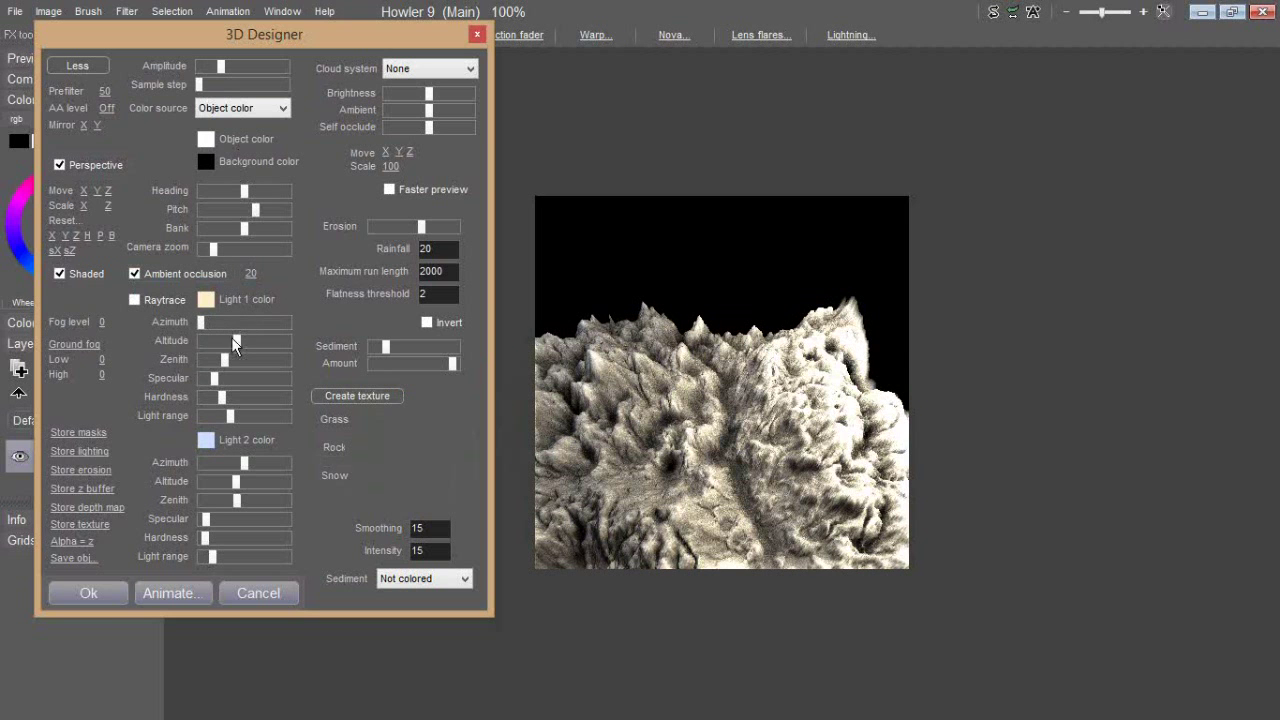
{"action": "left_click_drag", "start_coordinate": [236, 340], "coordinate": [218, 340]}
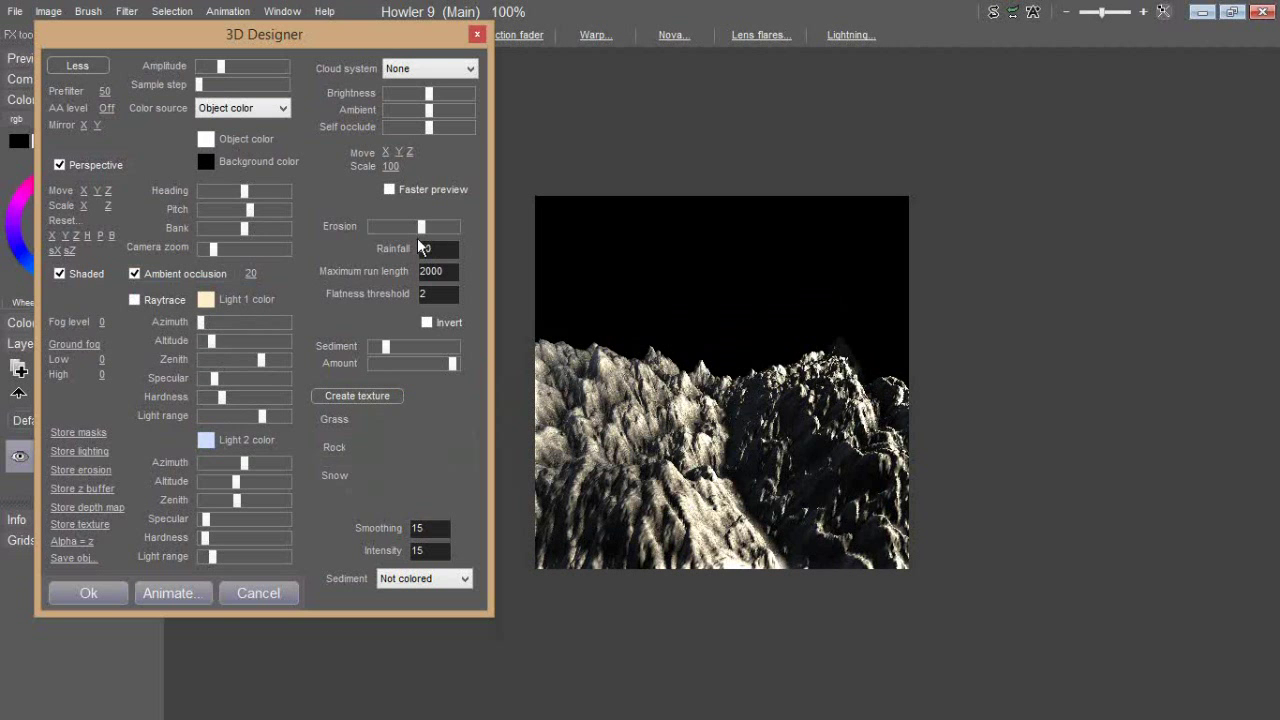
{"action": "left_click_drag", "start_coordinate": [390, 226], "coordinate": [456, 226]}
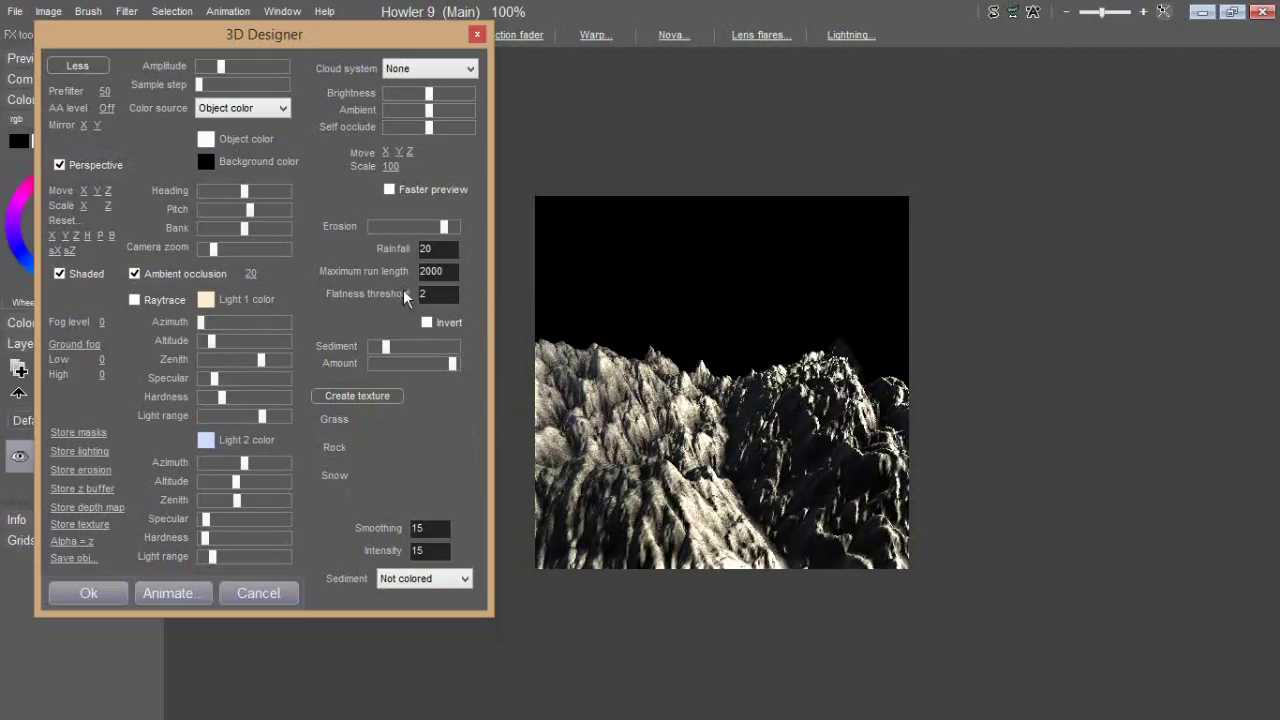
{"action": "mouse_move", "coordinate": [384, 488]}
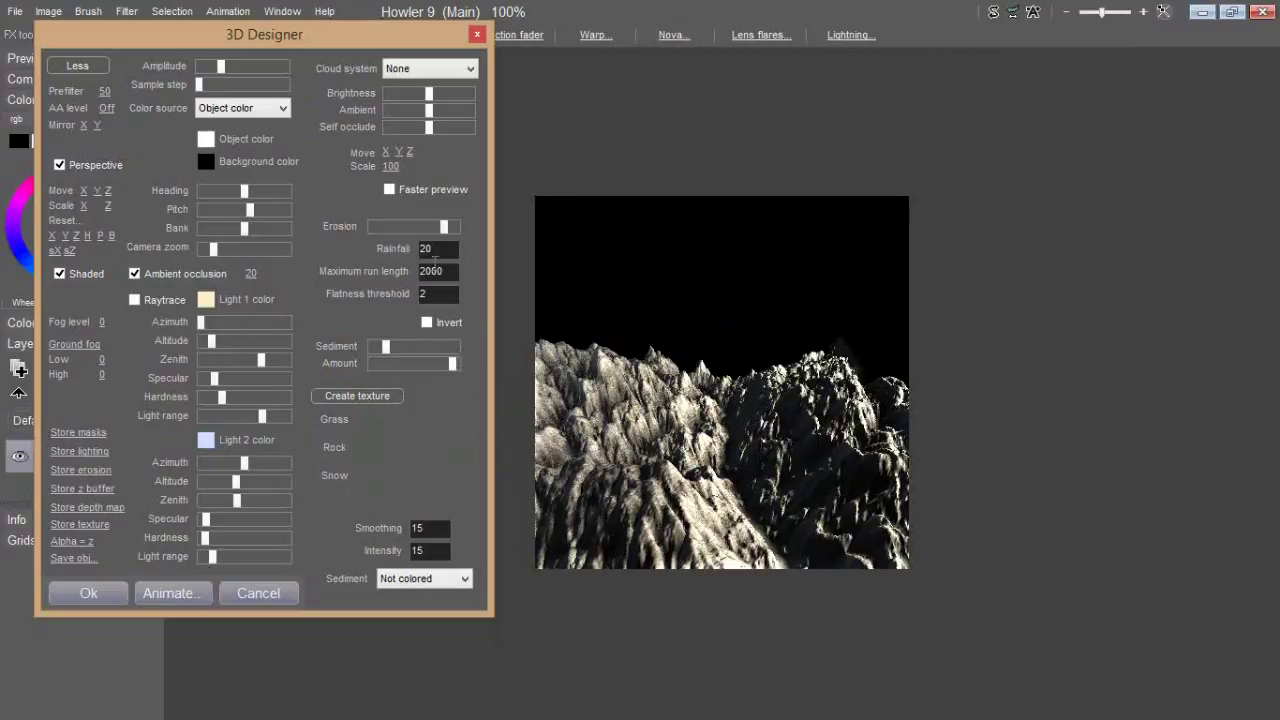
Step: Rotate the terrain to a new heading and lower its height amplitude
{"action": "left_click_drag", "start_coordinate": [244, 190], "coordinate": [264, 190]}
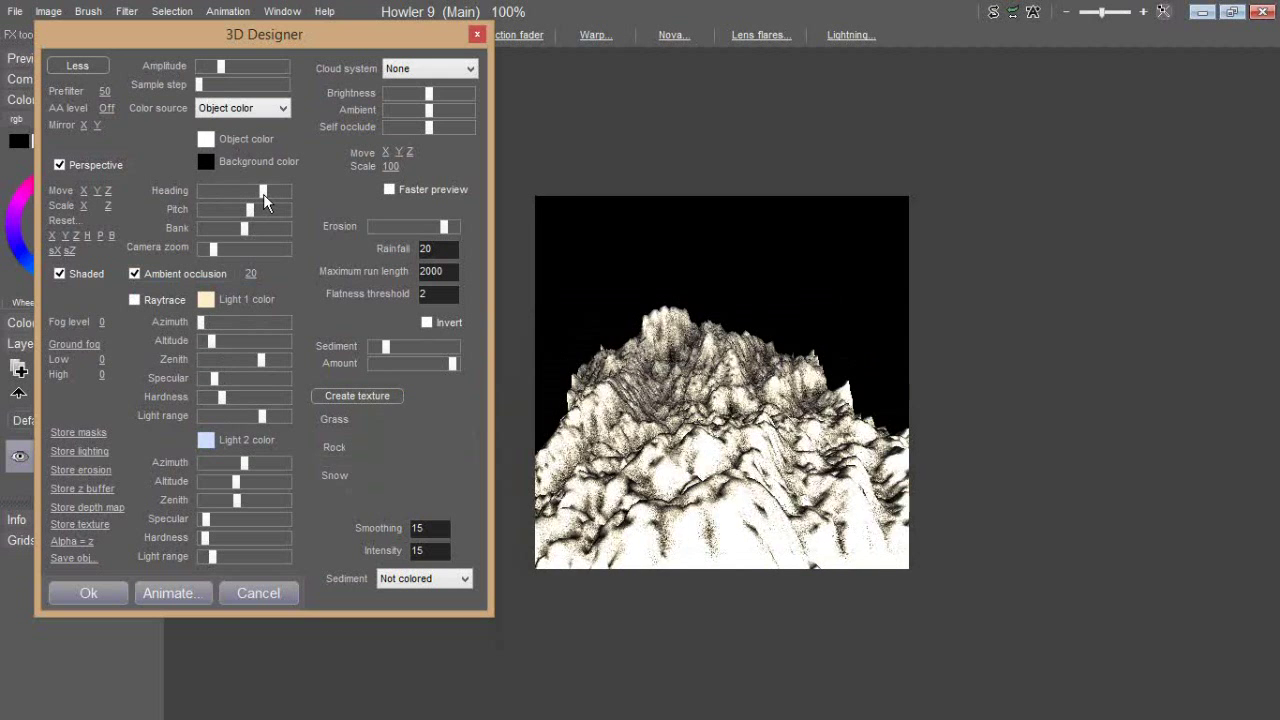
{"action": "left_click_drag", "start_coordinate": [264, 192], "coordinate": [222, 192]}
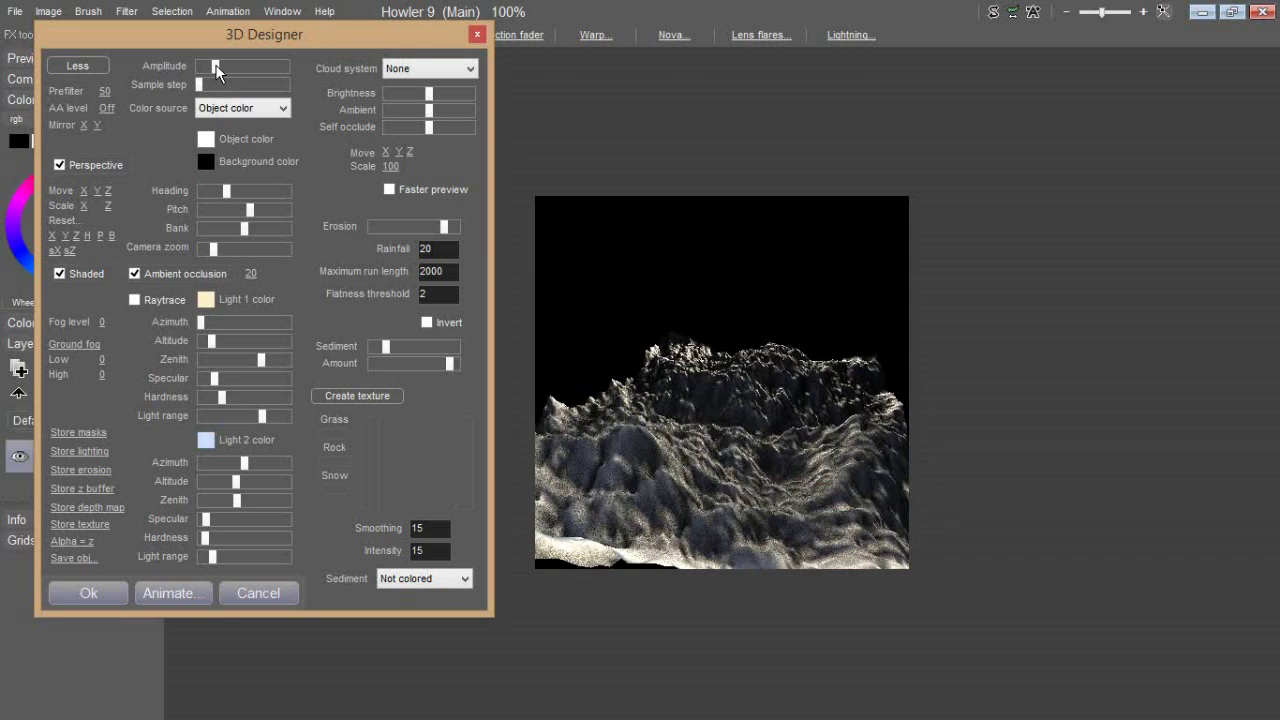
{"action": "left_click_drag", "start_coordinate": [216, 64], "coordinate": [204, 64]}
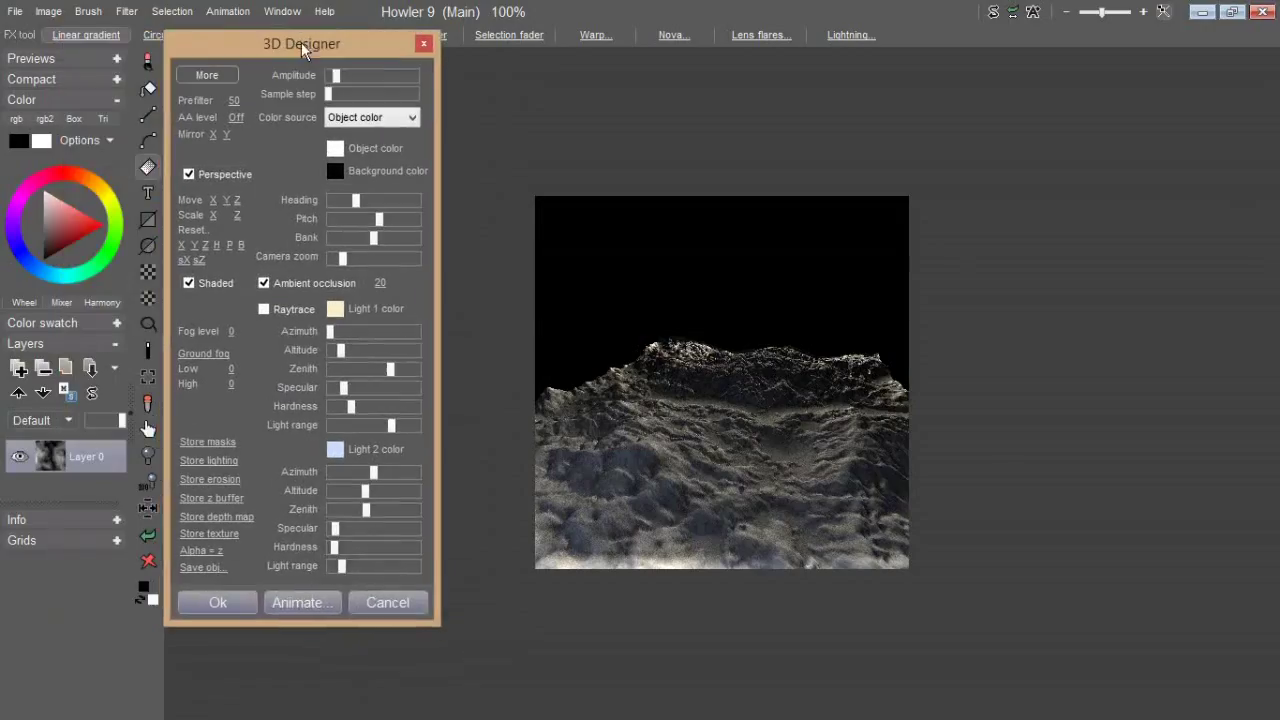
{"action": "mouse_move", "coordinate": [200, 550]}
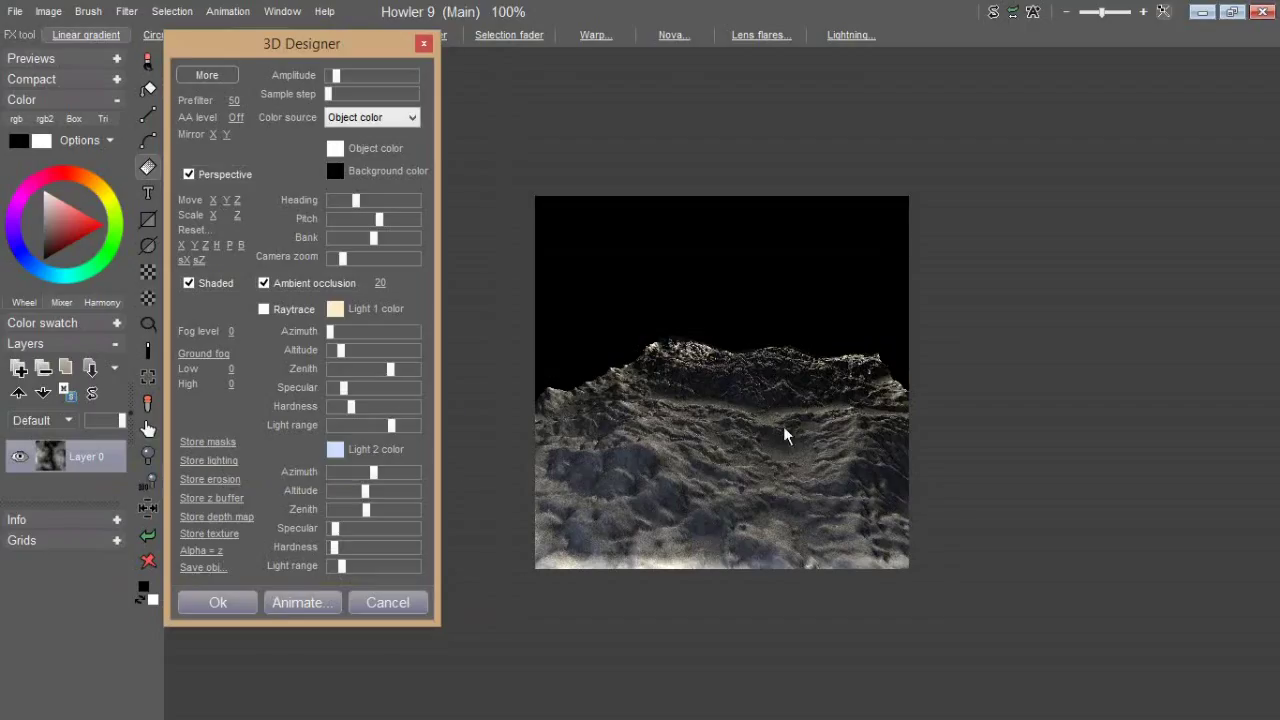
{"action": "mouse_move", "coordinate": [228, 464]}
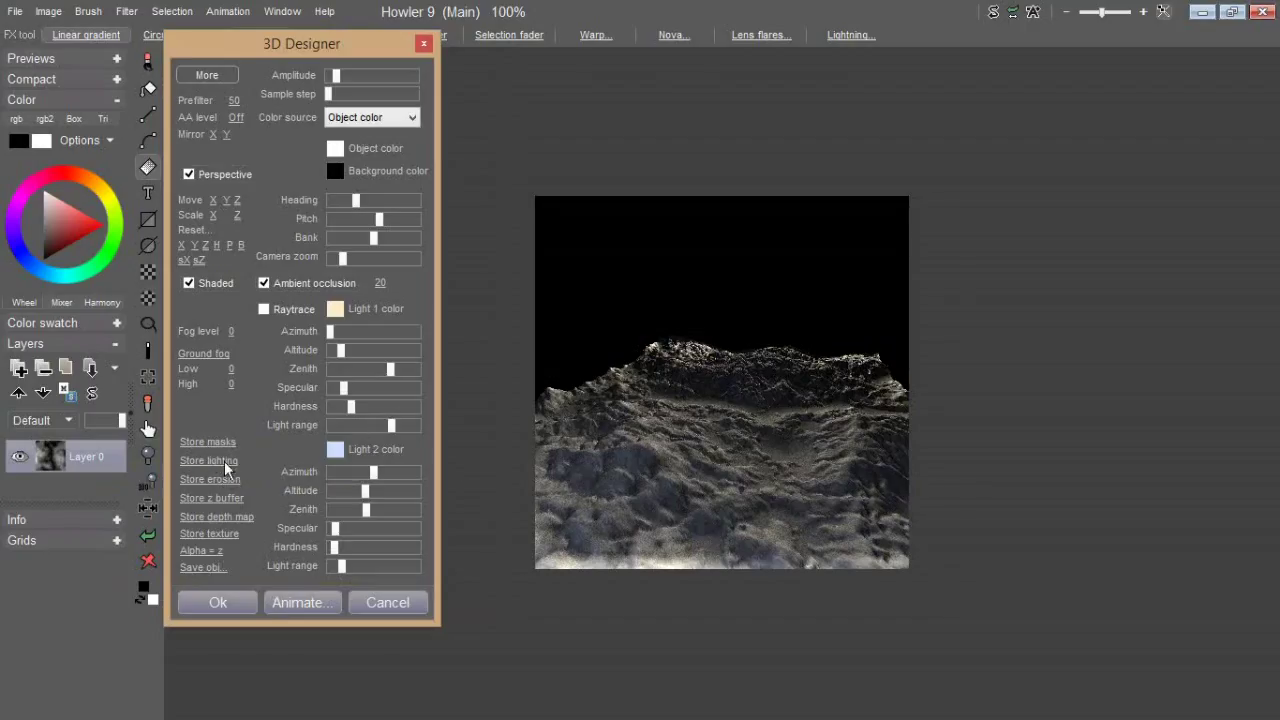
{"action": "mouse_move", "coordinate": [304, 374]}
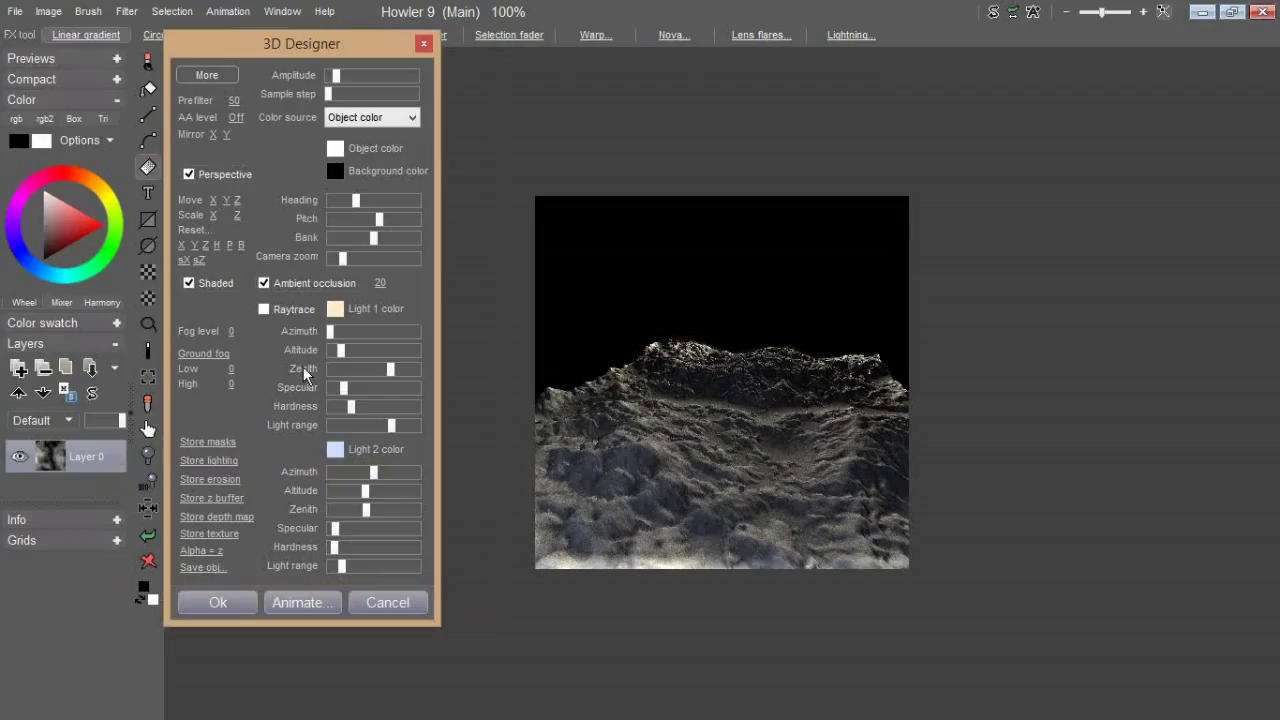
{"action": "mouse_move", "coordinate": [612, 414]}
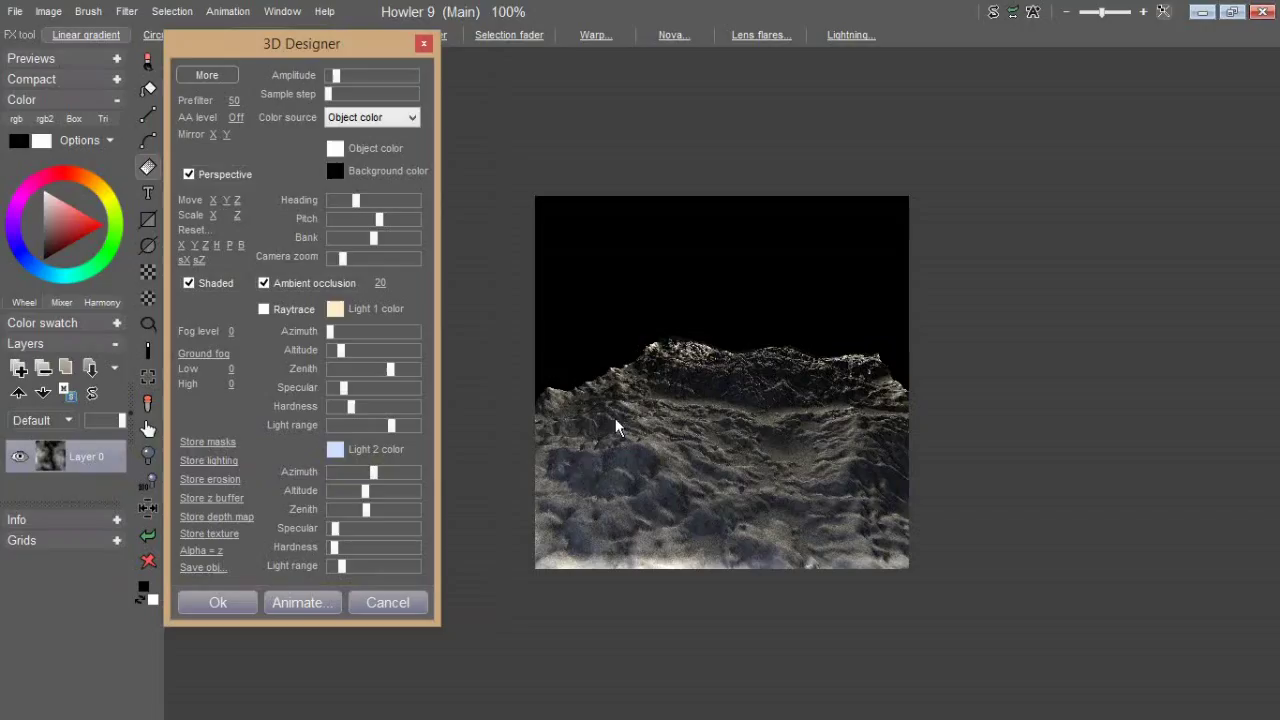
{"action": "mouse_move", "coordinate": [664, 472]}
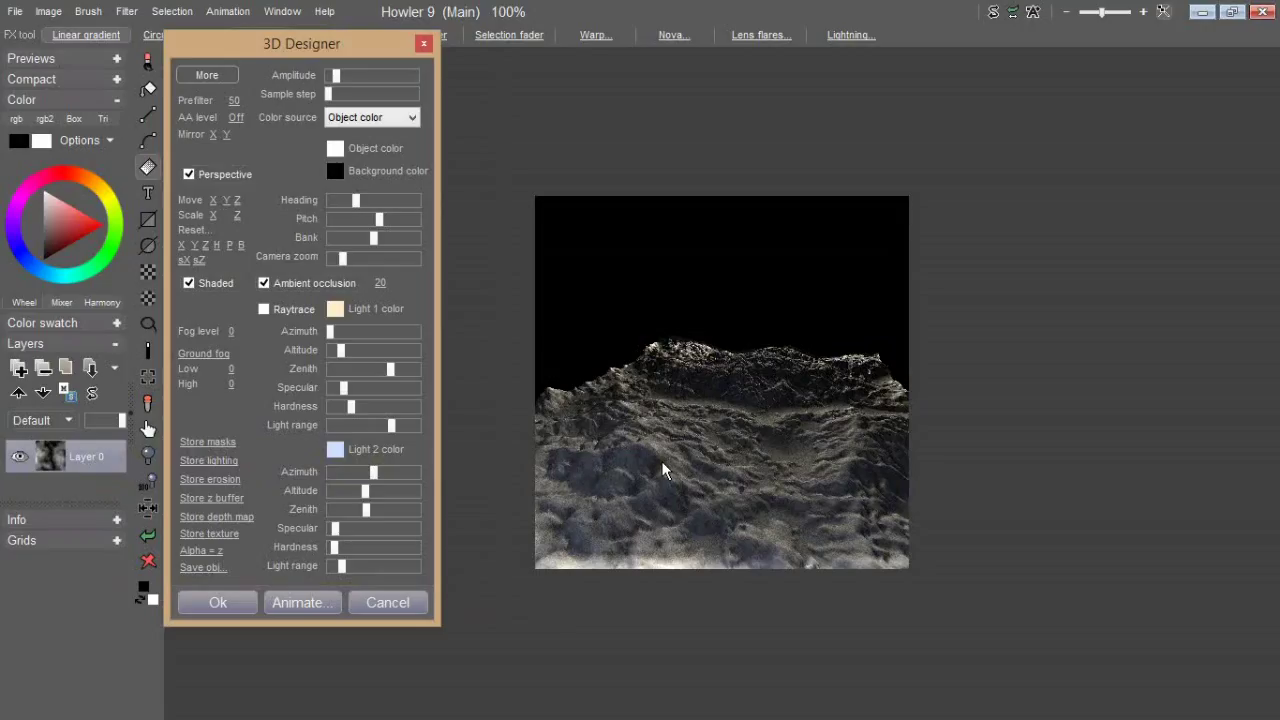
{"action": "mouse_move", "coordinate": [634, 460]}
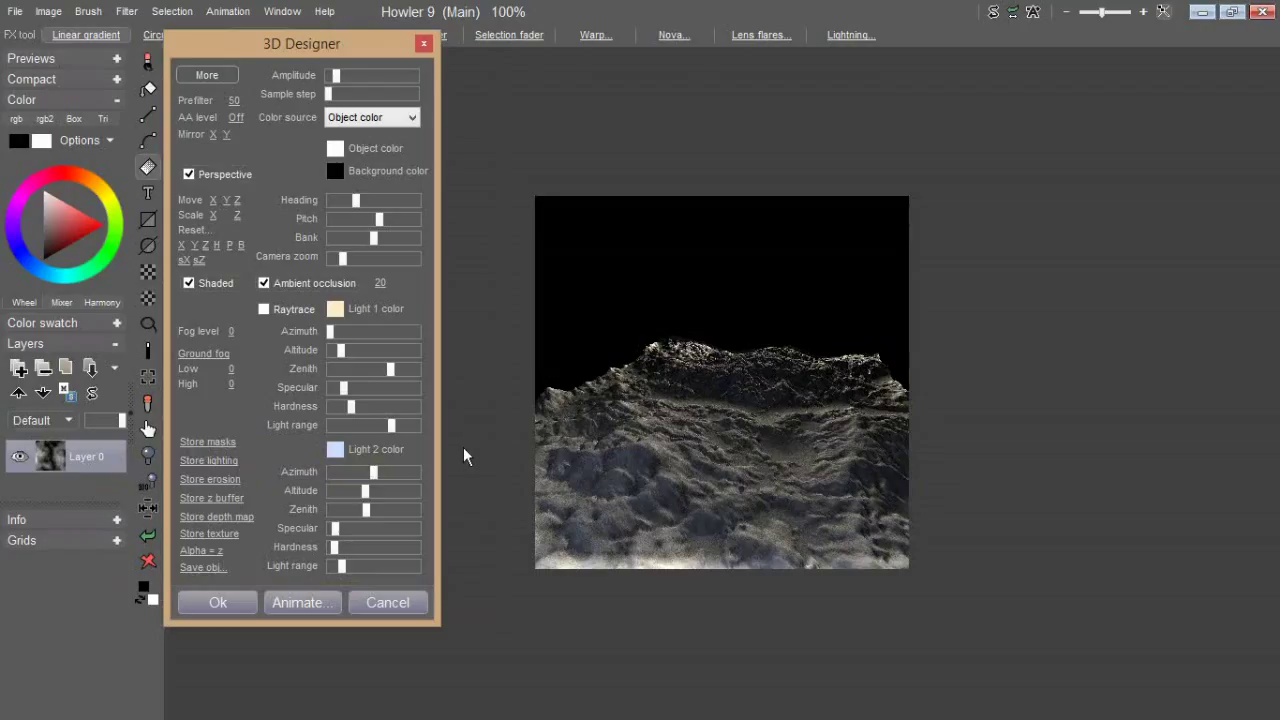
{"action": "mouse_move", "coordinate": [716, 448]}
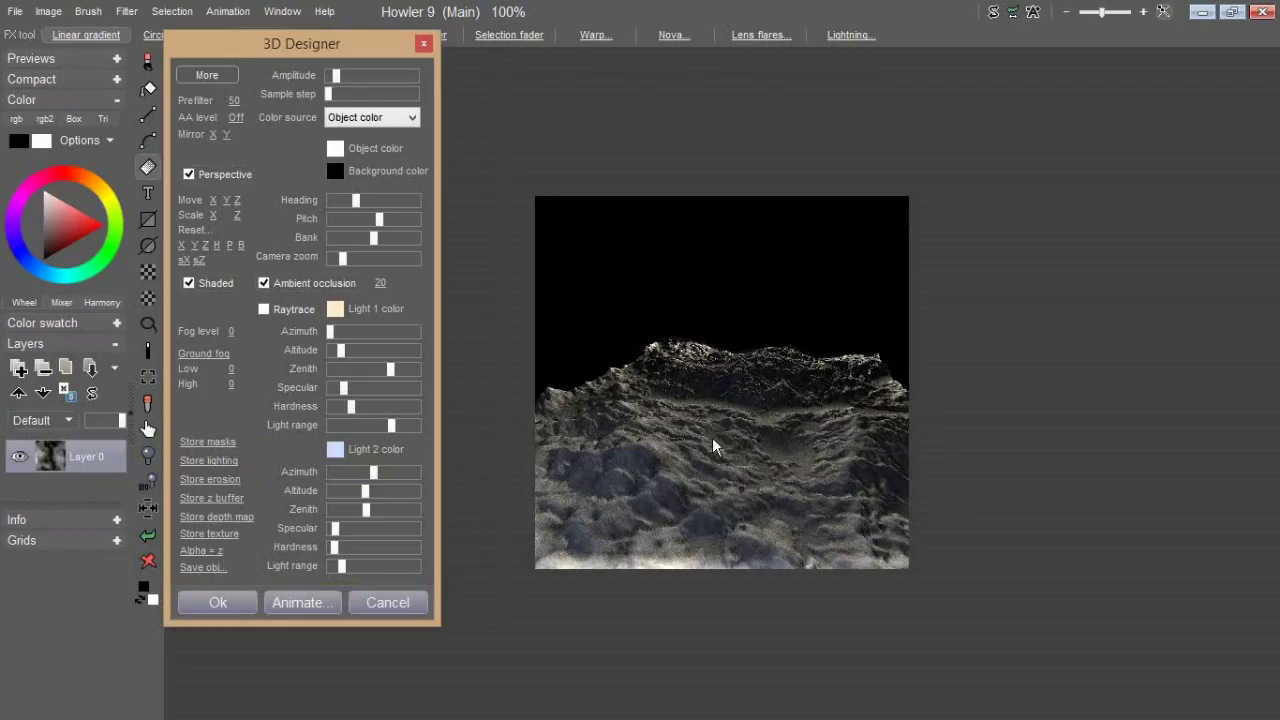
{"action": "mouse_move", "coordinate": [236, 460]}
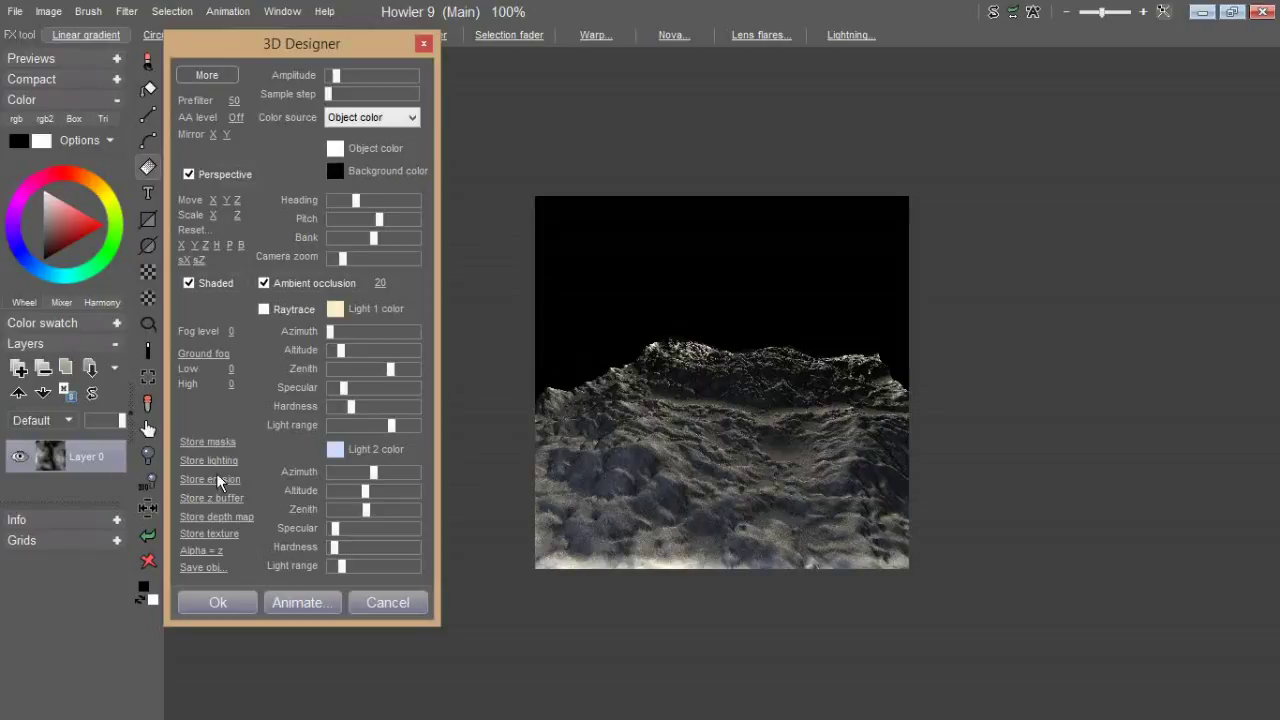
{"action": "mouse_move", "coordinate": [256, 498]}
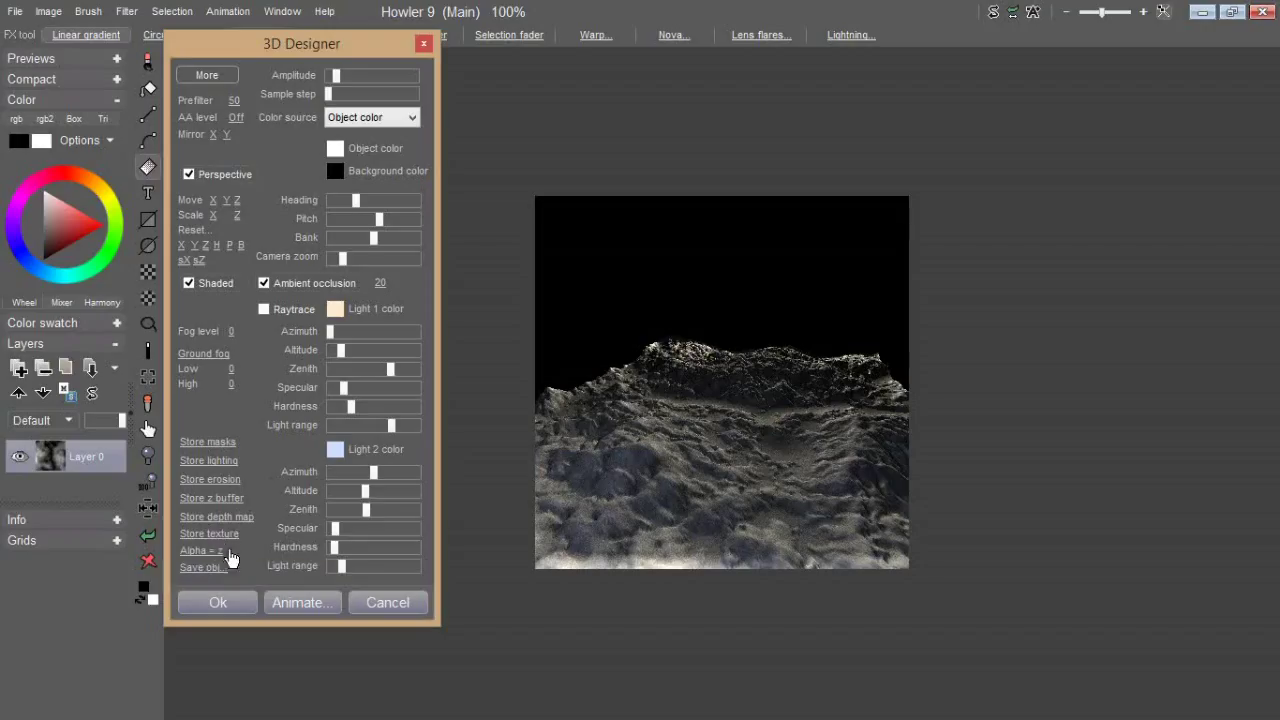
{"action": "mouse_move", "coordinate": [224, 544]}
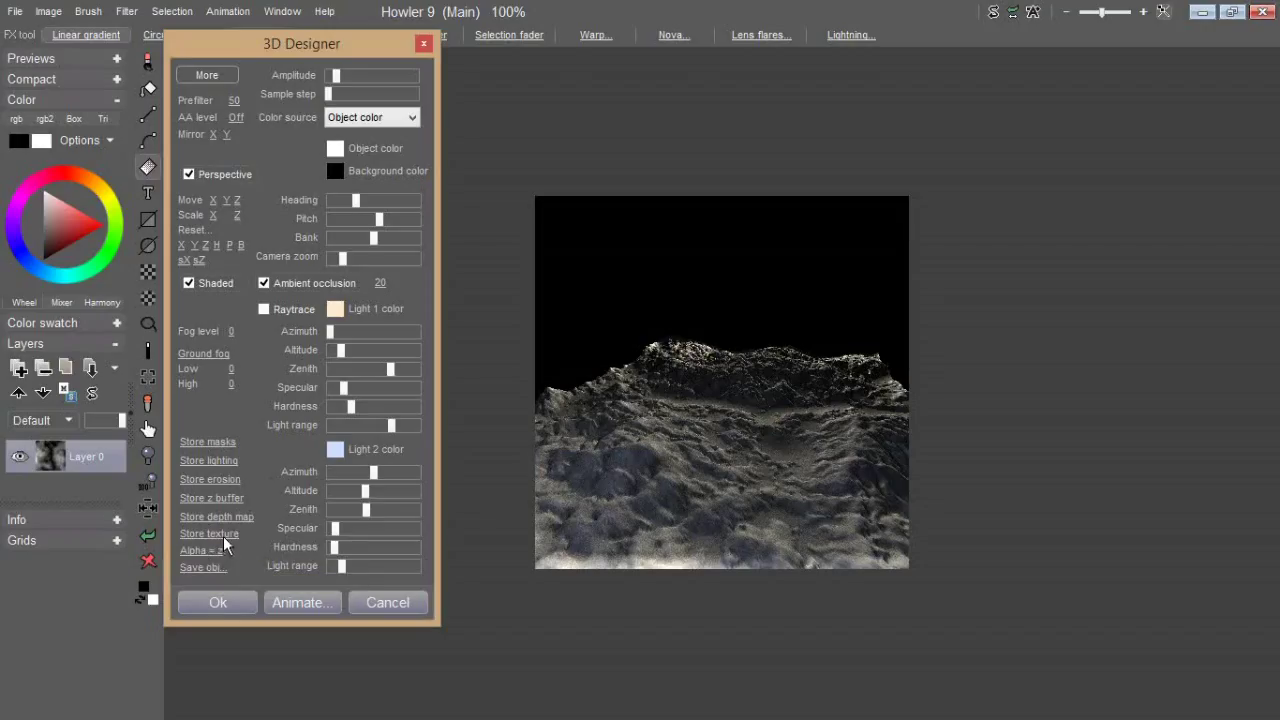
{"action": "mouse_move", "coordinate": [820, 190]}
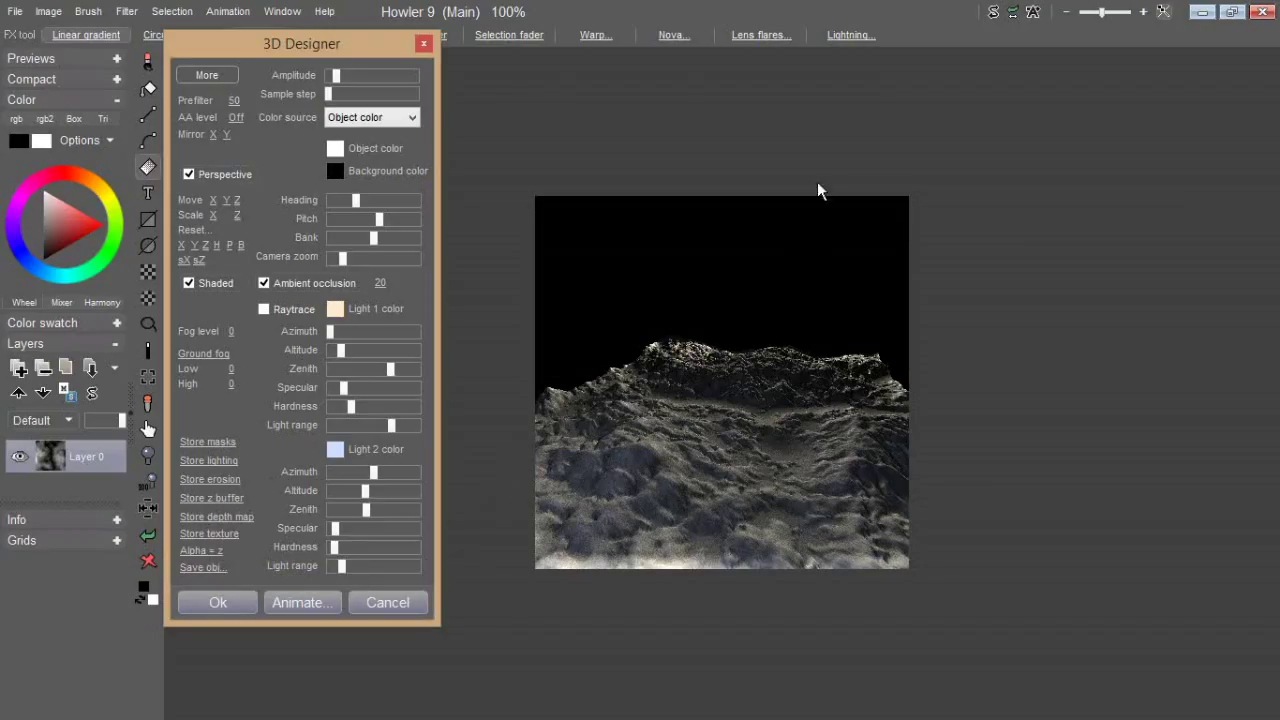
{"action": "mouse_move", "coordinate": [200, 550]}
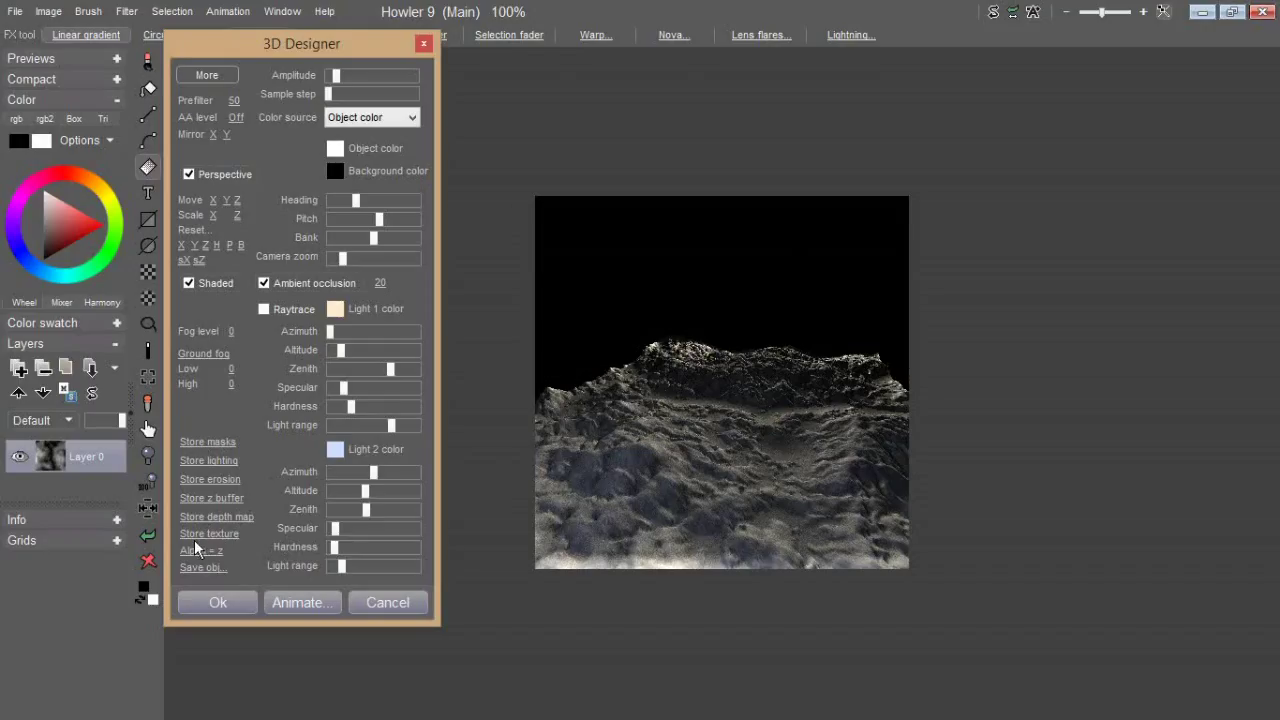
{"action": "mouse_move", "coordinate": [208, 546]}
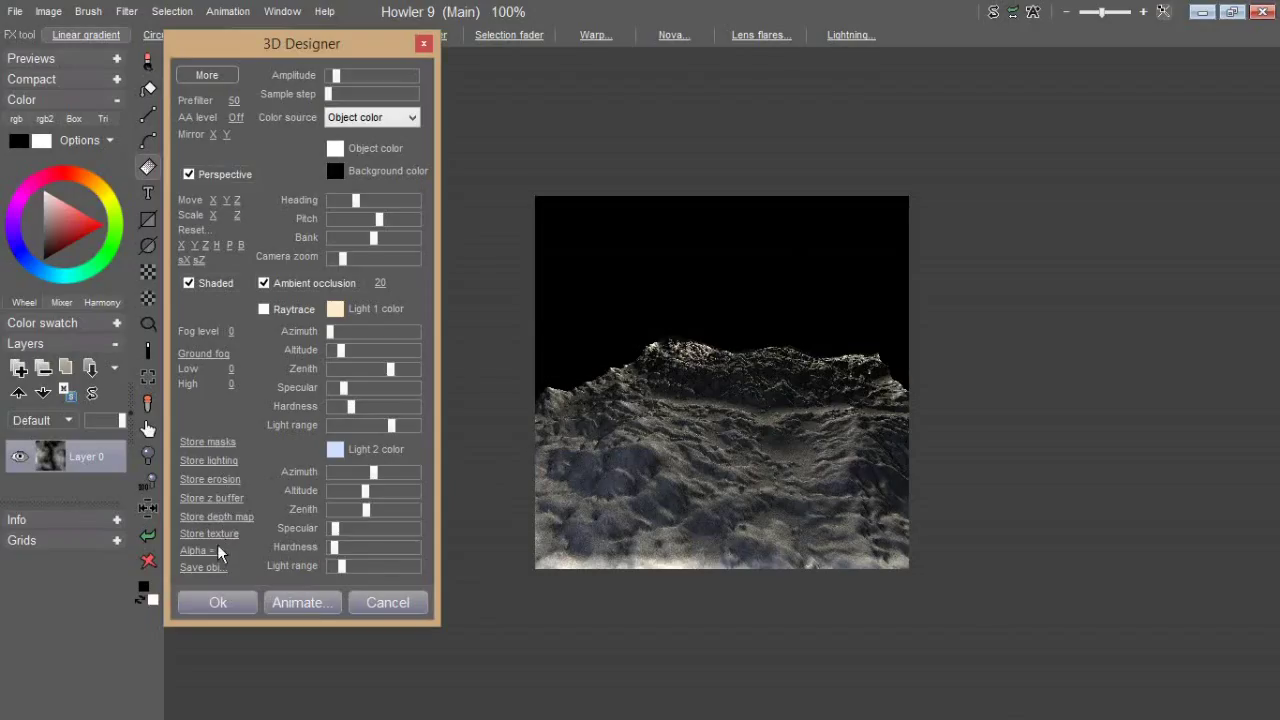
{"action": "left_click", "coordinate": [216, 602]}
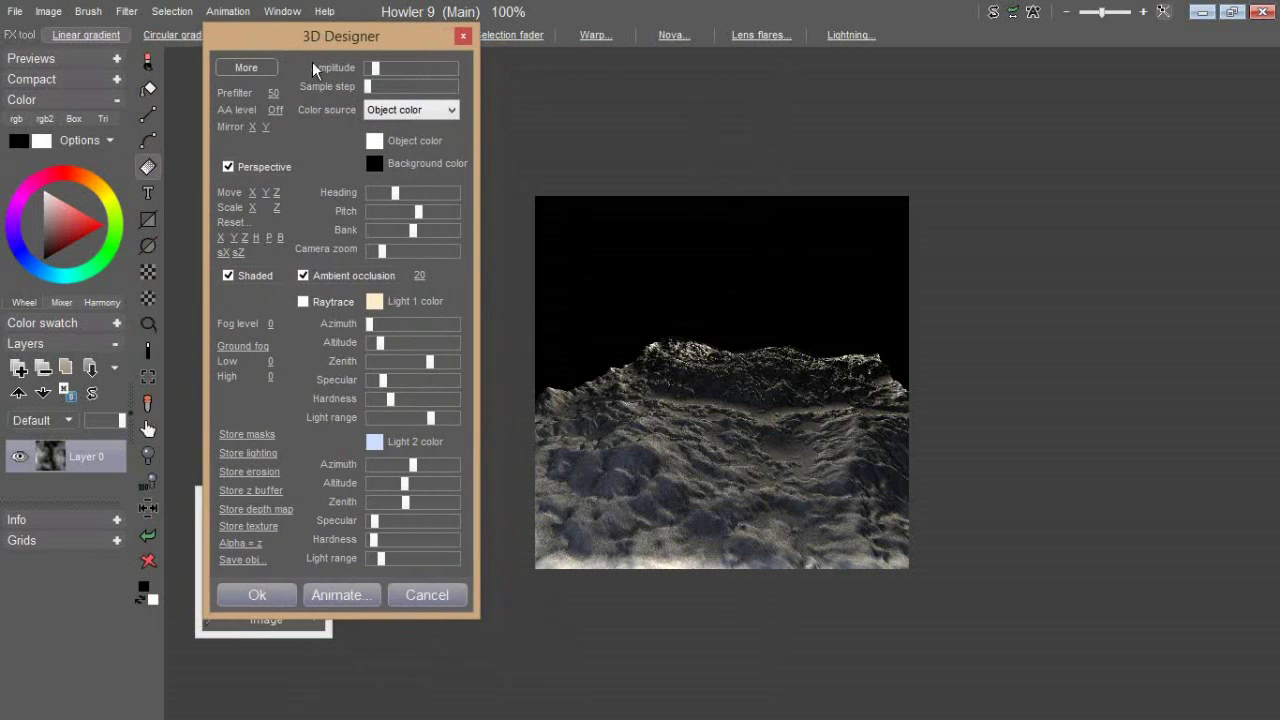
{"action": "mouse_move", "coordinate": [248, 568]}
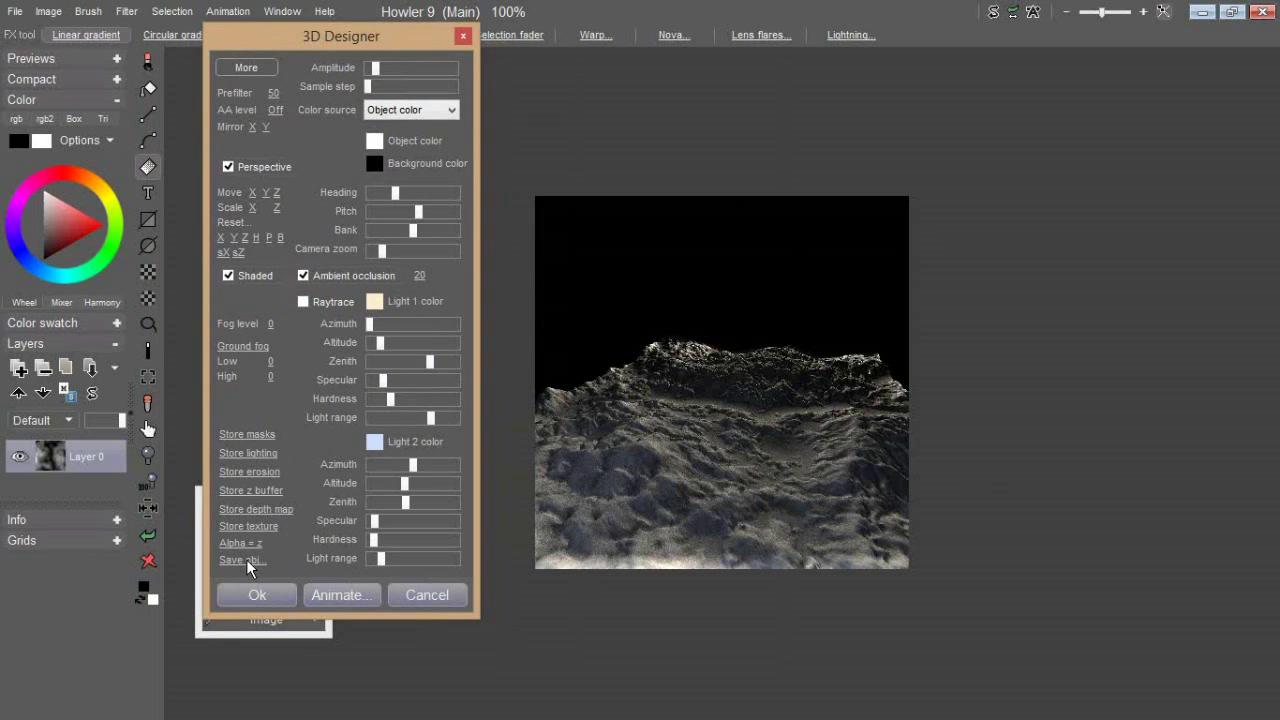
Step: Export the terrain as an OBJ mesh named 'Dans…' into the Documents folder, accepting the size warning
{"action": "left_click", "coordinate": [242, 560]}
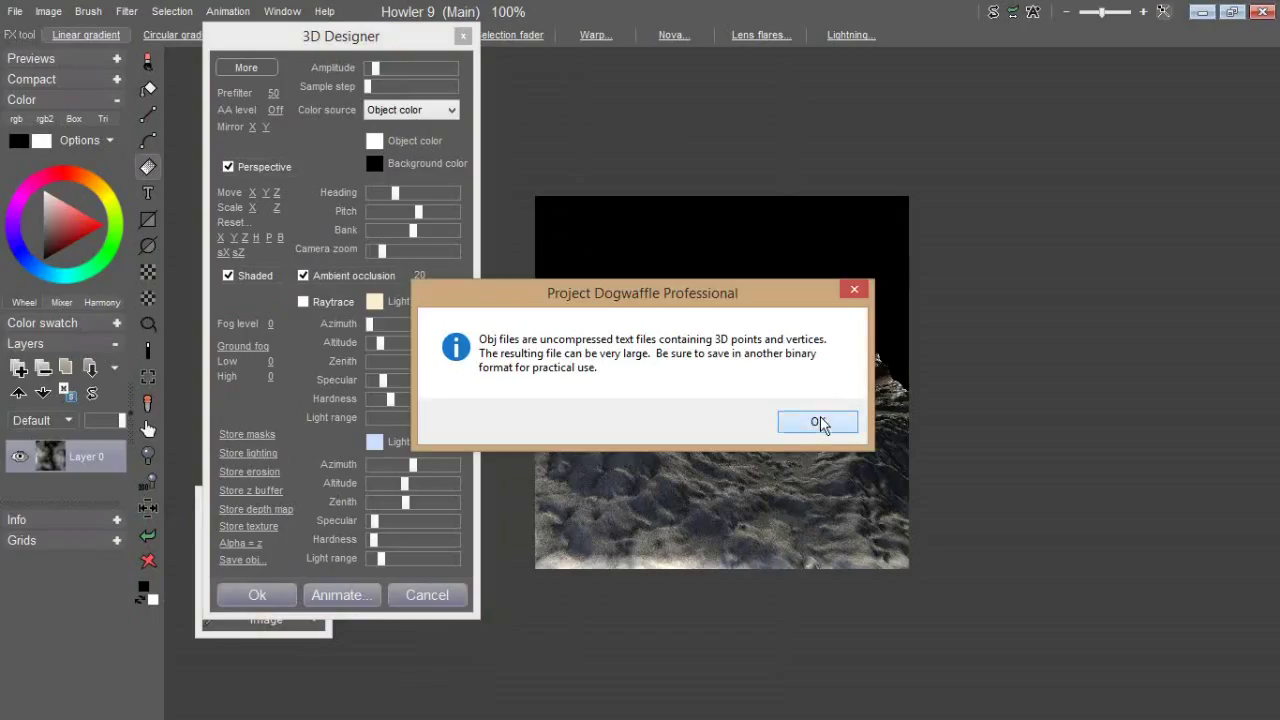
{"action": "left_click", "coordinate": [816, 422]}
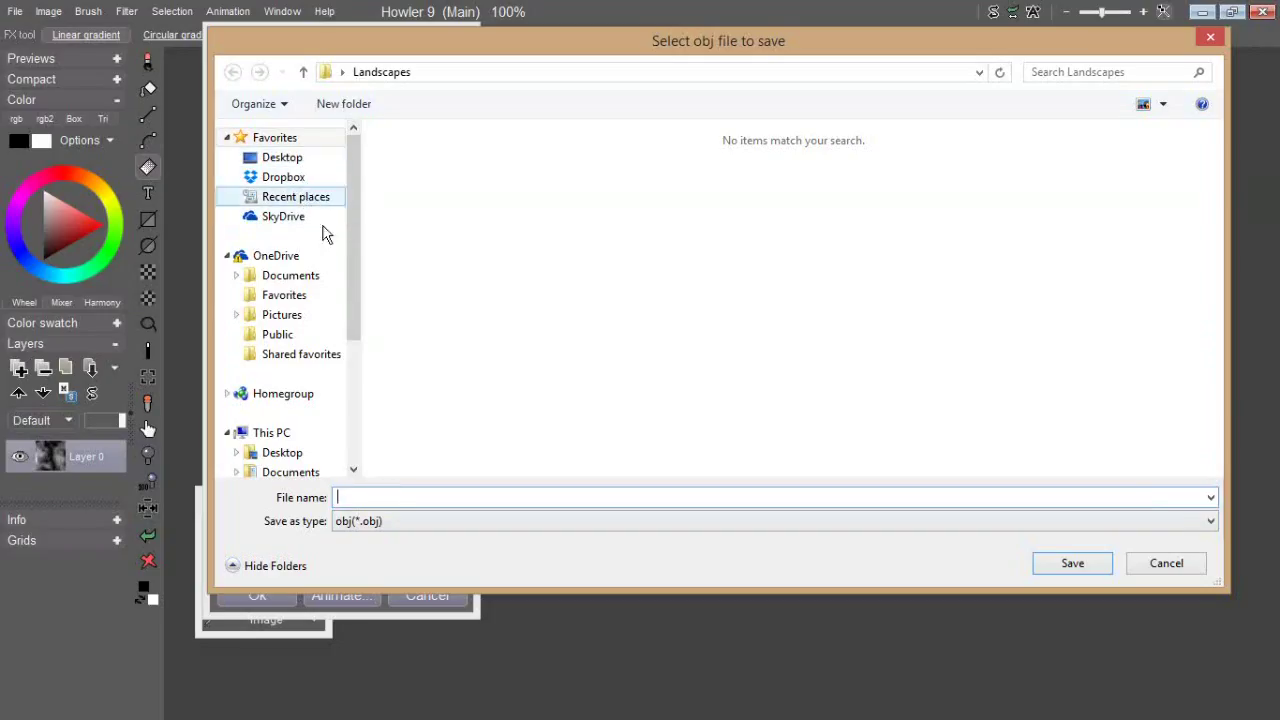
{"action": "mouse_move", "coordinate": [290, 420]}
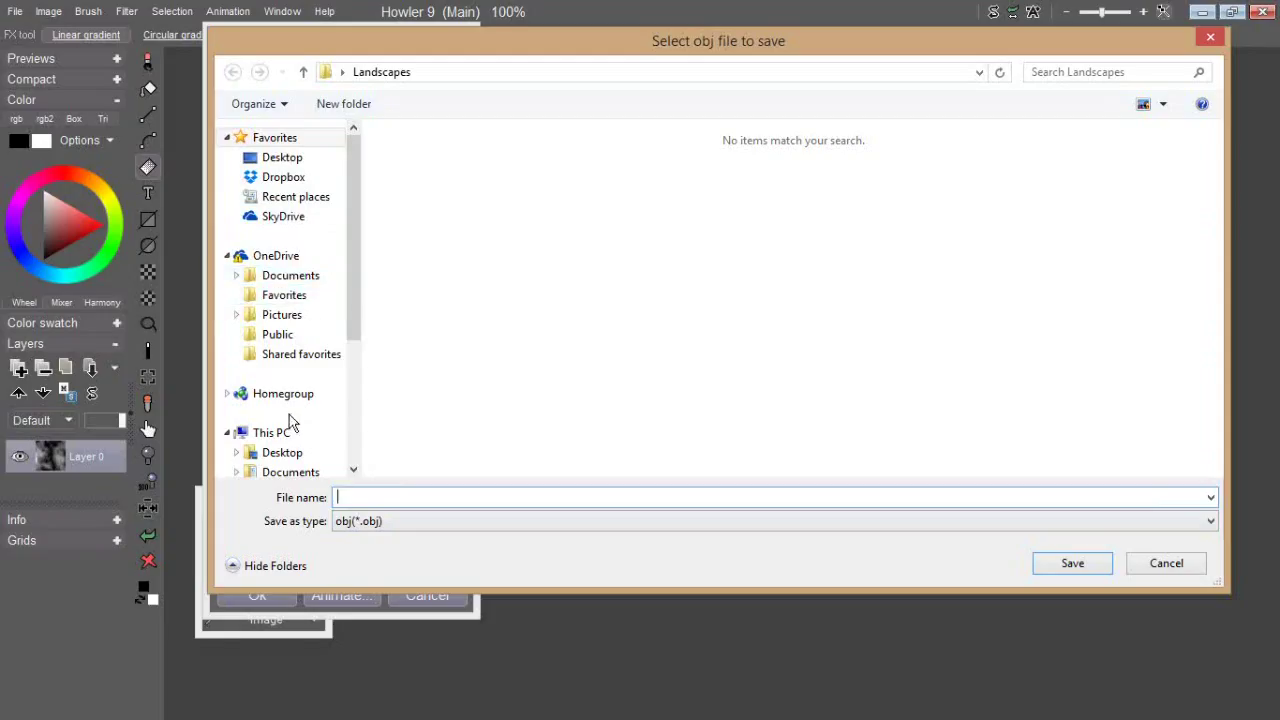
{"action": "left_click", "coordinate": [282, 452]}
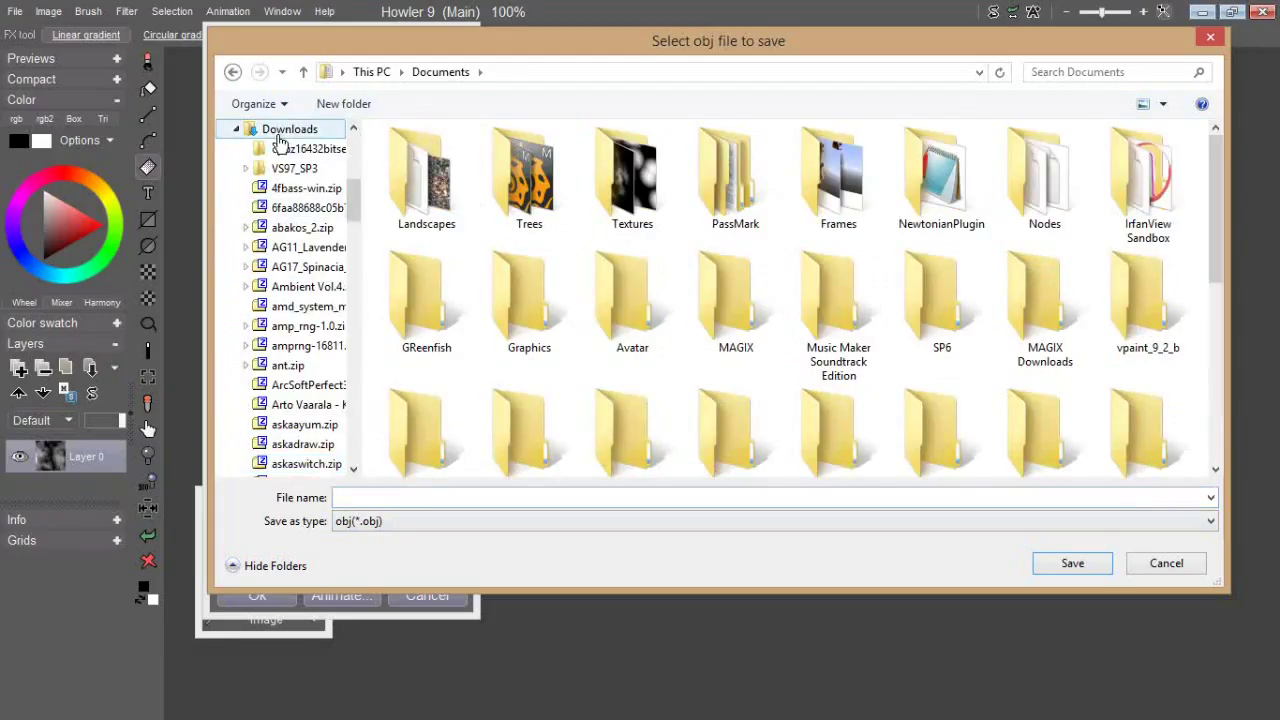
{"action": "double_click", "coordinate": [288, 128]}
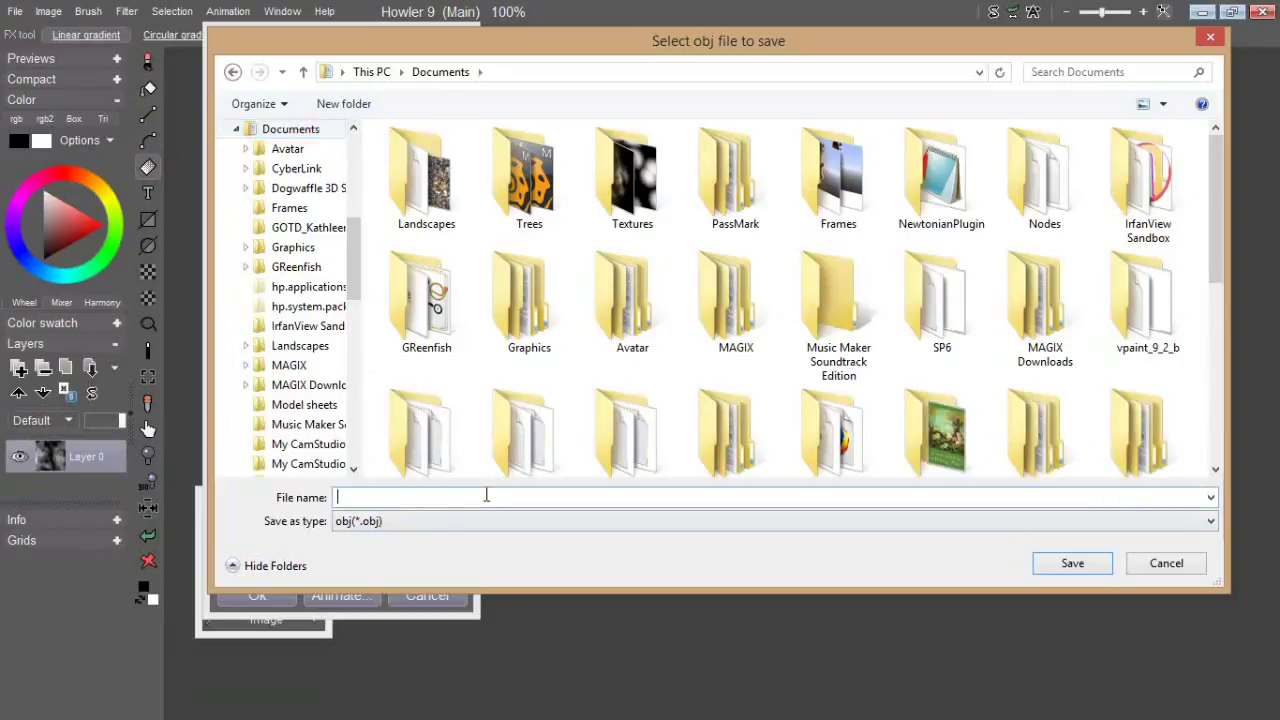
{"action": "type", "text": "Dans"}
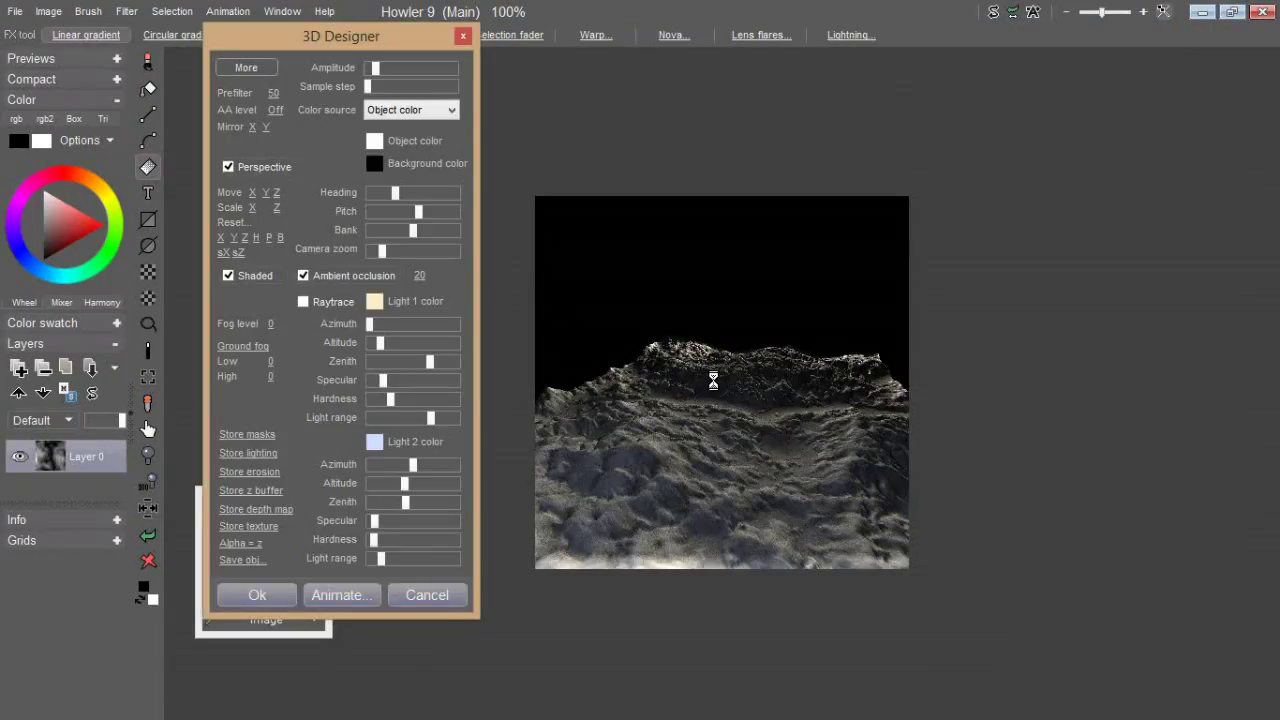
Step: Close the 3D Designer to the crack-line erosion mask image and reach the File commands
{"action": "left_click", "coordinate": [256, 596]}
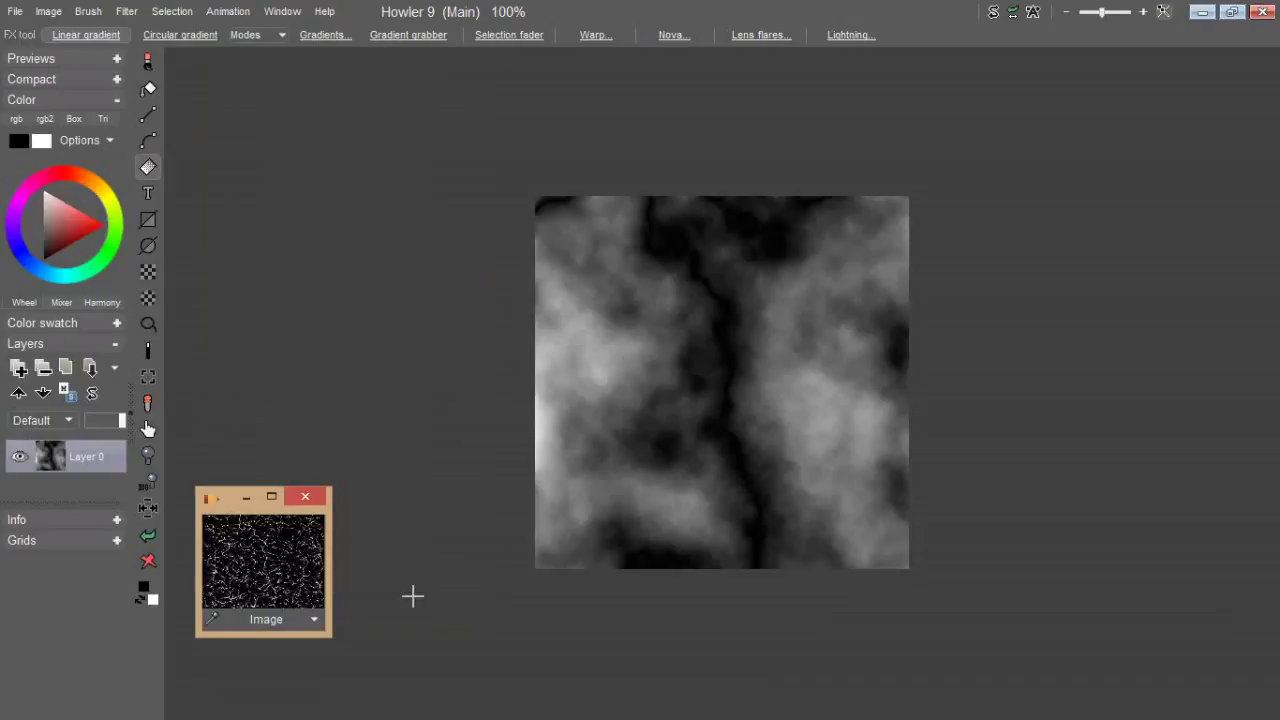
{"action": "left_click_drag", "start_coordinate": [262, 496], "coordinate": [346, 354]}
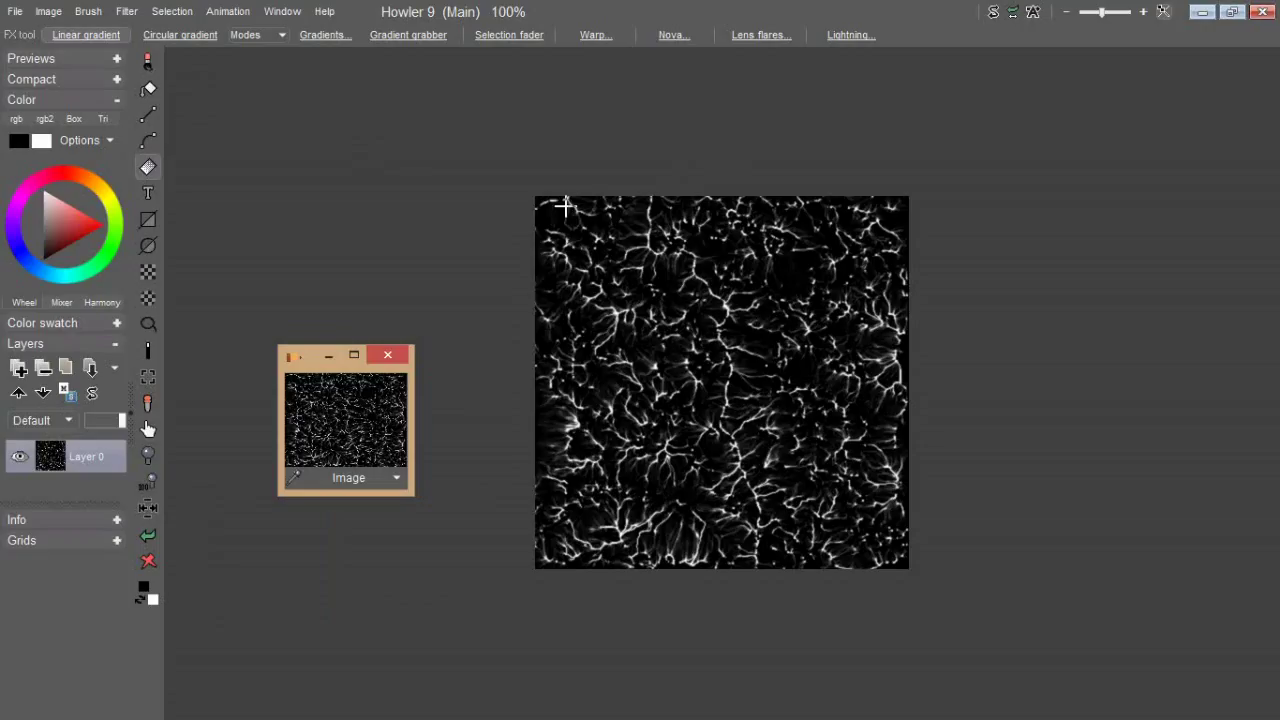
{"action": "mouse_move", "coordinate": [350, 196]}
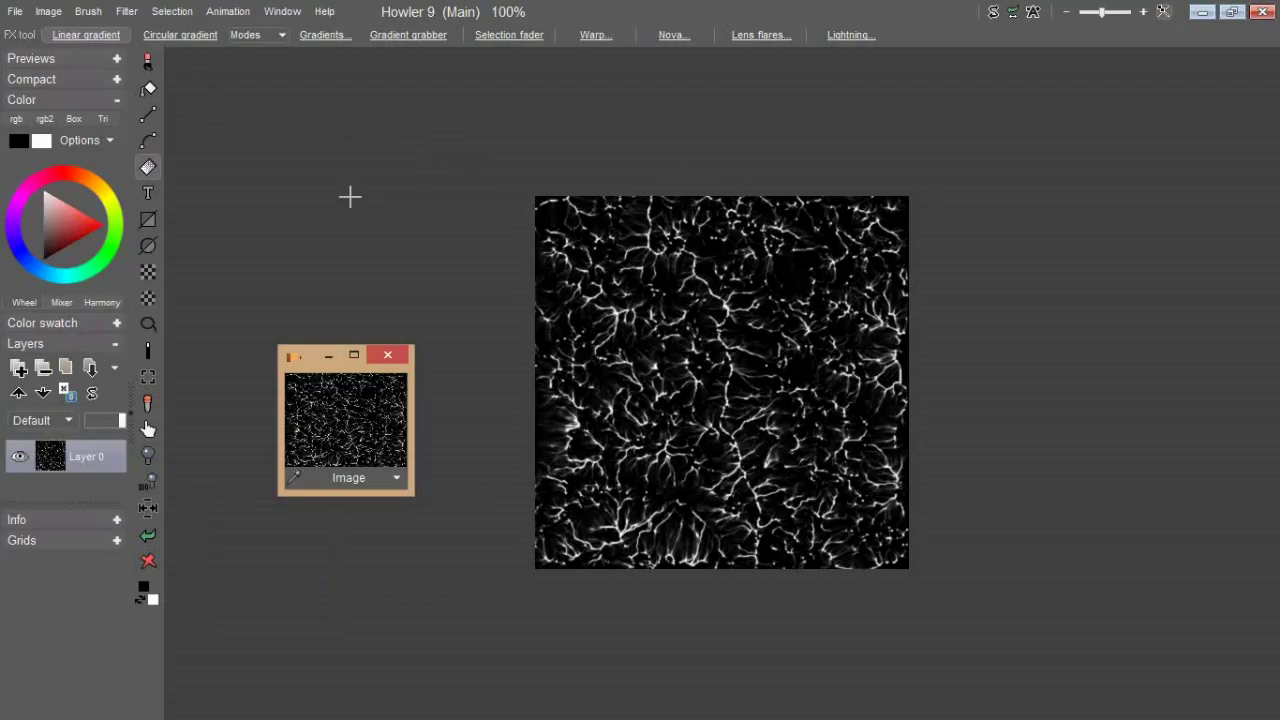
{"action": "mouse_move", "coordinate": [652, 442]}
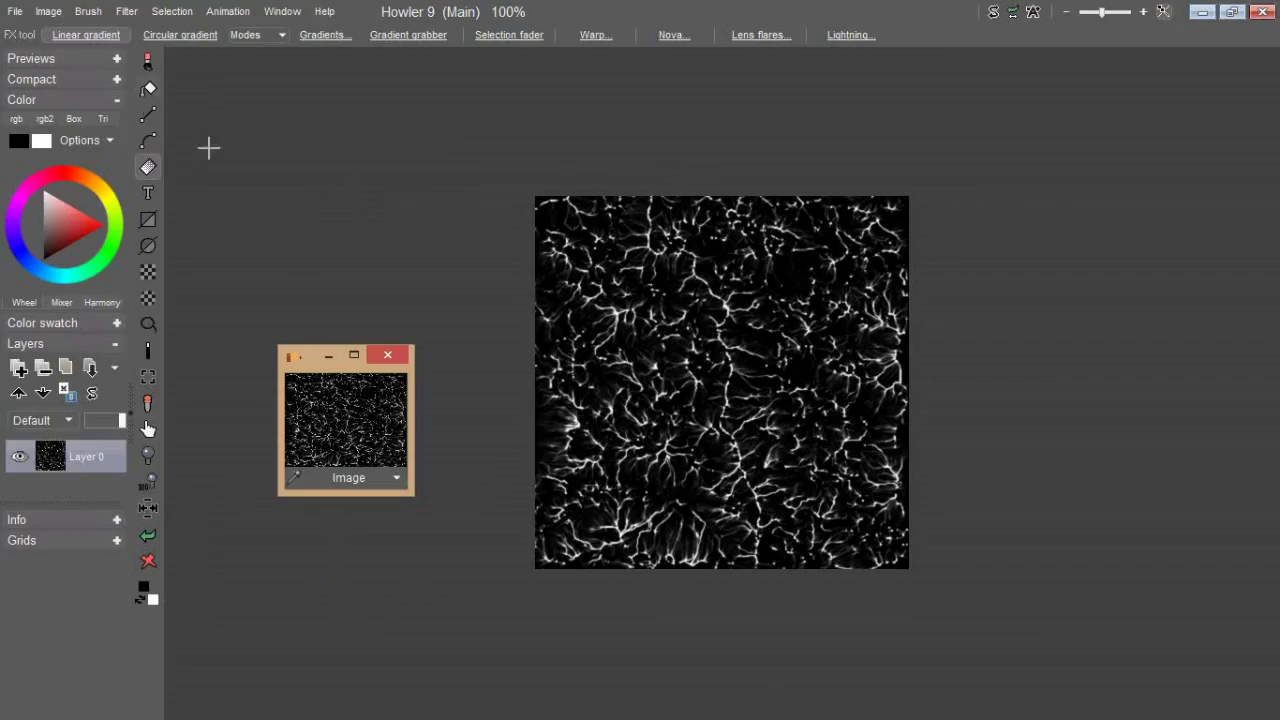
{"action": "left_click", "coordinate": [48, 12]}
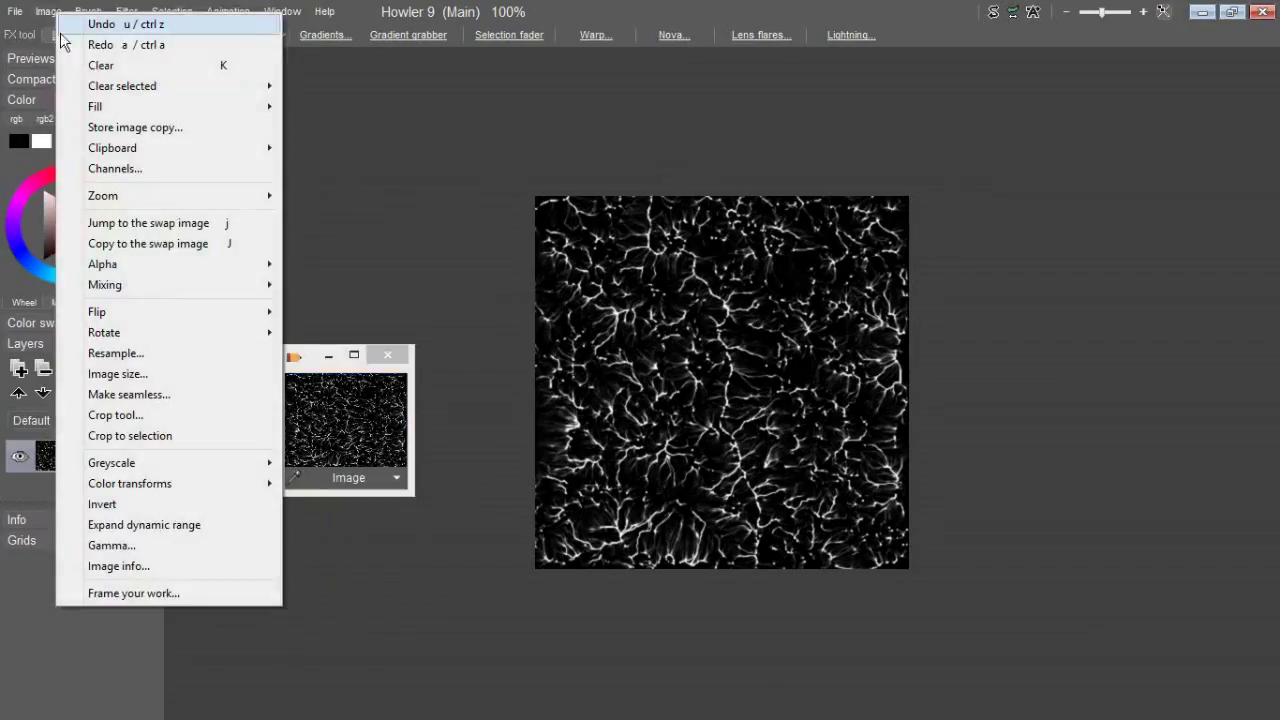
{"action": "mouse_move", "coordinate": [144, 482]}
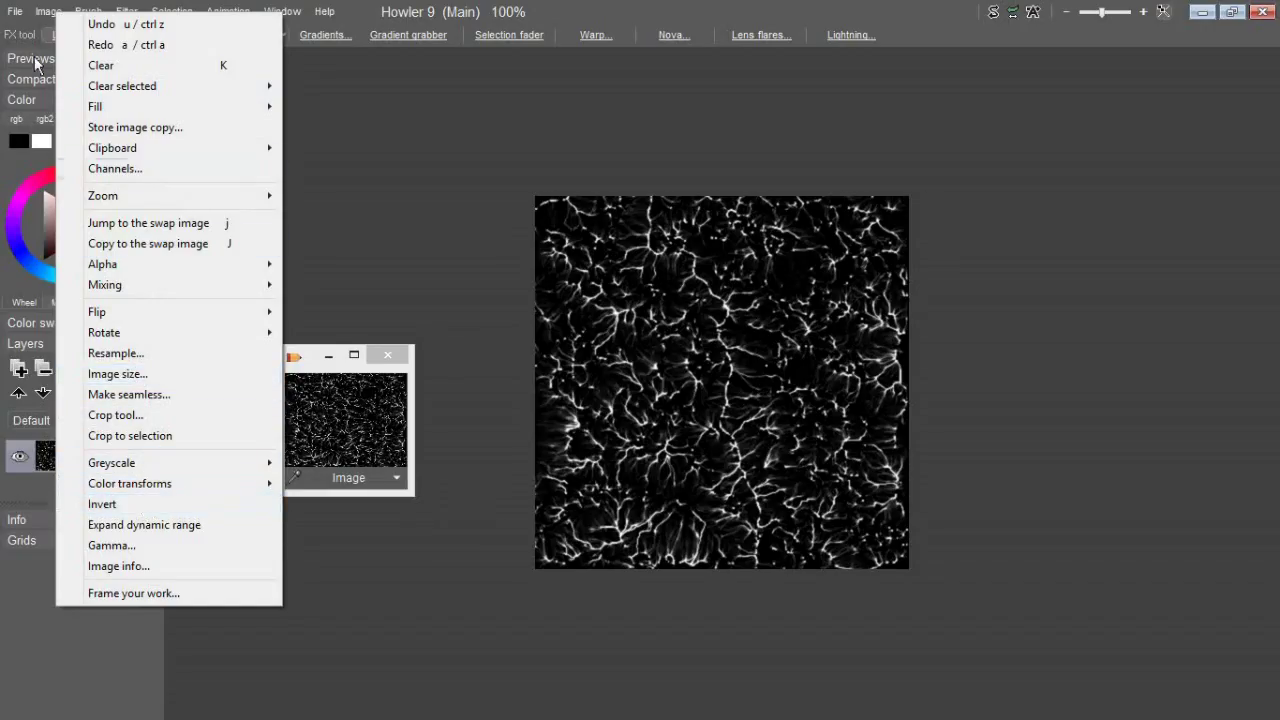
{"action": "left_click", "coordinate": [610, 392]}
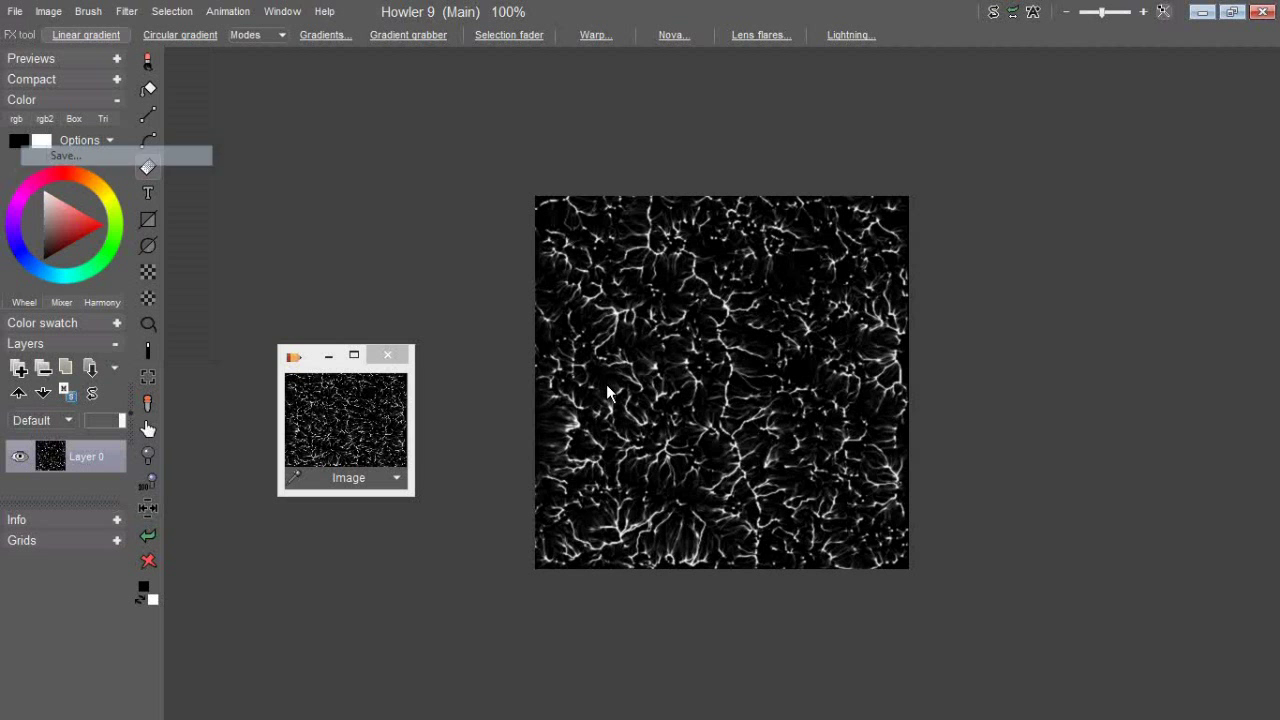
Step: Start Save and name the file Dans_Landscape_ErosionMask_01, replacing 'Mesh' with 'Mask'
{"action": "left_click", "coordinate": [64, 156]}
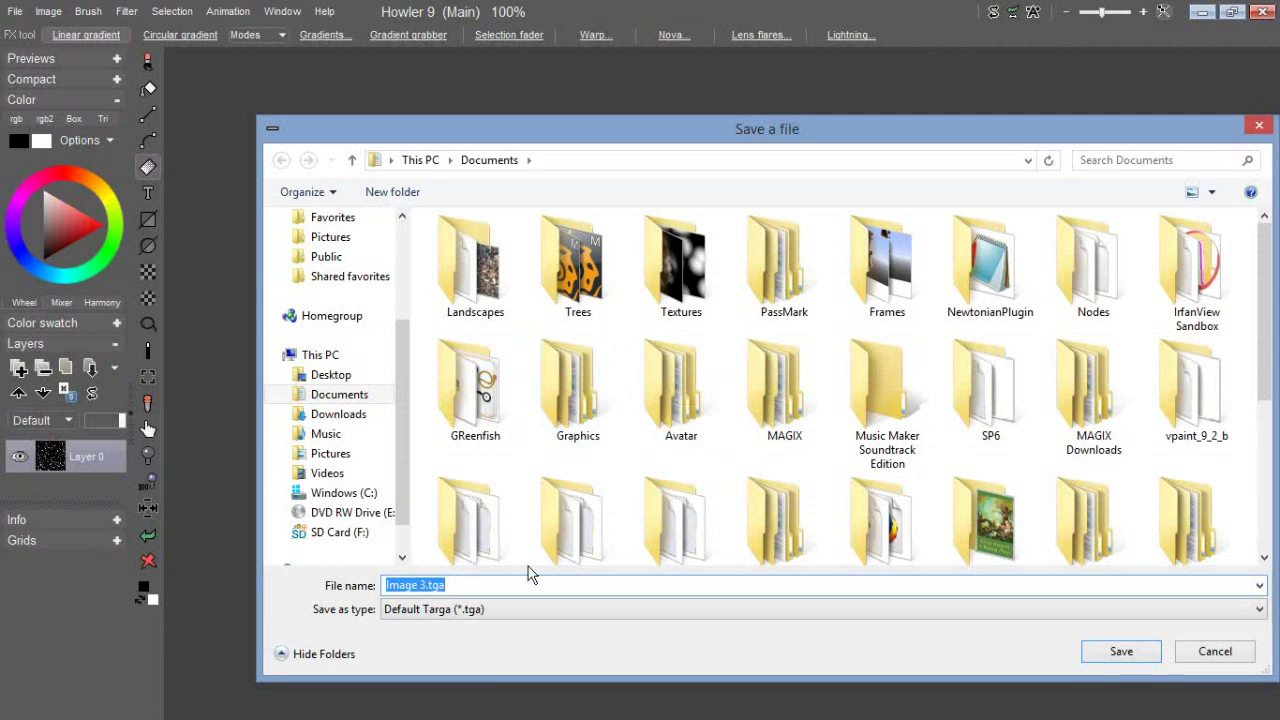
{"action": "type", "text": "Dans"}
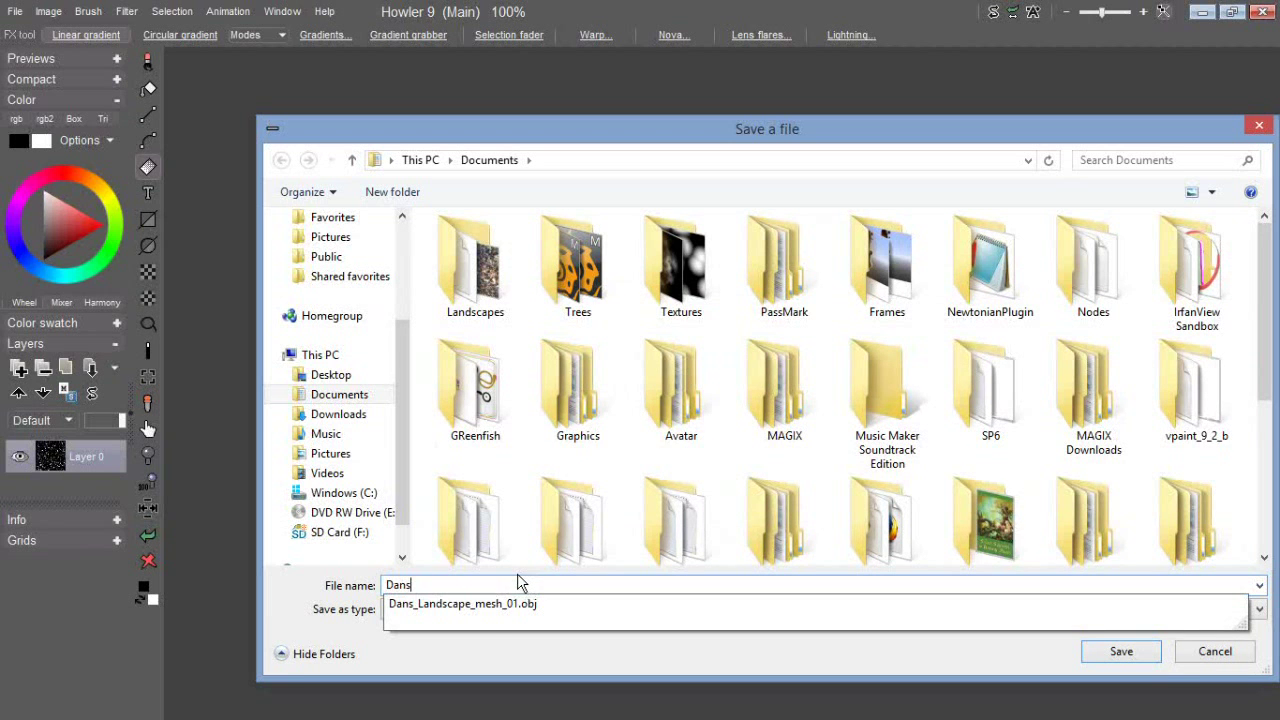
{"action": "left_click", "coordinate": [460, 604]}
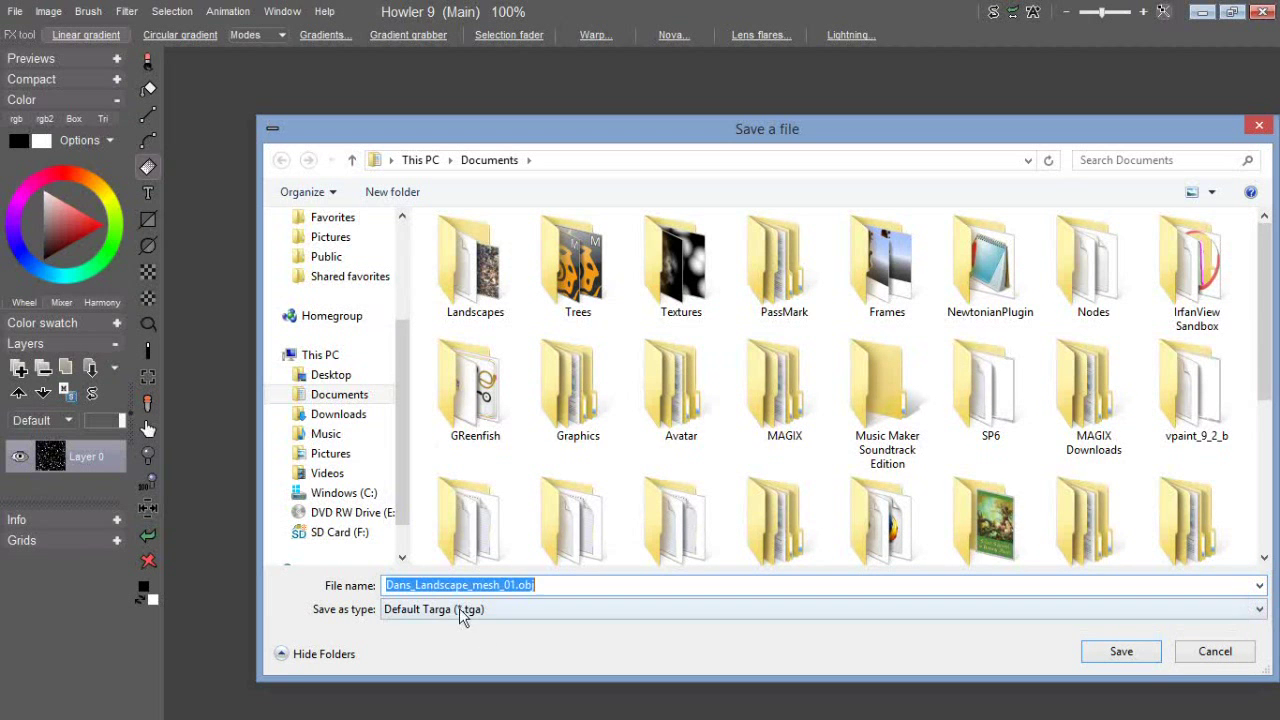
{"action": "double_click", "coordinate": [484, 584]}
{"action": "type", "text": "Erosion"}
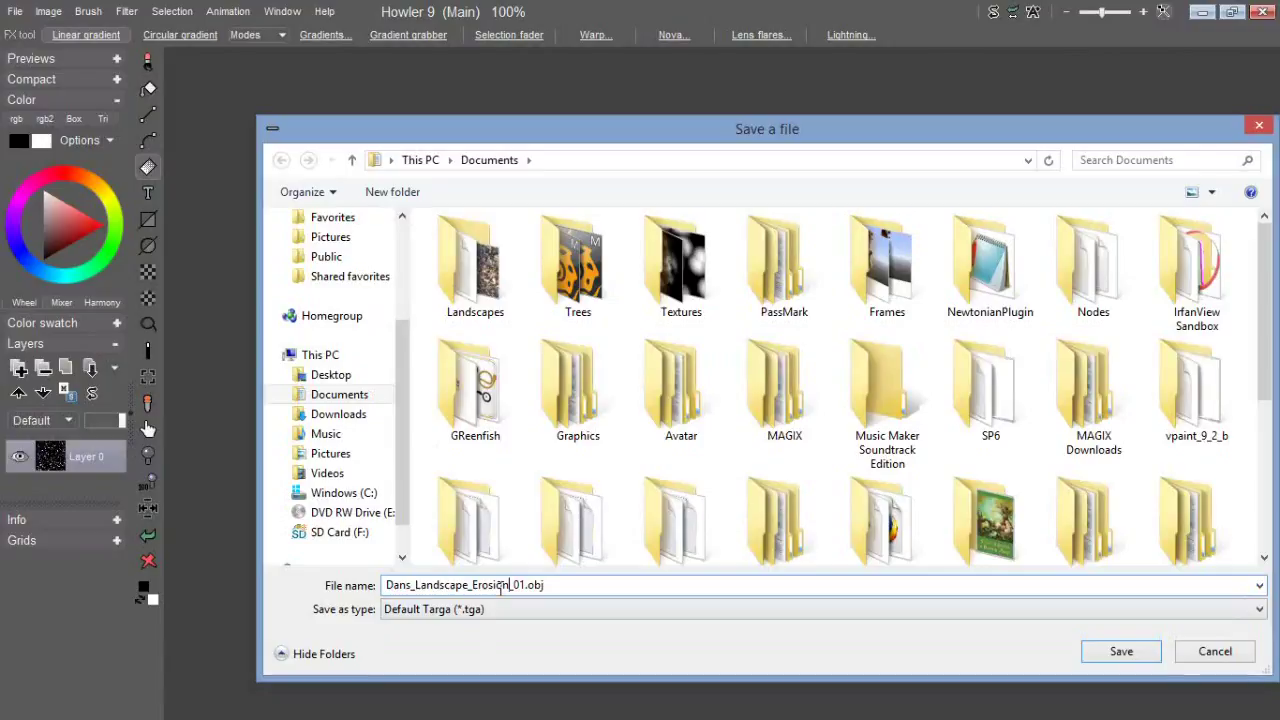
{"action": "type", "text": "Mask"}
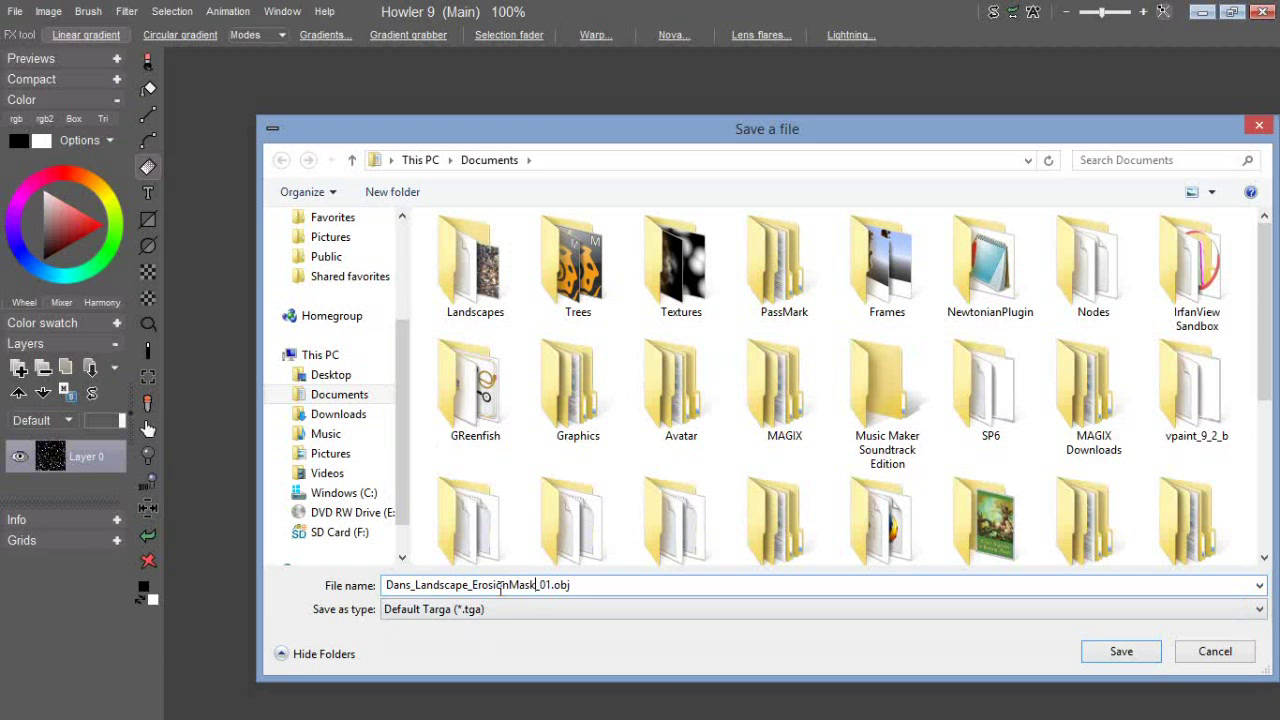
Step: Save it as a Jpg in Documents, accepting the JPEG quality setting
{"action": "left_click", "coordinate": [1276, 608]}
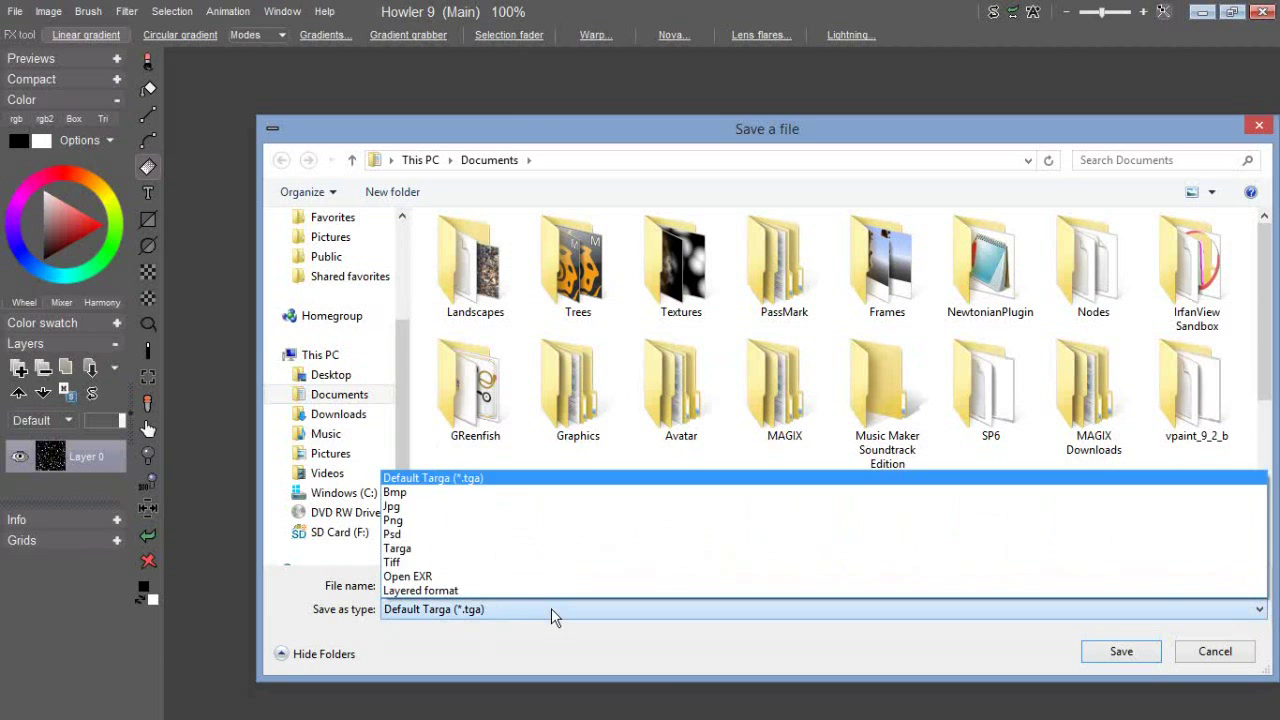
{"action": "left_click", "coordinate": [392, 506]}
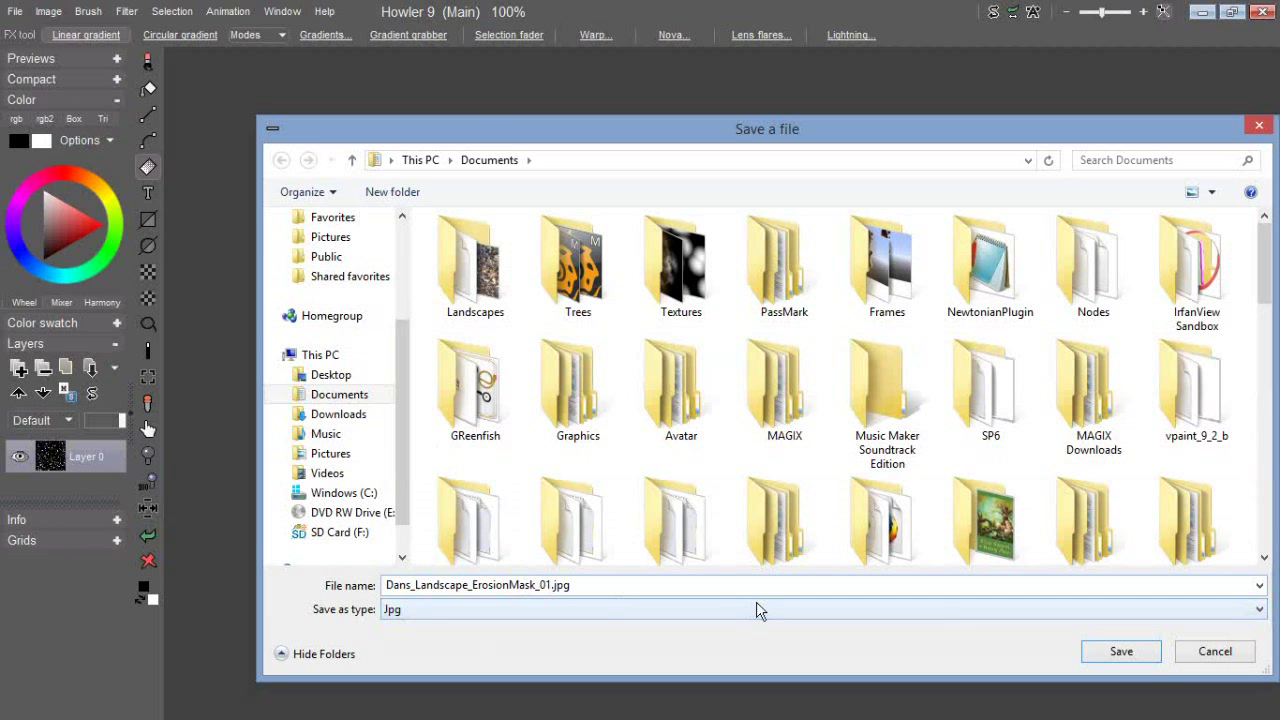
{"action": "left_click", "coordinate": [1124, 652]}
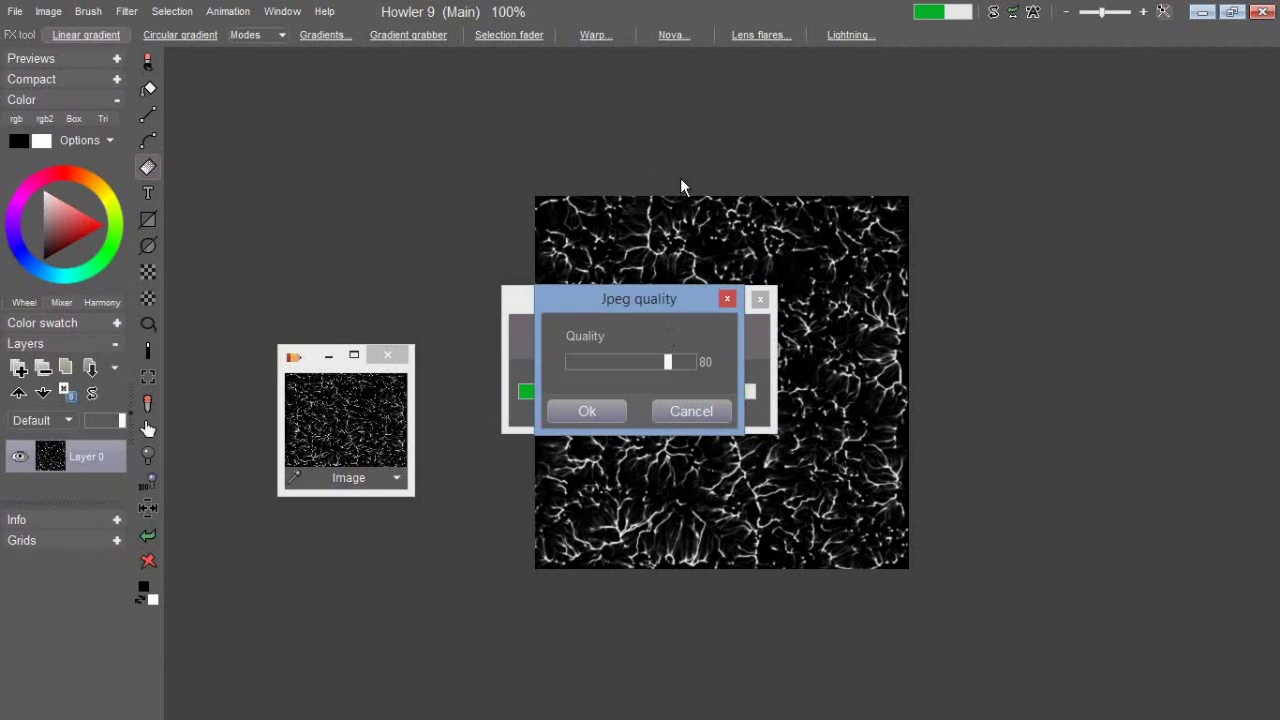
{"action": "left_click", "coordinate": [586, 412]}
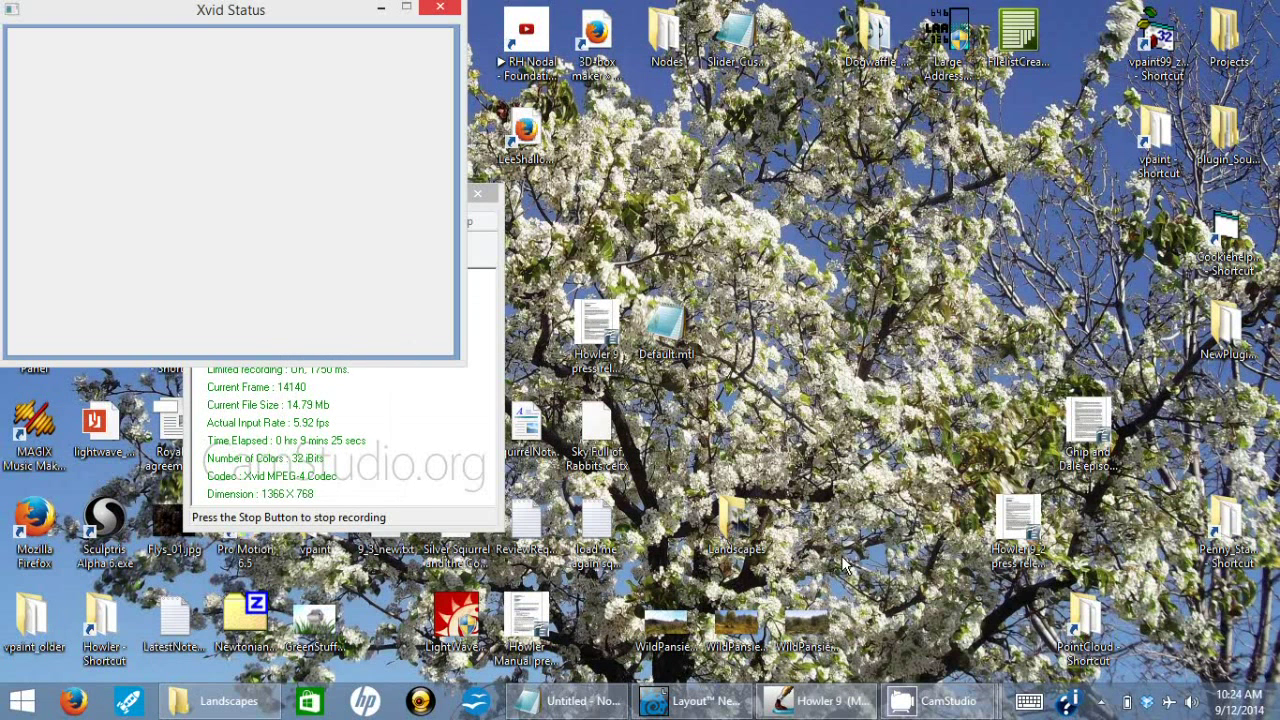
Step: Load the landscape mesh object from the Landscapes folder and view it in perspective
{"action": "left_click", "coordinate": [816, 700]}
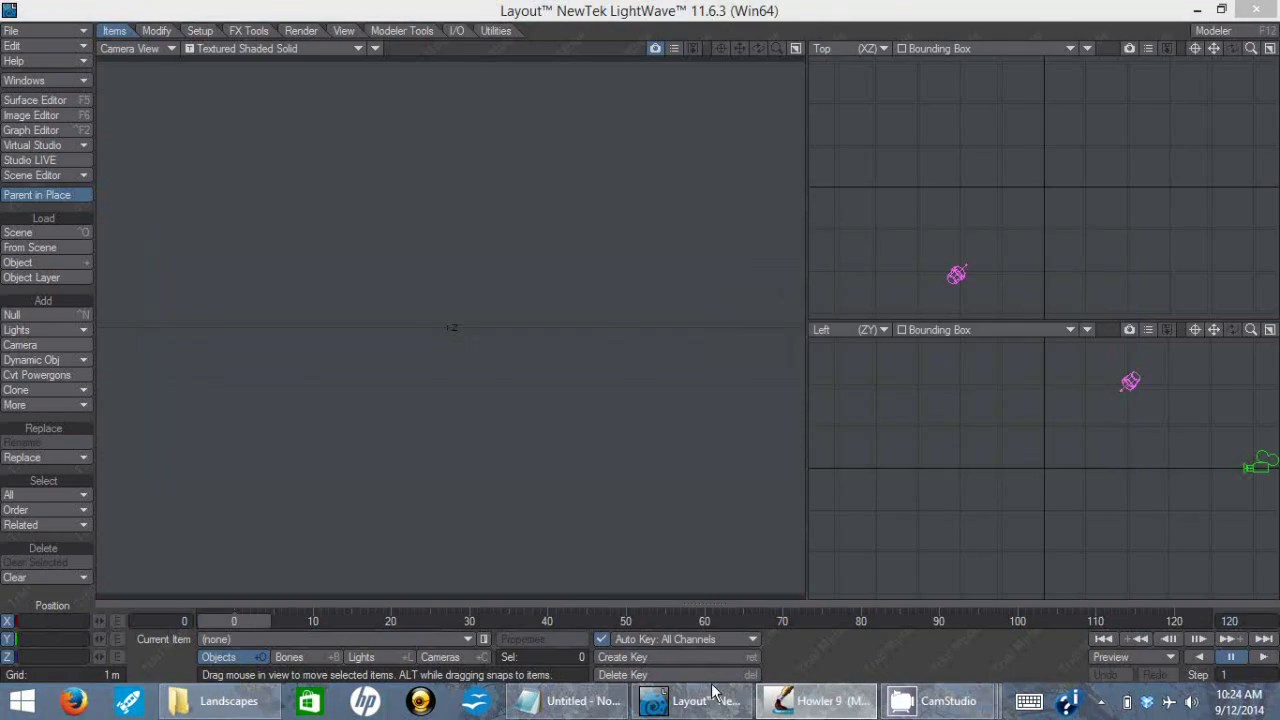
{"action": "left_click", "coordinate": [16, 26]}
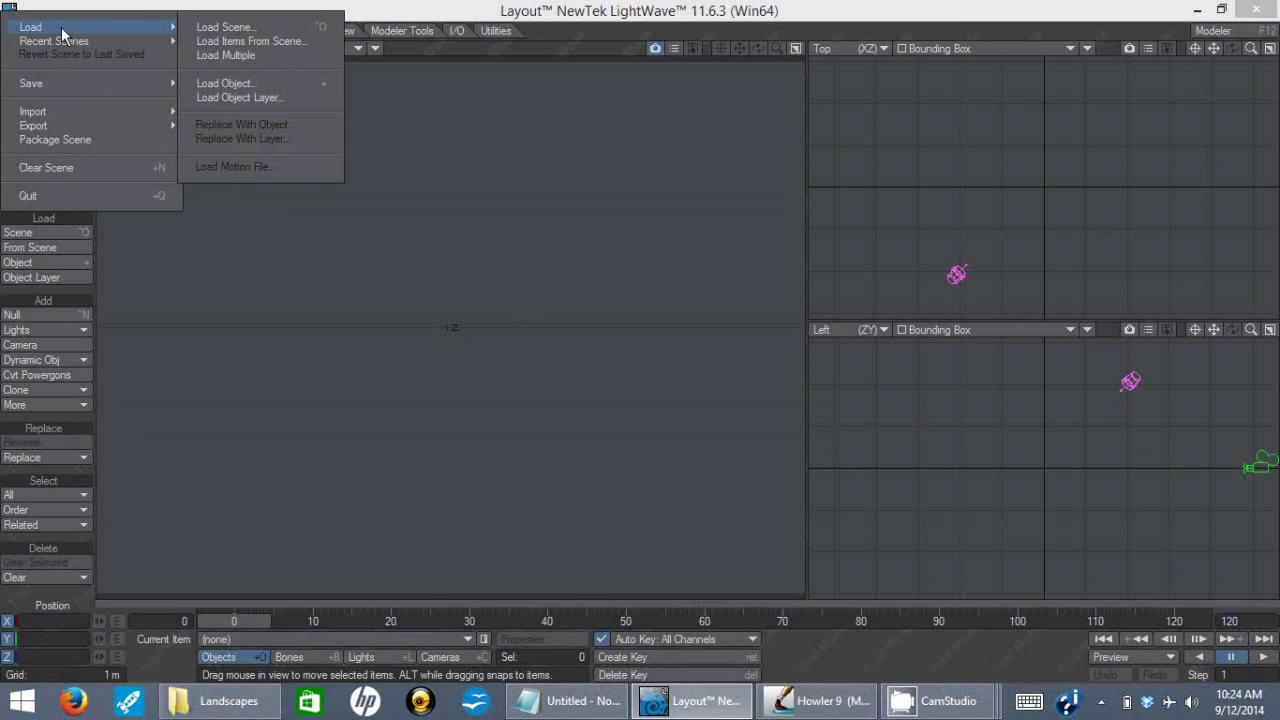
{"action": "mouse_move", "coordinate": [236, 88]}
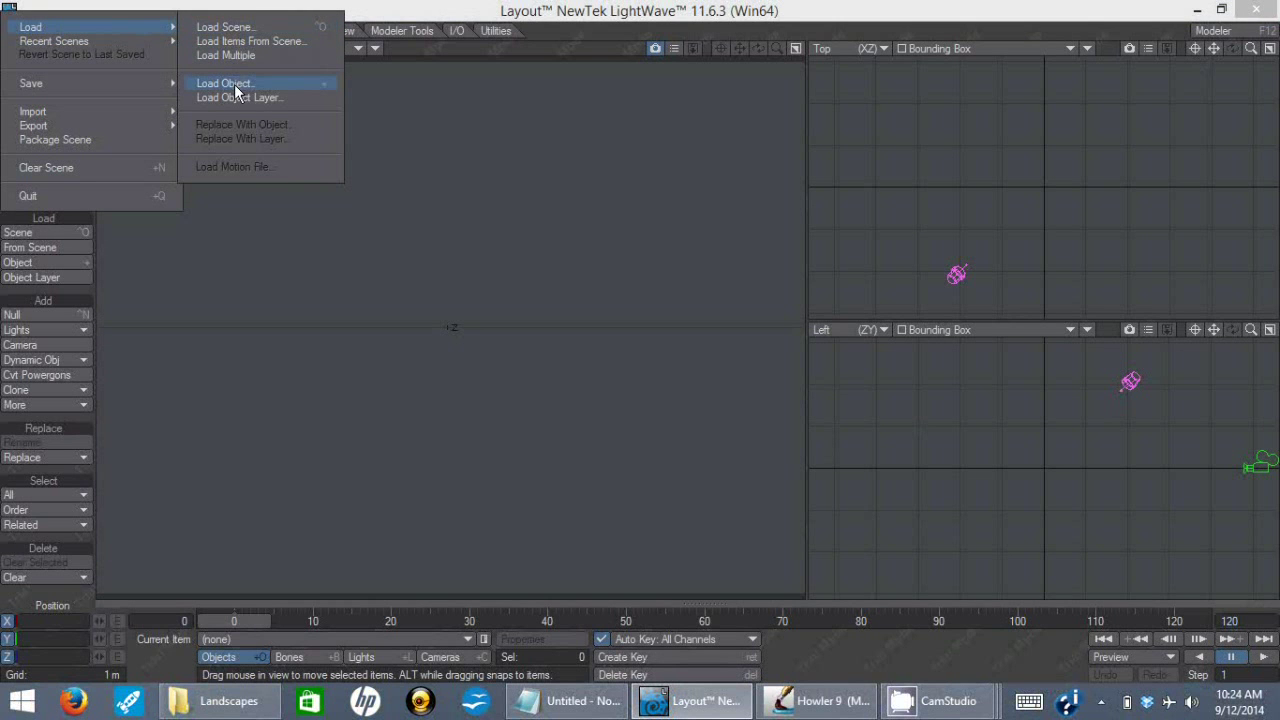
{"action": "left_click", "coordinate": [226, 84]}
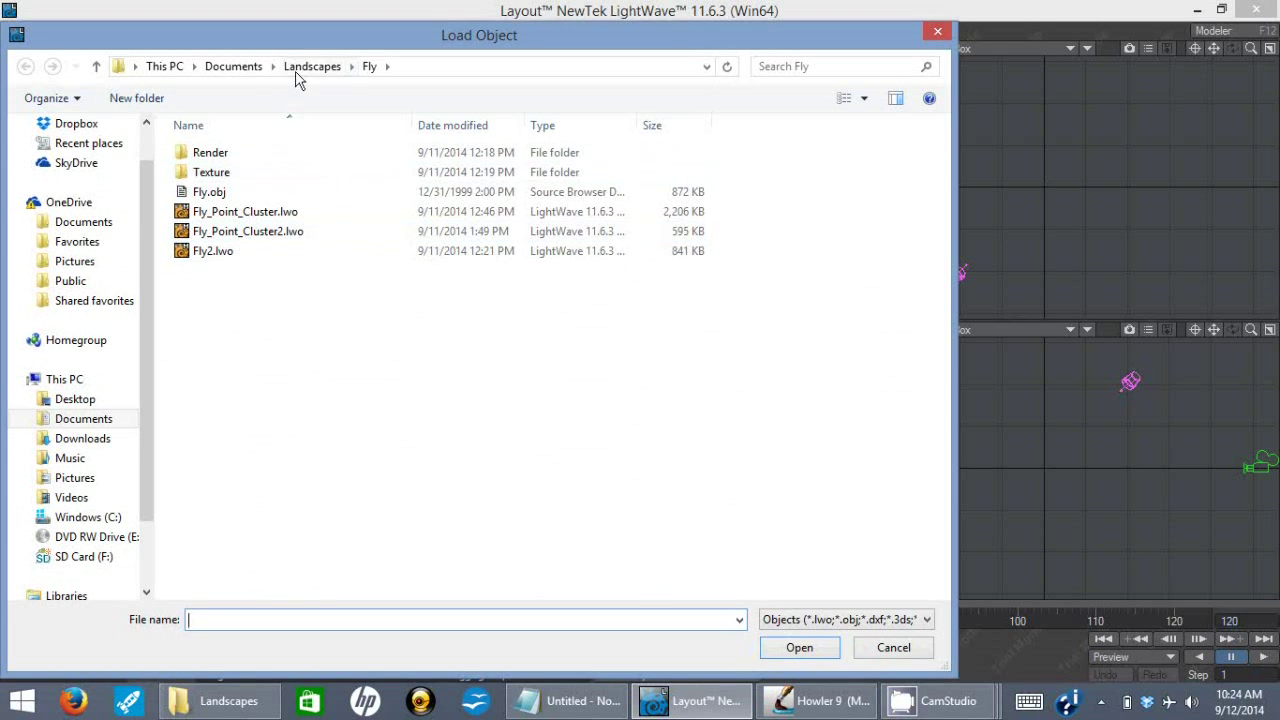
{"action": "left_click", "coordinate": [232, 66]}
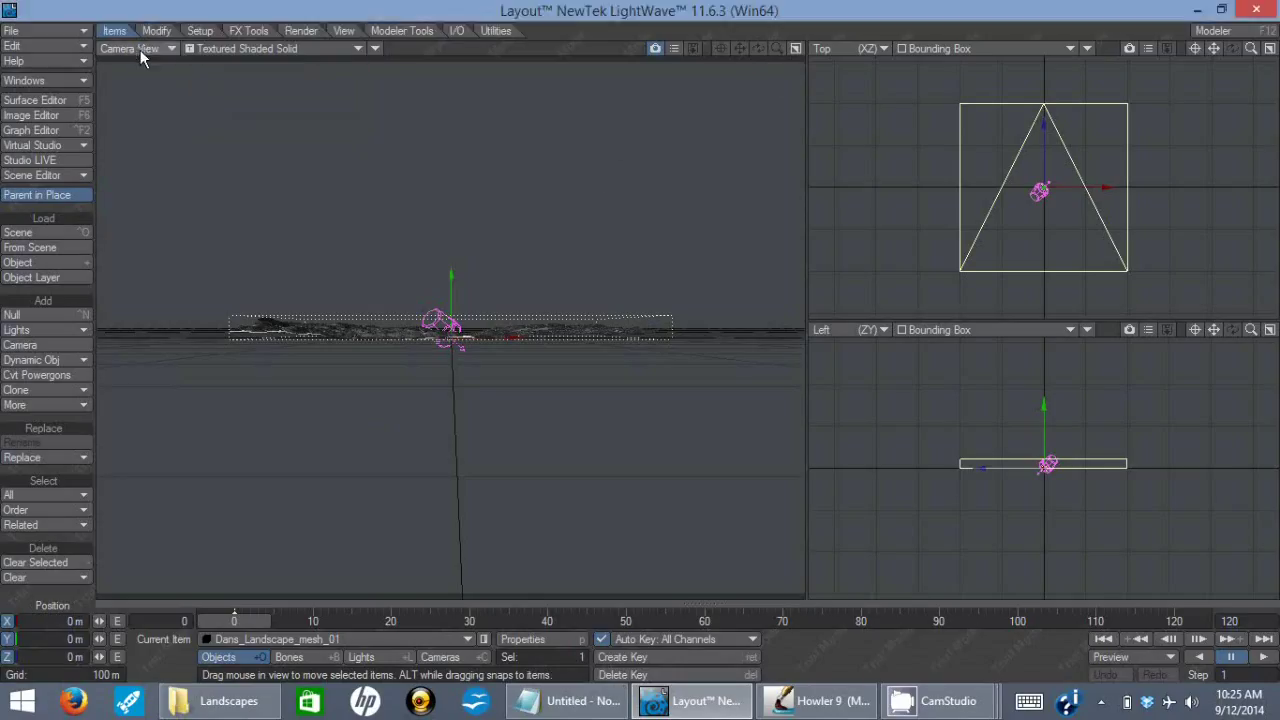
{"action": "left_click", "coordinate": [172, 48]}
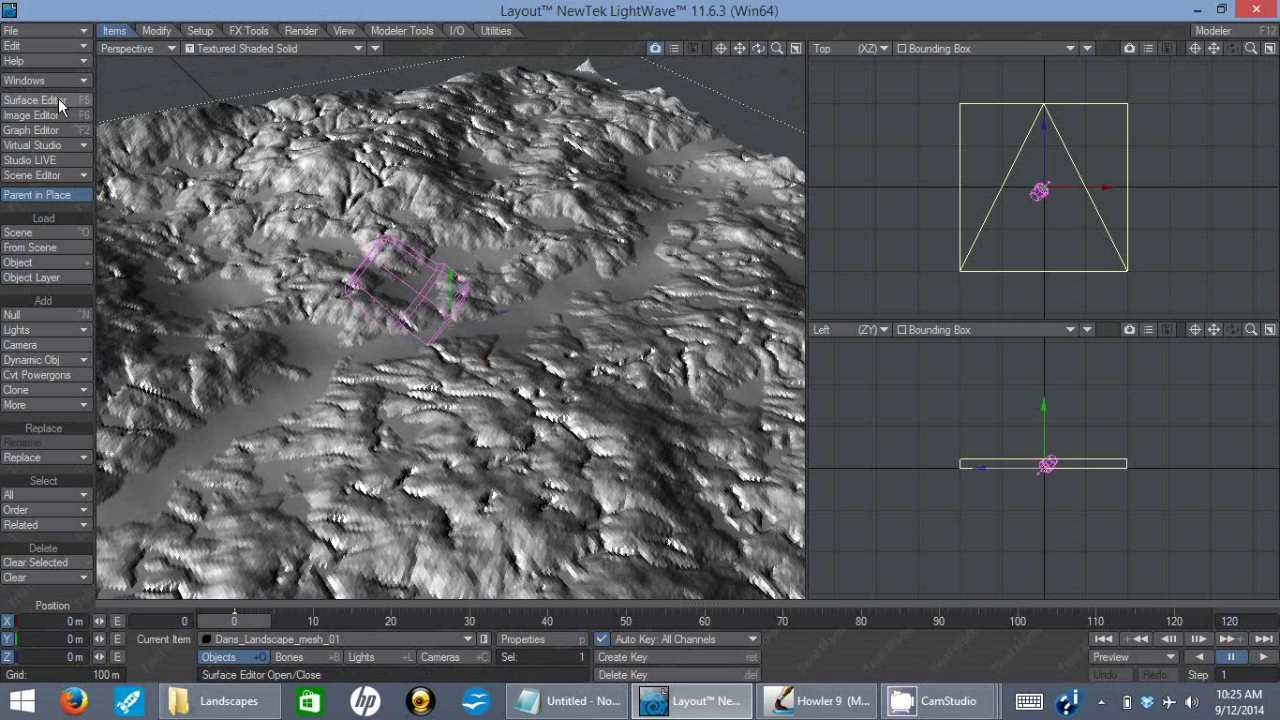
{"action": "left_click", "coordinate": [30, 100]}
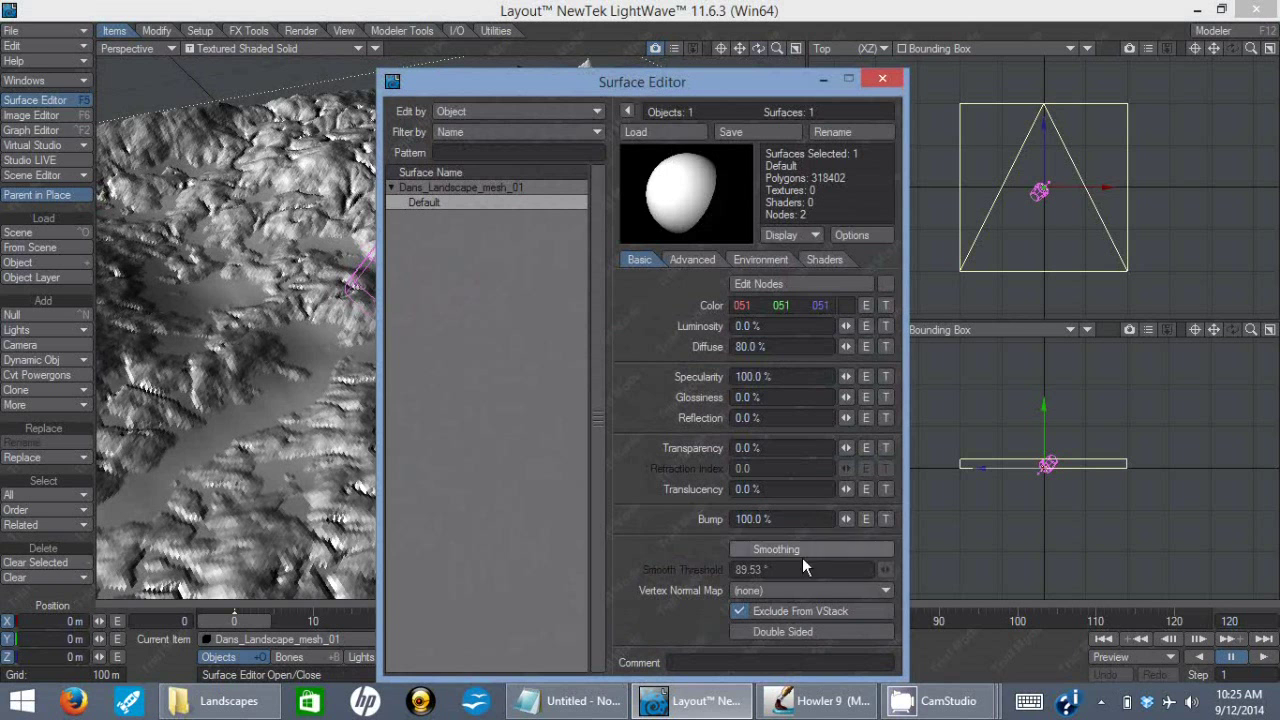
{"action": "mouse_move", "coordinate": [772, 582]}
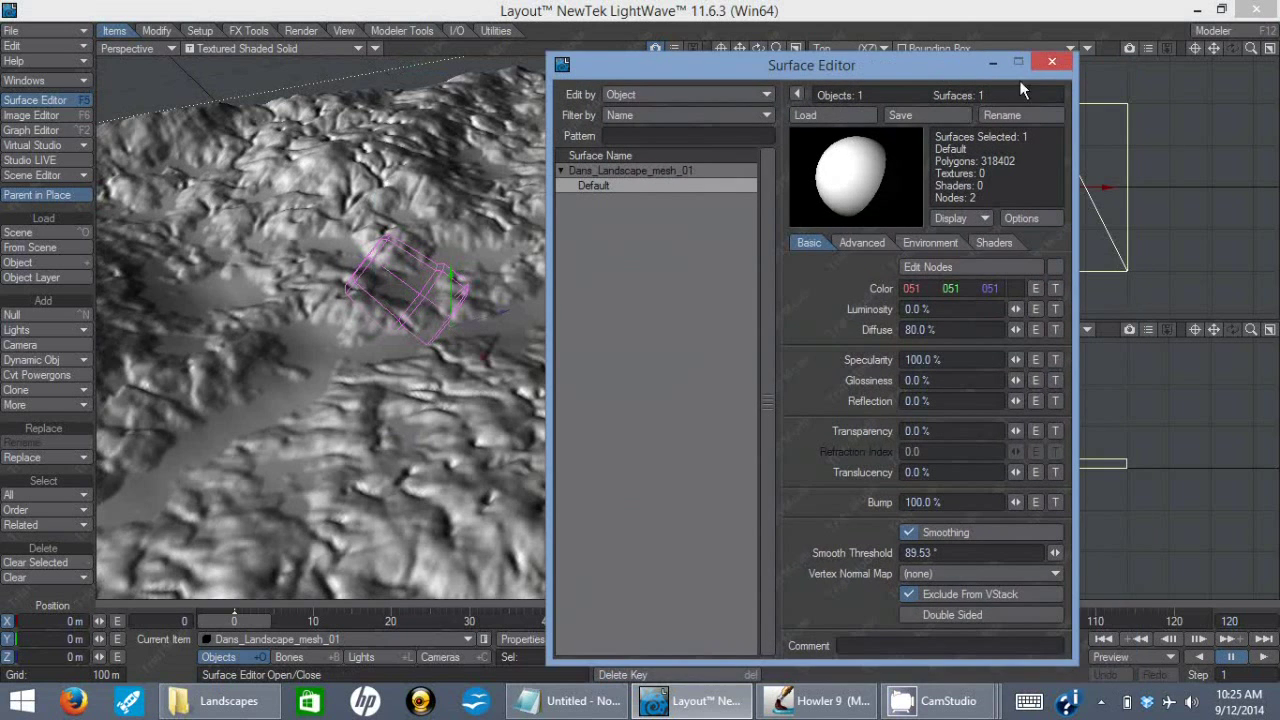
{"action": "left_click", "coordinate": [1052, 60]}
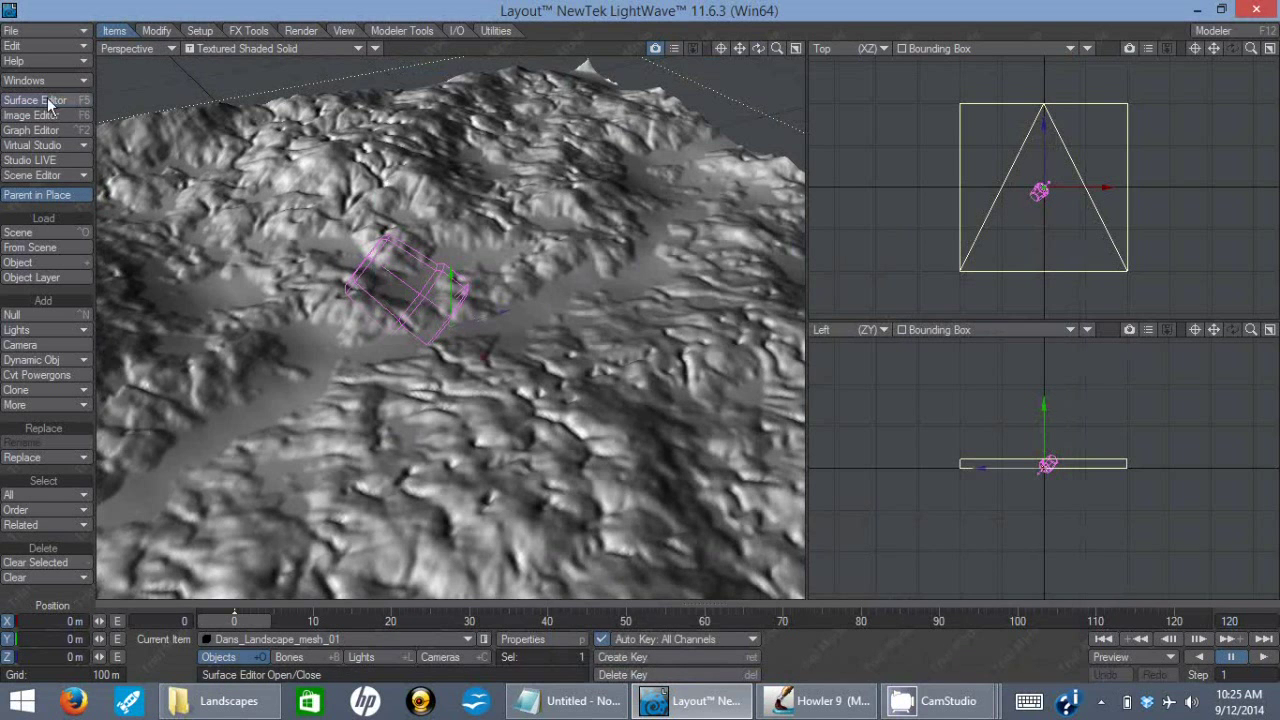
Step: Add a planar-projected image layer to the terrain's diffuse texture channel
{"action": "left_click", "coordinate": [36, 100]}
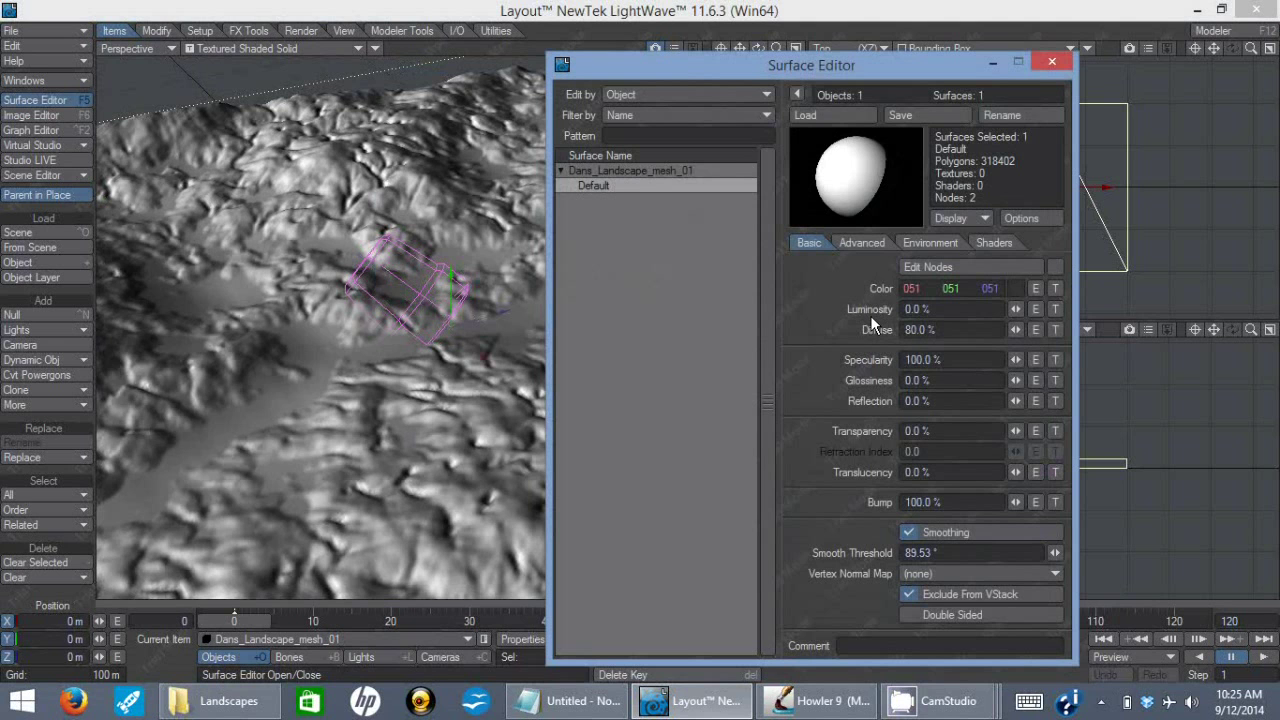
{"action": "mouse_move", "coordinate": [1060, 340]}
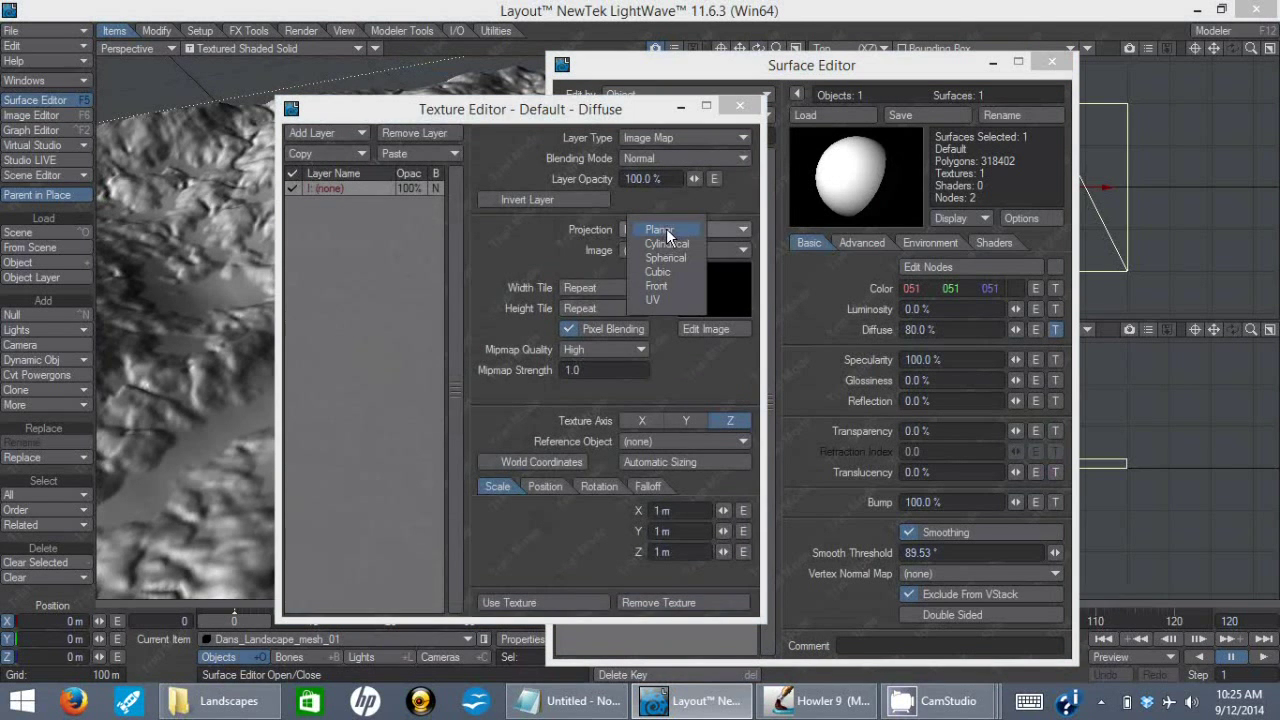
{"action": "left_click", "coordinate": [658, 228]}
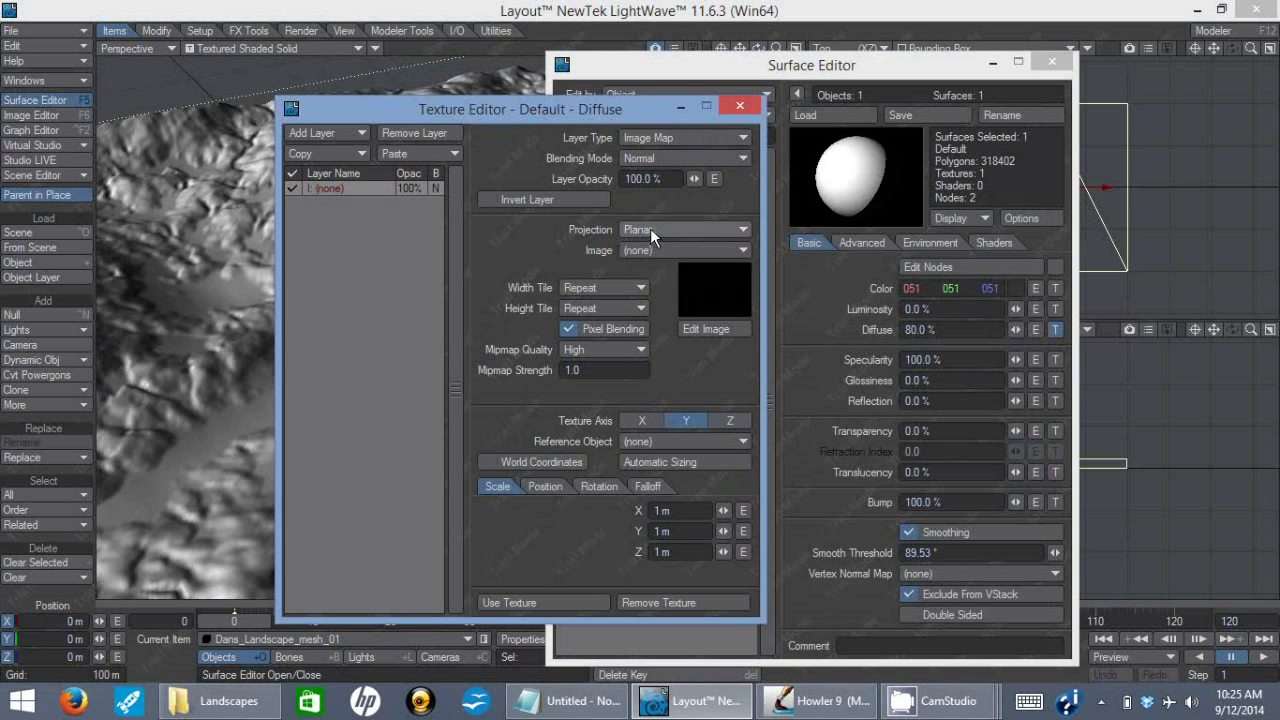
{"action": "left_click", "coordinate": [684, 250]}
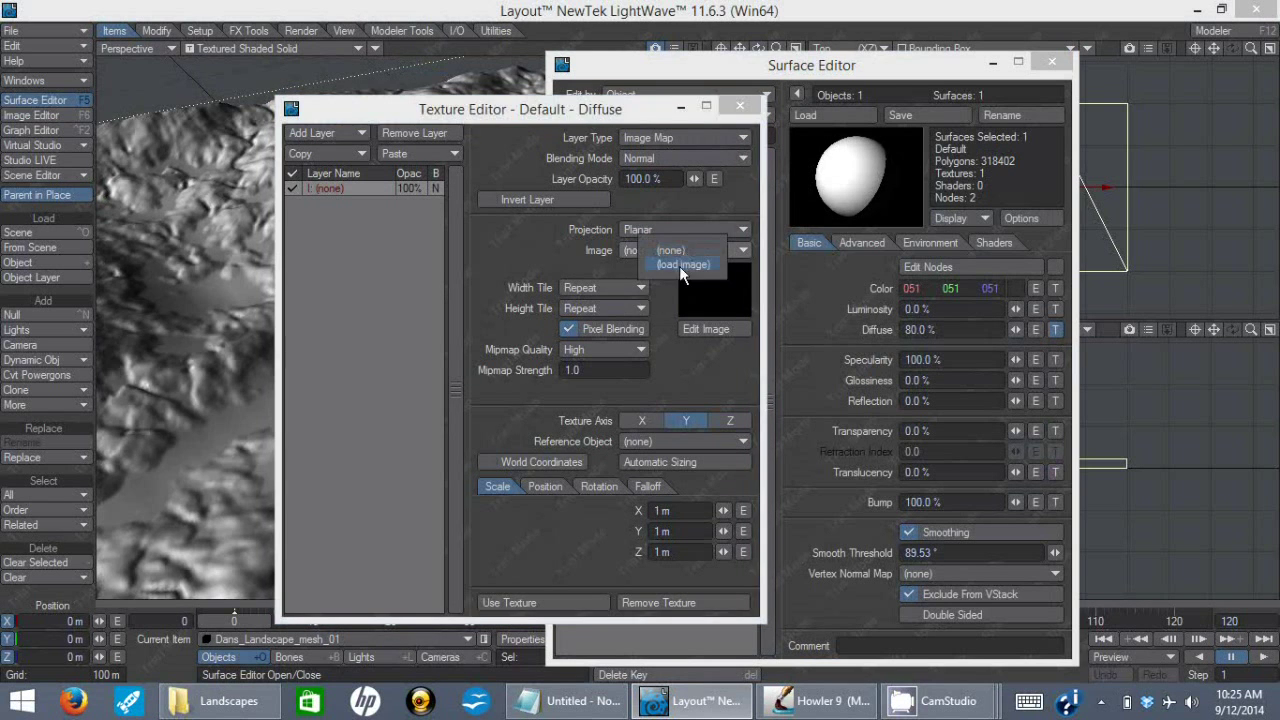
{"action": "left_click", "coordinate": [680, 264]}
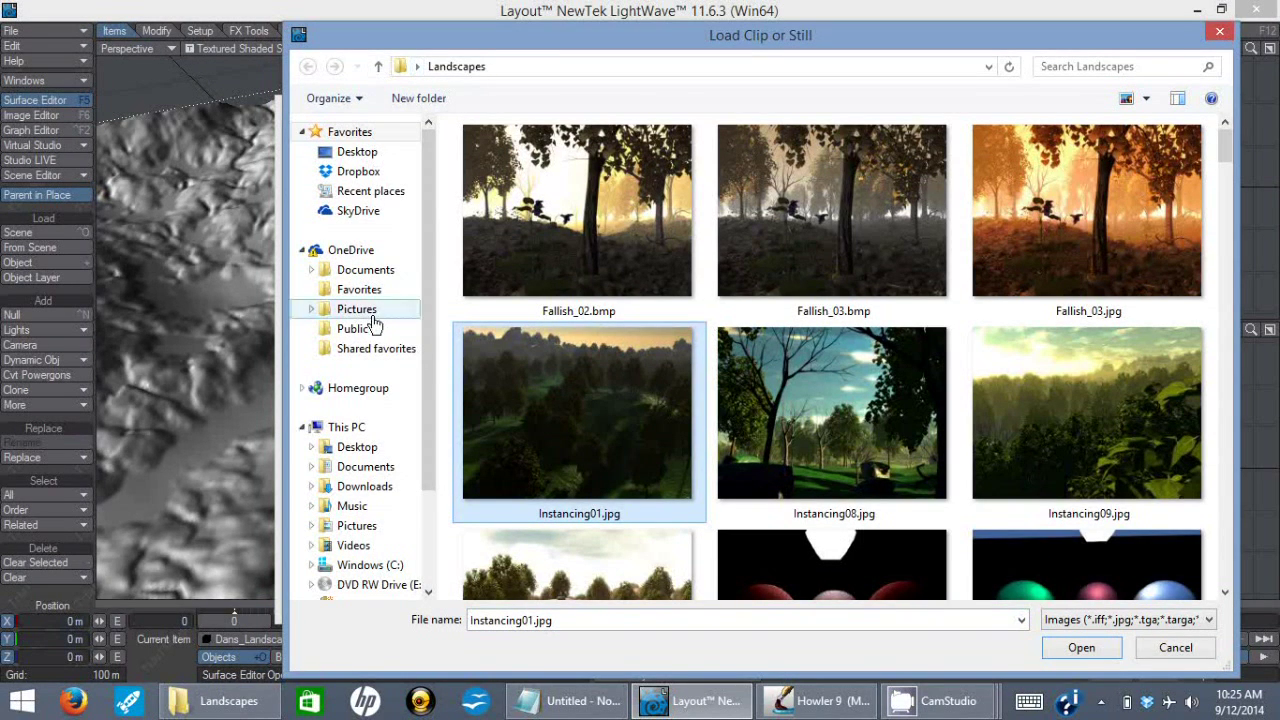
Step: Load the erosion mask image from Documents as that diffuse texture
{"action": "left_click", "coordinate": [364, 486]}
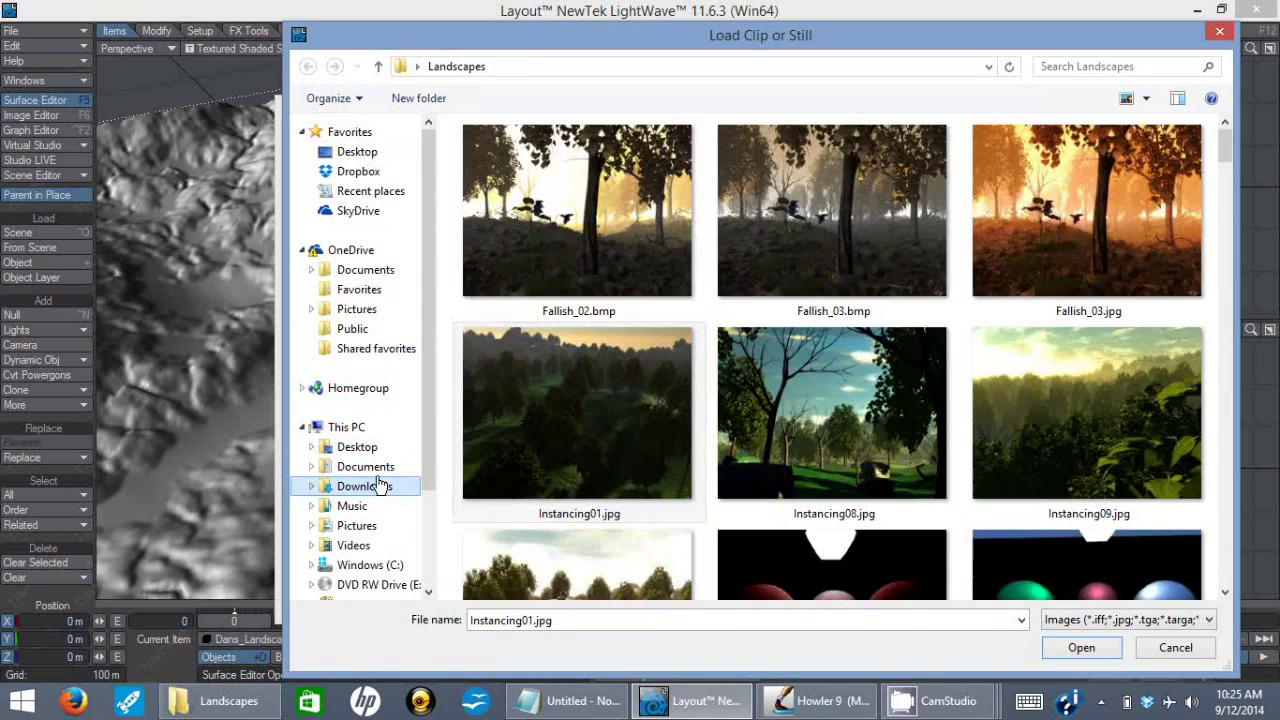
{"action": "left_click", "coordinate": [364, 466]}
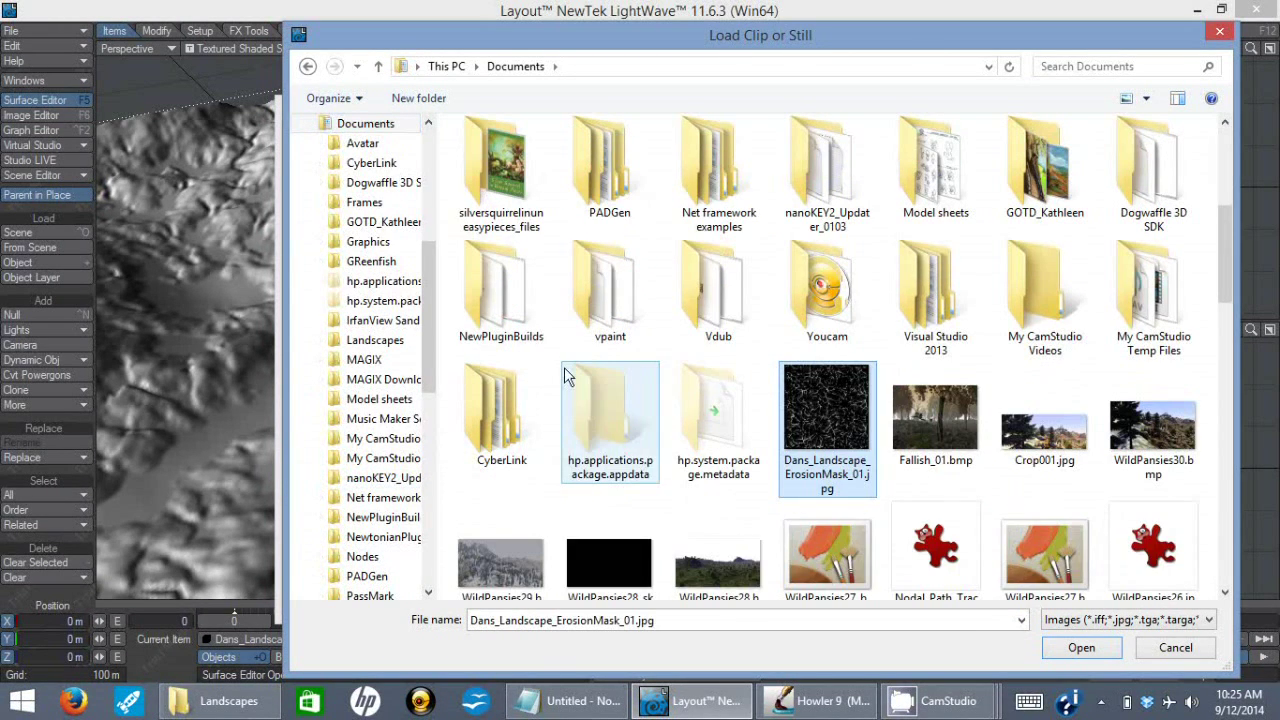
{"action": "left_click", "coordinate": [1100, 648]}
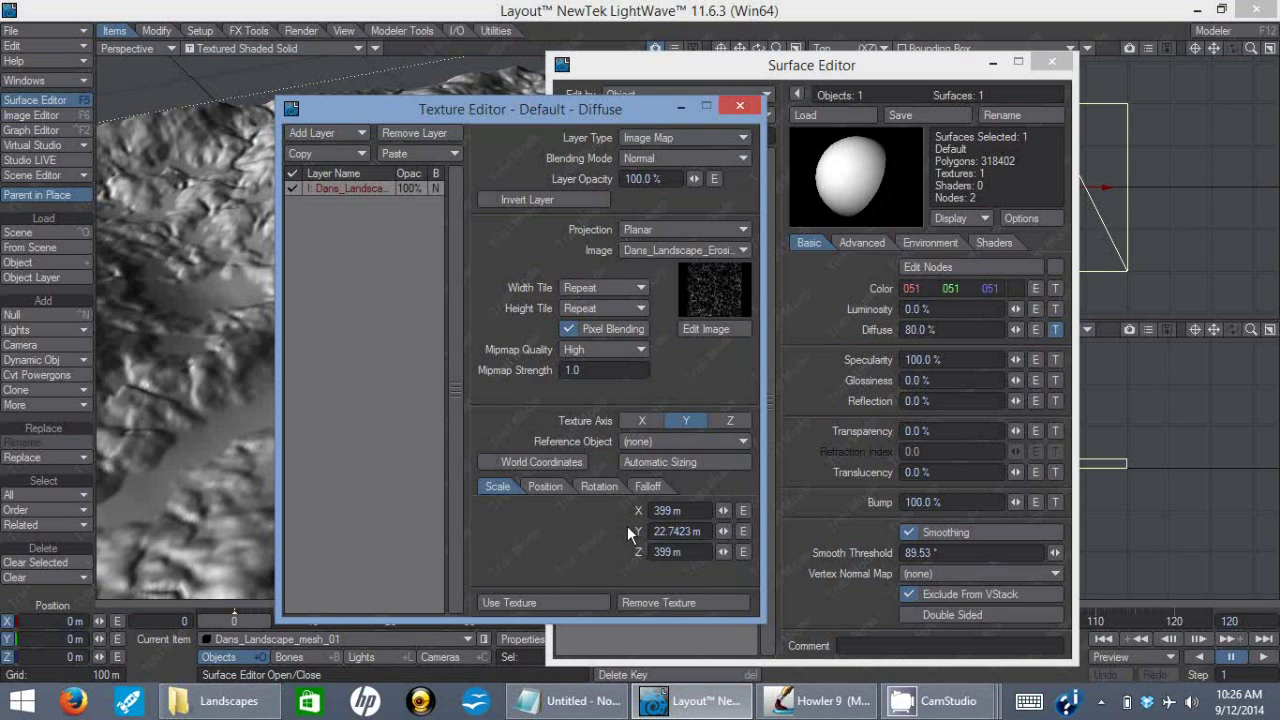
{"action": "left_click", "coordinate": [740, 104]}
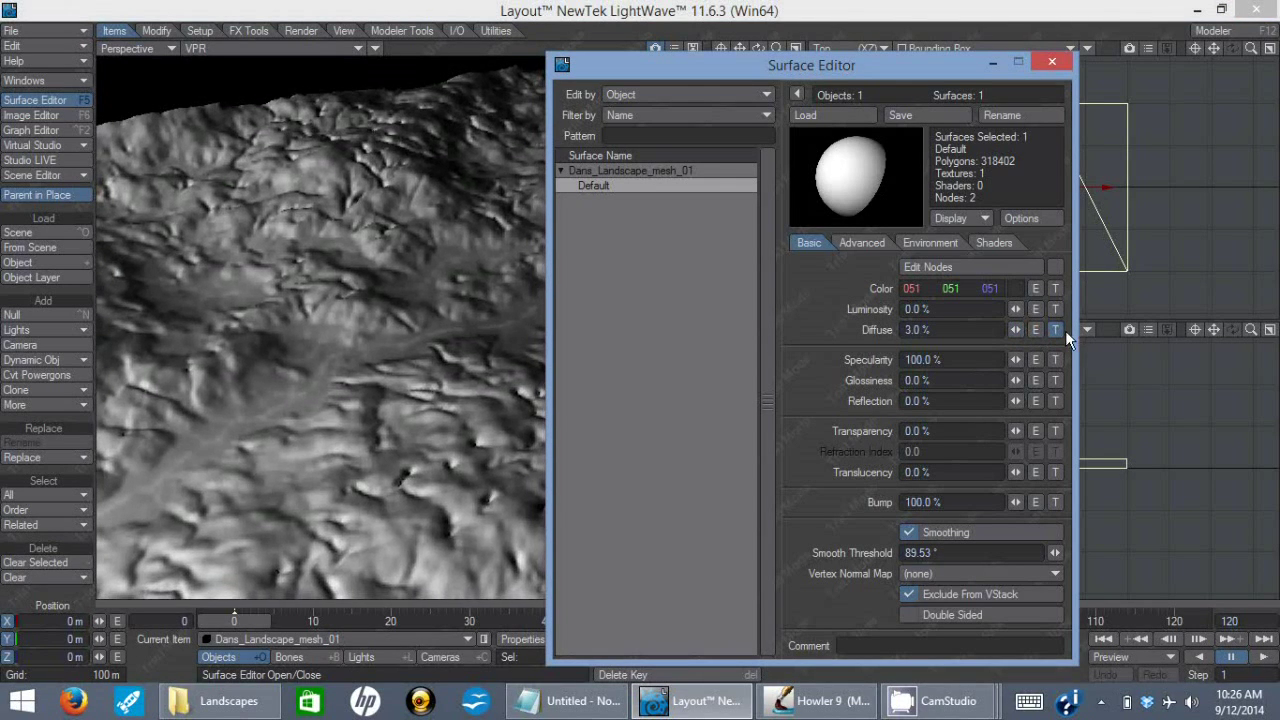
Step: Invert the erosion-mask diffuse layer and check the re-rendered terrain
{"action": "left_click", "coordinate": [1056, 330]}
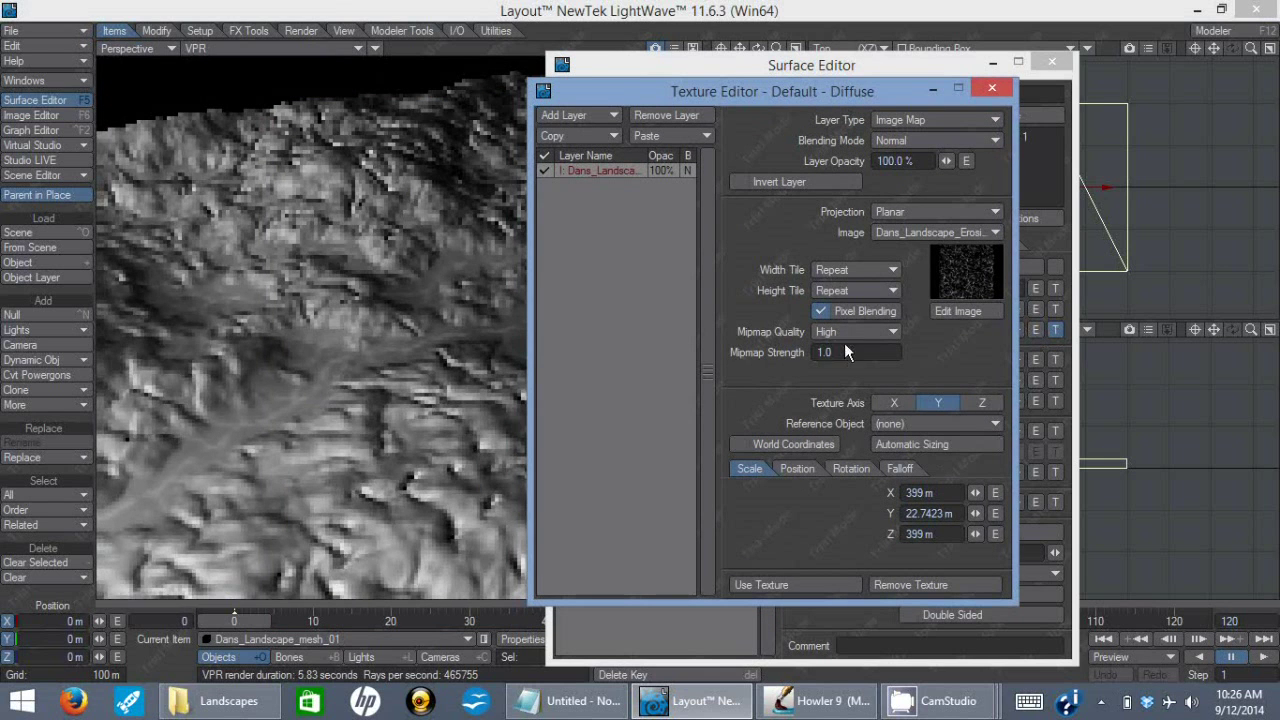
{"action": "left_click", "coordinate": [740, 180]}
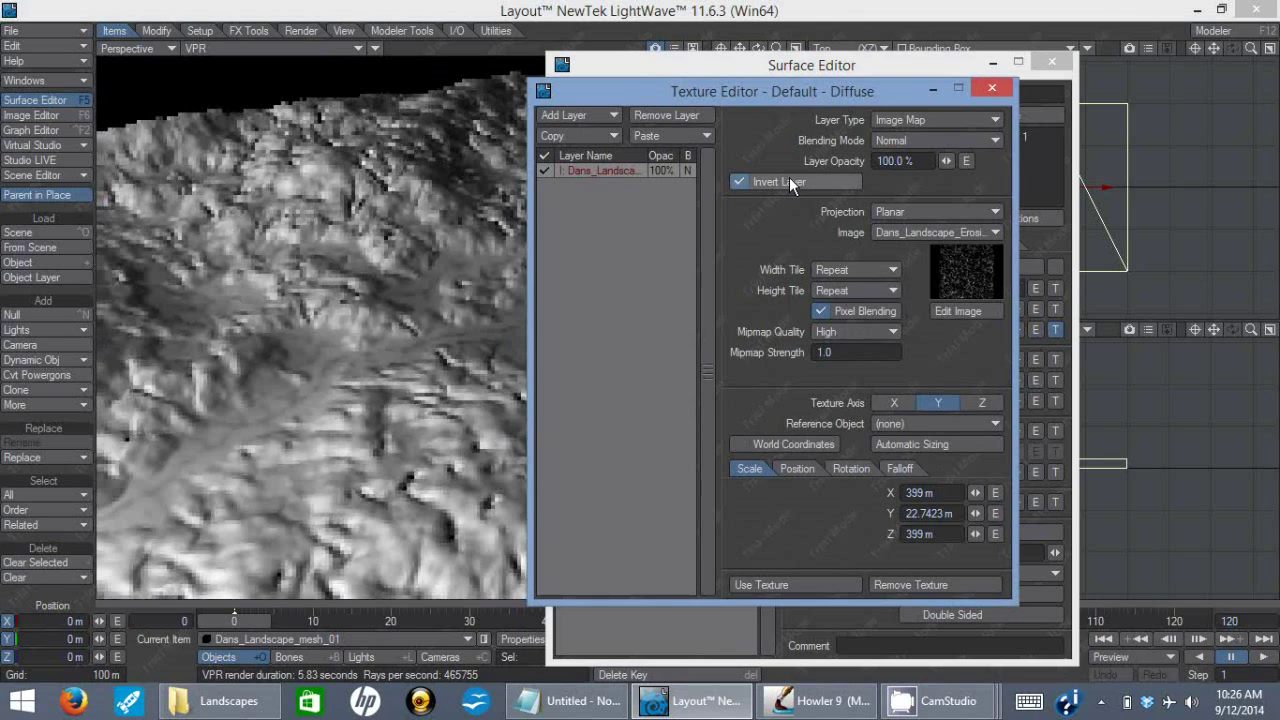
{"action": "left_click", "coordinate": [992, 88]}
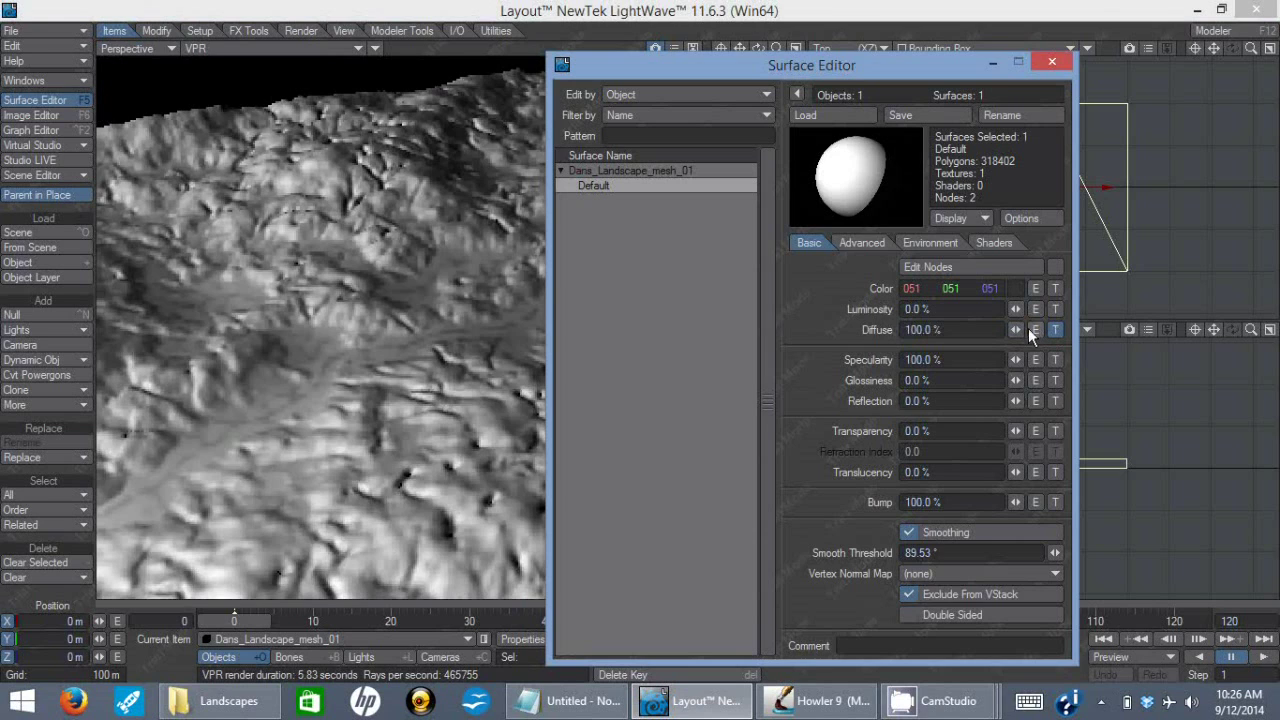
{"action": "left_click", "coordinate": [1056, 328]}
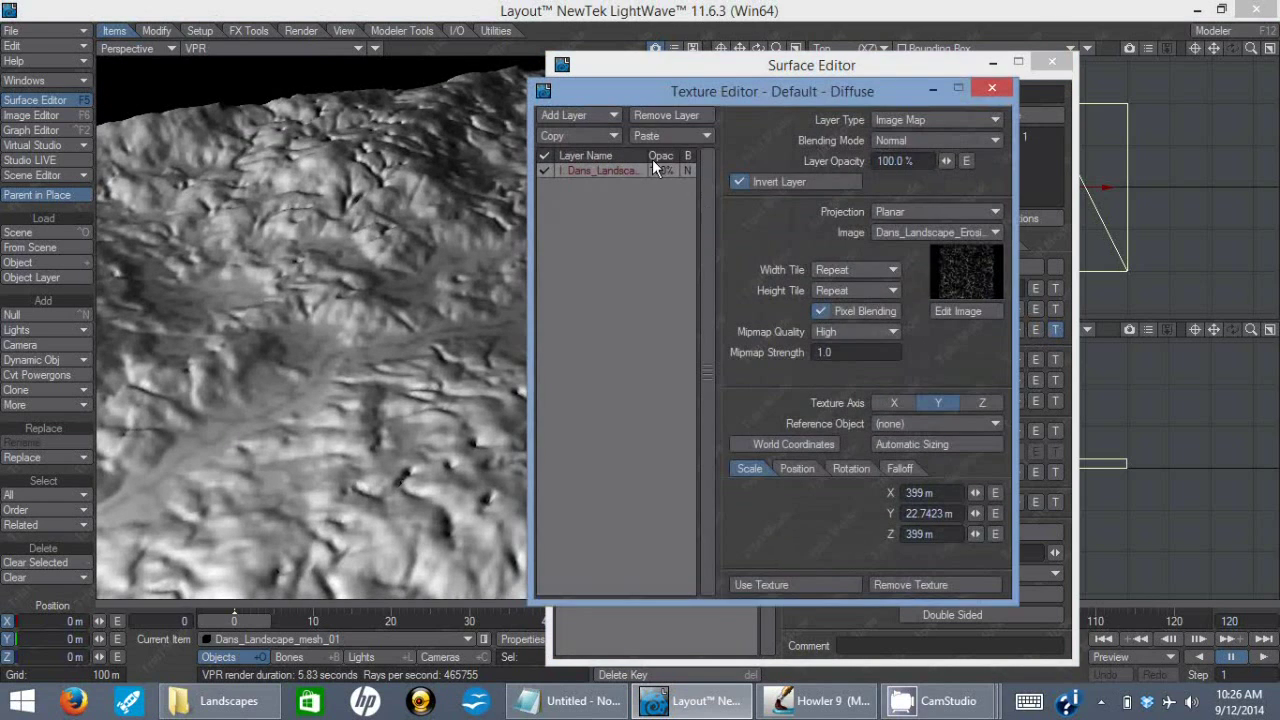
Step: Toggle the mask inversion off again and review the texture's scale values
{"action": "left_click", "coordinate": [740, 180]}
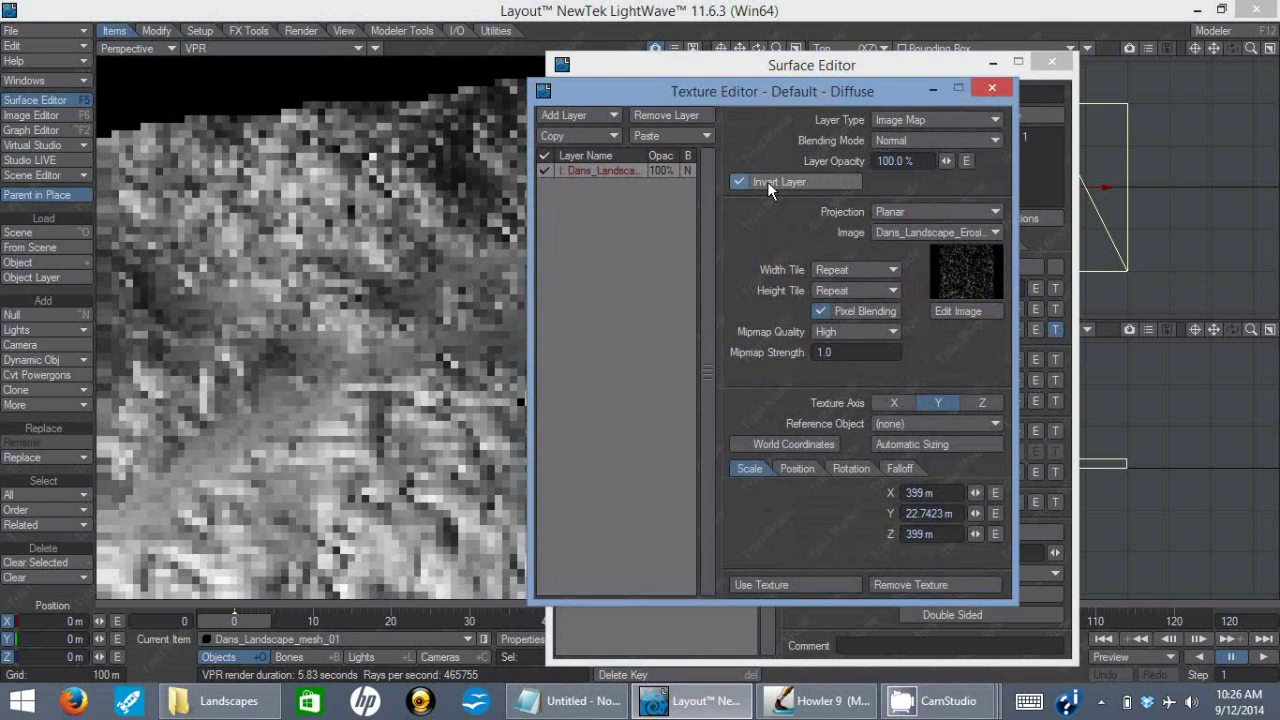
{"action": "left_click", "coordinate": [740, 180]}
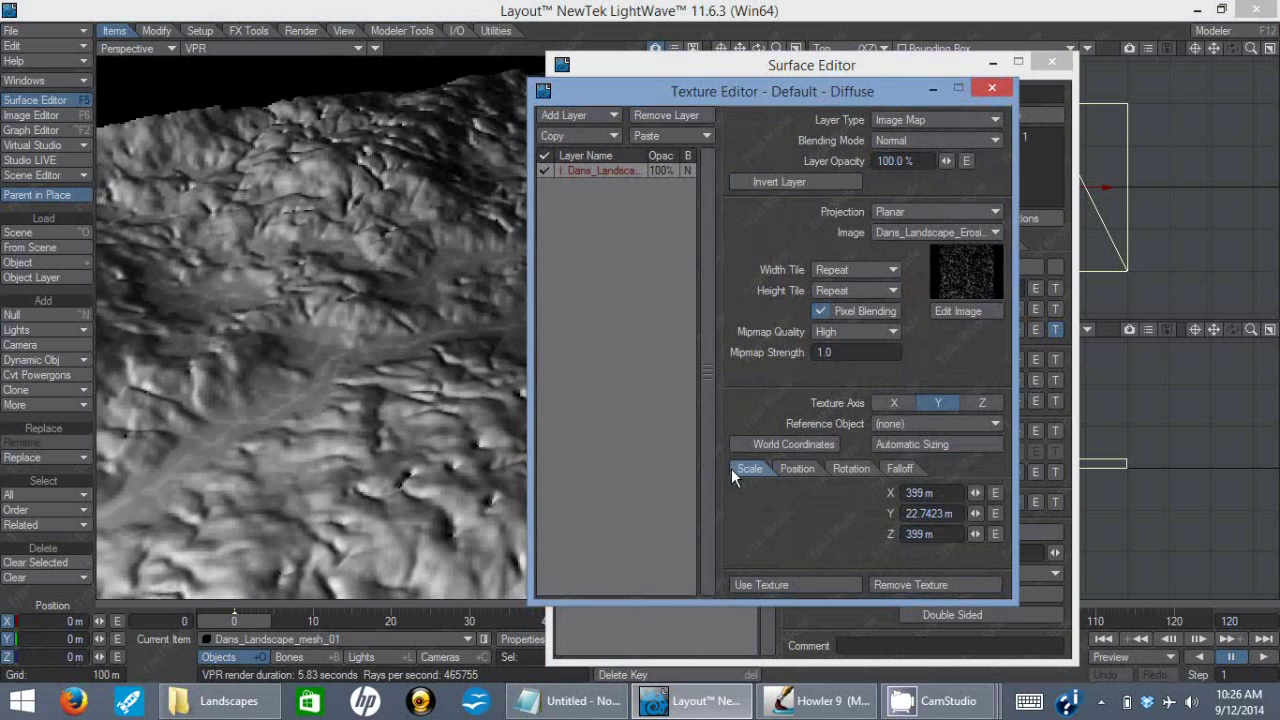
{"action": "left_click", "coordinate": [1010, 88]}
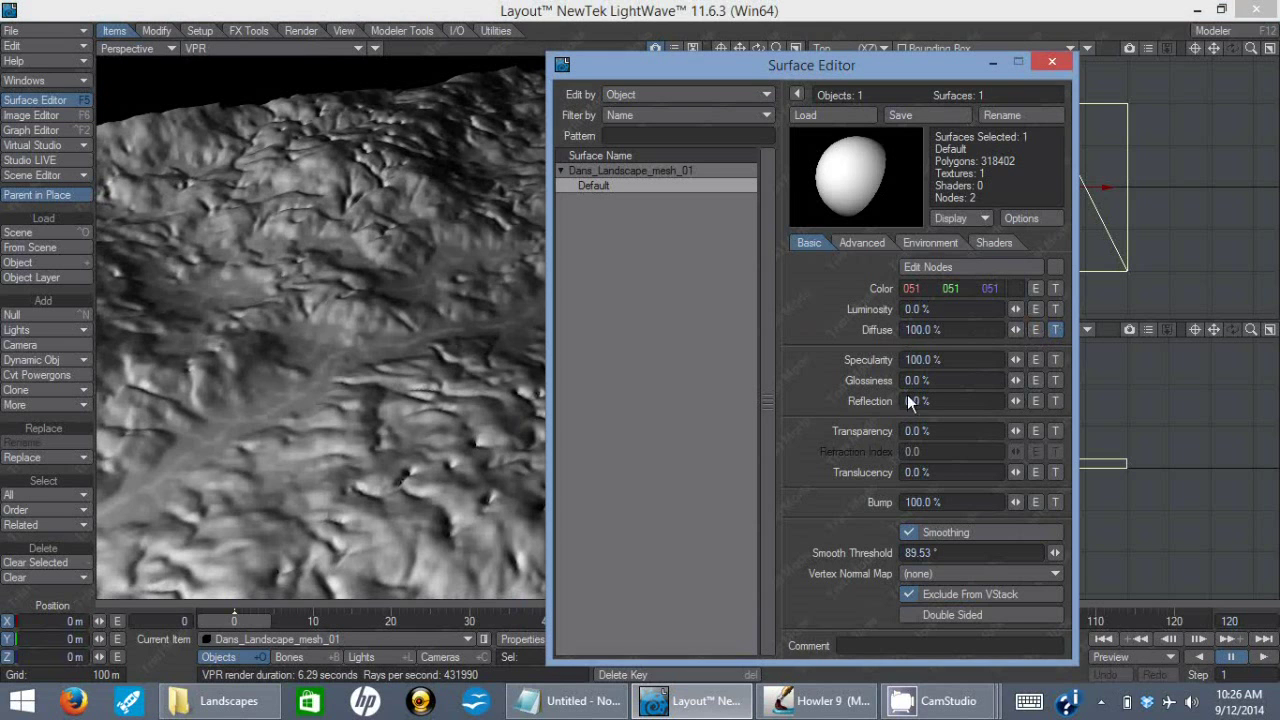
{"action": "mouse_move", "coordinate": [912, 476]}
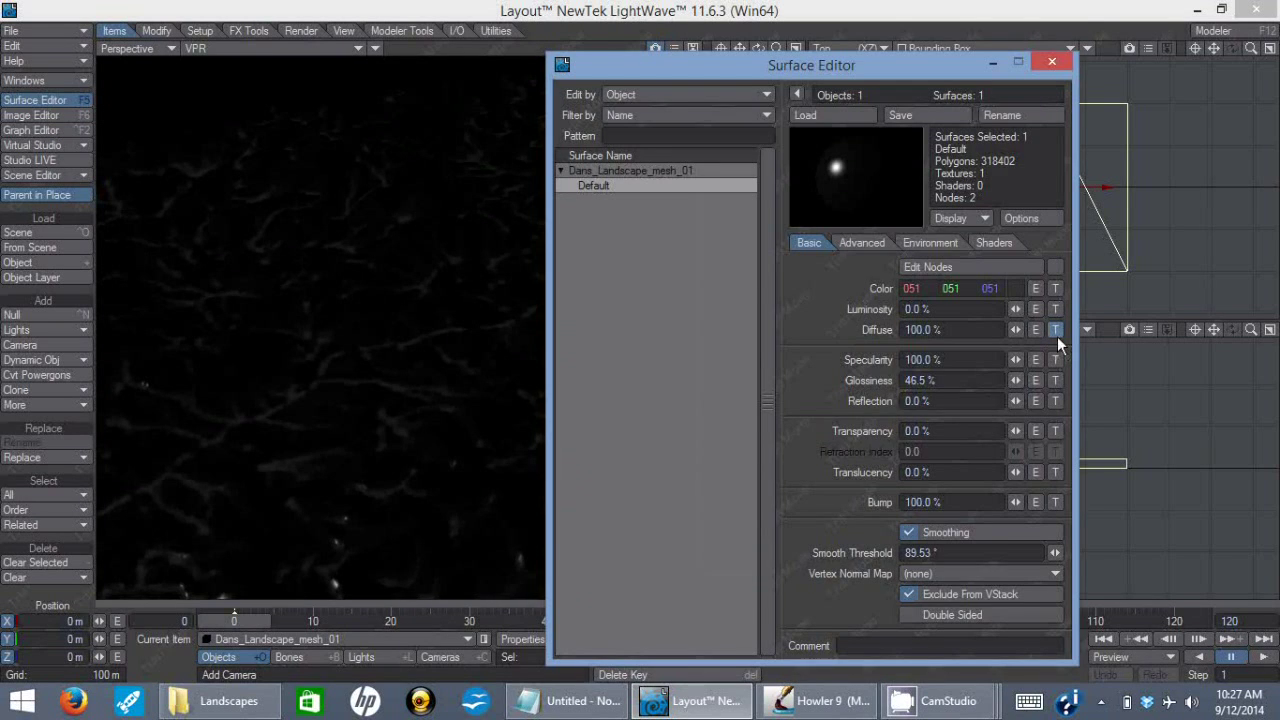
{"action": "left_click", "coordinate": [1056, 328]}
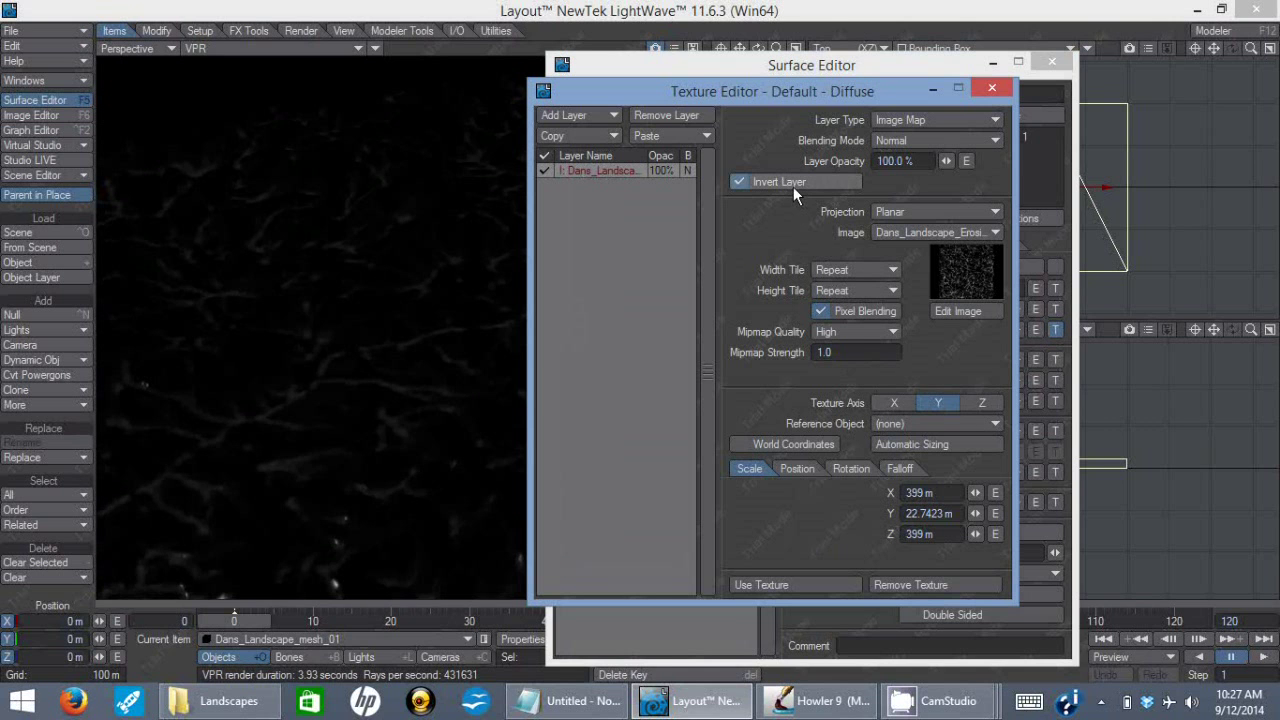
Step: Invert the mask layer once more and set the surface colour to white (255,255,255)
{"action": "left_click", "coordinate": [740, 180]}
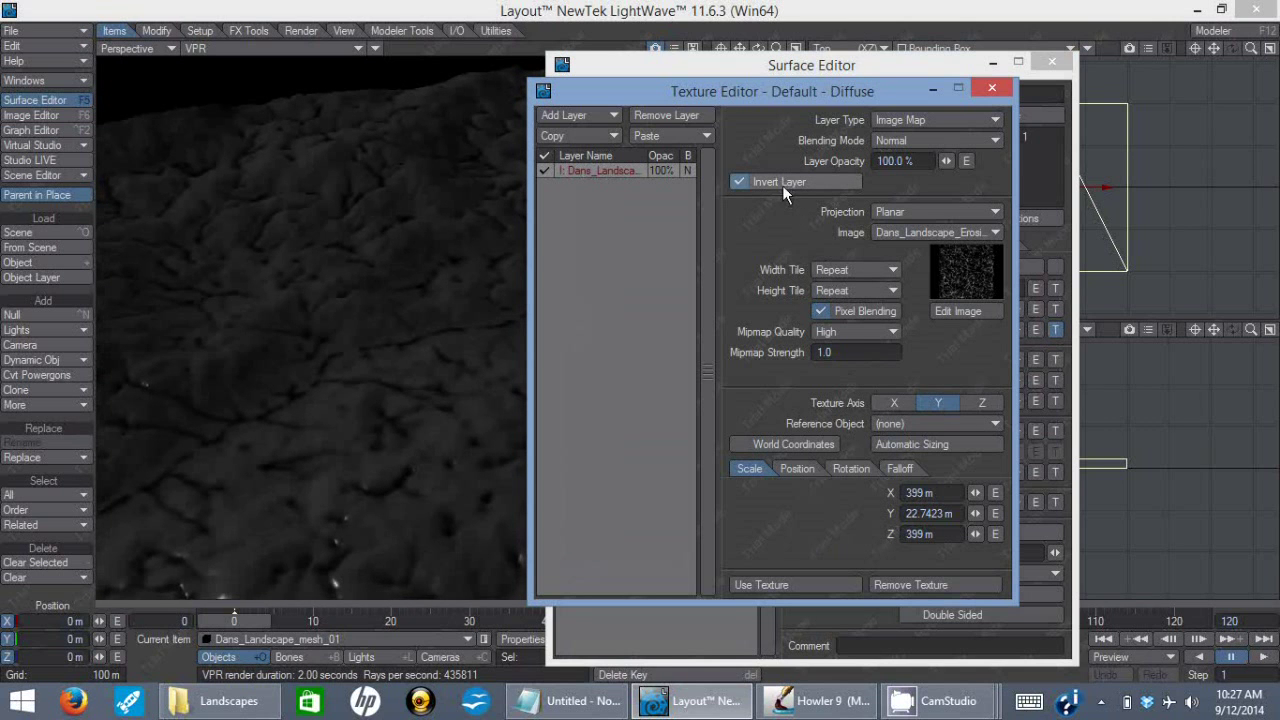
{"action": "left_click", "coordinate": [992, 88]}
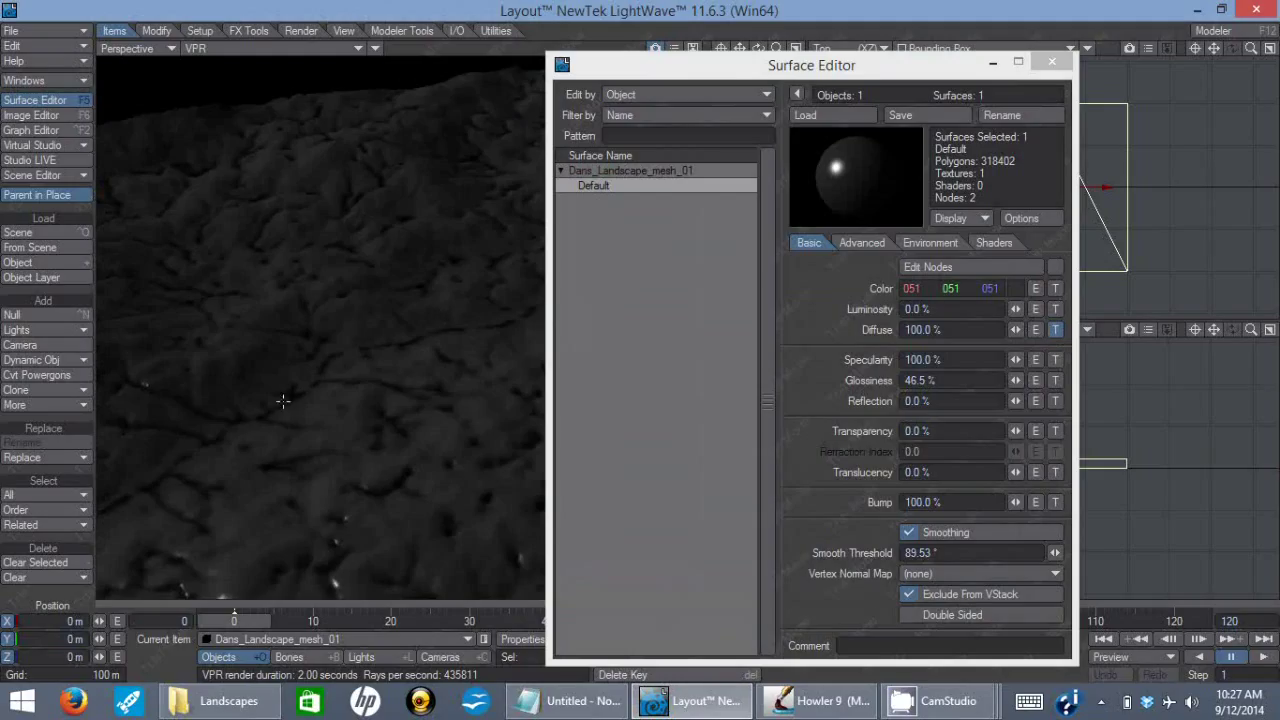
{"action": "mouse_move", "coordinate": [256, 400]}
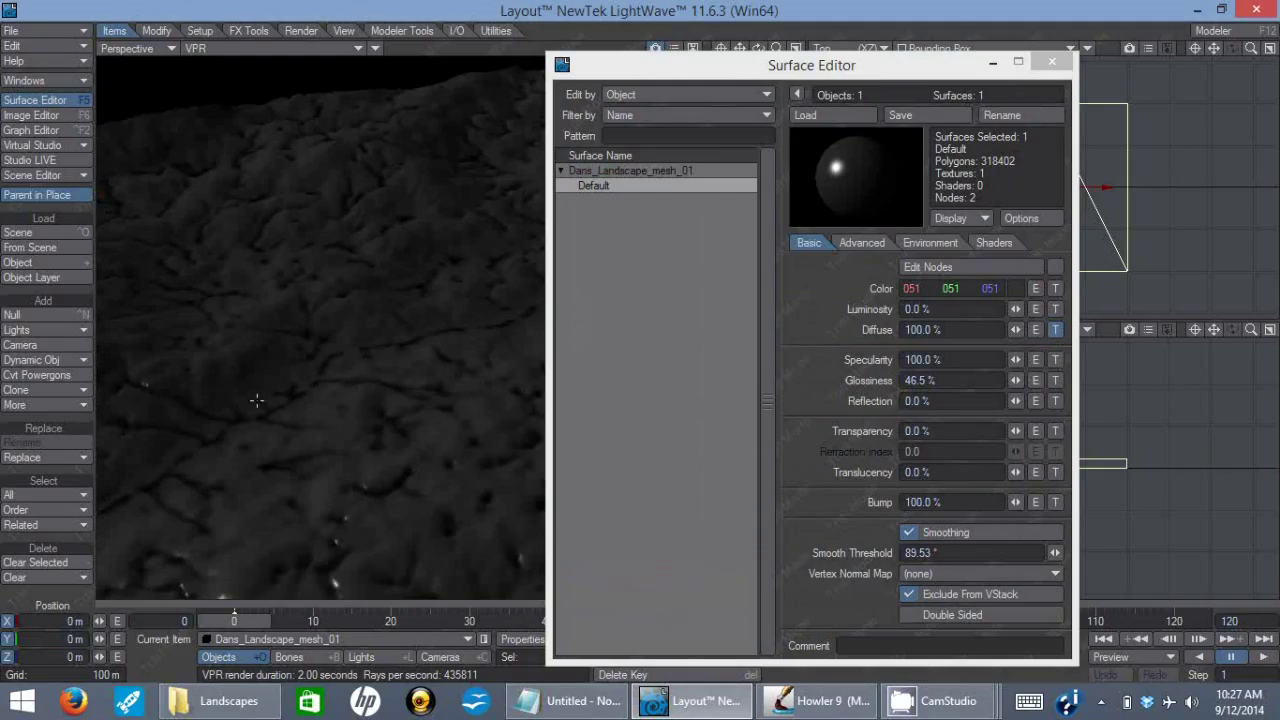
{"action": "mouse_move", "coordinate": [148, 388]}
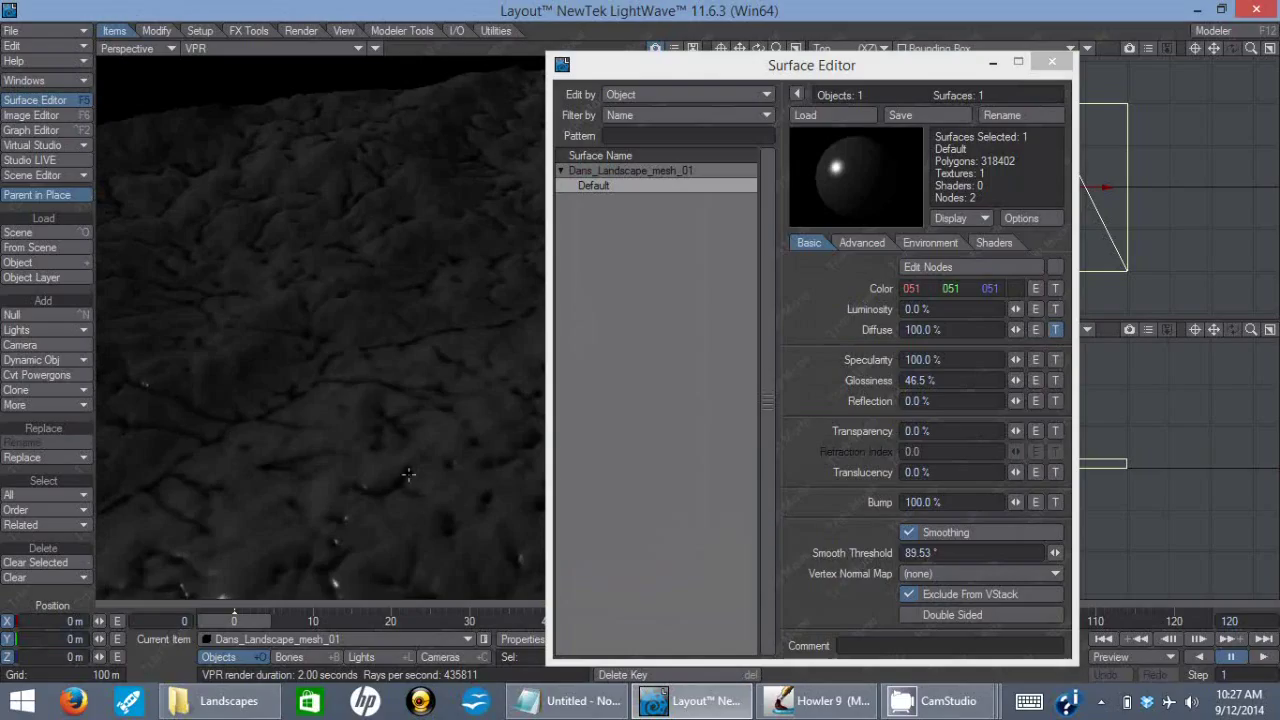
{"action": "mouse_move", "coordinate": [348, 206]}
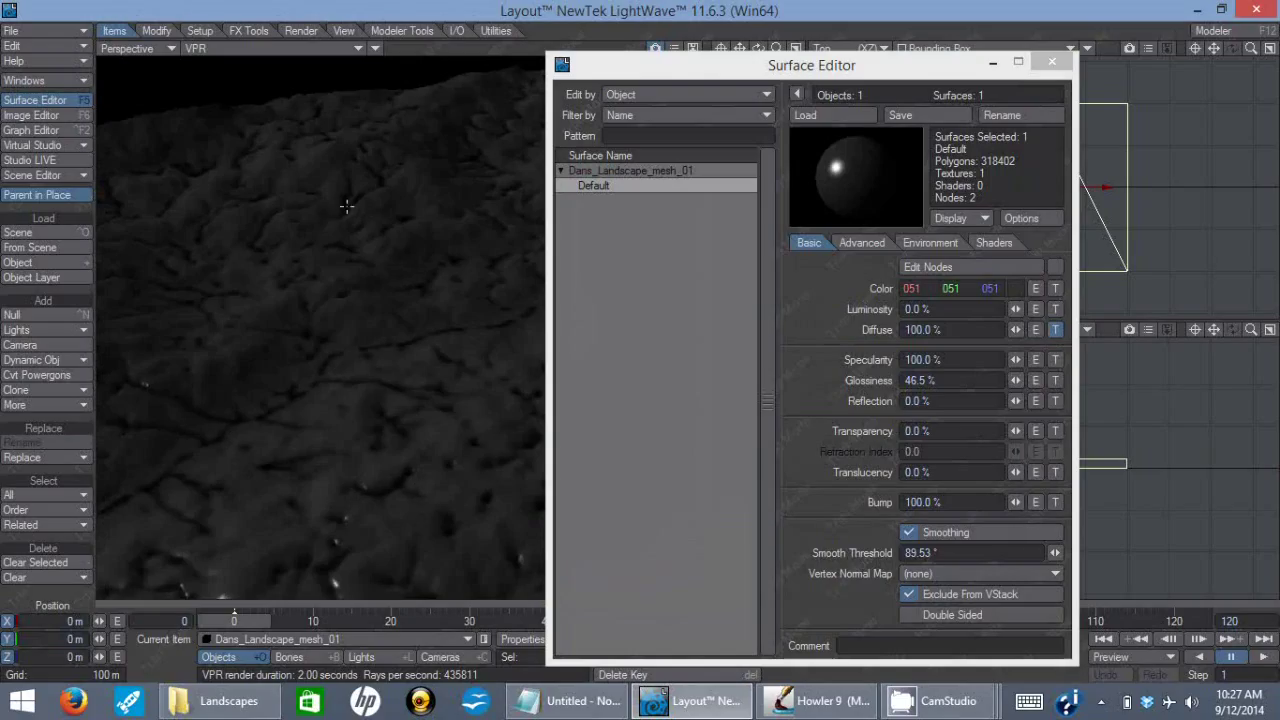
{"action": "mouse_move", "coordinate": [496, 234]}
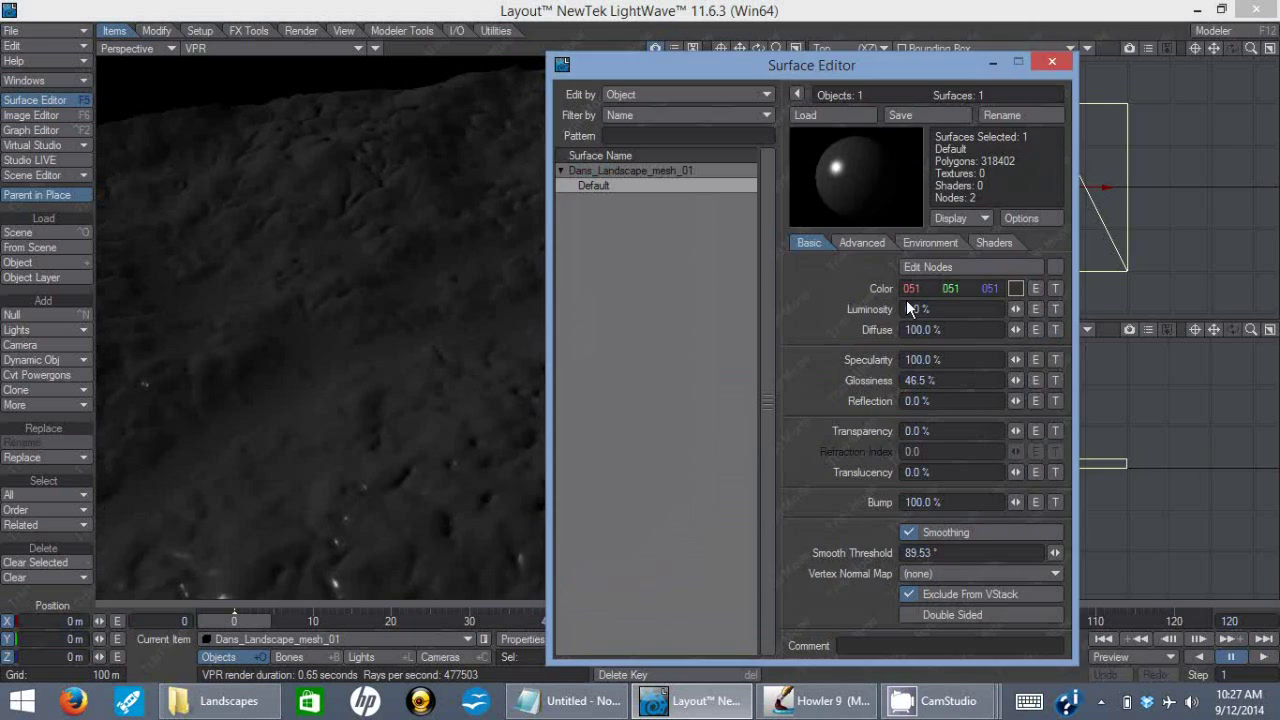
{"action": "left_click", "coordinate": [1014, 288]}
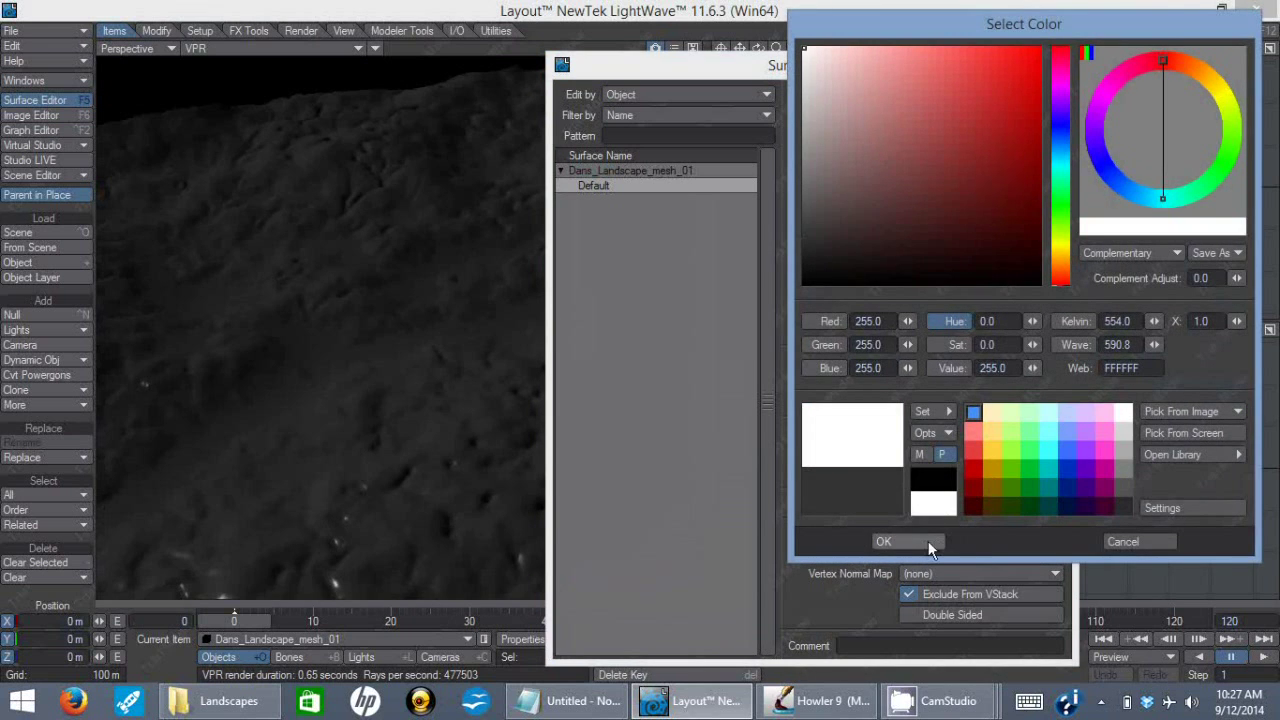
{"action": "left_click", "coordinate": [884, 540]}
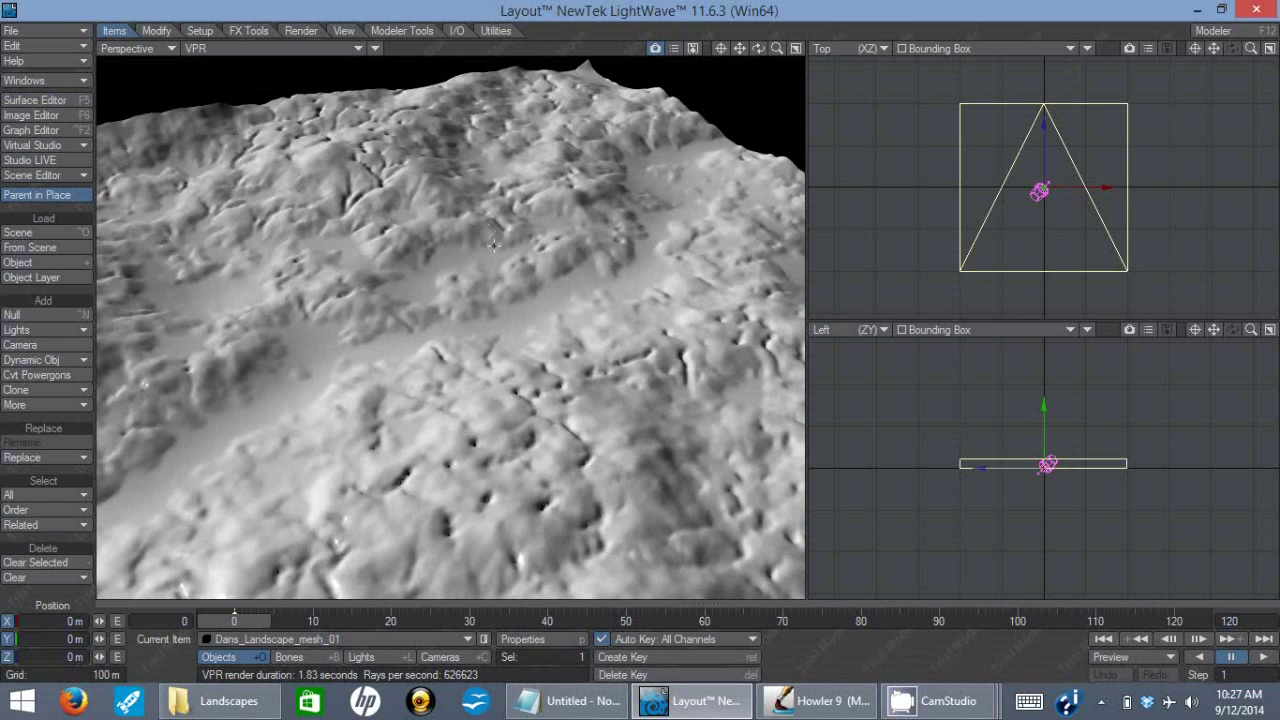
Step: Start loading an object and browse into the Documents\Trees folder
{"action": "left_click", "coordinate": [16, 18]}
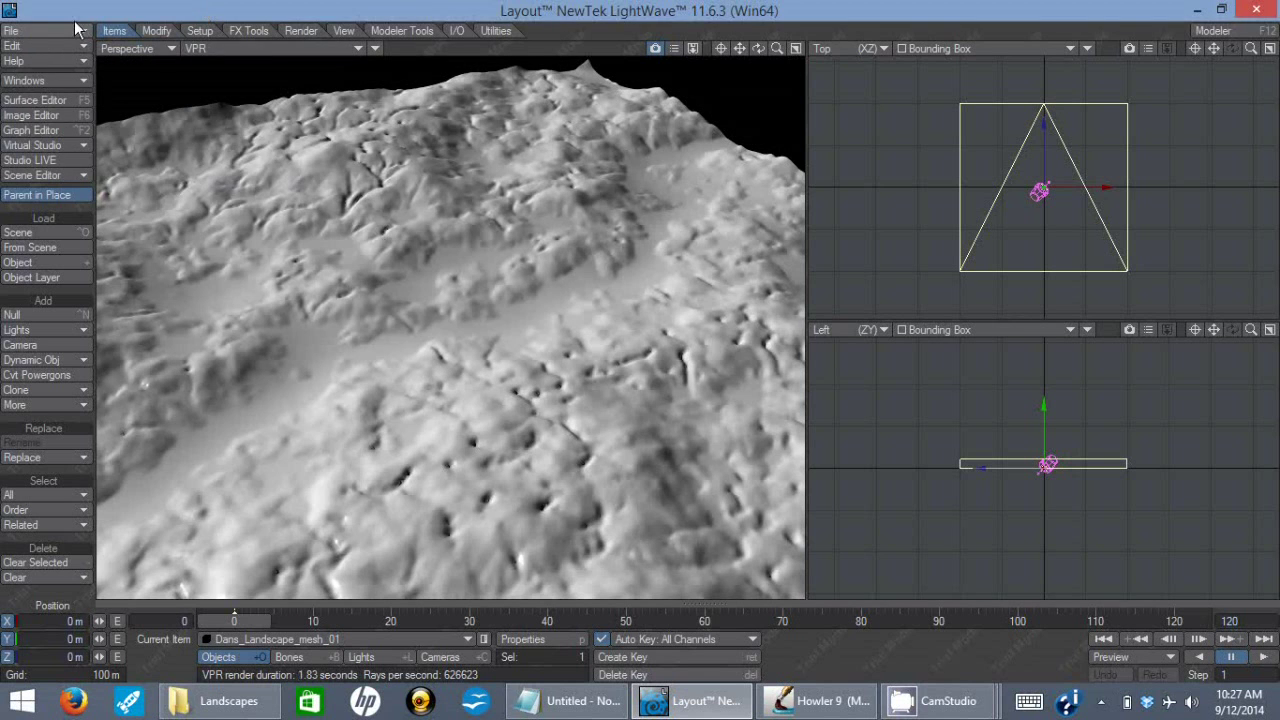
{"action": "left_click", "coordinate": [14, 16]}
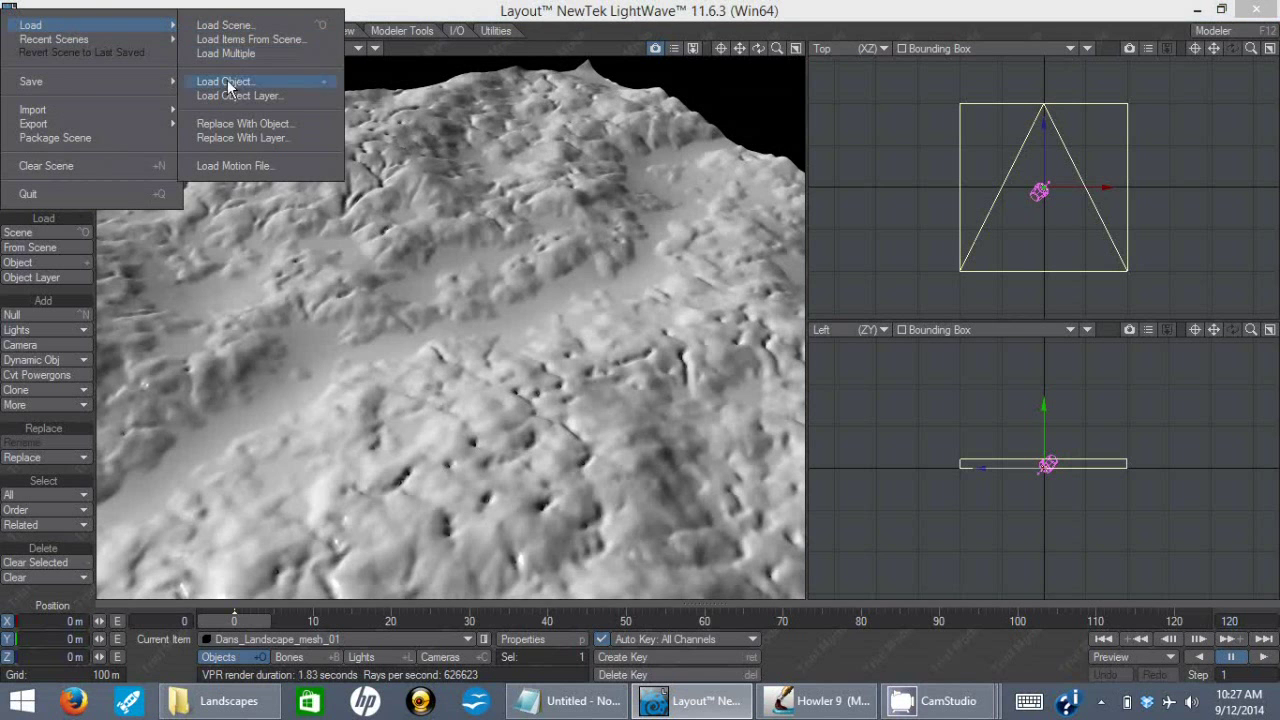
{"action": "left_click", "coordinate": [228, 80]}
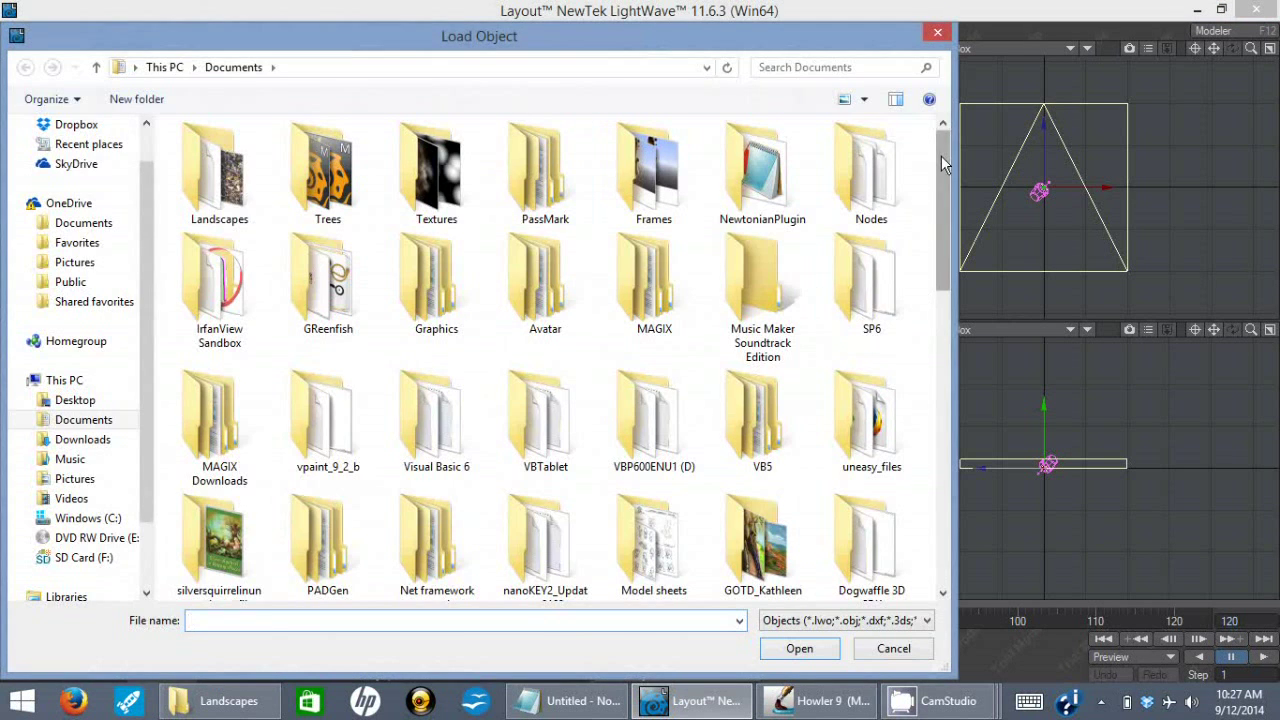
{"action": "scroll", "scroll_direction": "down", "scroll_amount": 3}
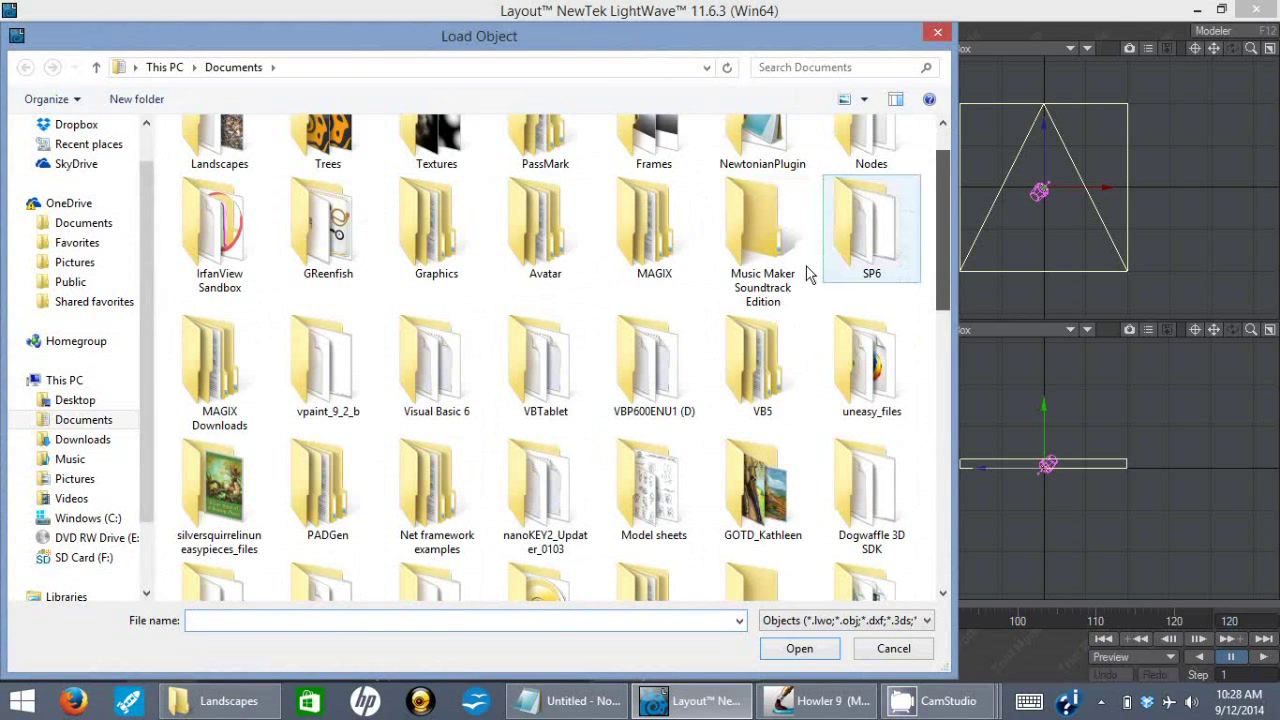
{"action": "mouse_move", "coordinate": [500, 310]}
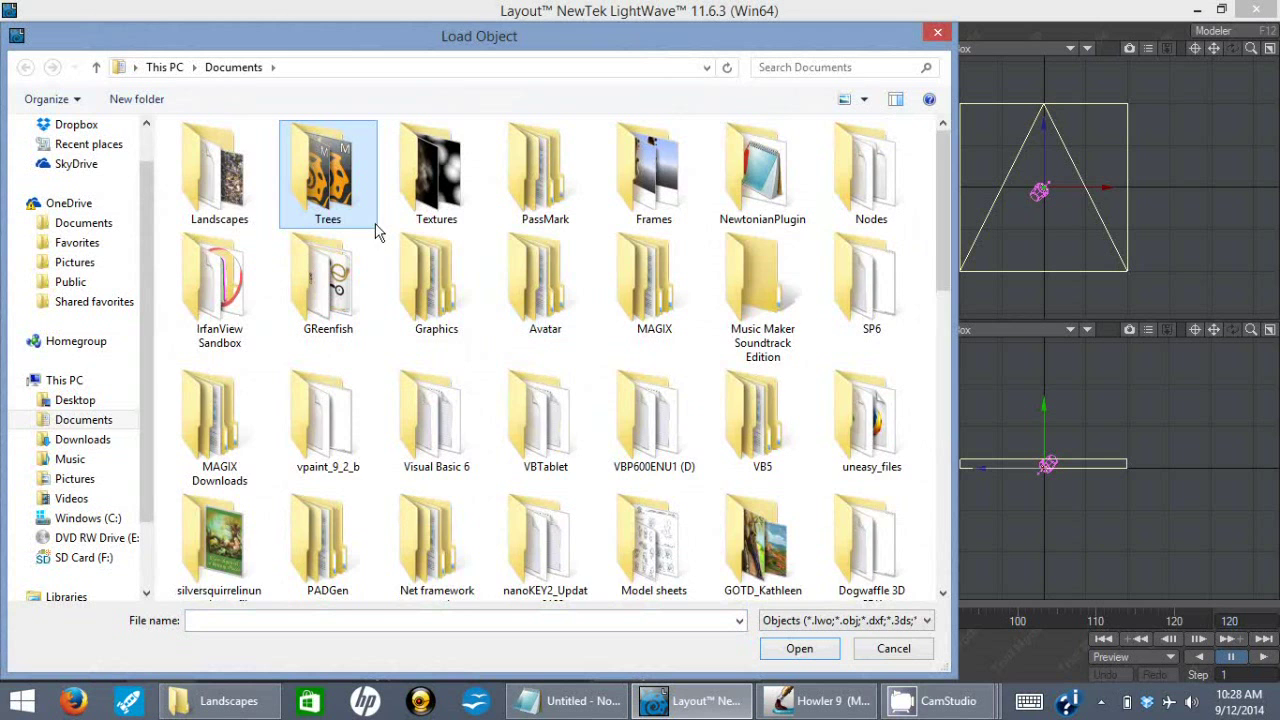
{"action": "double_click", "coordinate": [328, 170]}
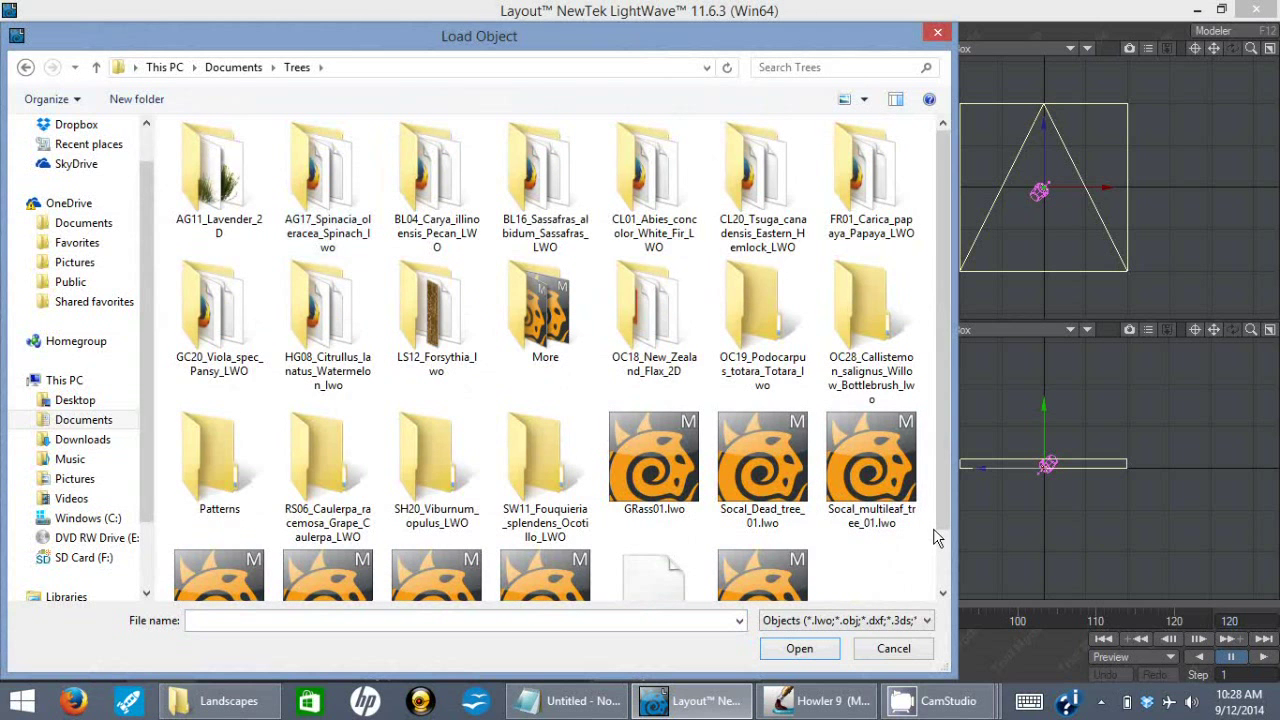
Step: Select Socal_Weed_01.lwo and load it into the scene
{"action": "scroll", "scroll_direction": "down", "scroll_amount": 3}
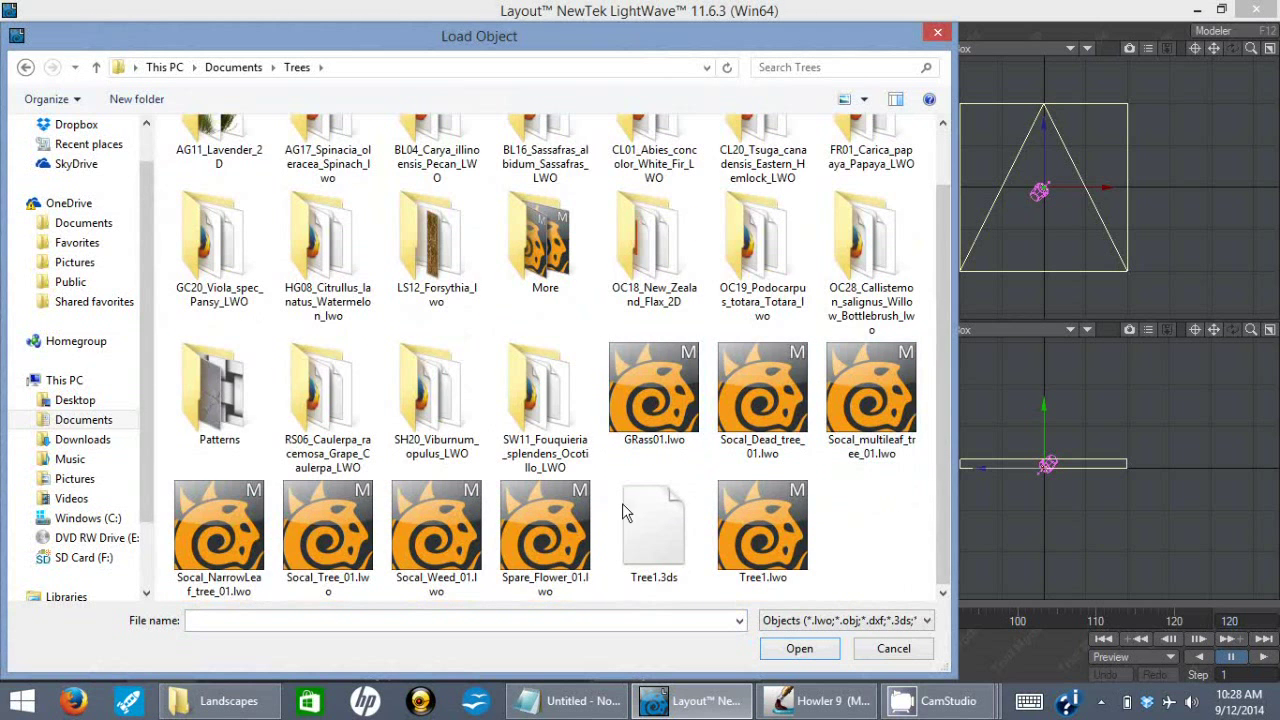
{"action": "left_click", "coordinate": [544, 524]}
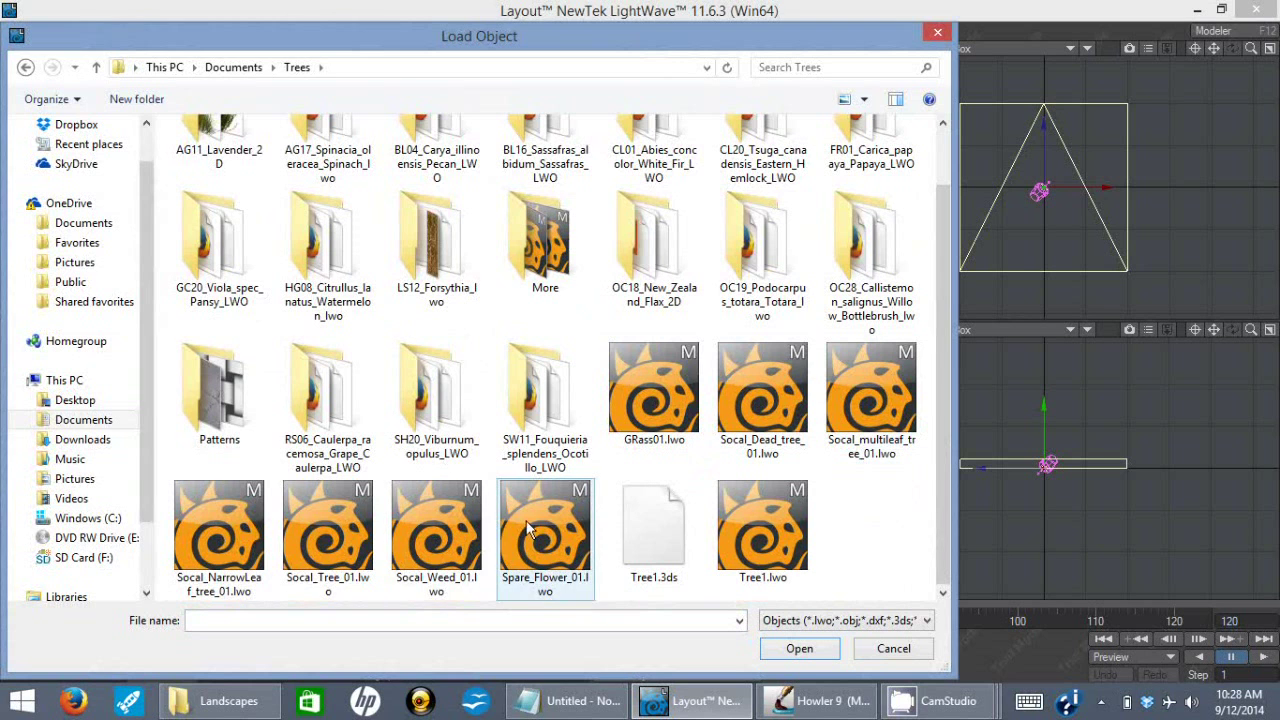
{"action": "left_click", "coordinate": [436, 536]}
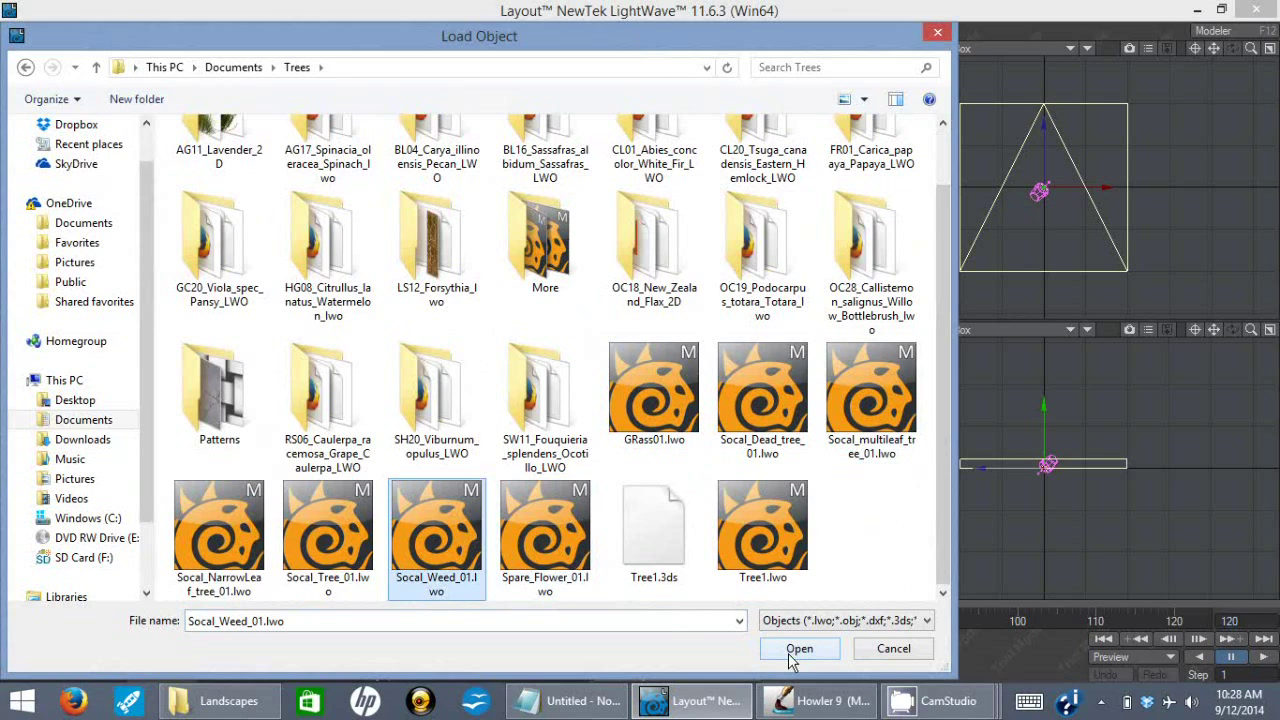
{"action": "left_click", "coordinate": [800, 648]}
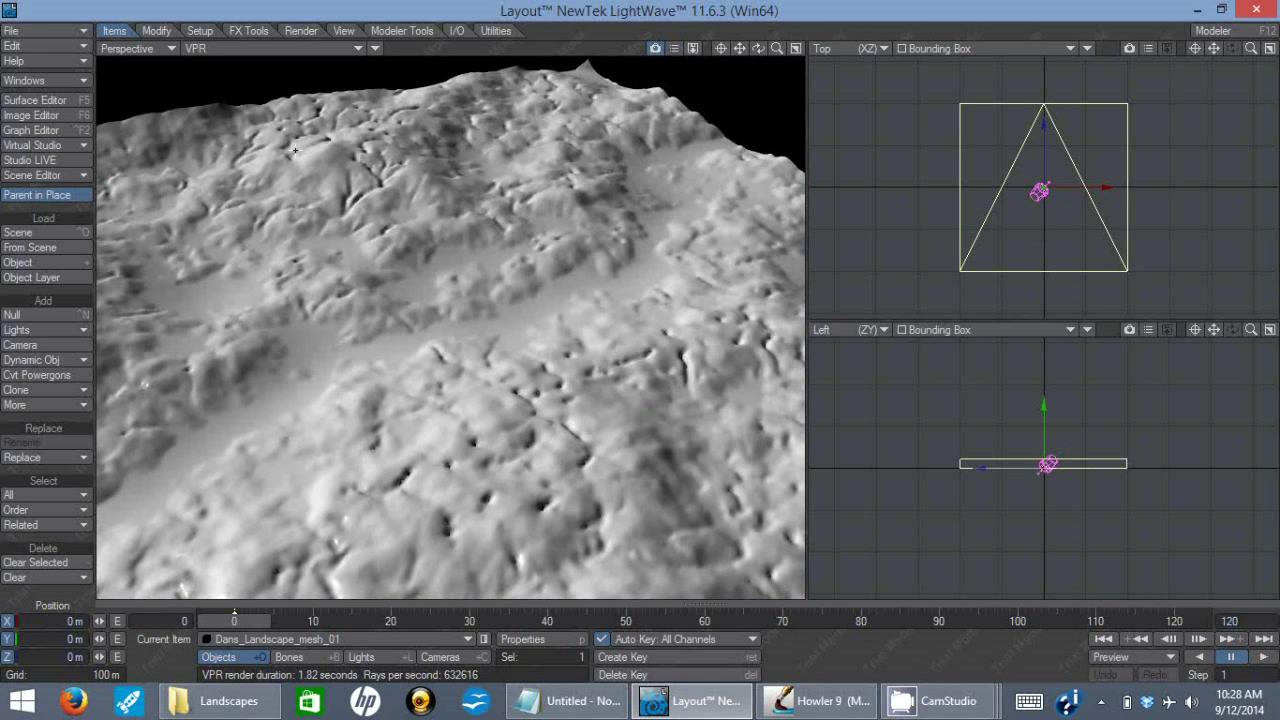
Step: Add an Instance Generator to the terrain object's instancing properties
{"action": "left_click", "coordinate": [522, 640]}
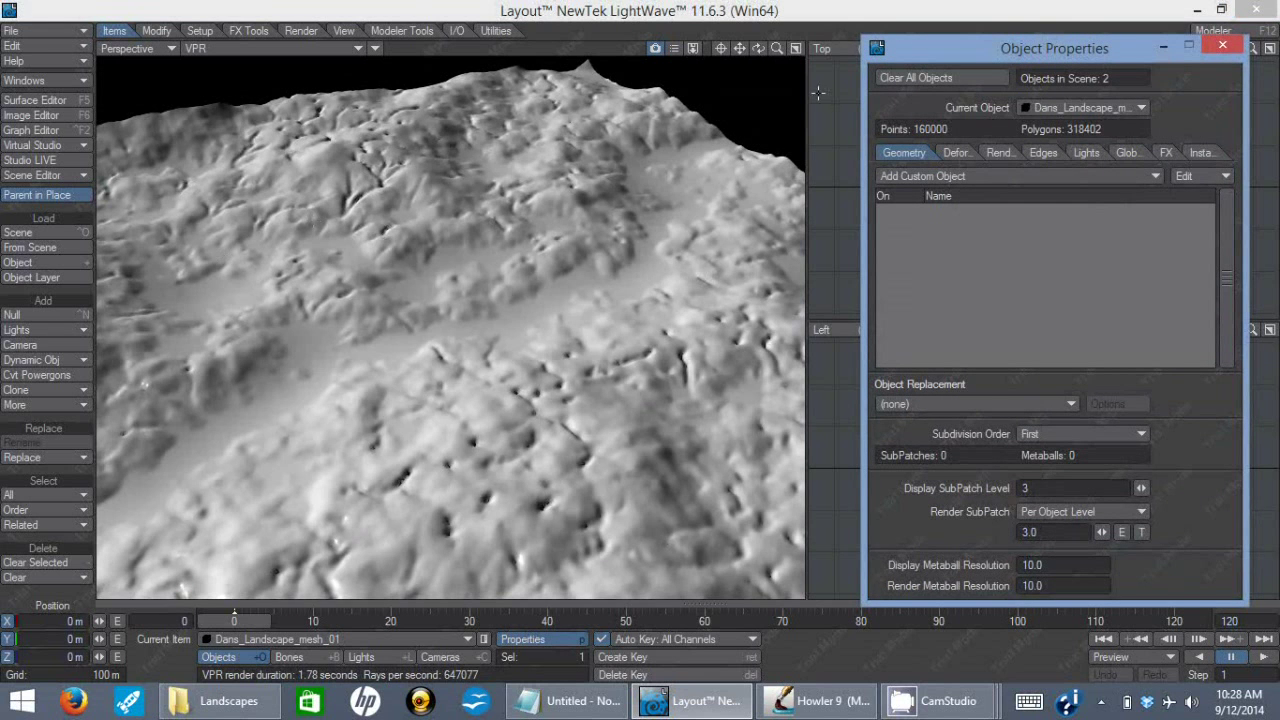
{"action": "left_click_drag", "start_coordinate": [1054, 48], "coordinate": [960, 52]}
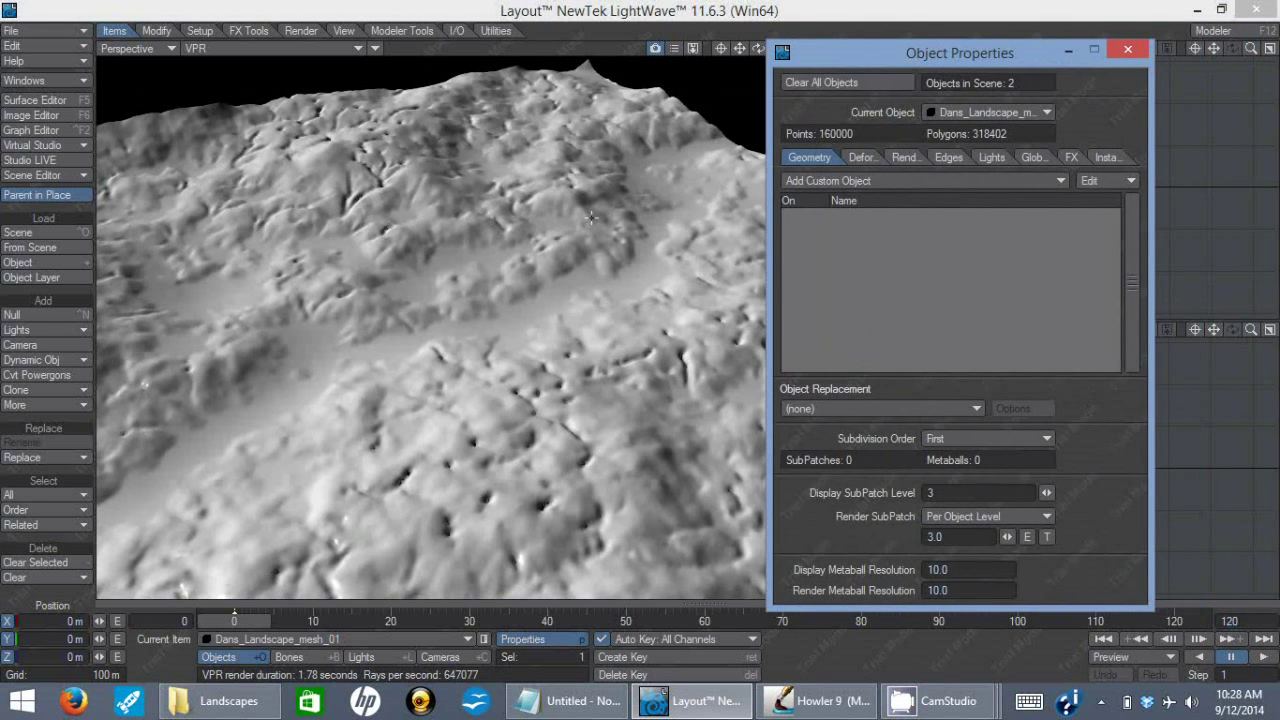
{"action": "mouse_move", "coordinate": [868, 298]}
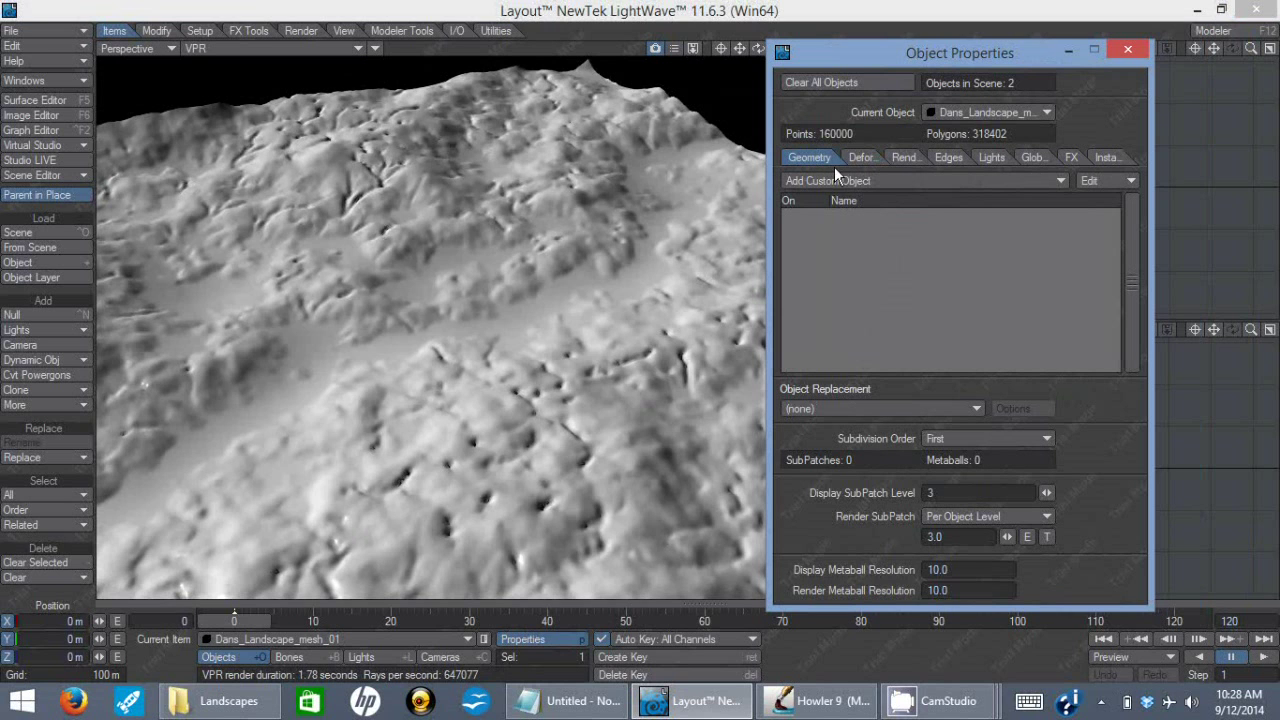
{"action": "left_click", "coordinate": [1104, 156]}
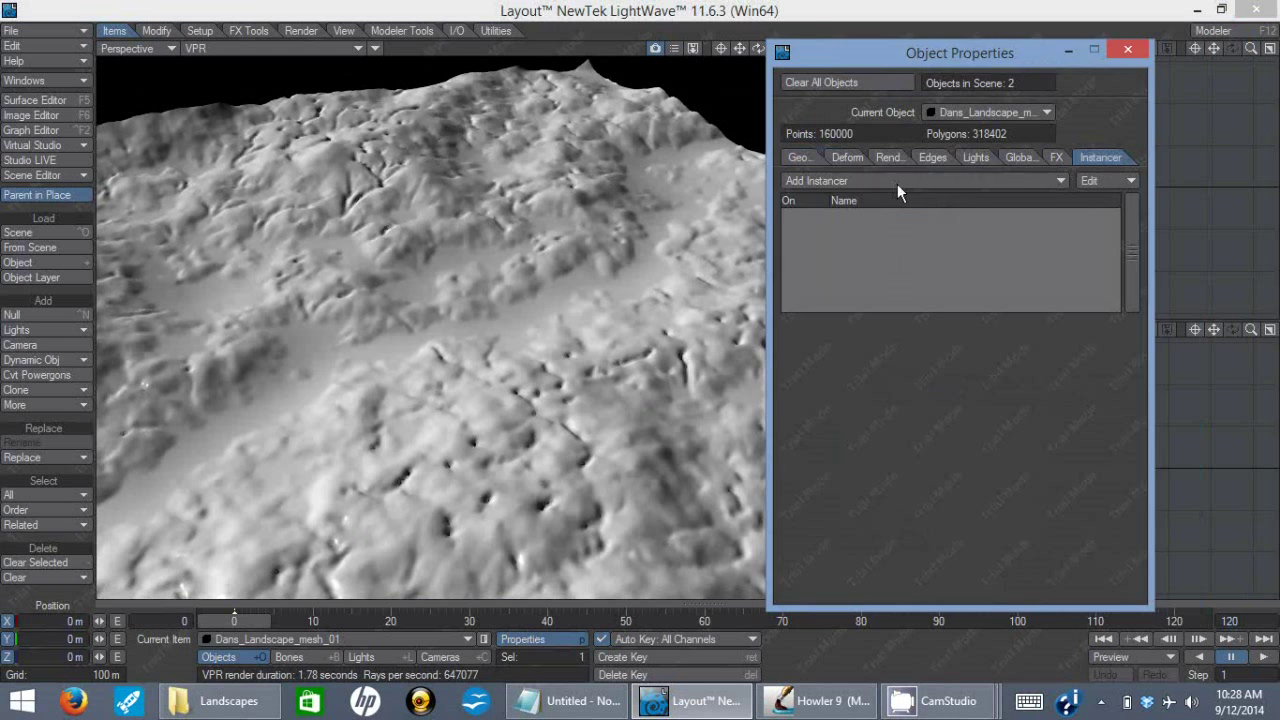
{"action": "left_click", "coordinate": [920, 180]}
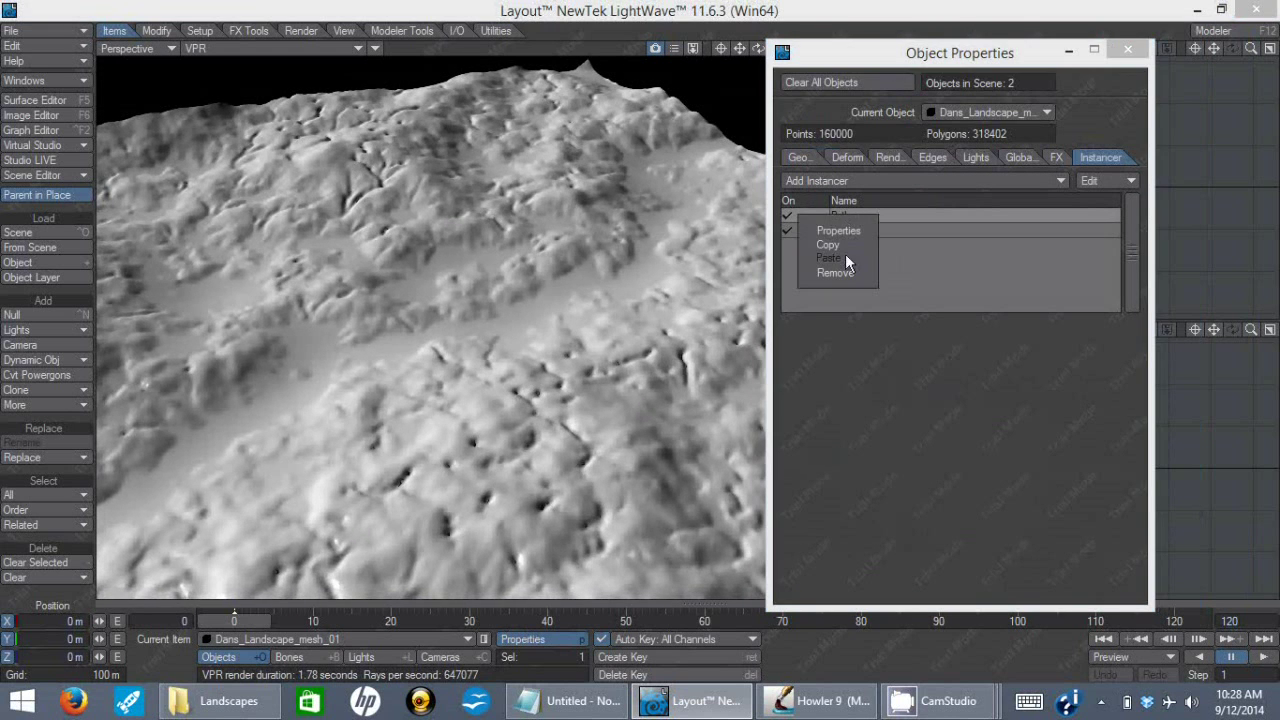
{"action": "mouse_move", "coordinate": [860, 274]}
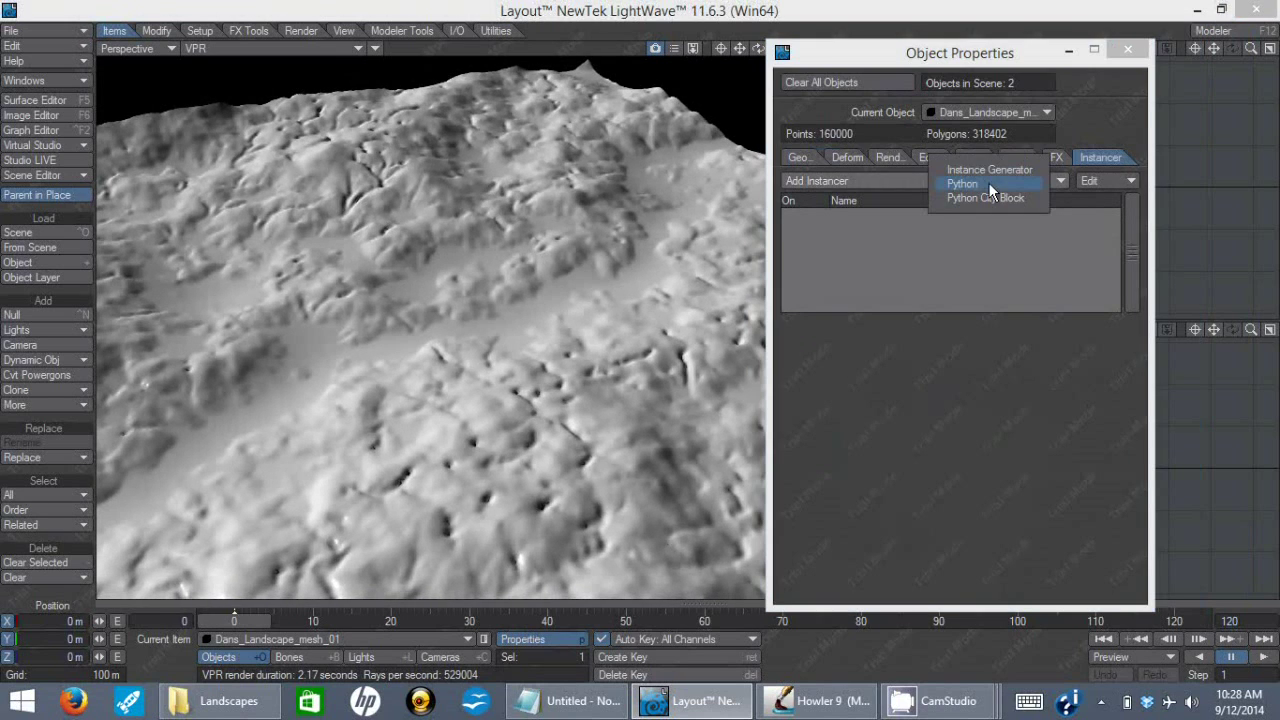
{"action": "left_click", "coordinate": [988, 168]}
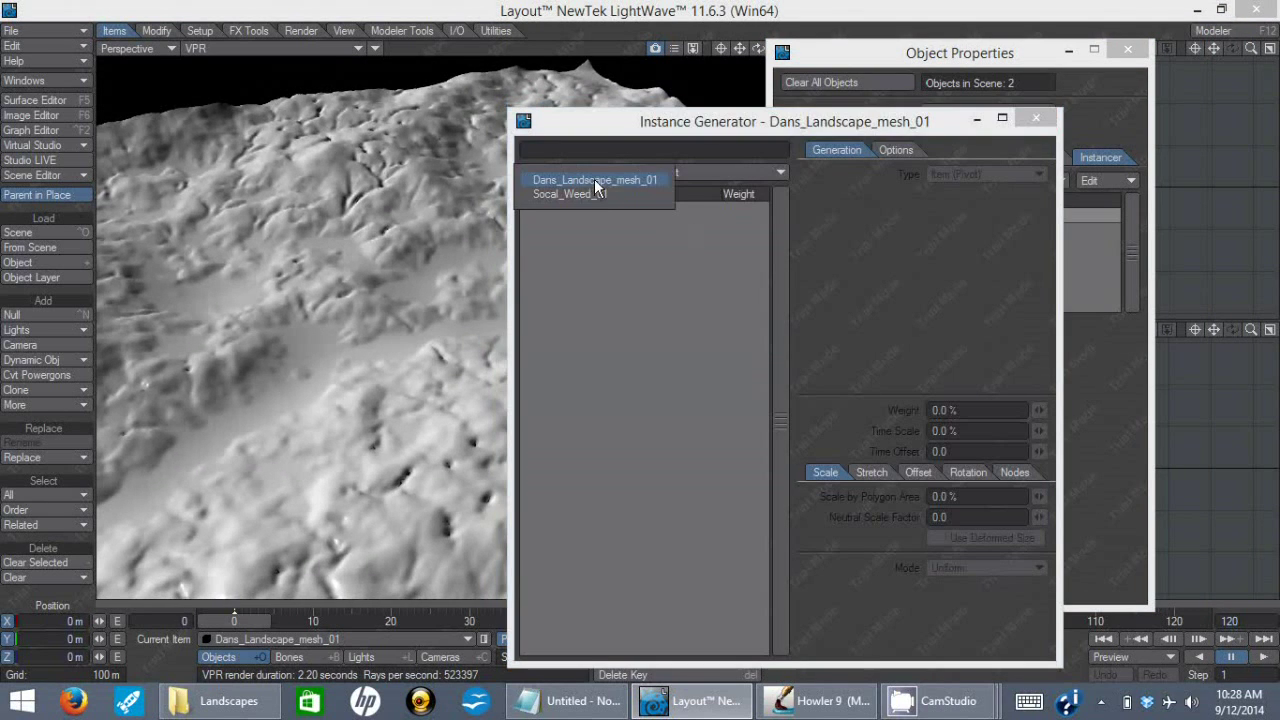
Step: Instance Socal_Weed_01 on the Surface with the count set to 1000
{"action": "left_click", "coordinate": [590, 194]}
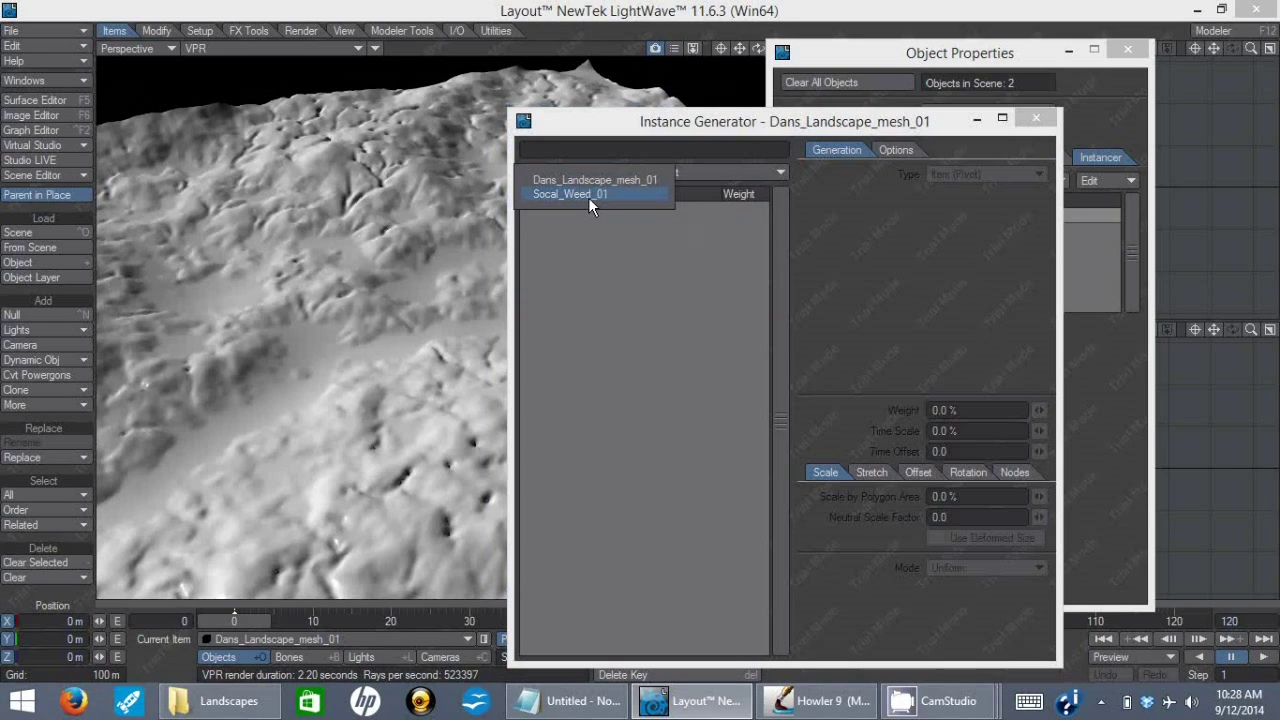
{"action": "left_click", "coordinate": [592, 194]}
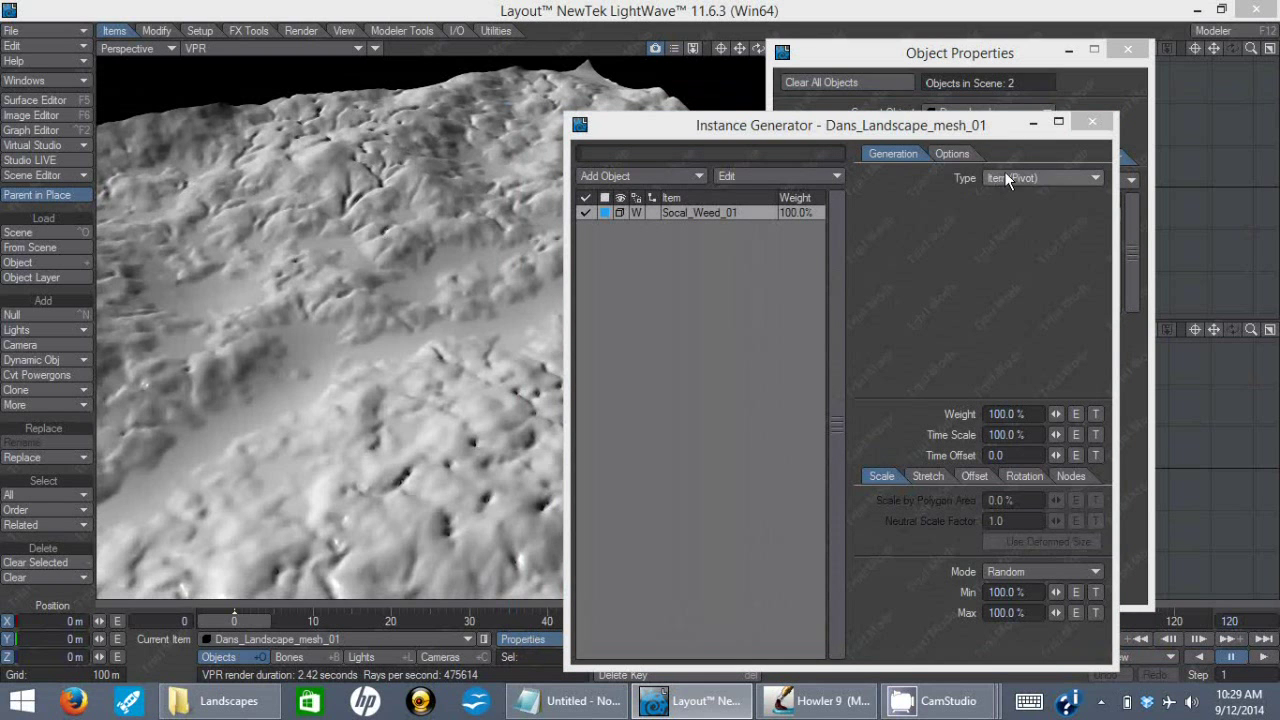
{"action": "left_click", "coordinate": [1044, 176]}
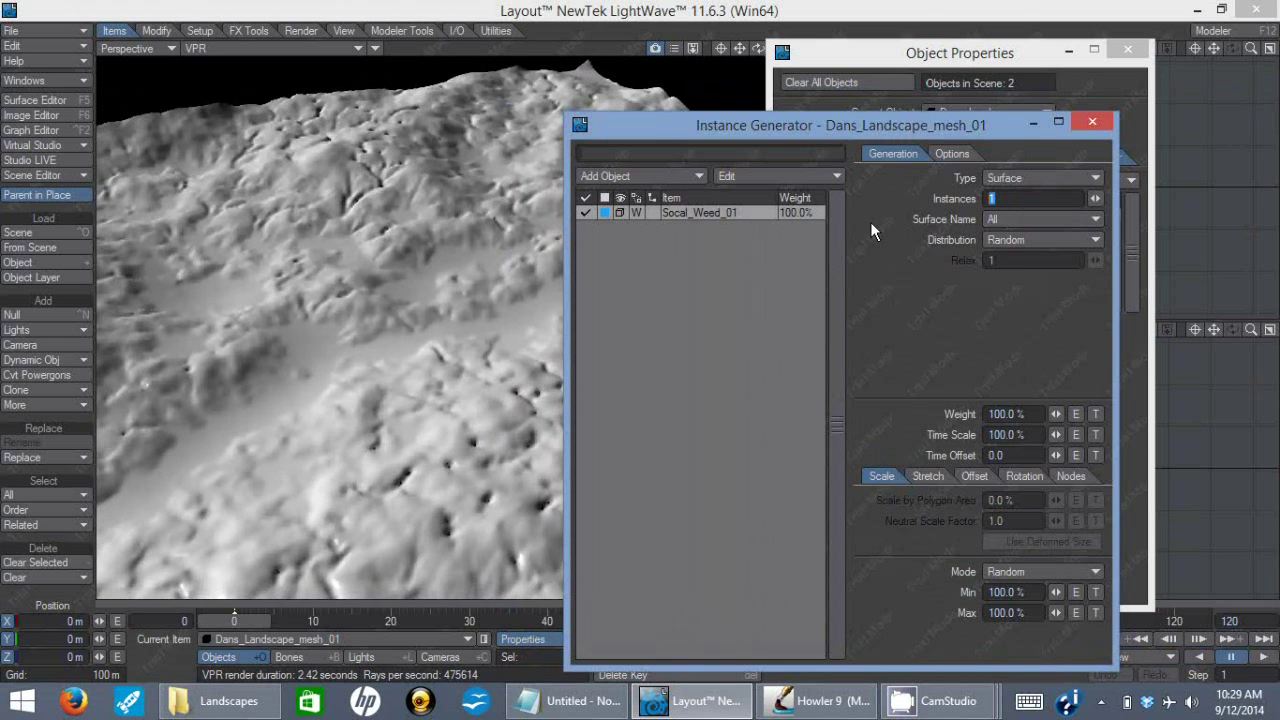
{"action": "type", "text": "1000"}
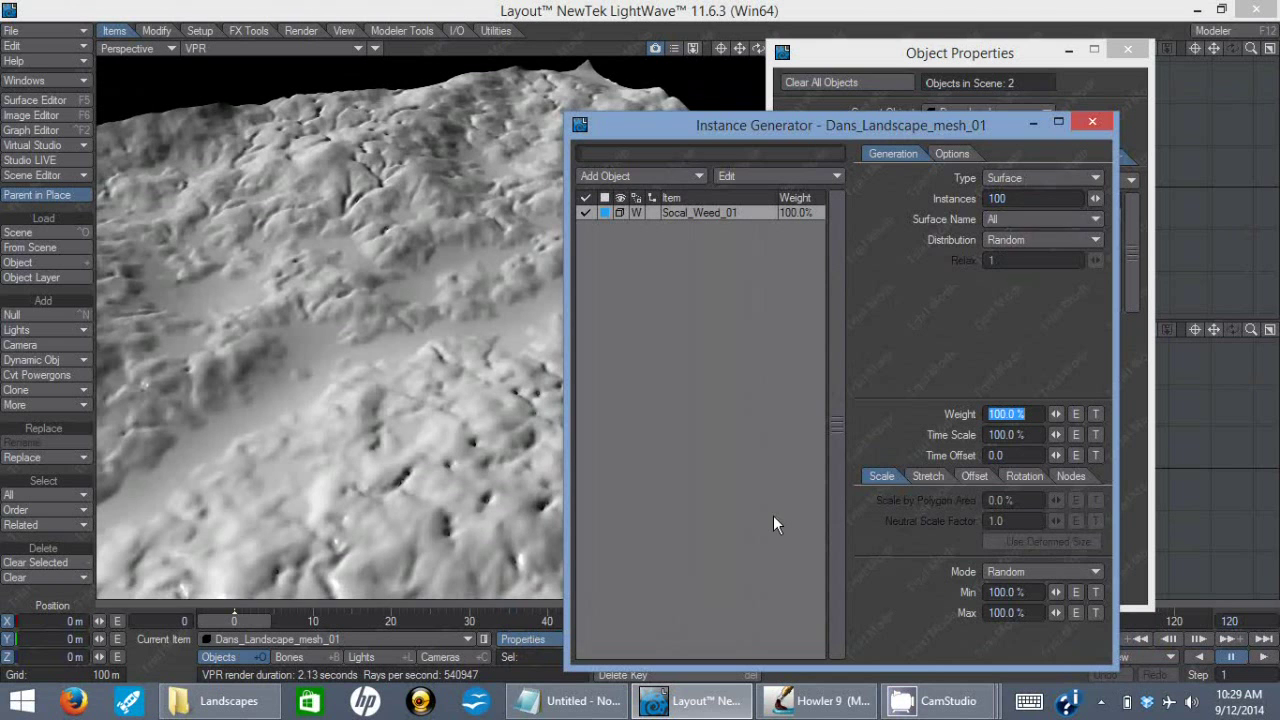
{"action": "mouse_move", "coordinate": [976, 528]}
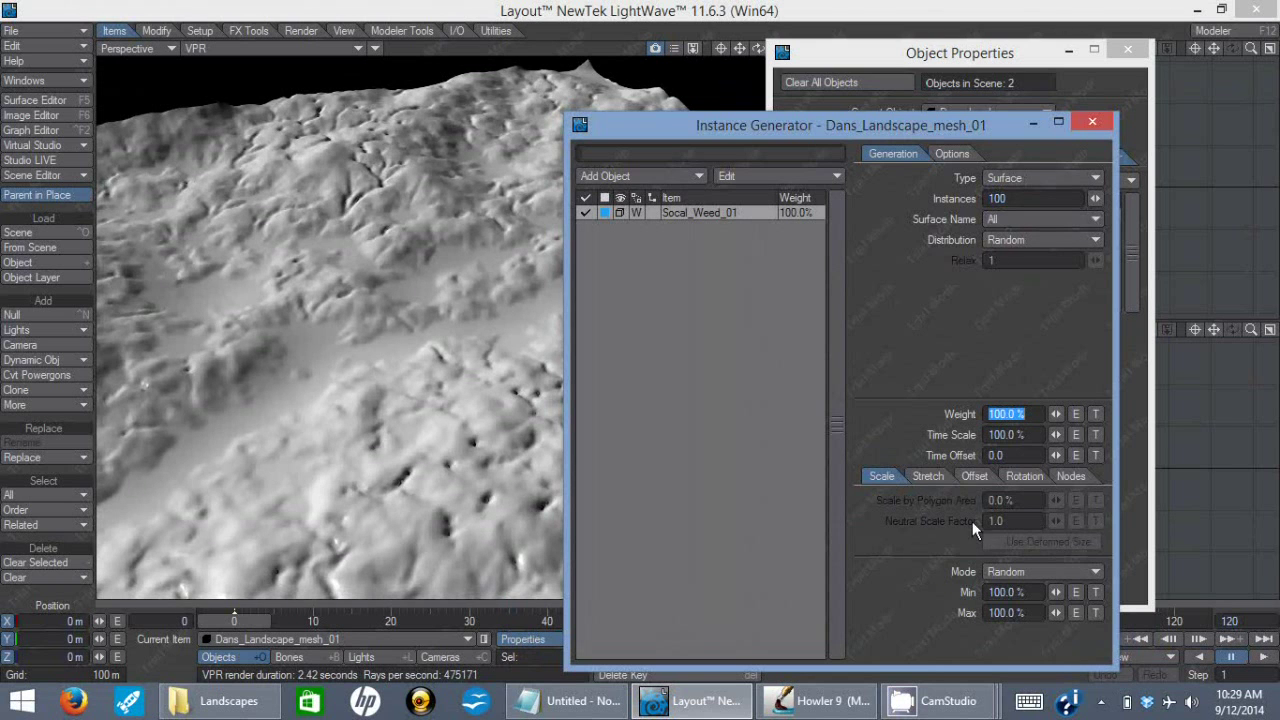
{"action": "left_click", "coordinate": [1010, 612]}
{"action": "type", "text": "5000"}
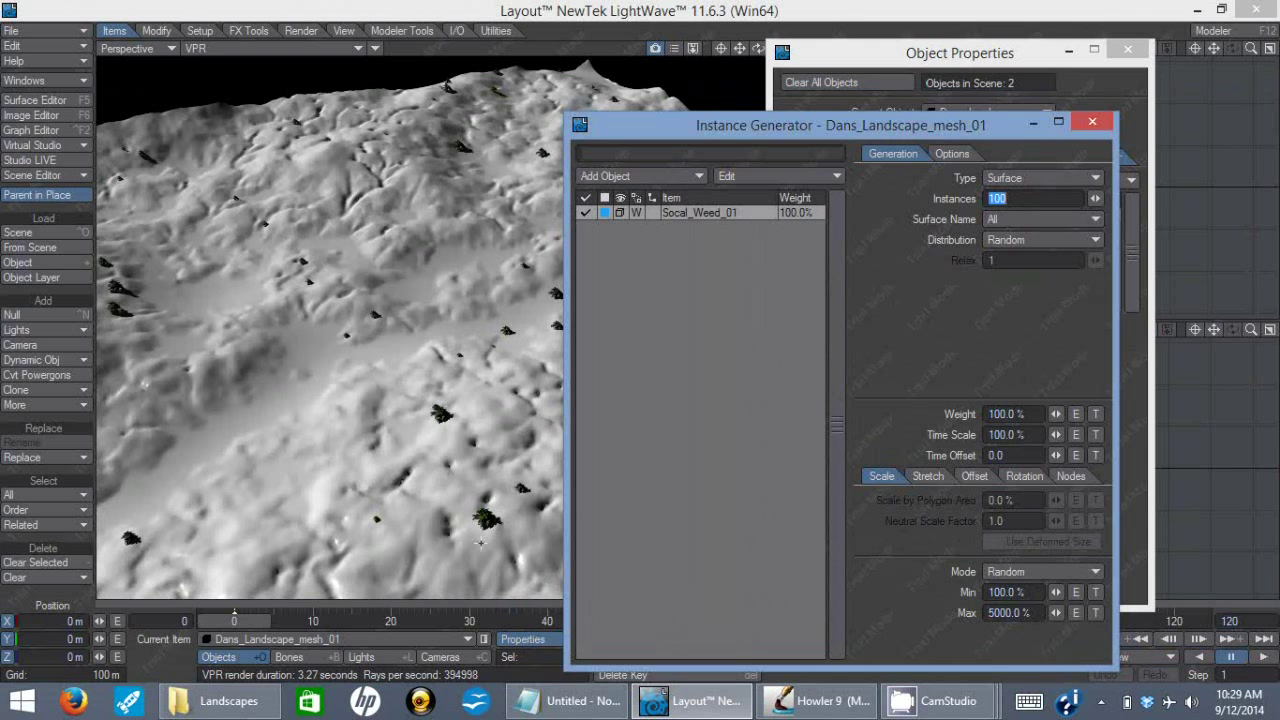
{"action": "mouse_move", "coordinate": [312, 224]}
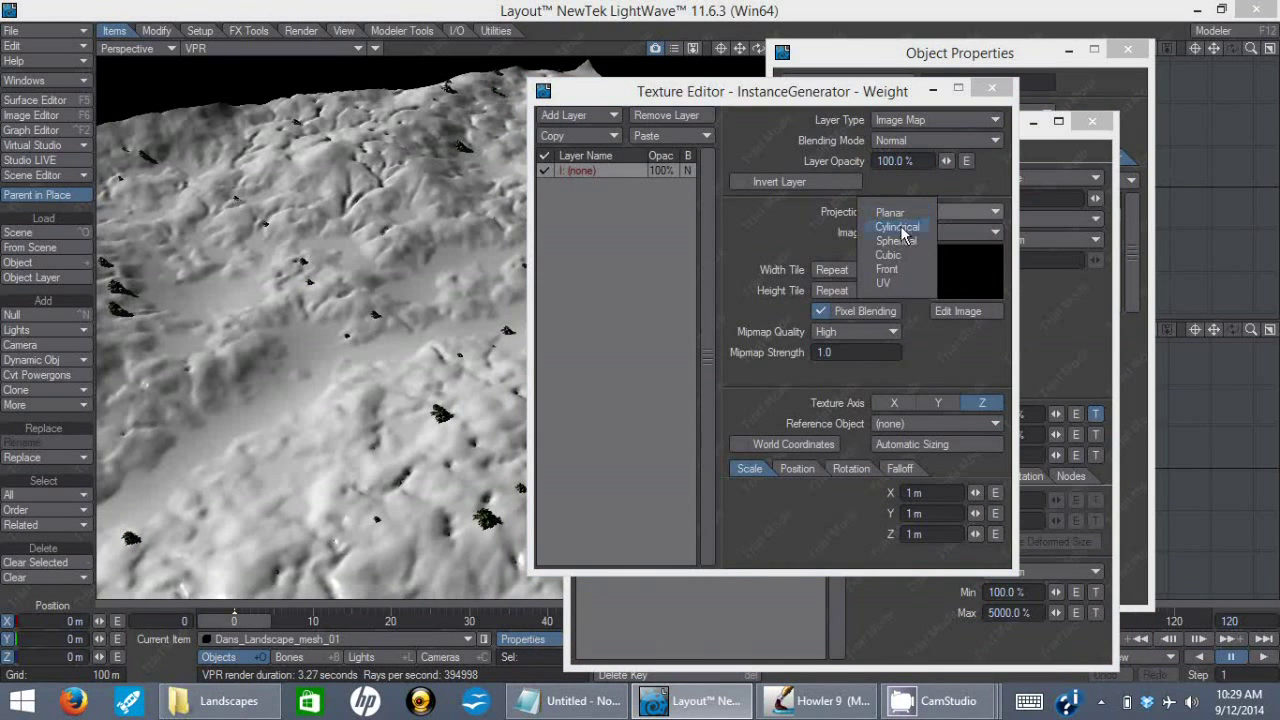
Step: Set the weight texture to planar Dans_Landscape_ErosionMask and pick a mipmap quality
{"action": "left_click", "coordinate": [888, 212]}
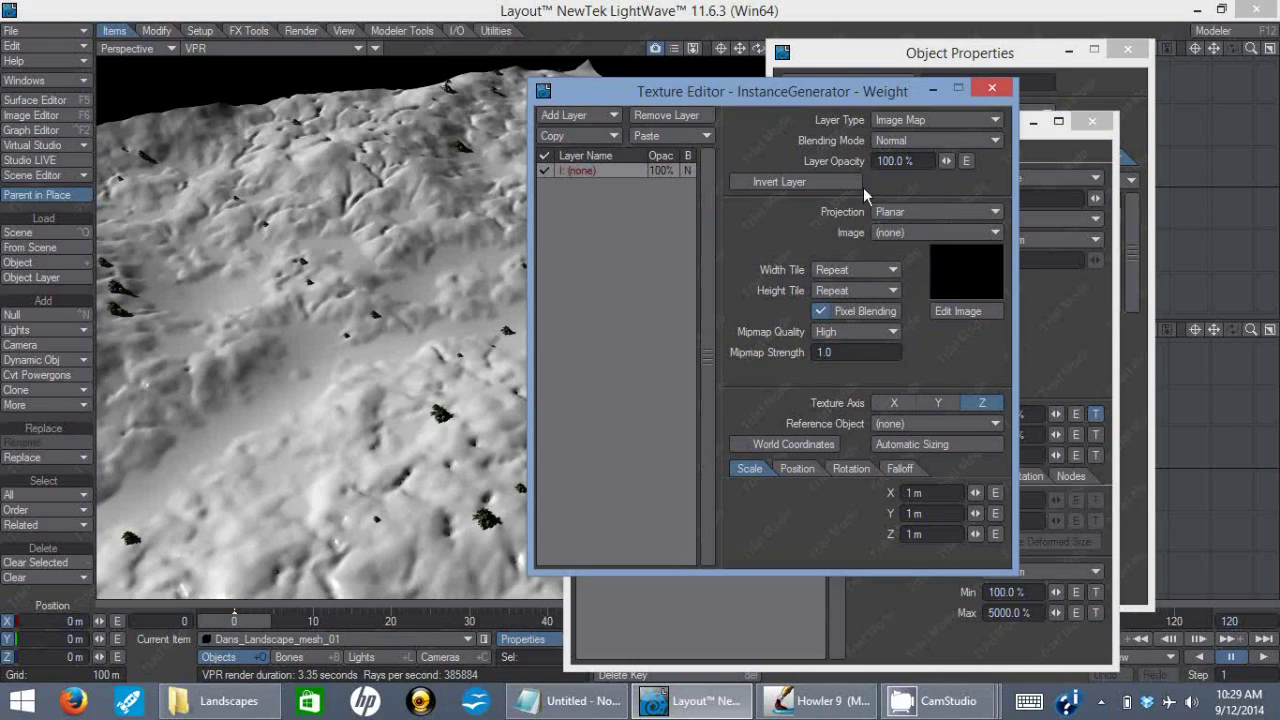
{"action": "mouse_move", "coordinate": [910, 236]}
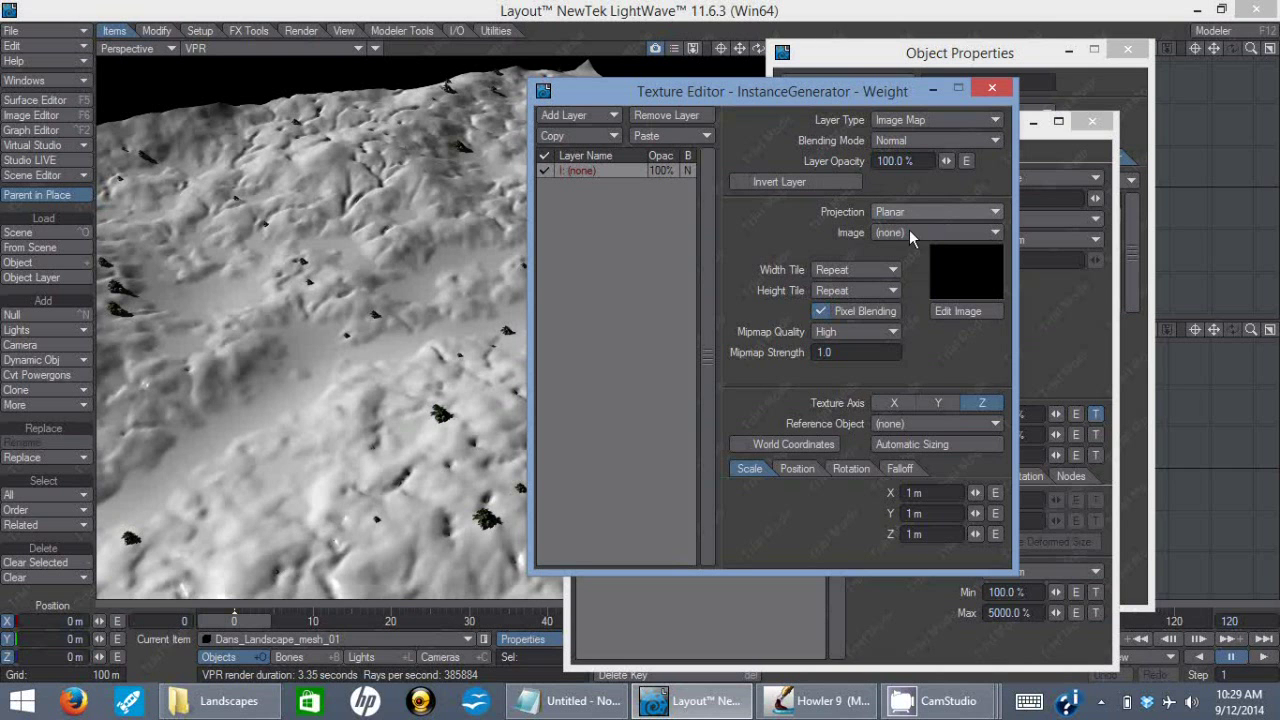
{"action": "left_click", "coordinate": [936, 212]}
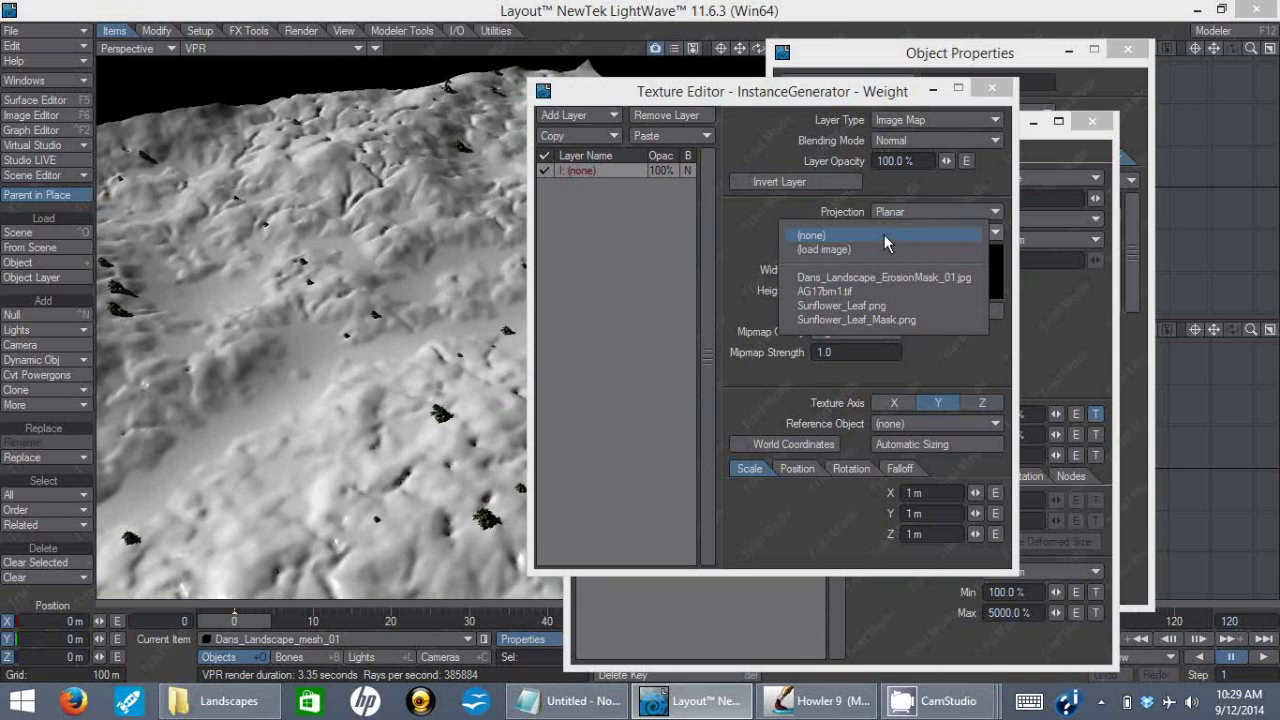
{"action": "mouse_move", "coordinate": [912, 320]}
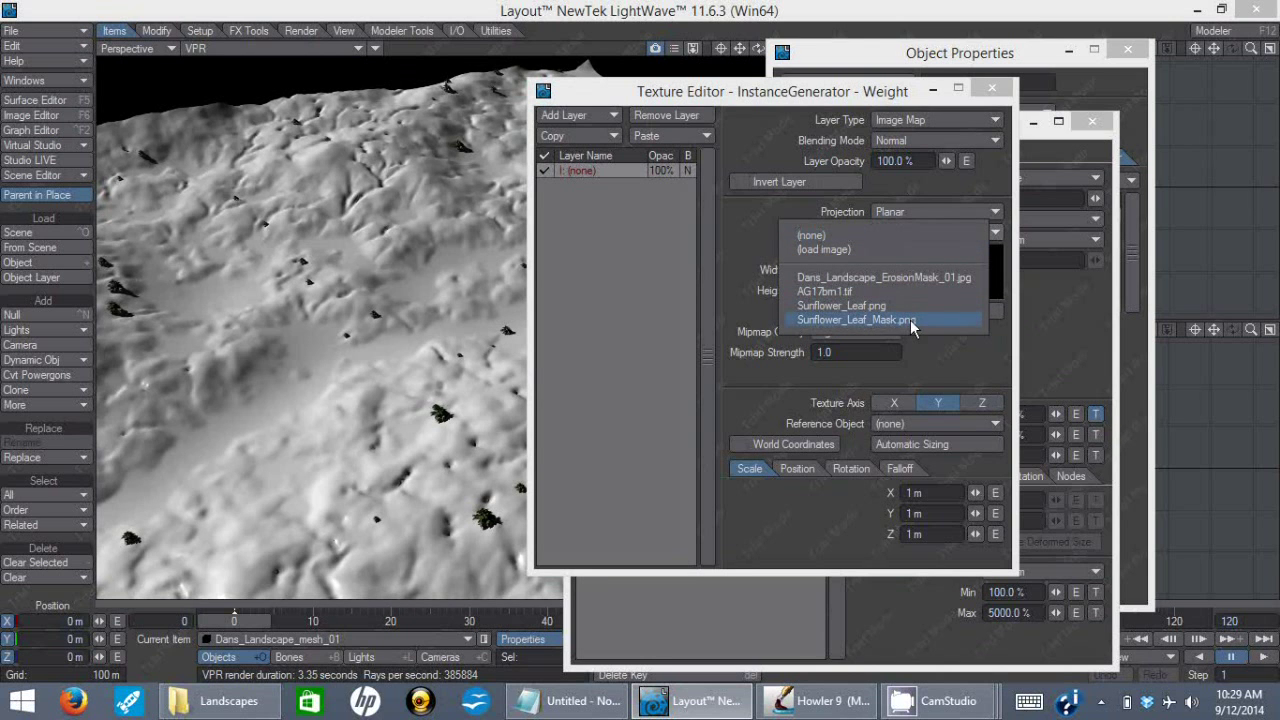
{"action": "left_click", "coordinate": [884, 276]}
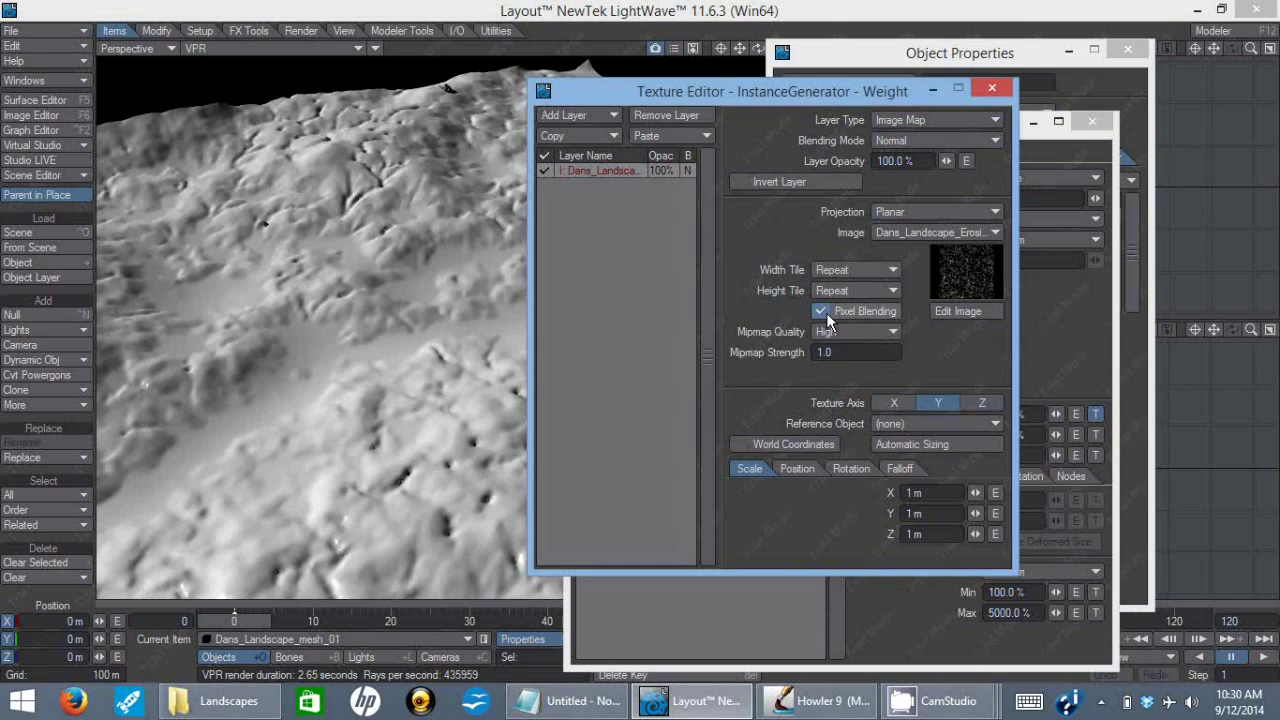
{"action": "left_click", "coordinate": [888, 332]}
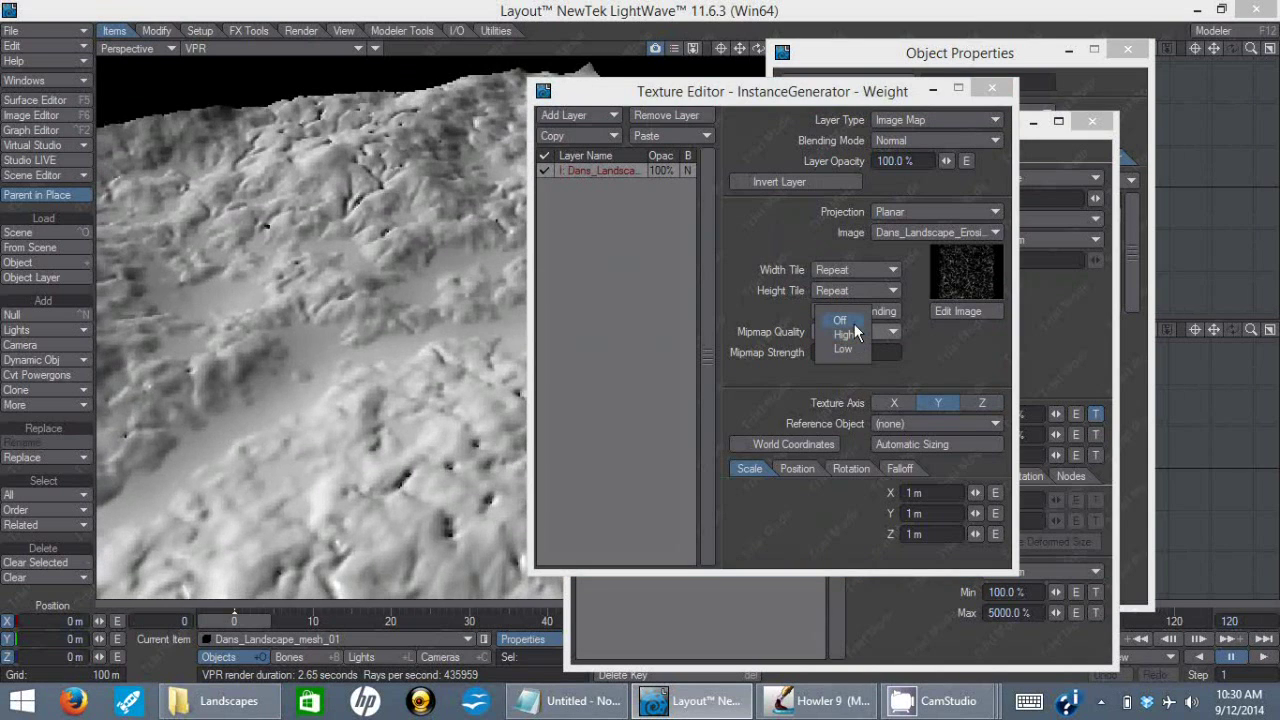
{"action": "left_click", "coordinate": [840, 320]}
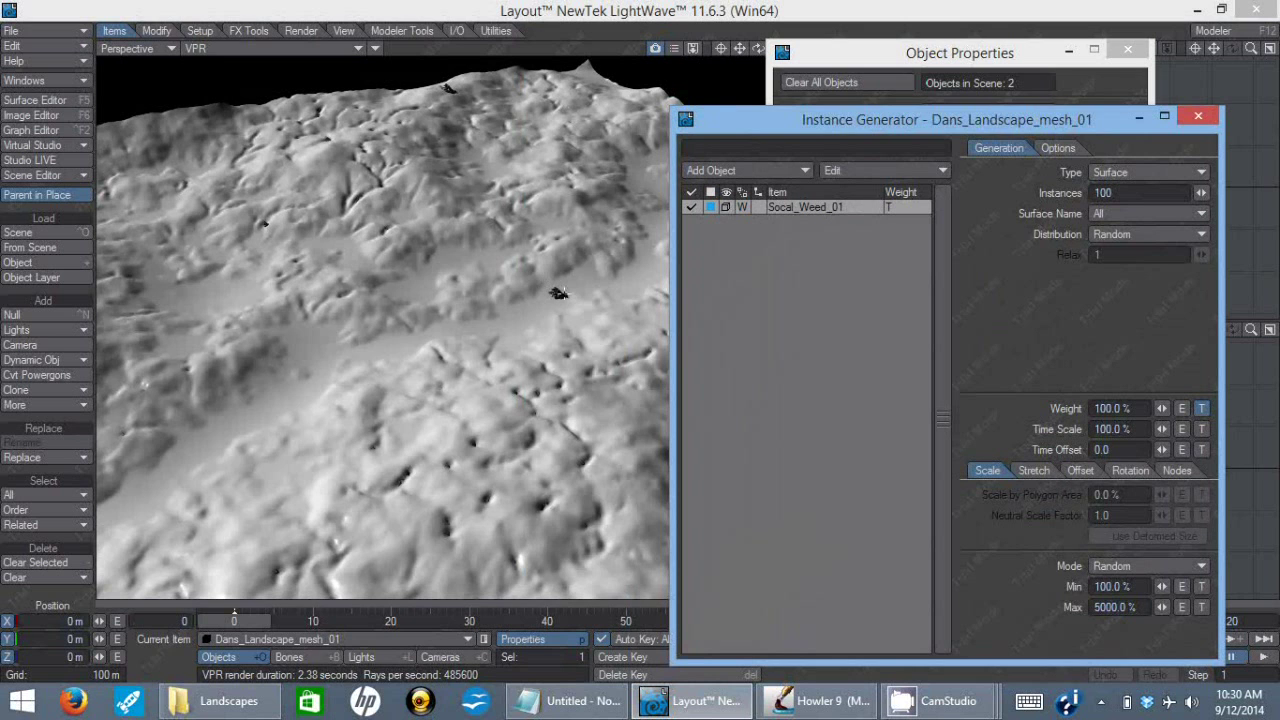
{"action": "mouse_move", "coordinate": [628, 280]}
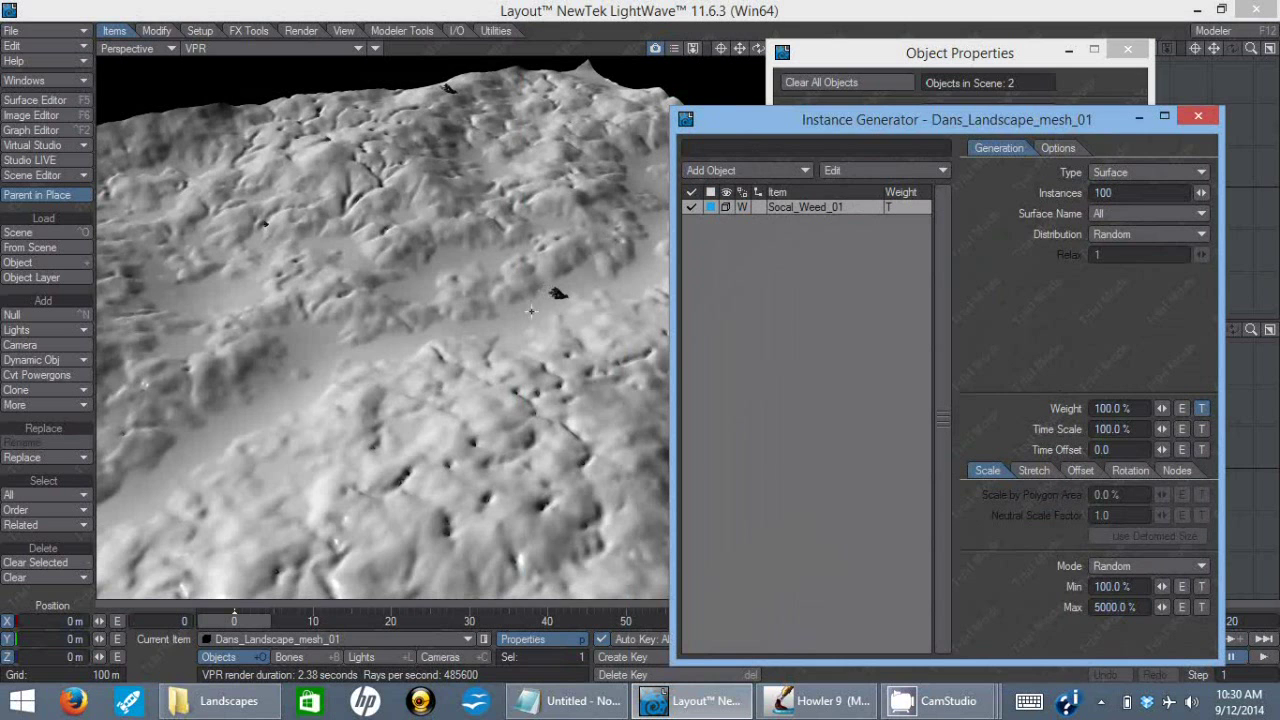
{"action": "mouse_move", "coordinate": [454, 348]}
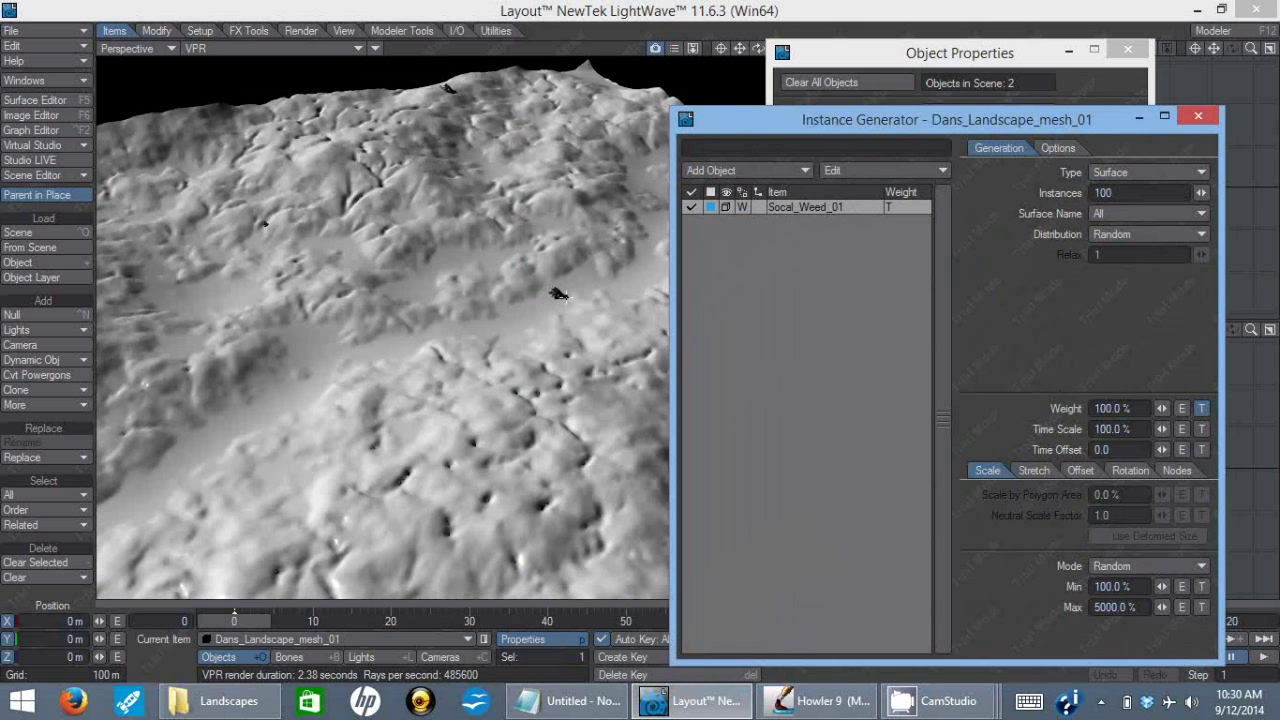
{"action": "mouse_move", "coordinate": [528, 308]}
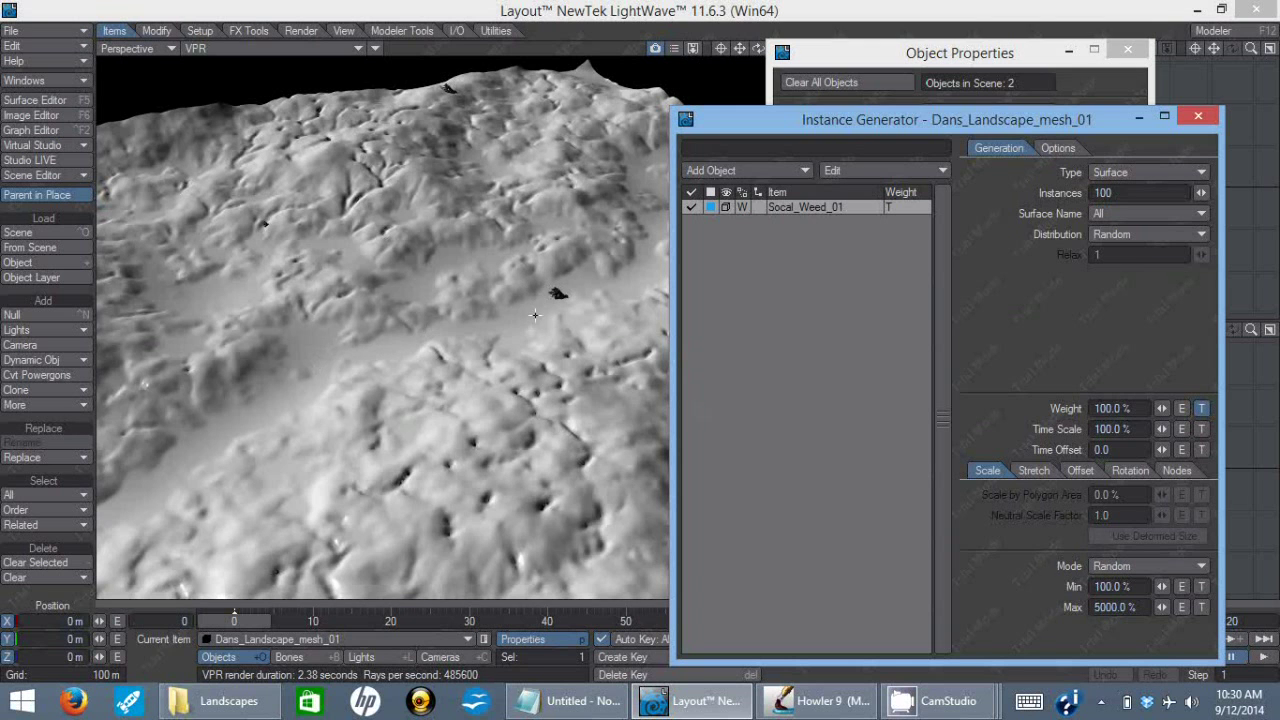
{"action": "mouse_move", "coordinate": [1140, 204]}
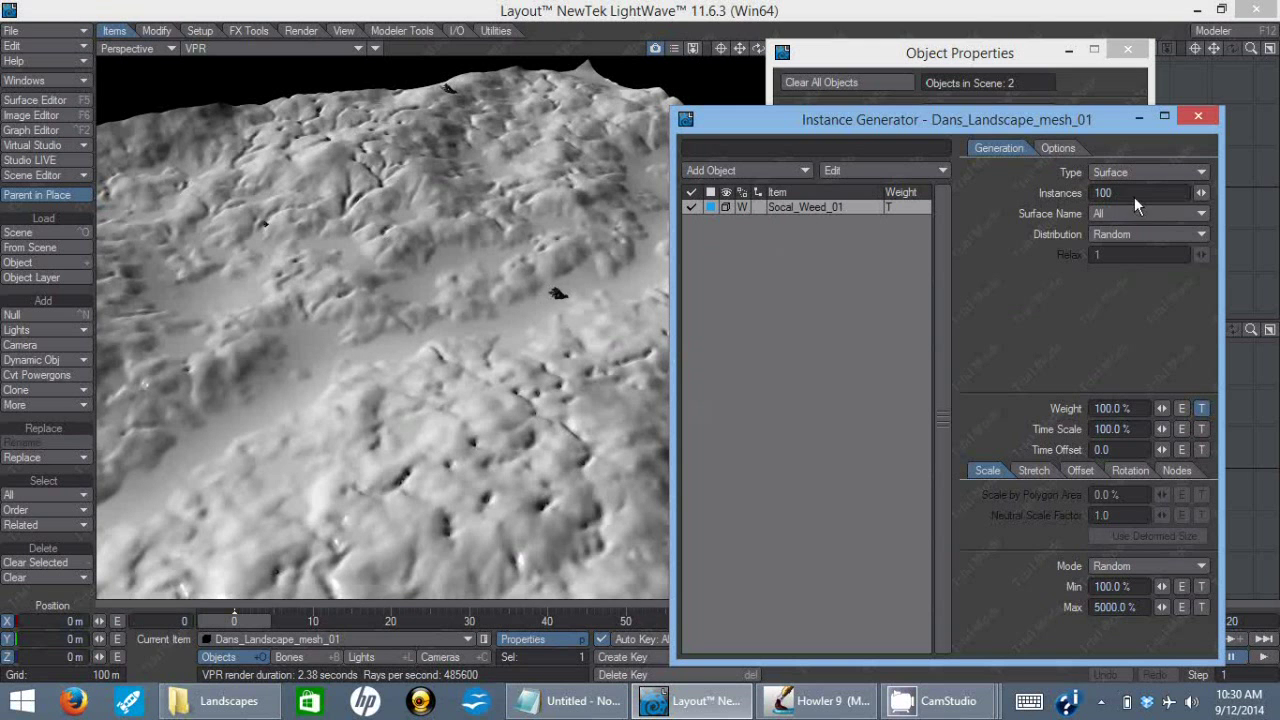
{"action": "mouse_move", "coordinate": [340, 196]}
{"action": "type", "text": "00"}
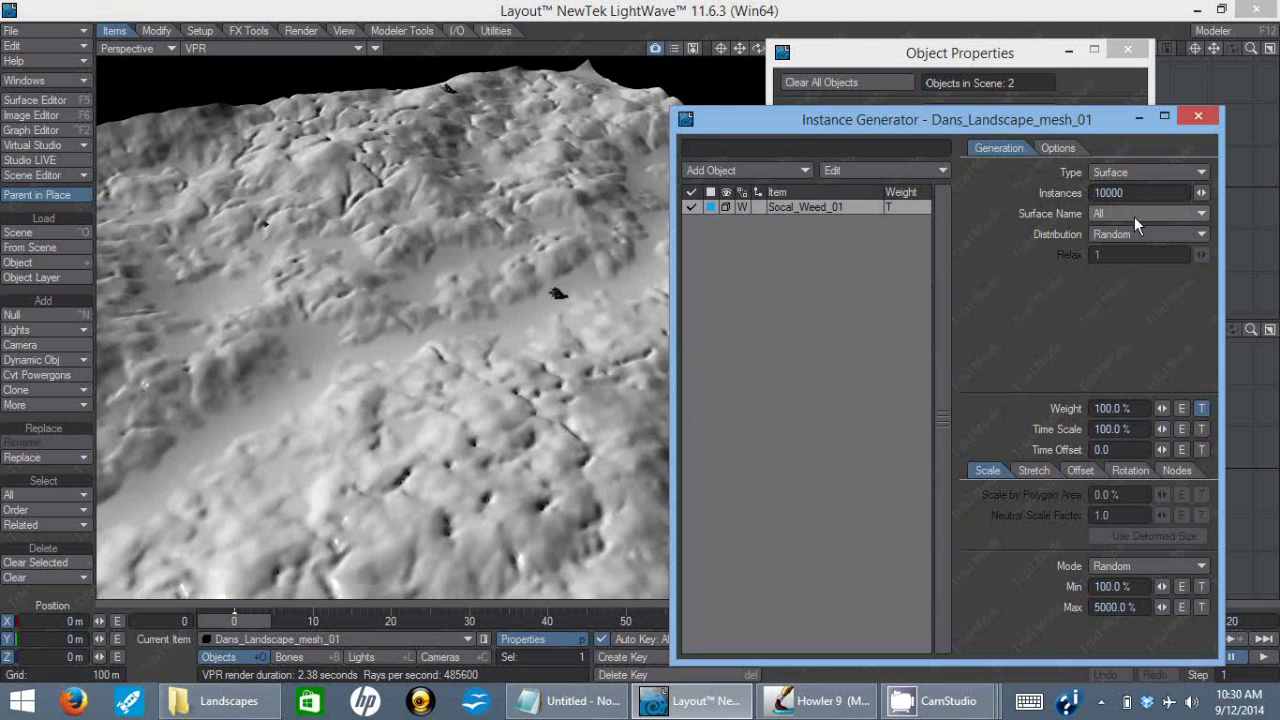
{"action": "mouse_move", "coordinate": [876, 332]}
{"action": "type", "text": "1"}
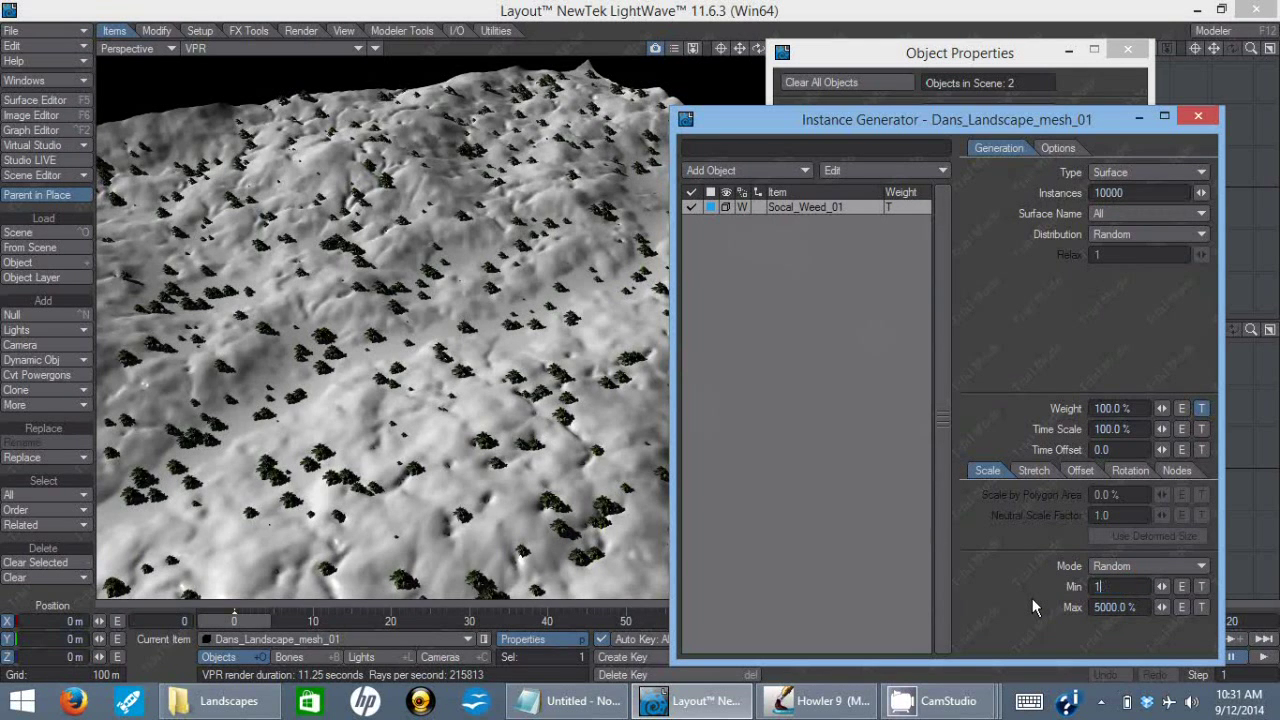
Step: Set maximum random scale to 3000% and enter 3 for the rotation Max H
{"action": "left_click", "coordinate": [1120, 606]}
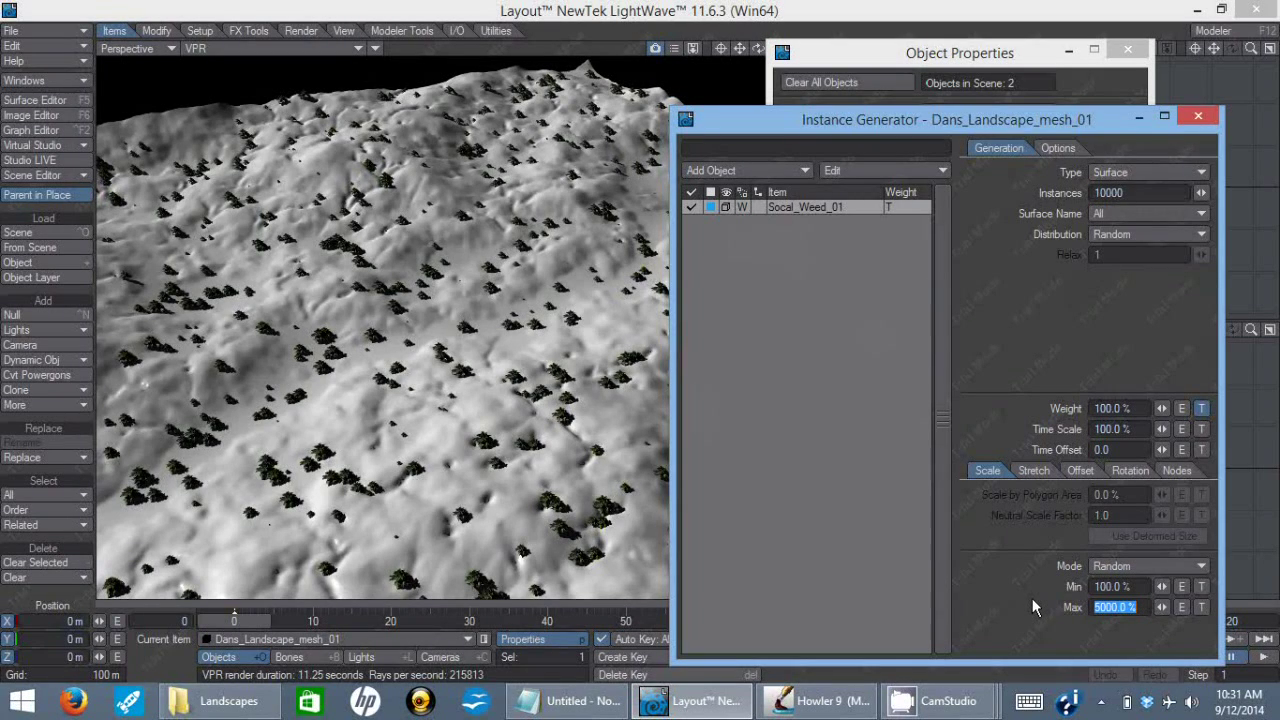
{"action": "type", "text": "3000"}
{"action": "left_click", "coordinate": [1124, 586]}
{"action": "type", "text": "1000"}
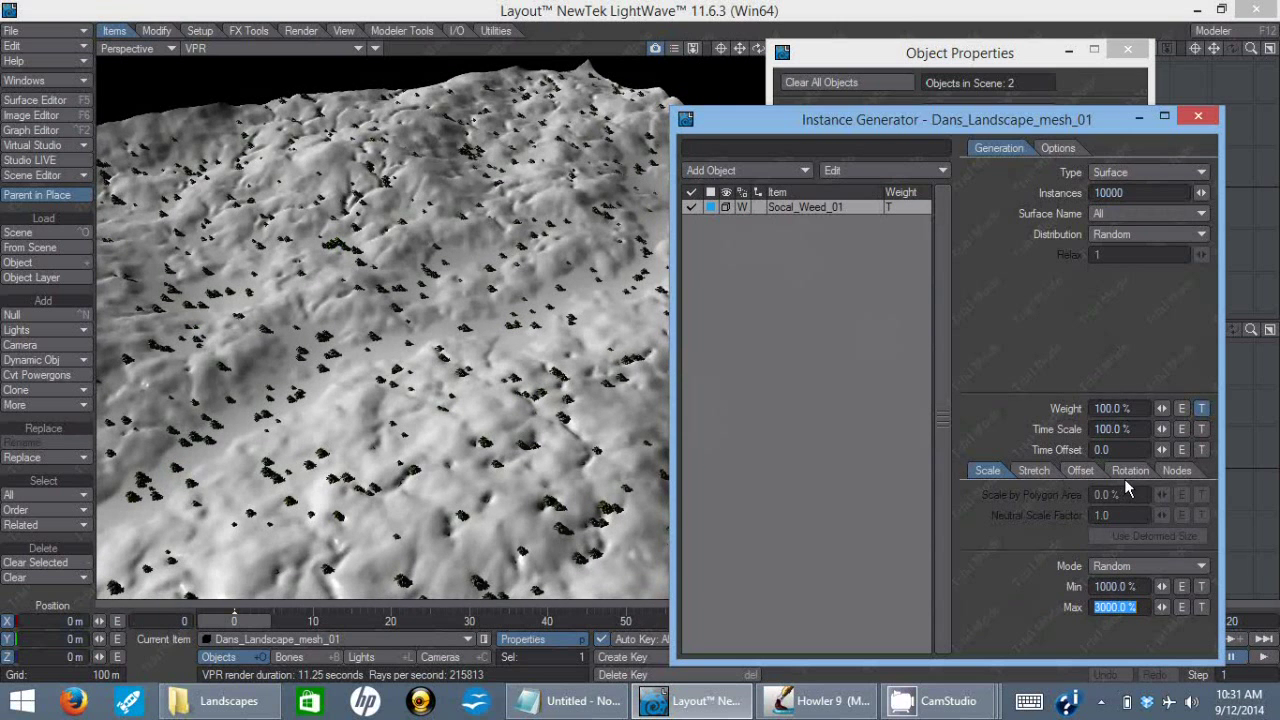
{"action": "left_click", "coordinate": [1128, 470]}
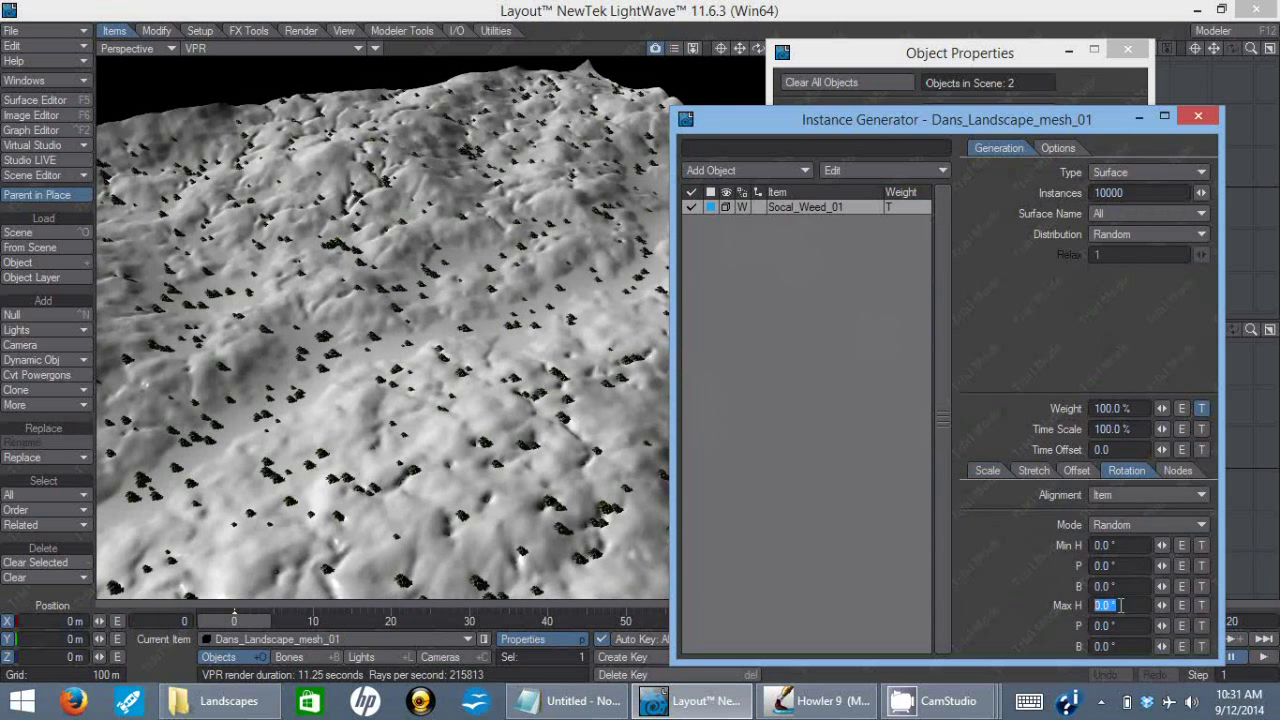
{"action": "type", "text": "3"}
{"action": "left_click", "coordinate": [1142, 192]}
{"action": "type", "text": "0"}
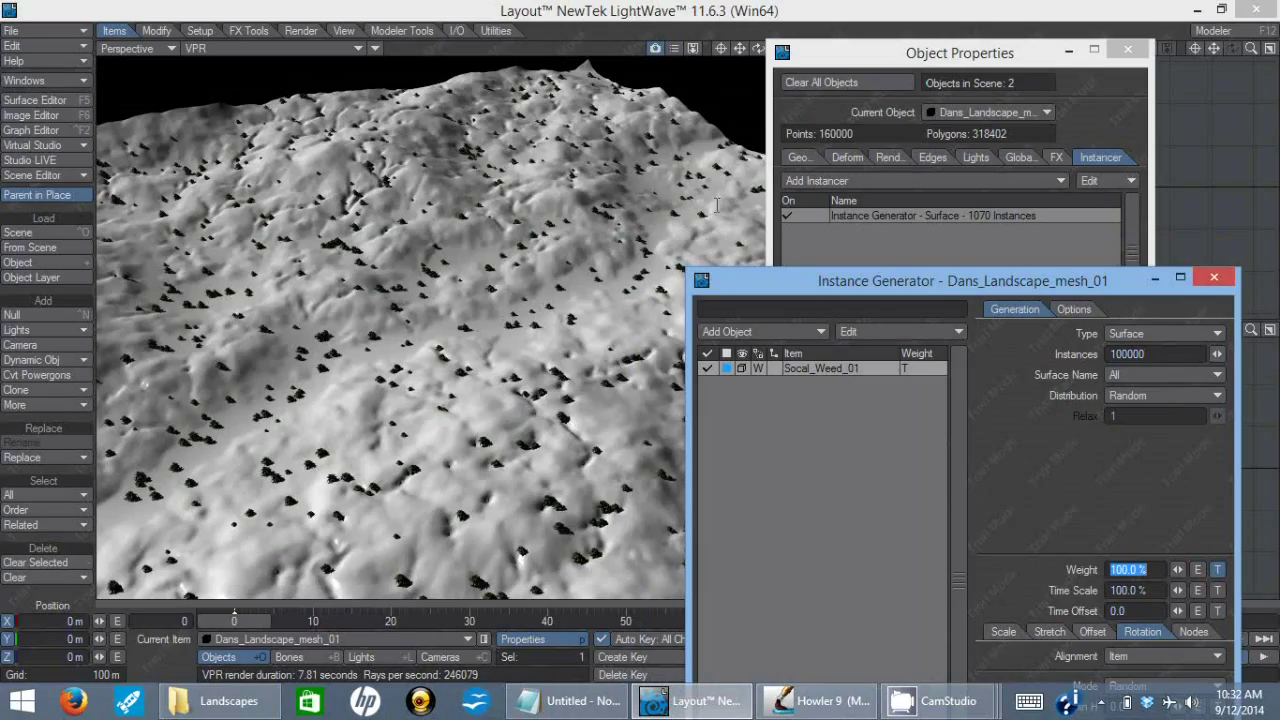
{"action": "mouse_move", "coordinate": [718, 204]}
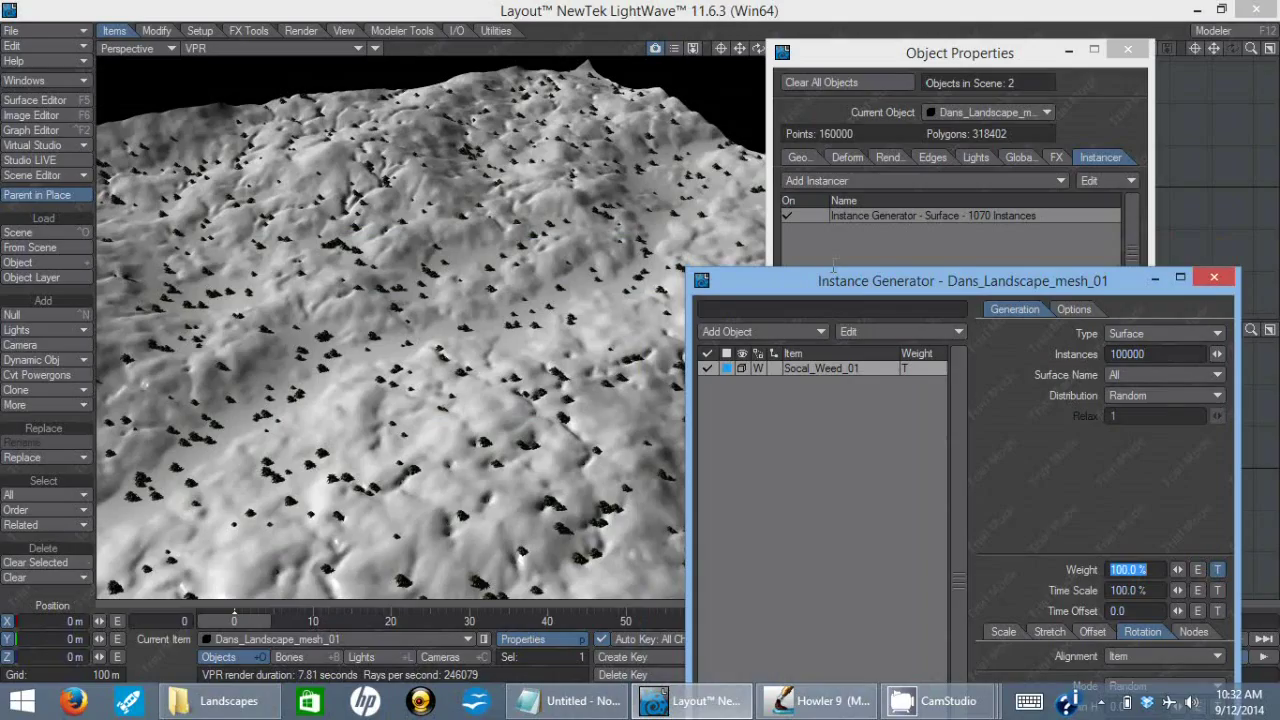
{"action": "mouse_move", "coordinate": [868, 316]}
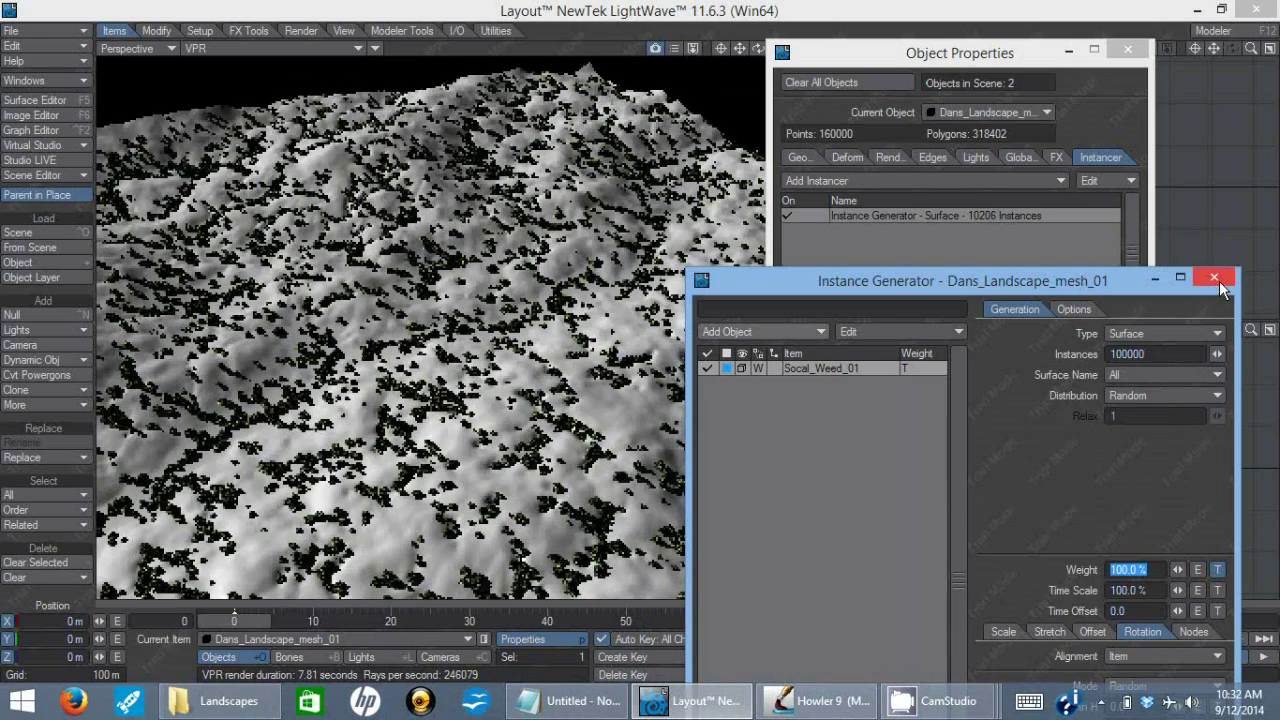
Step: Close the Instance Generator panel, leaving the surface generator listed
{"action": "left_click", "coordinate": [1216, 276]}
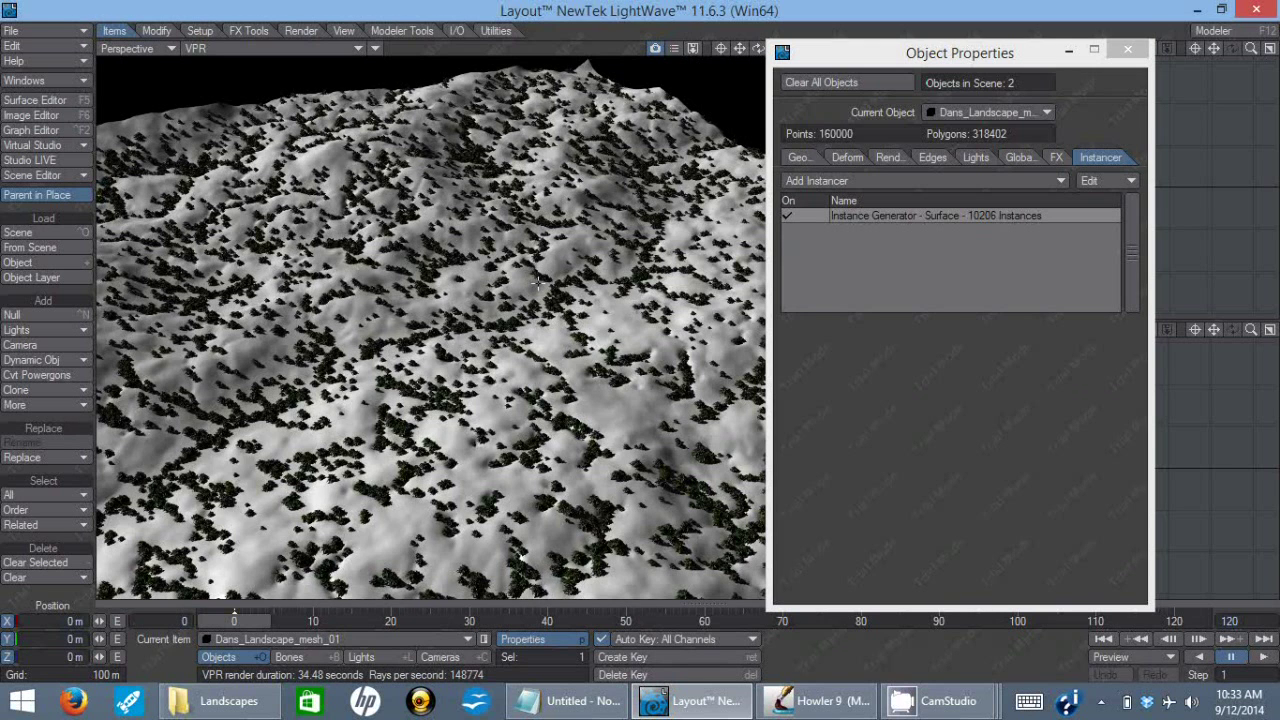
{"action": "mouse_move", "coordinate": [684, 364]}
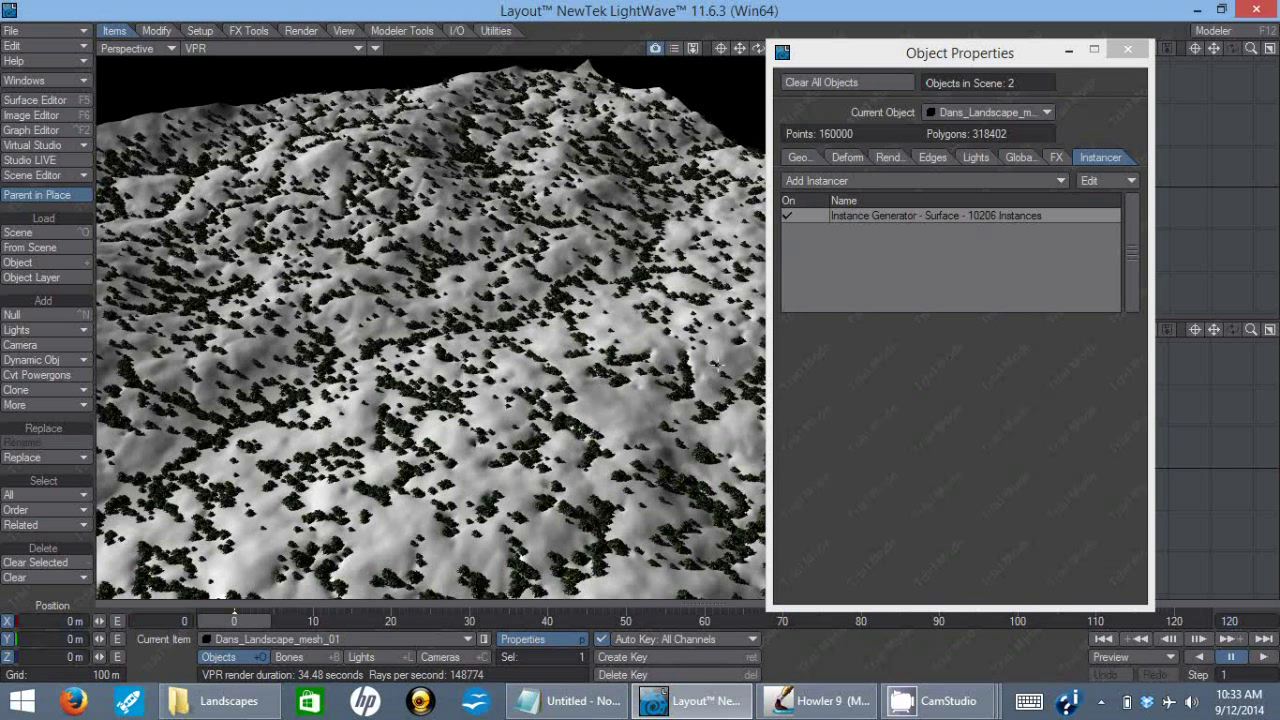
{"action": "mouse_move", "coordinate": [742, 316]}
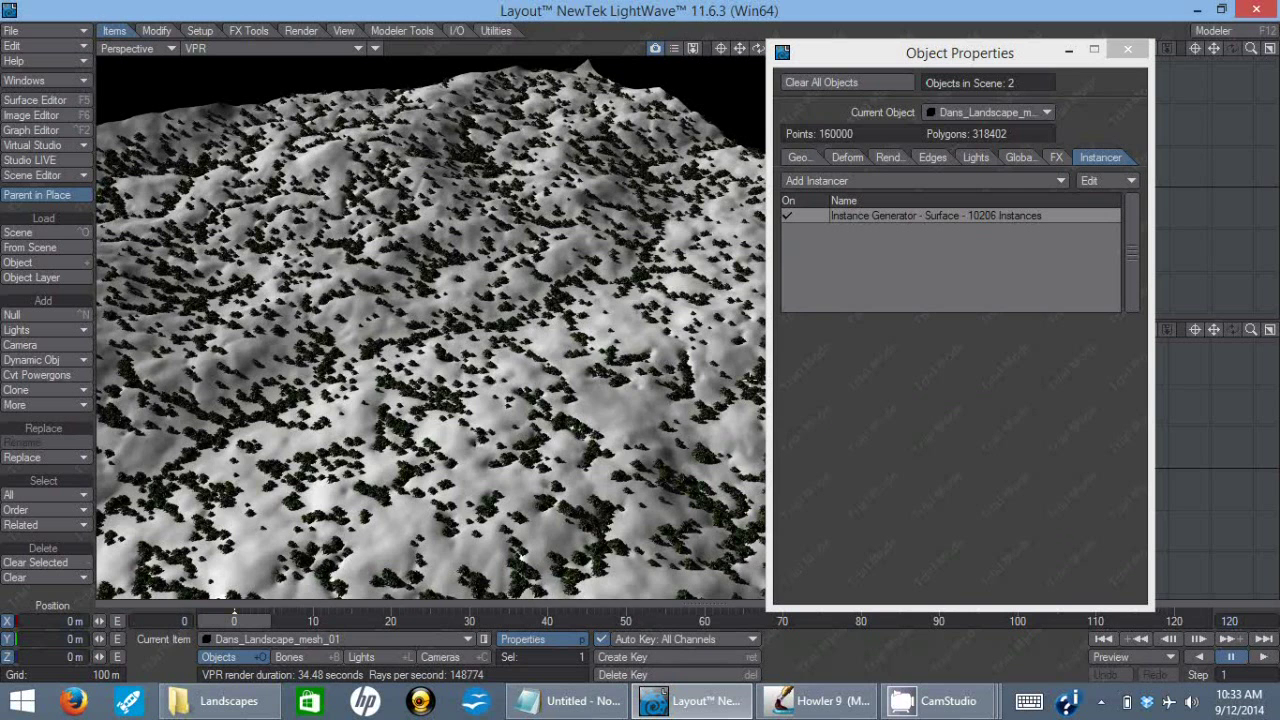
{"action": "mouse_move", "coordinate": [670, 456]}
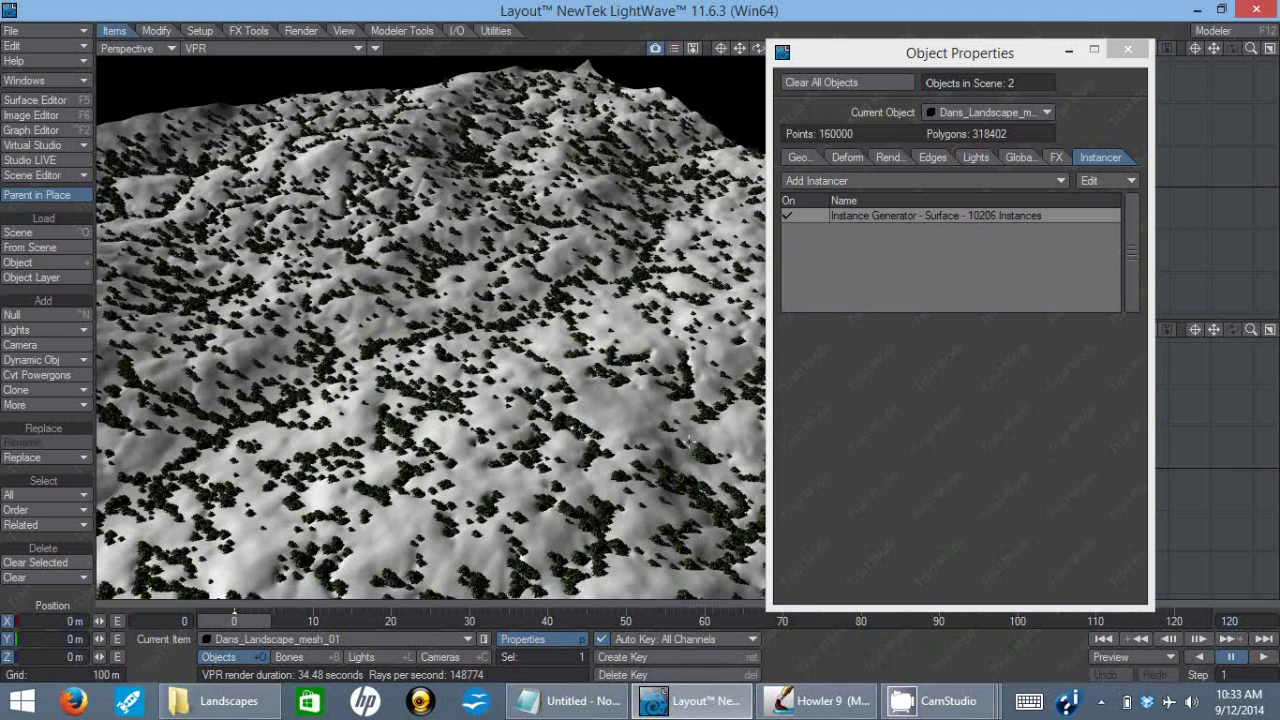
{"action": "mouse_move", "coordinate": [698, 480]}
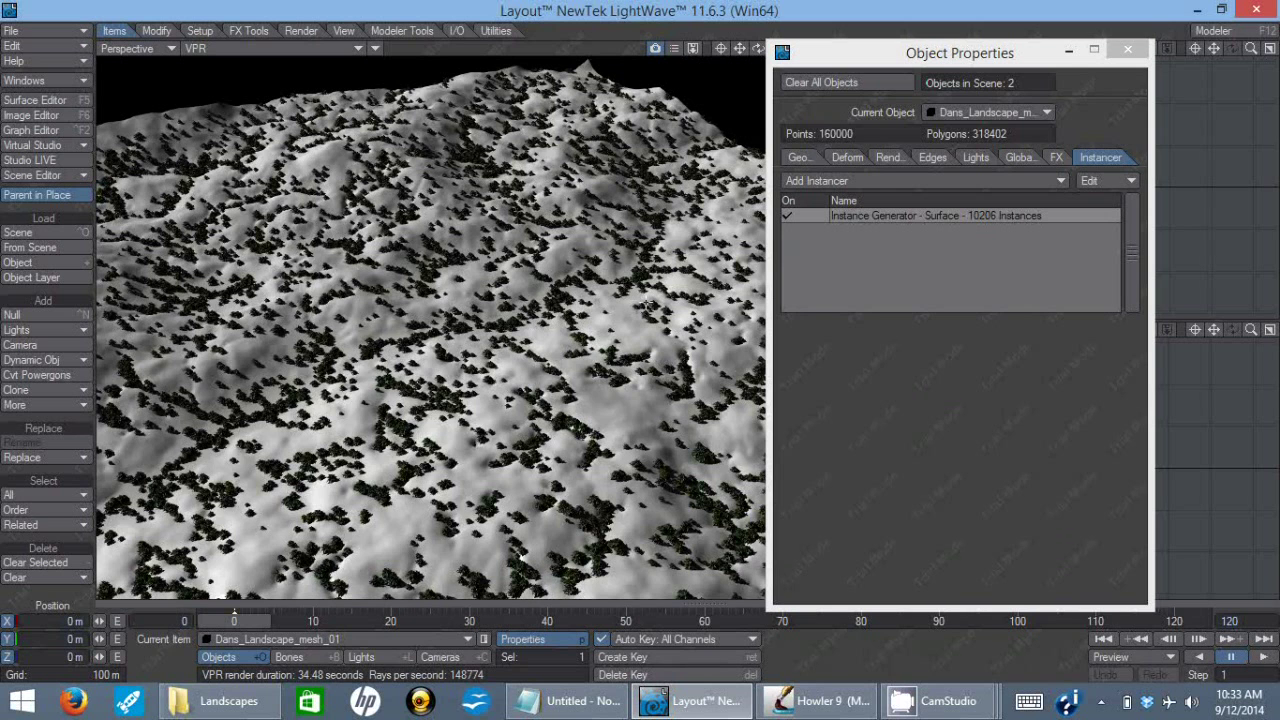
{"action": "mouse_move", "coordinate": [932, 256]}
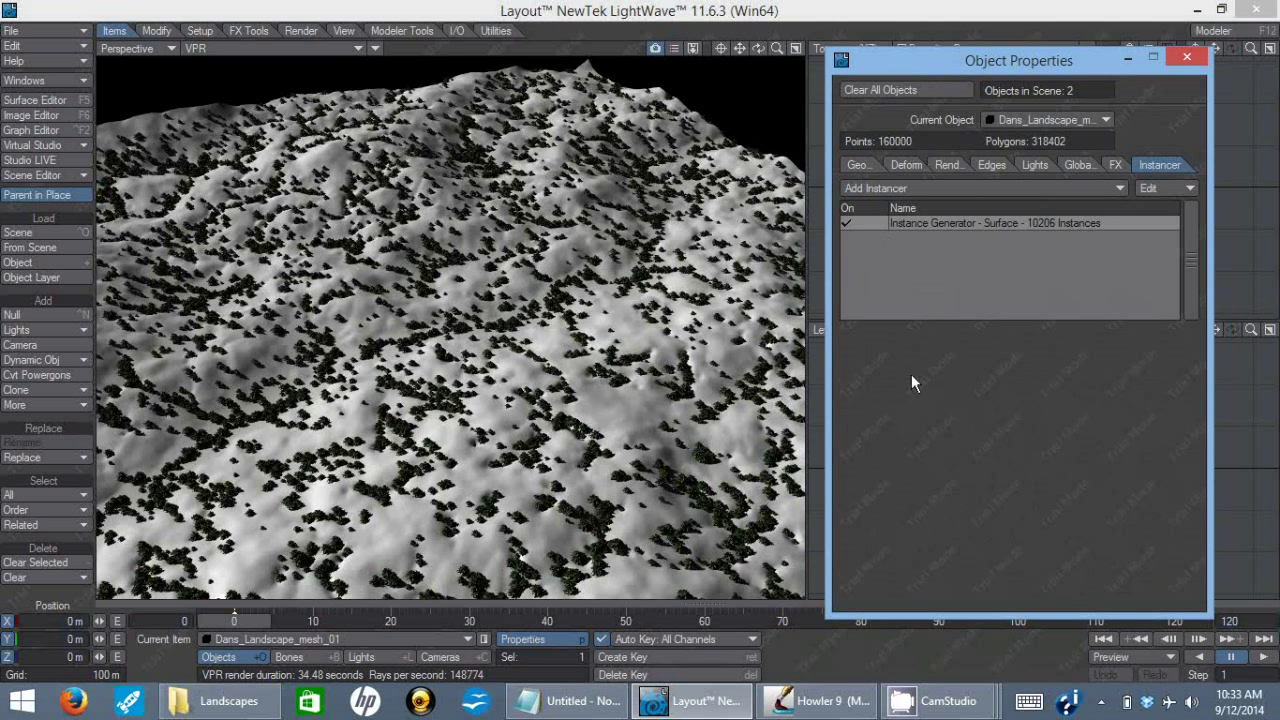
{"action": "mouse_move", "coordinate": [908, 432]}
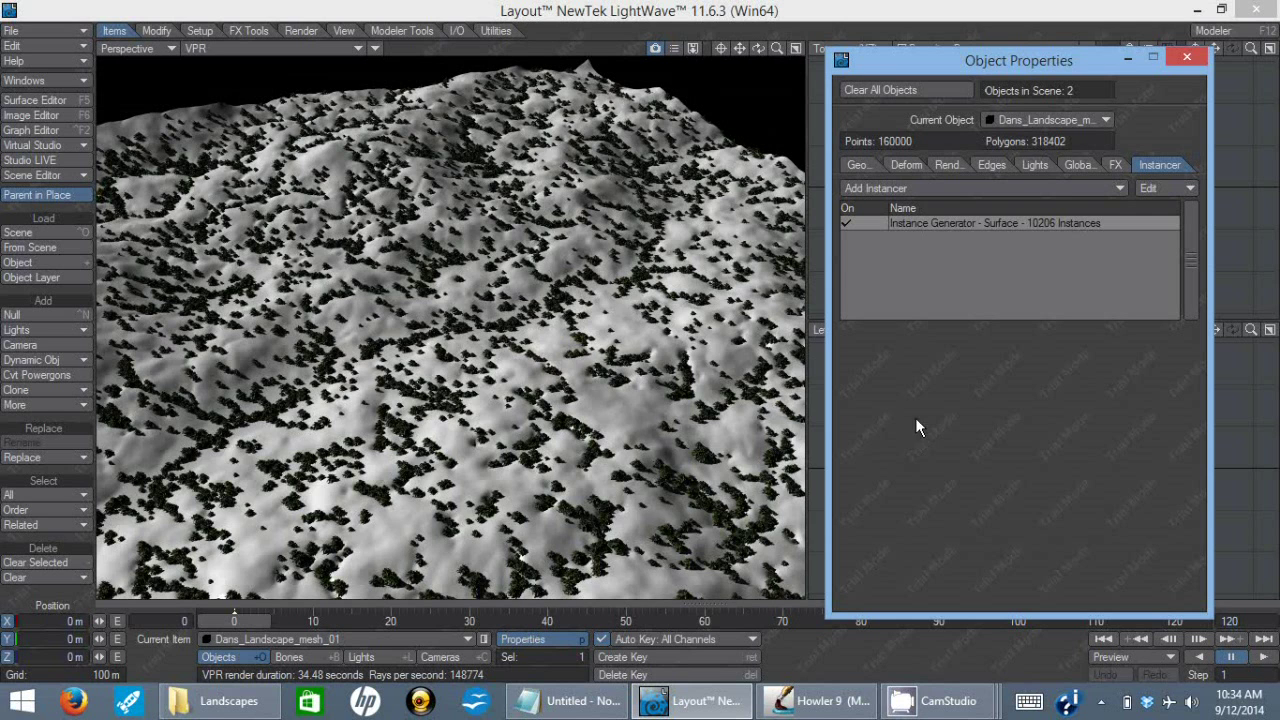
{"action": "mouse_move", "coordinate": [920, 404]}
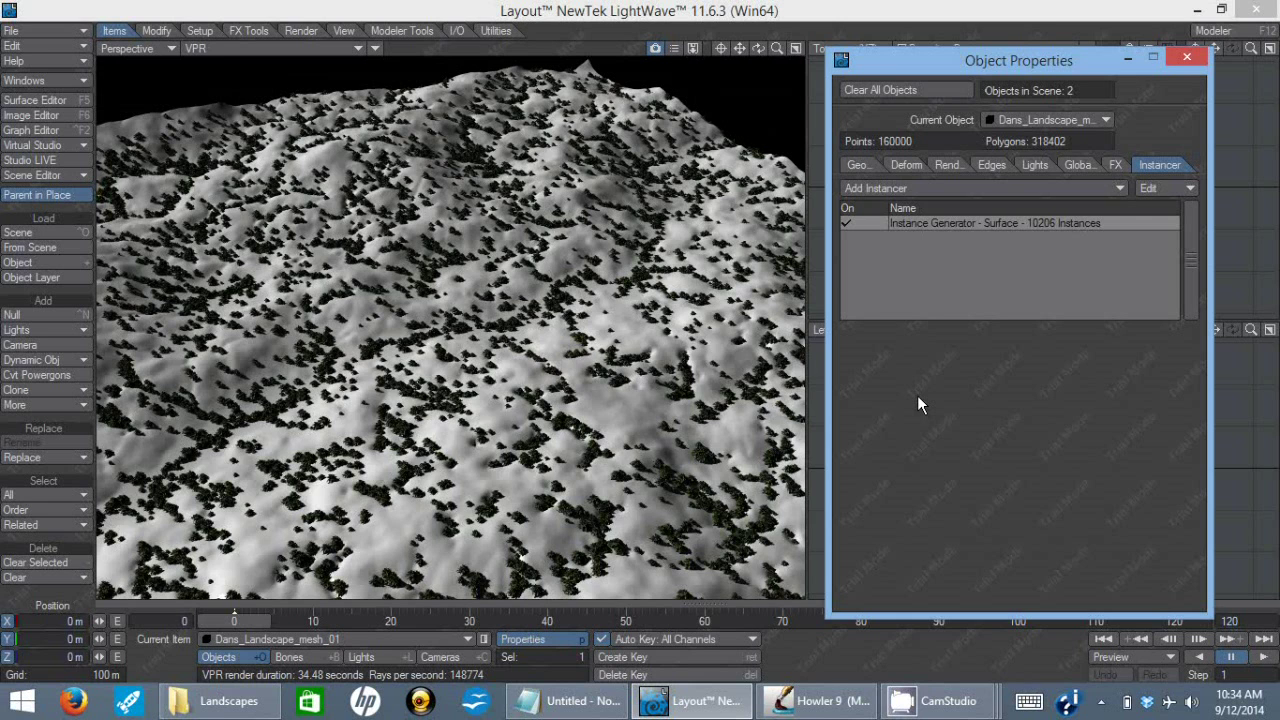
{"action": "mouse_move", "coordinate": [924, 418]}
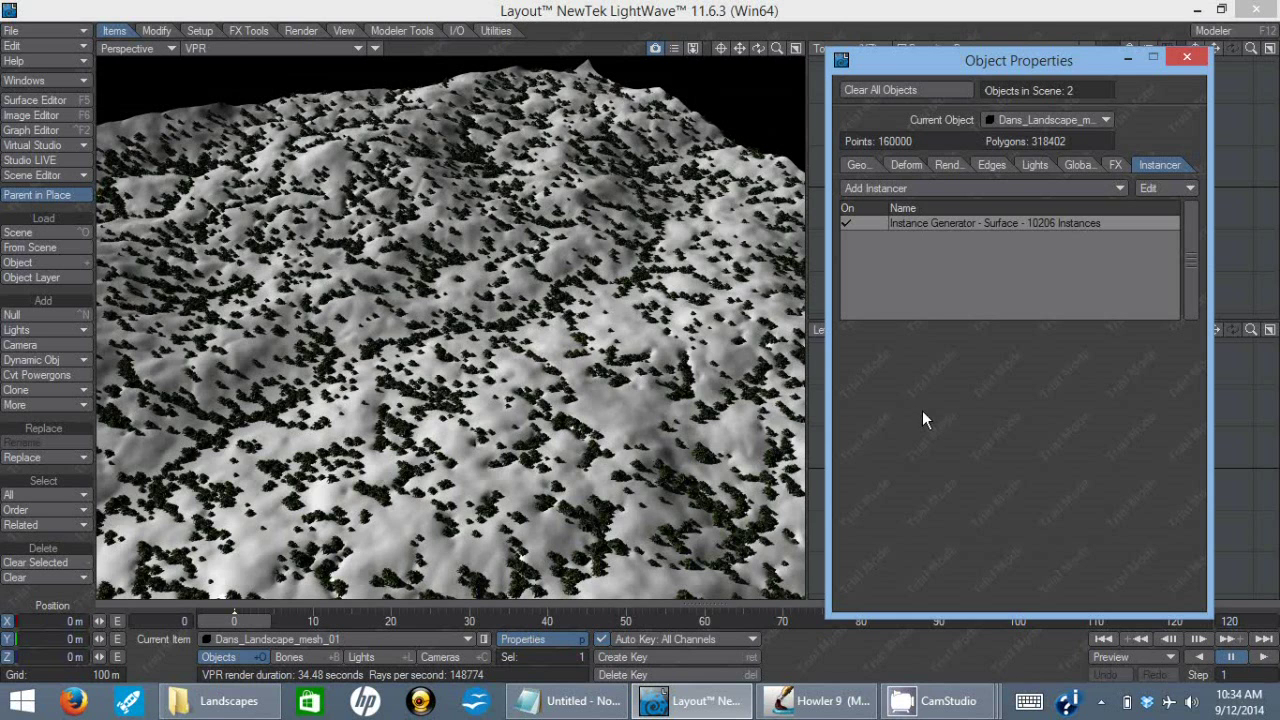